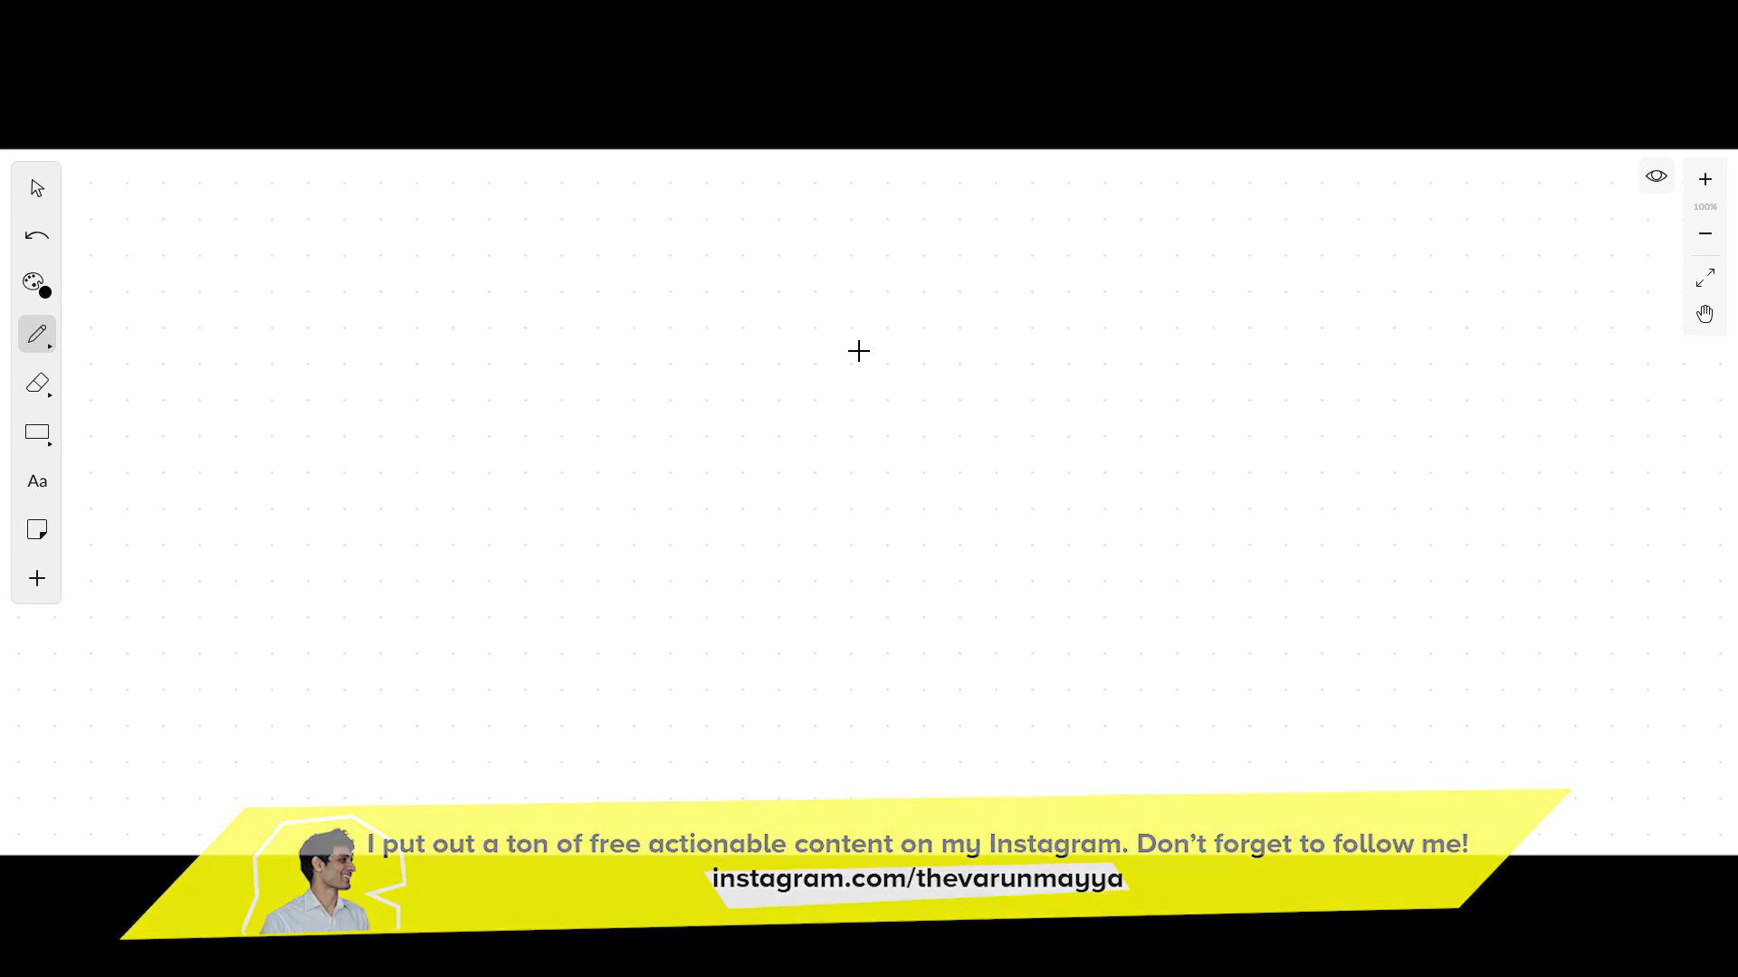
Step: Write the round list Pre-Seed, Seed, Angel, Series A and Series B on separate lines
{"action": "type", "text": "Seed"}
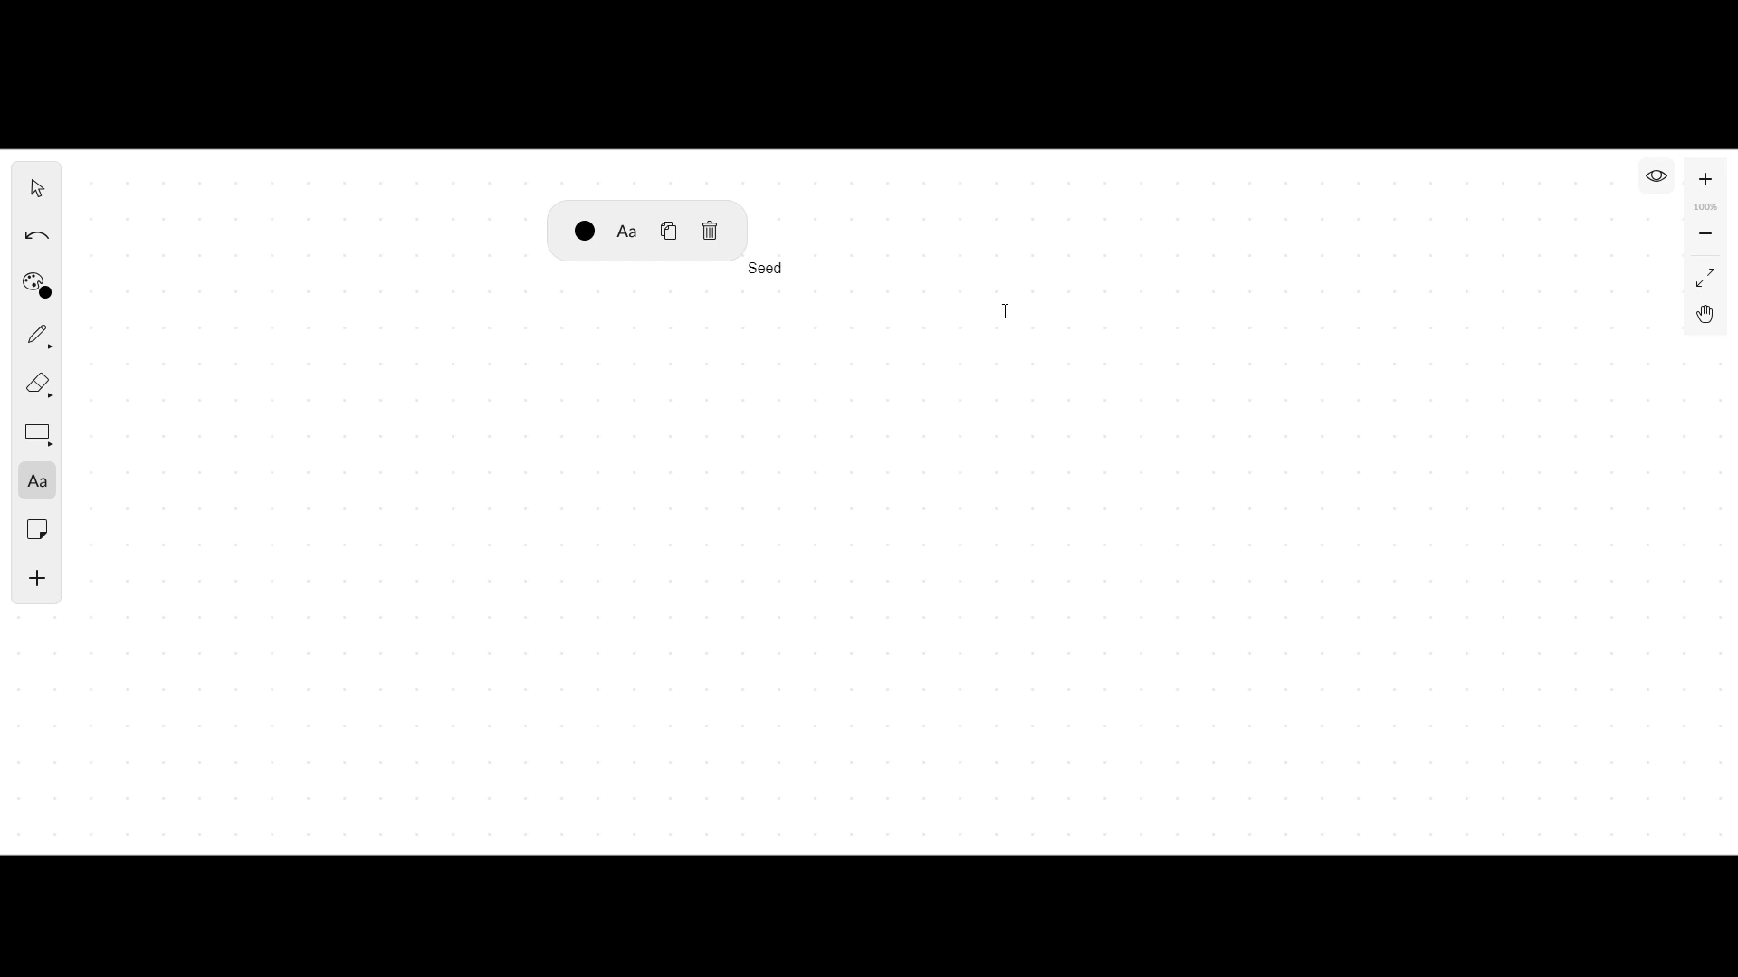
{"action": "type", "text": "Pre"}
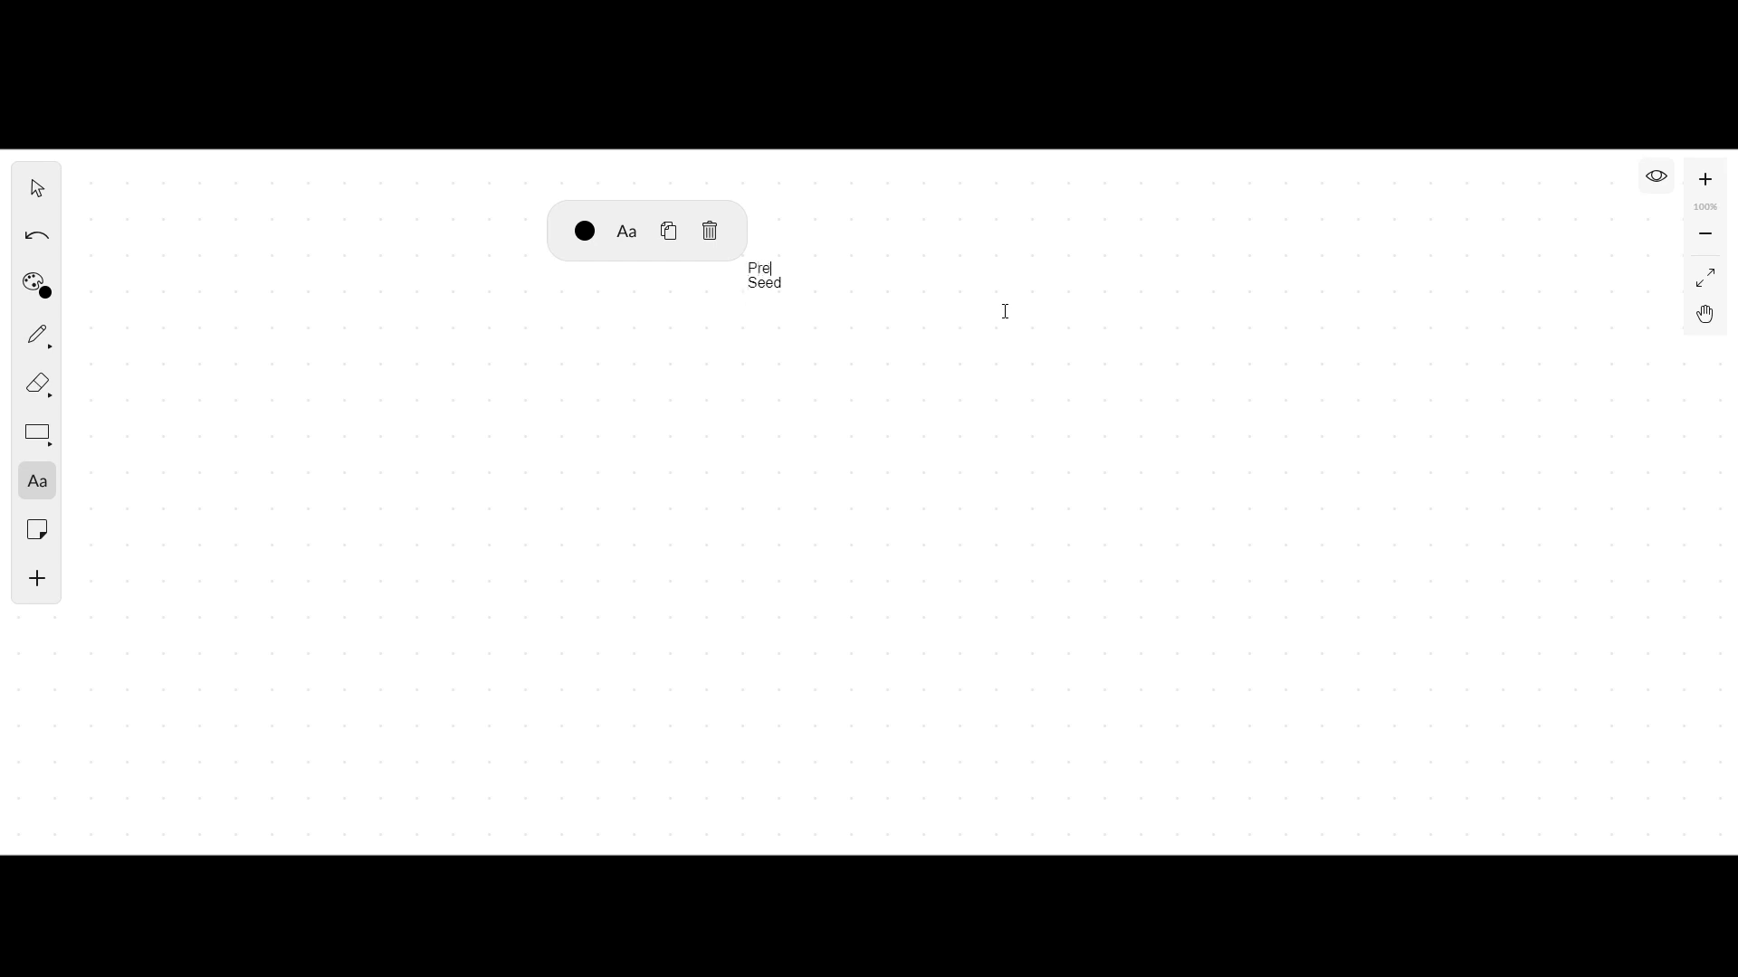
{"action": "type", "text": "-Seed"}
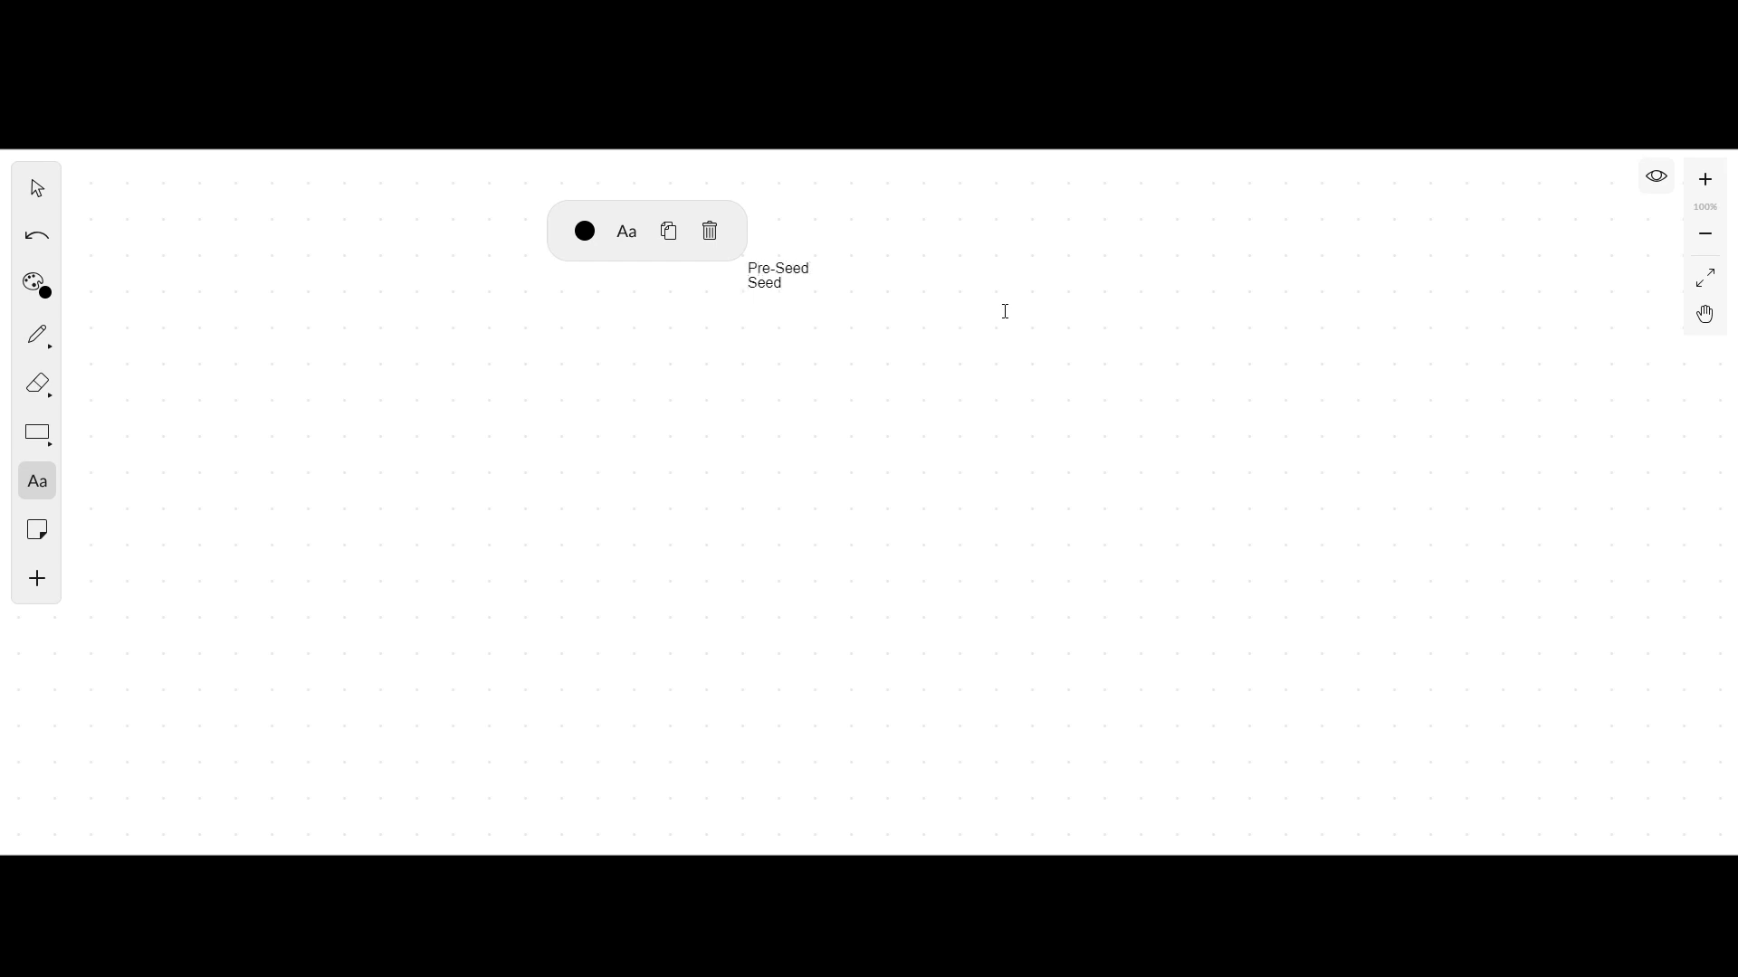
{"action": "key", "text": "Enter"}
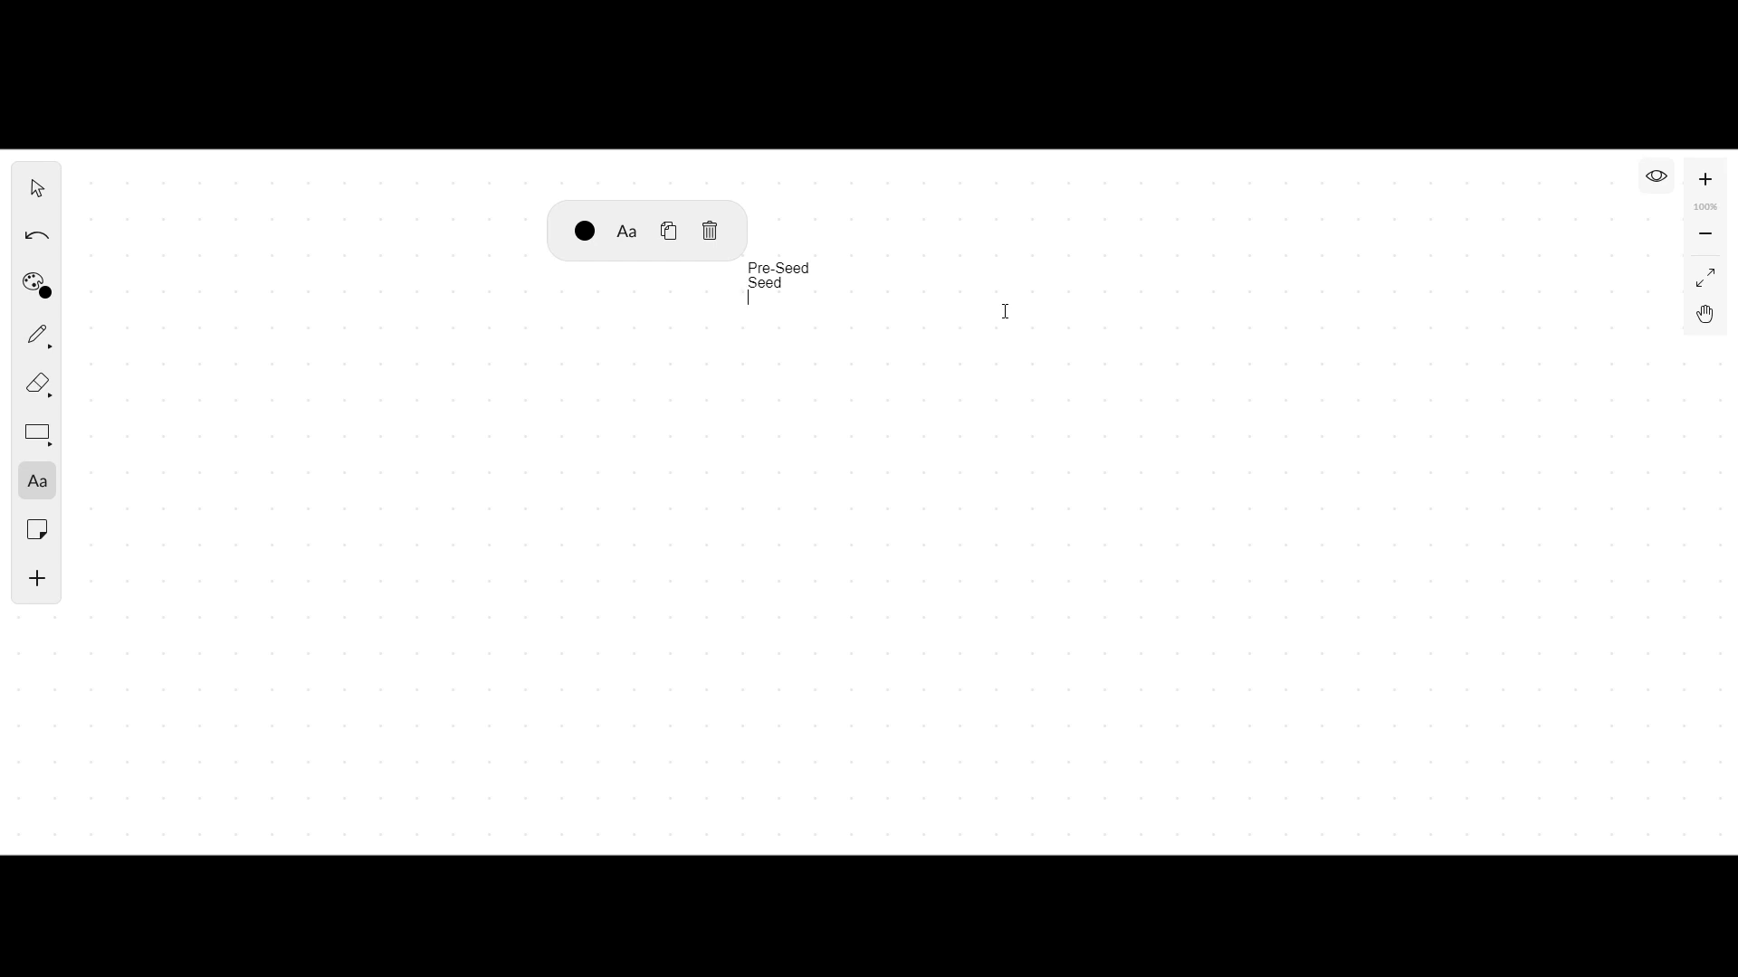
{"action": "type", "text": "Angel"}
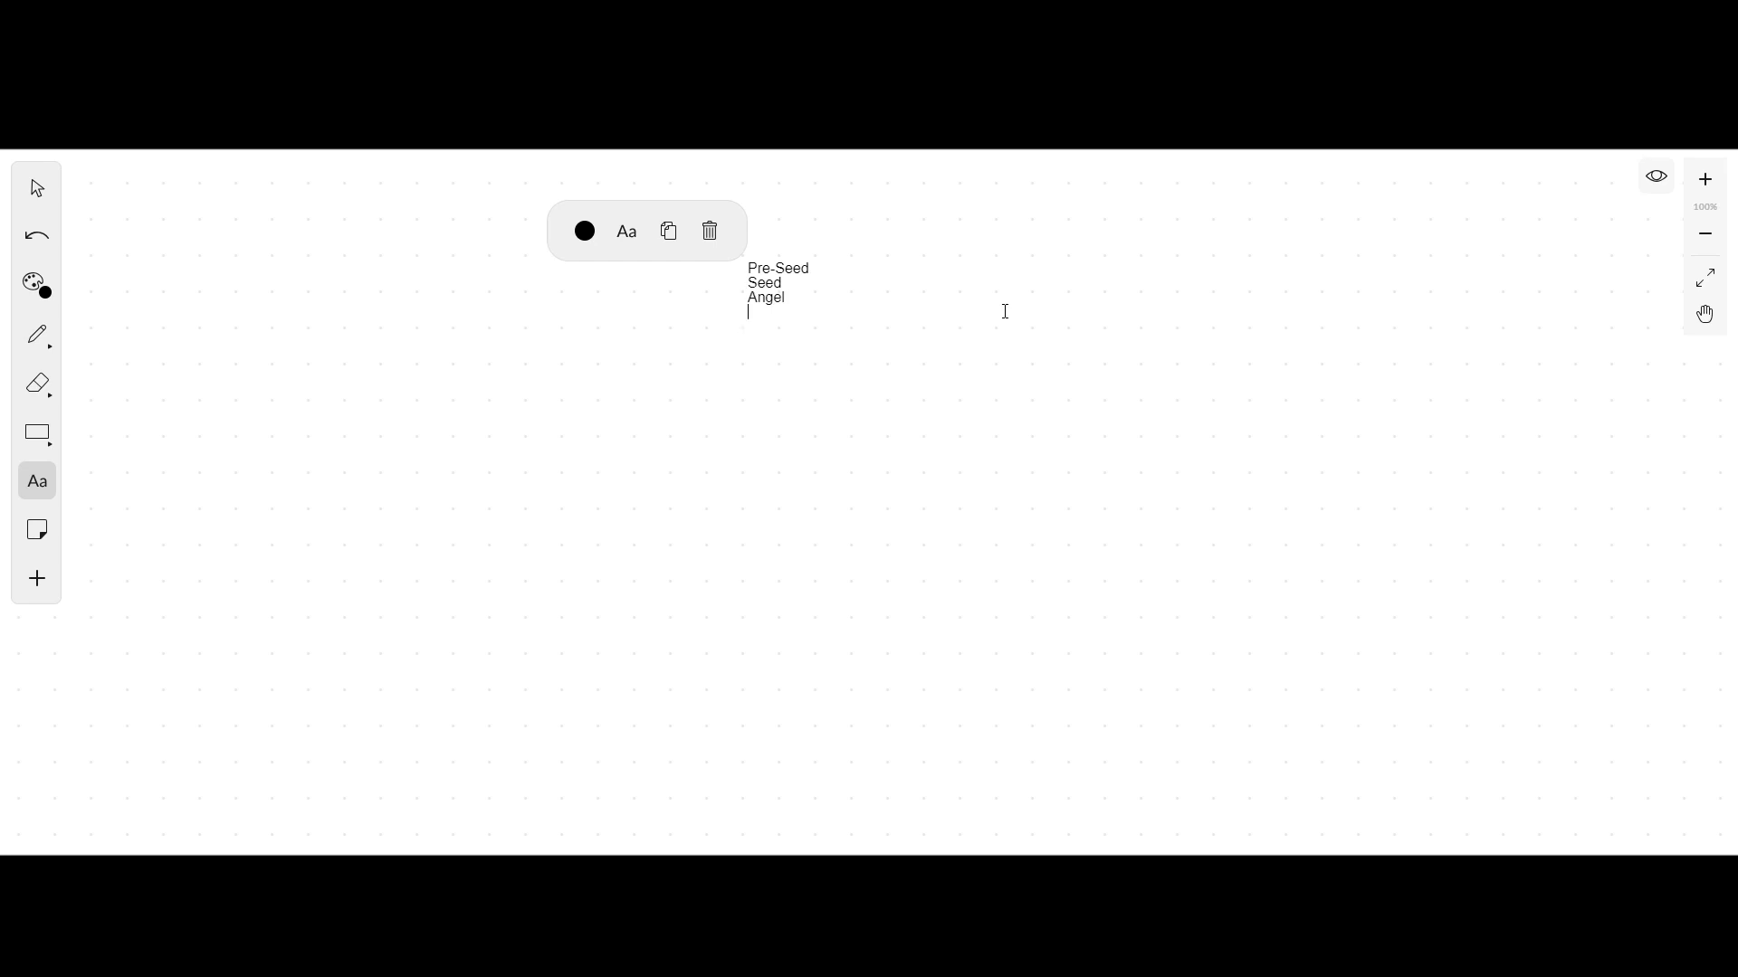
{"action": "type", "text": "Series A"}
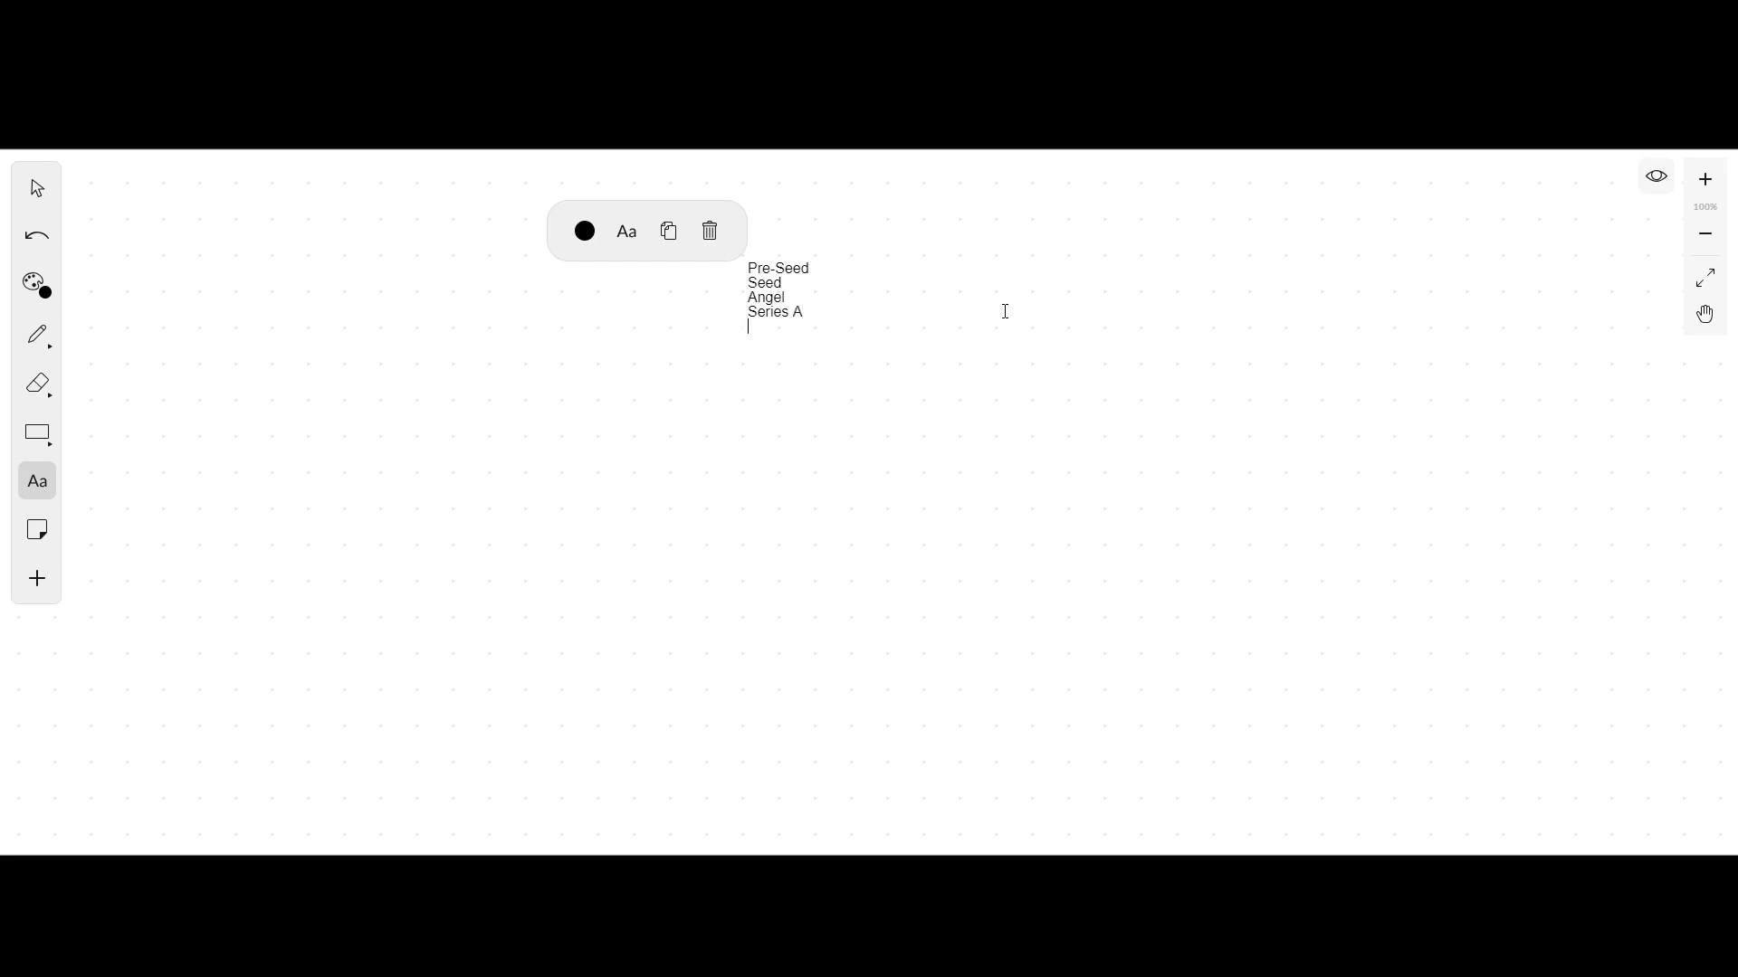
{"action": "type", "text": "Series B"}
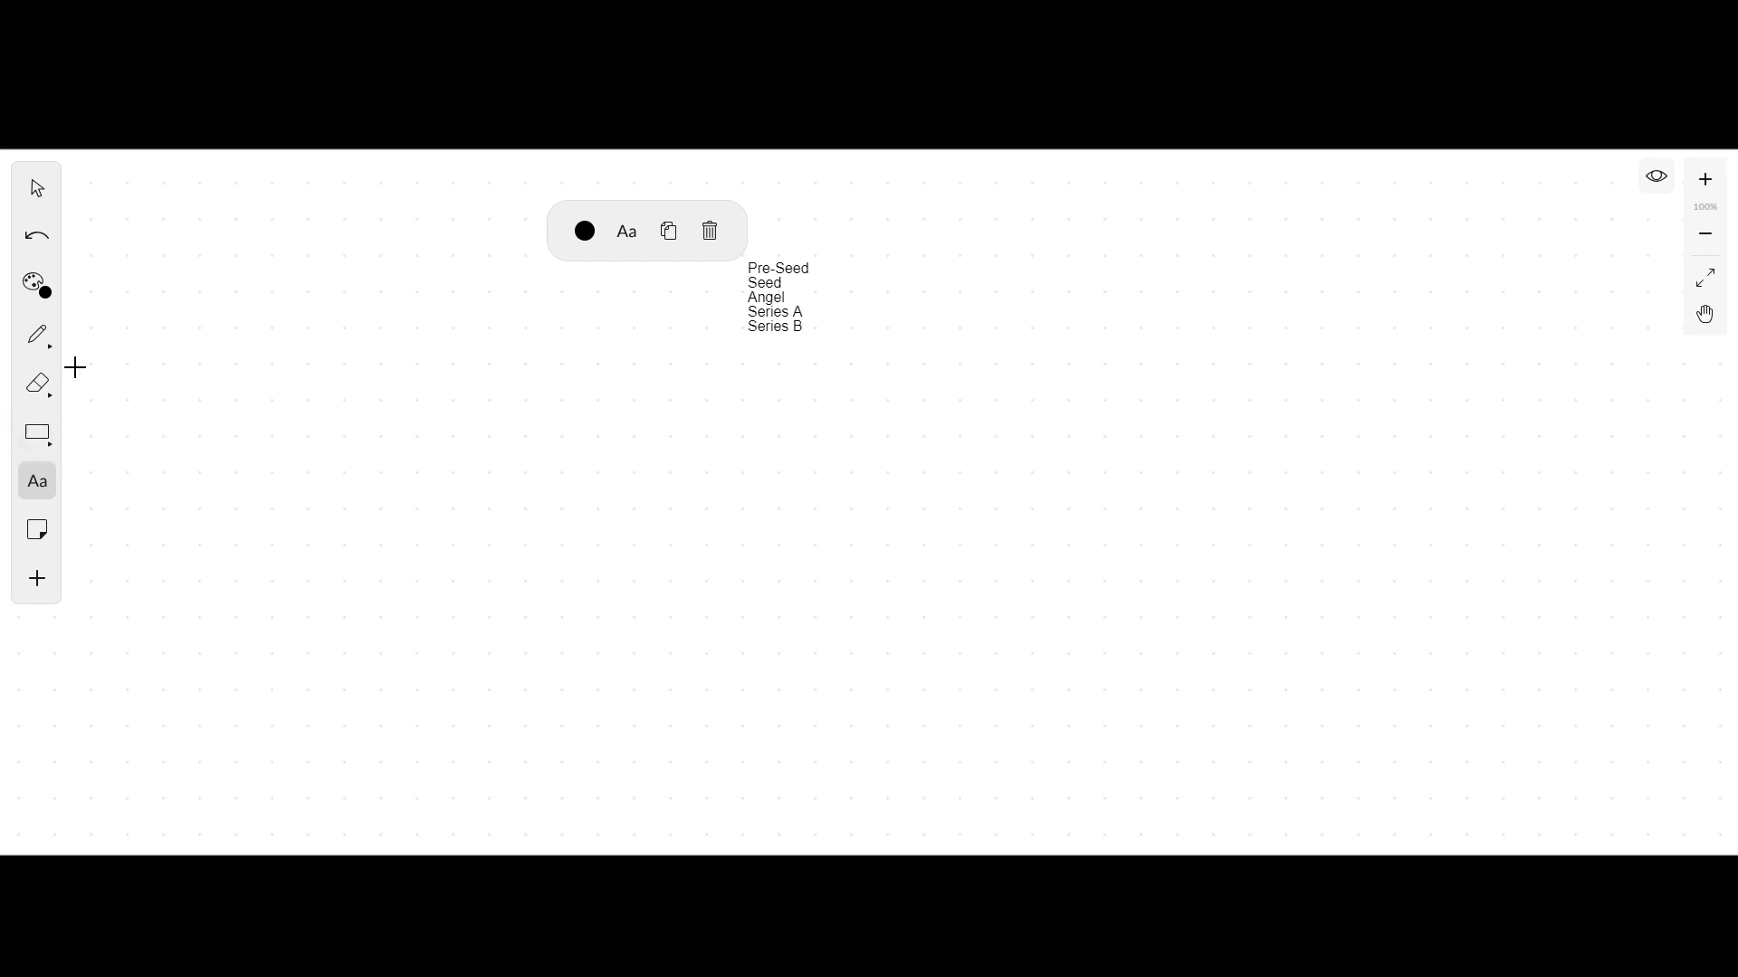
Step: Brace Pre-Seed, Seed and Angel and label the group 'Product- Market fit'
{"action": "left_click", "coordinate": [36, 333]}
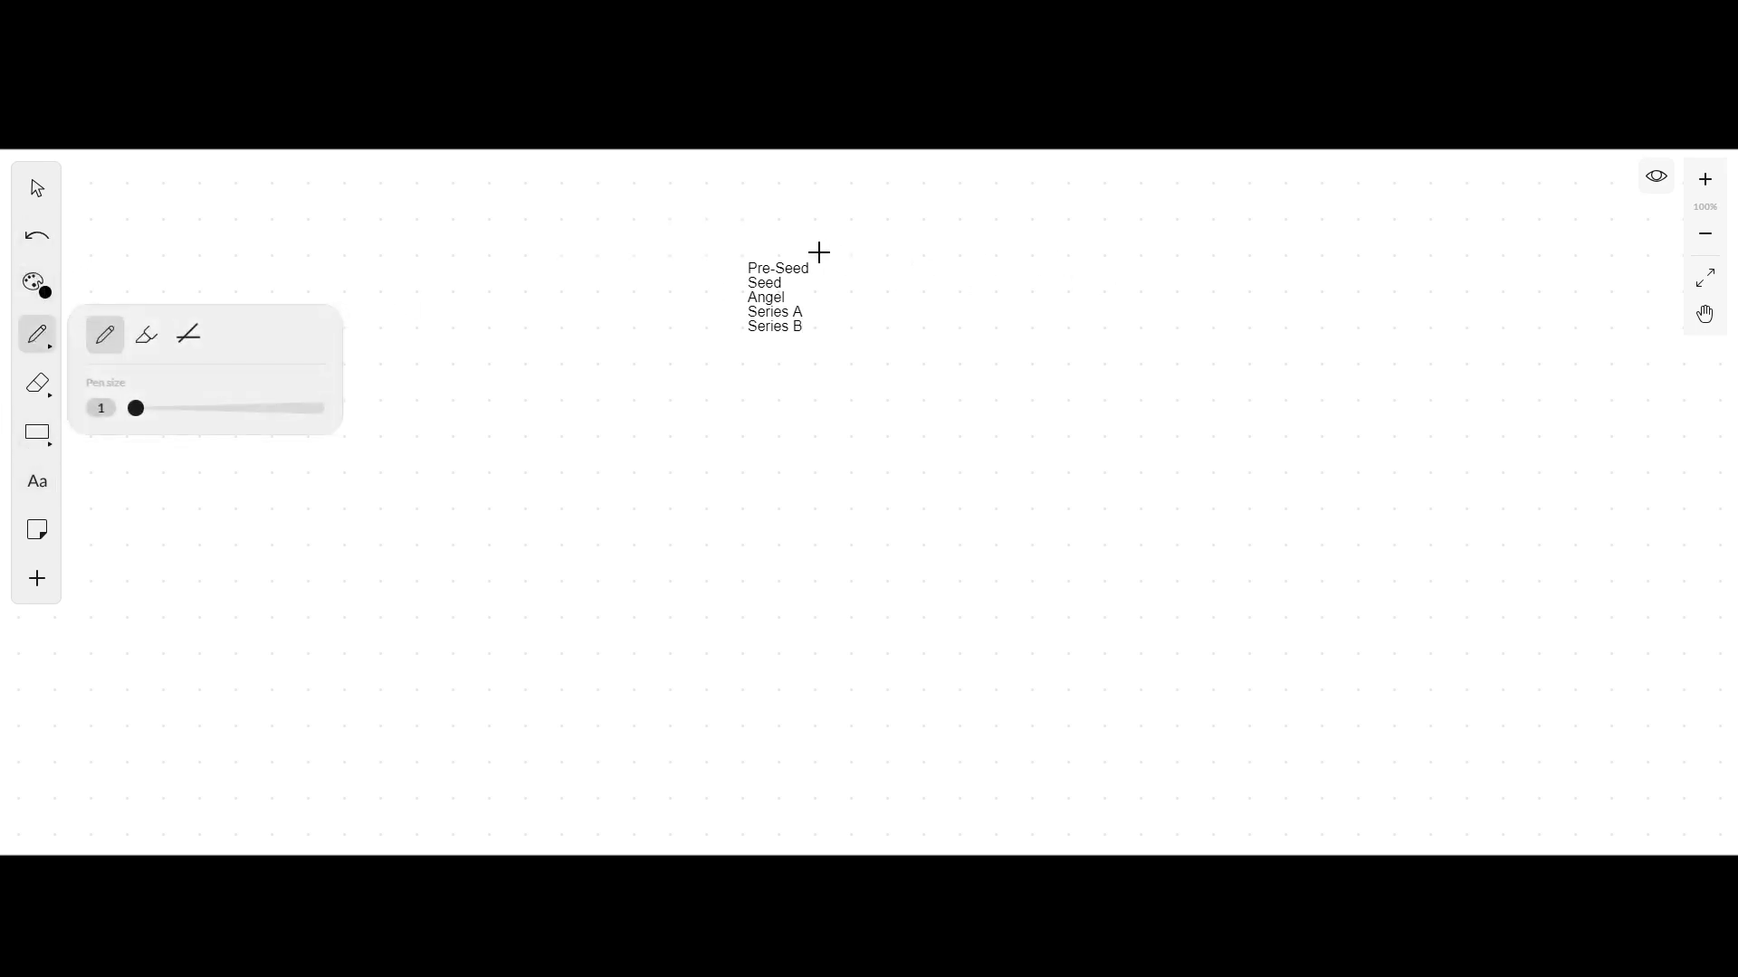
{"action": "left_click_drag", "start_coordinate": [826, 255], "coordinate": [826, 304]}
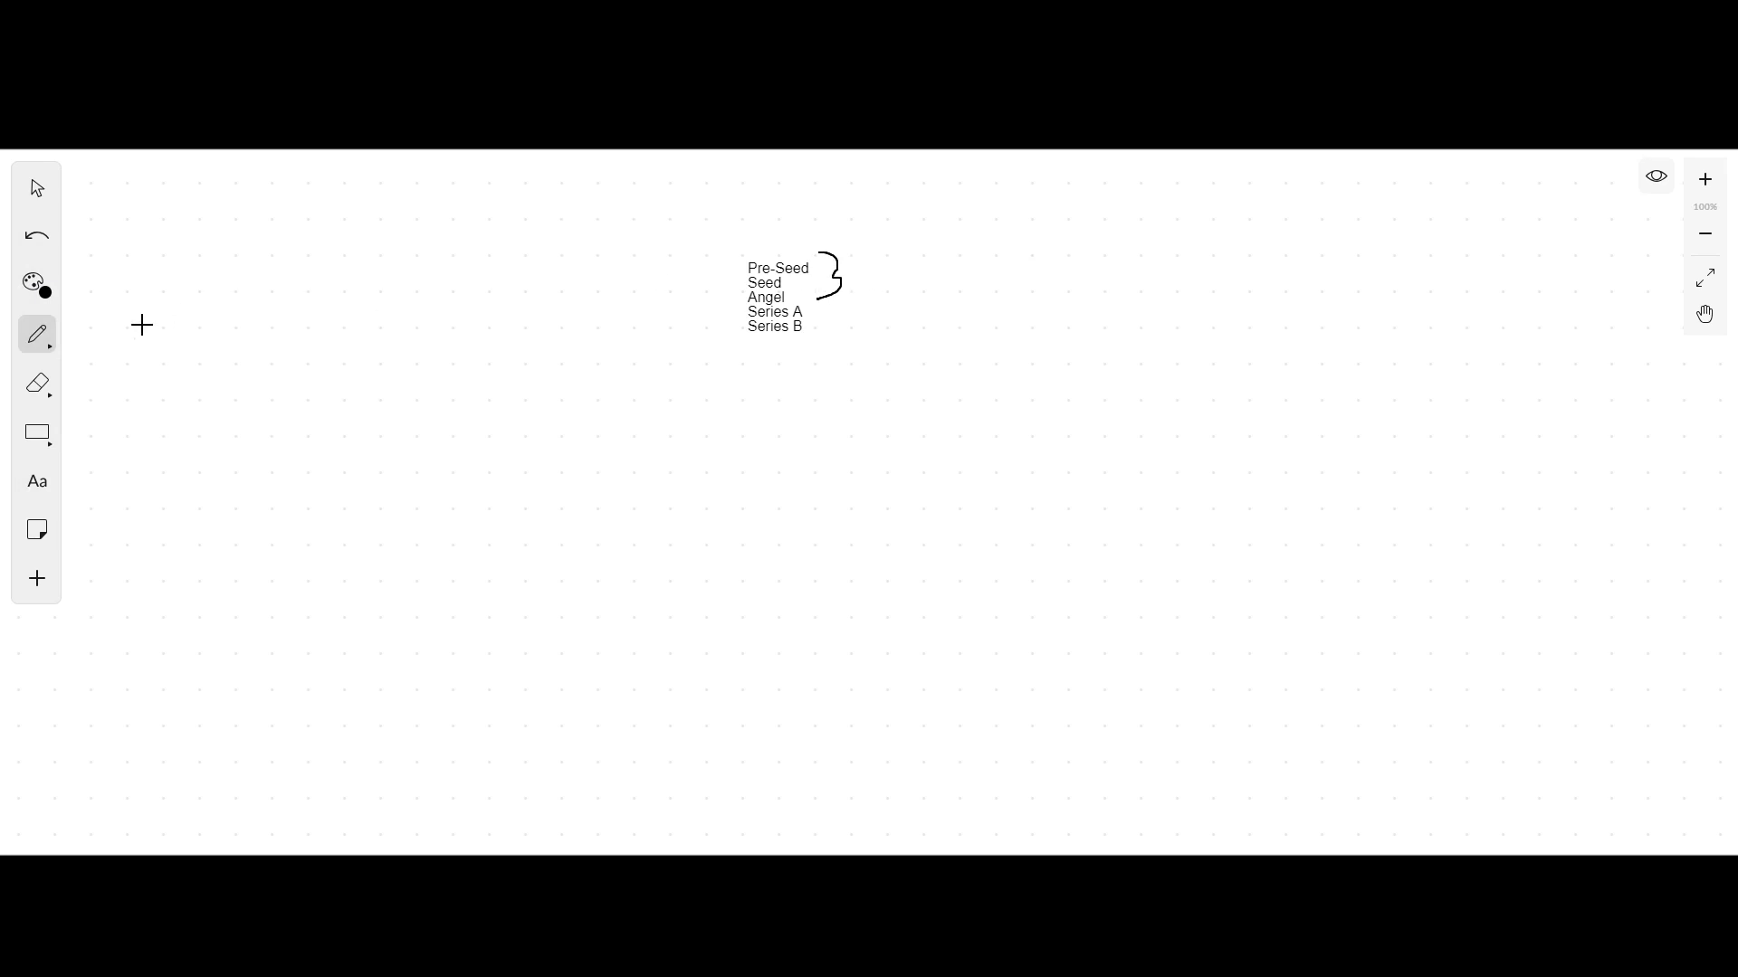
{"action": "left_click", "coordinate": [36, 481]}
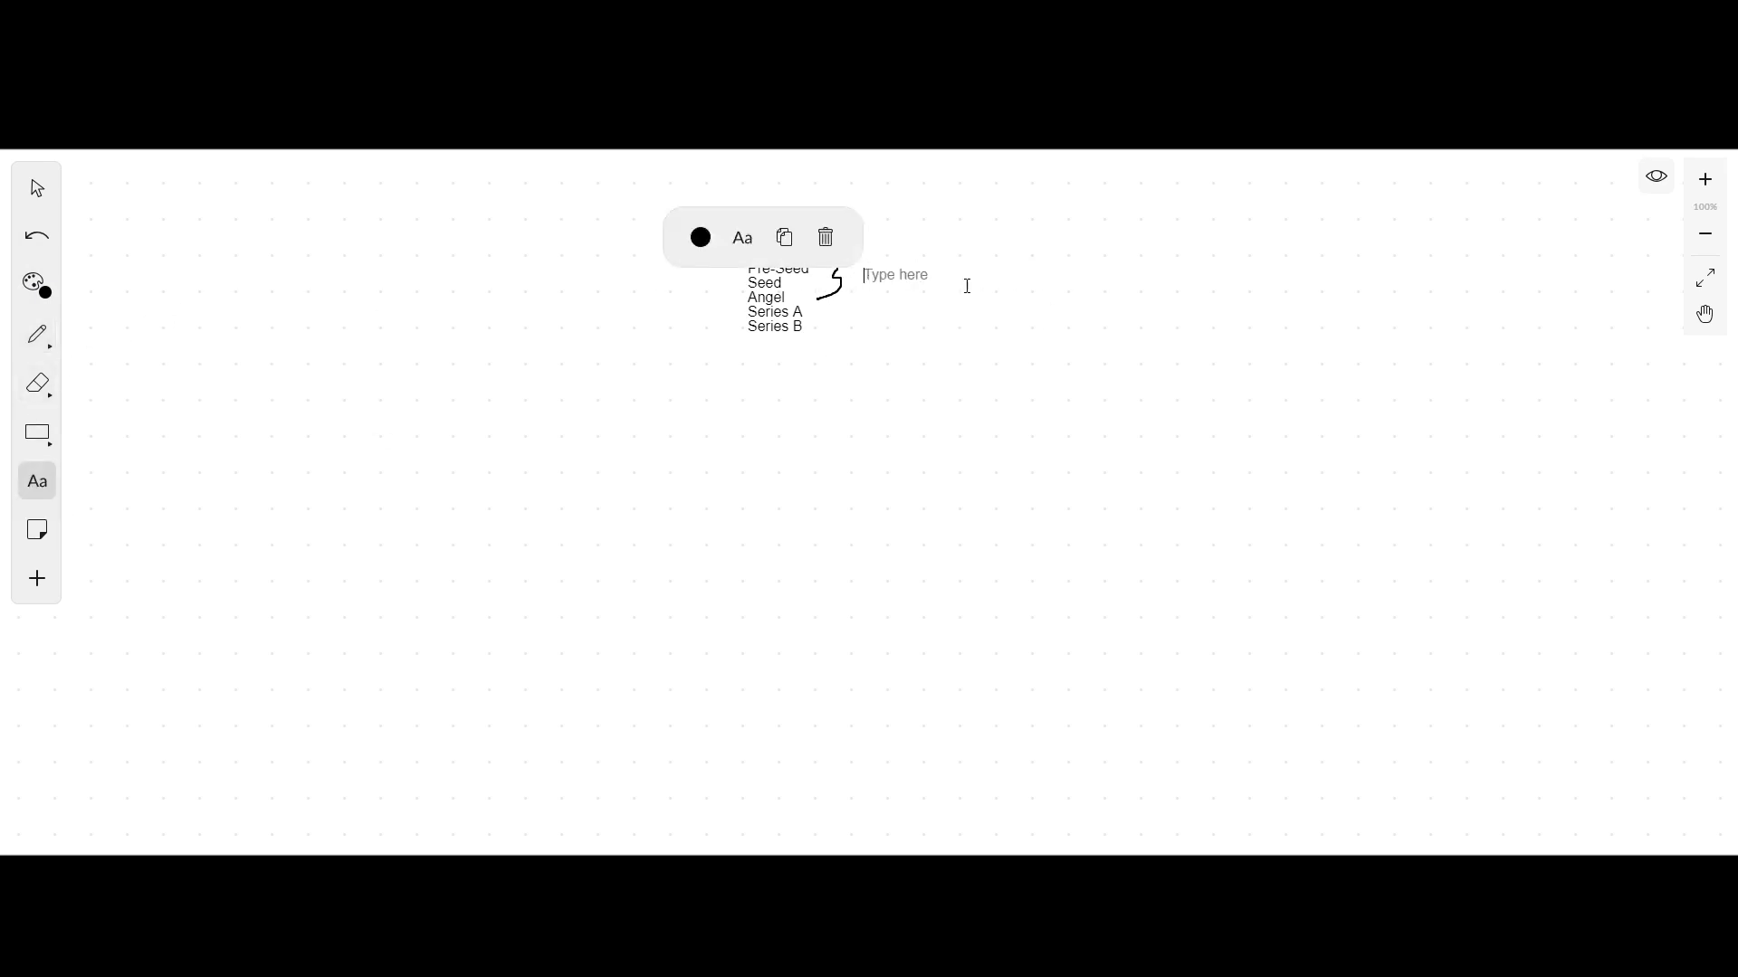
{"action": "type", "text": "Product- M"}
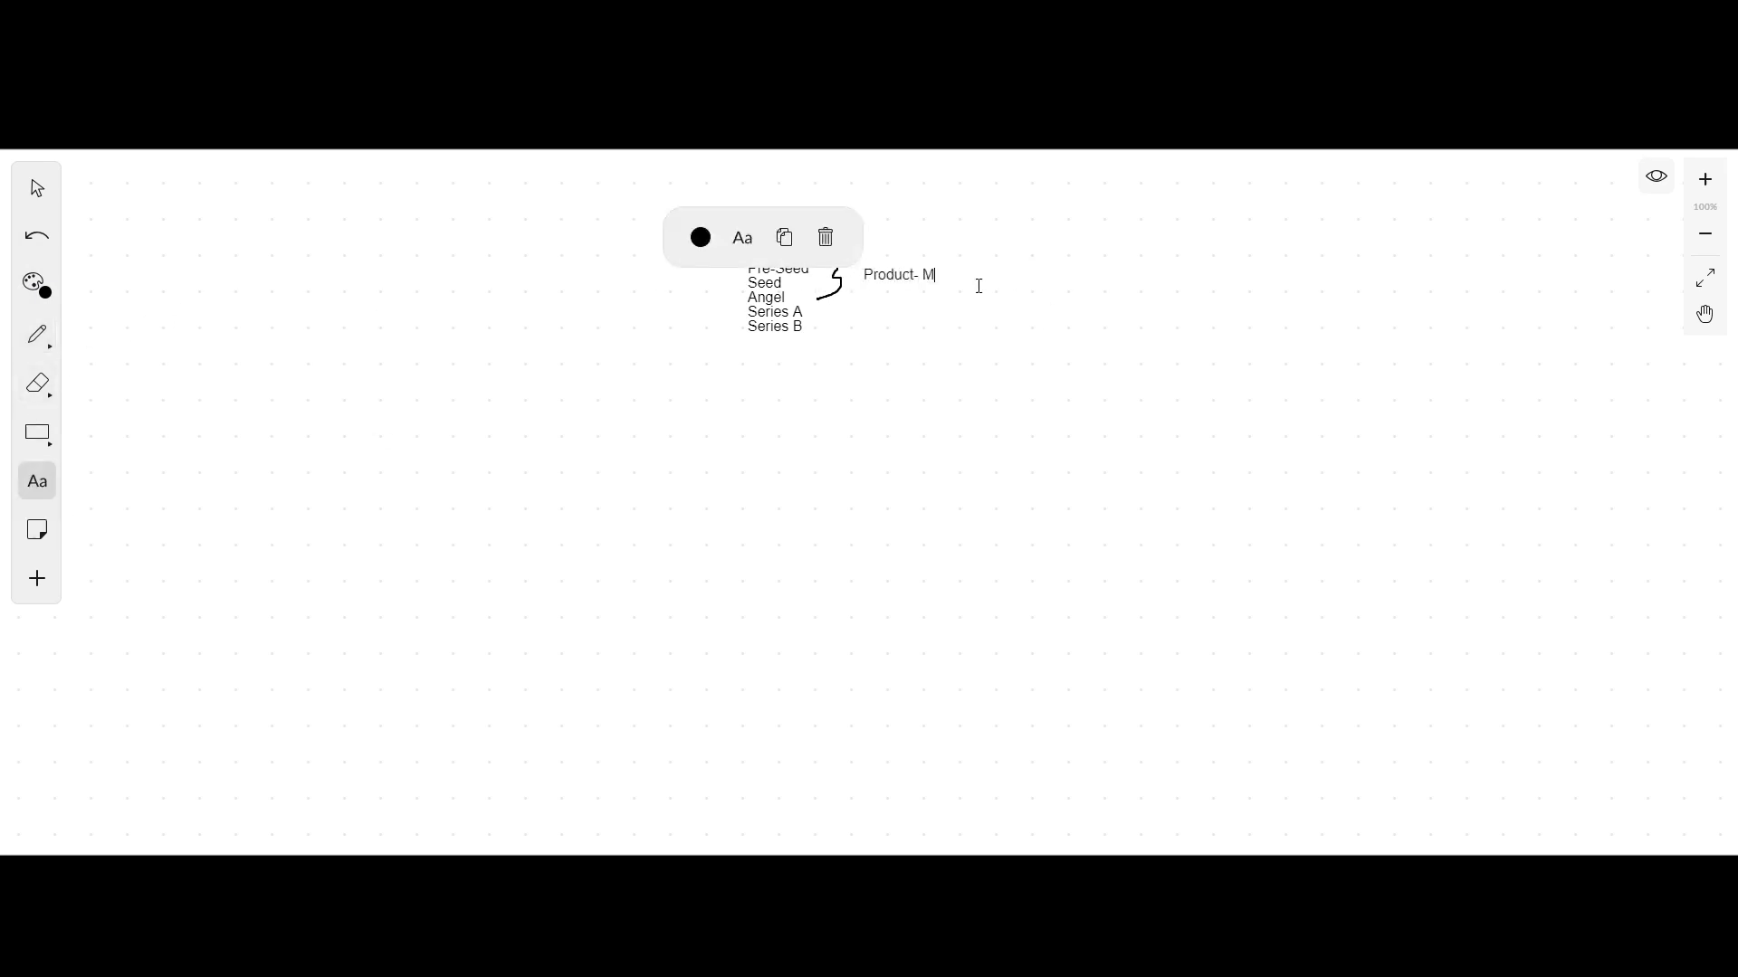
{"action": "type", "text": "arket fit"}
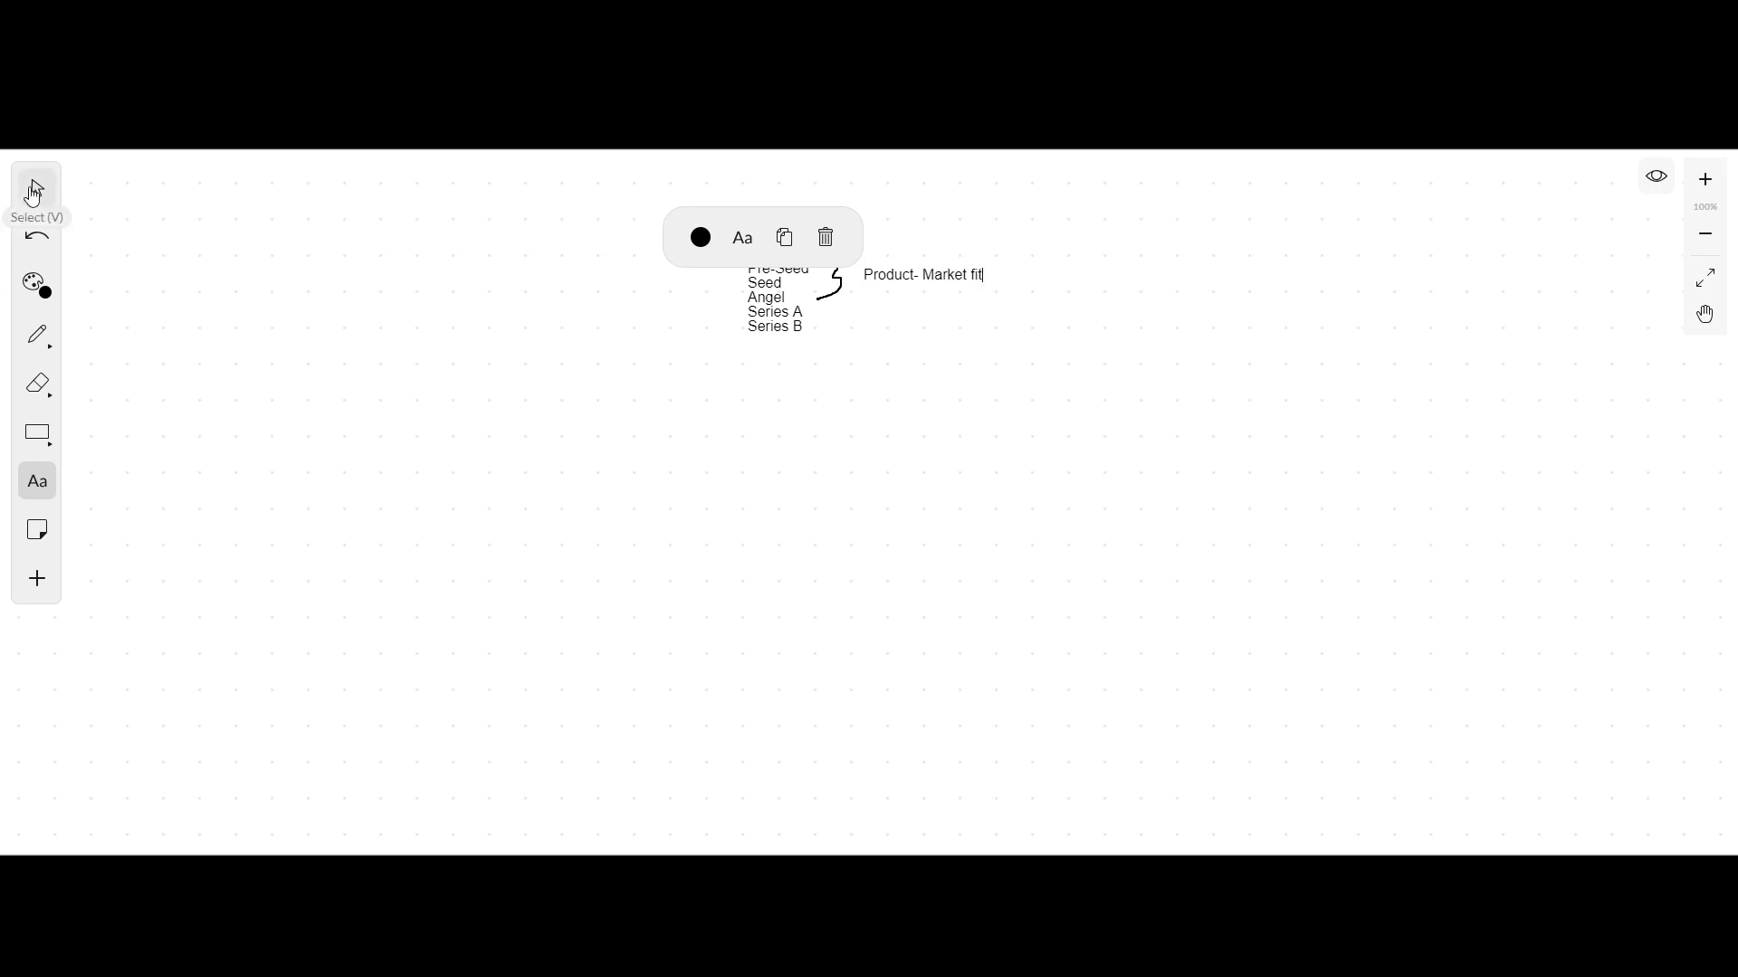
Step: Brace the later rounds and label them 'Expansion and scale'
{"action": "left_click", "coordinate": [36, 335]}
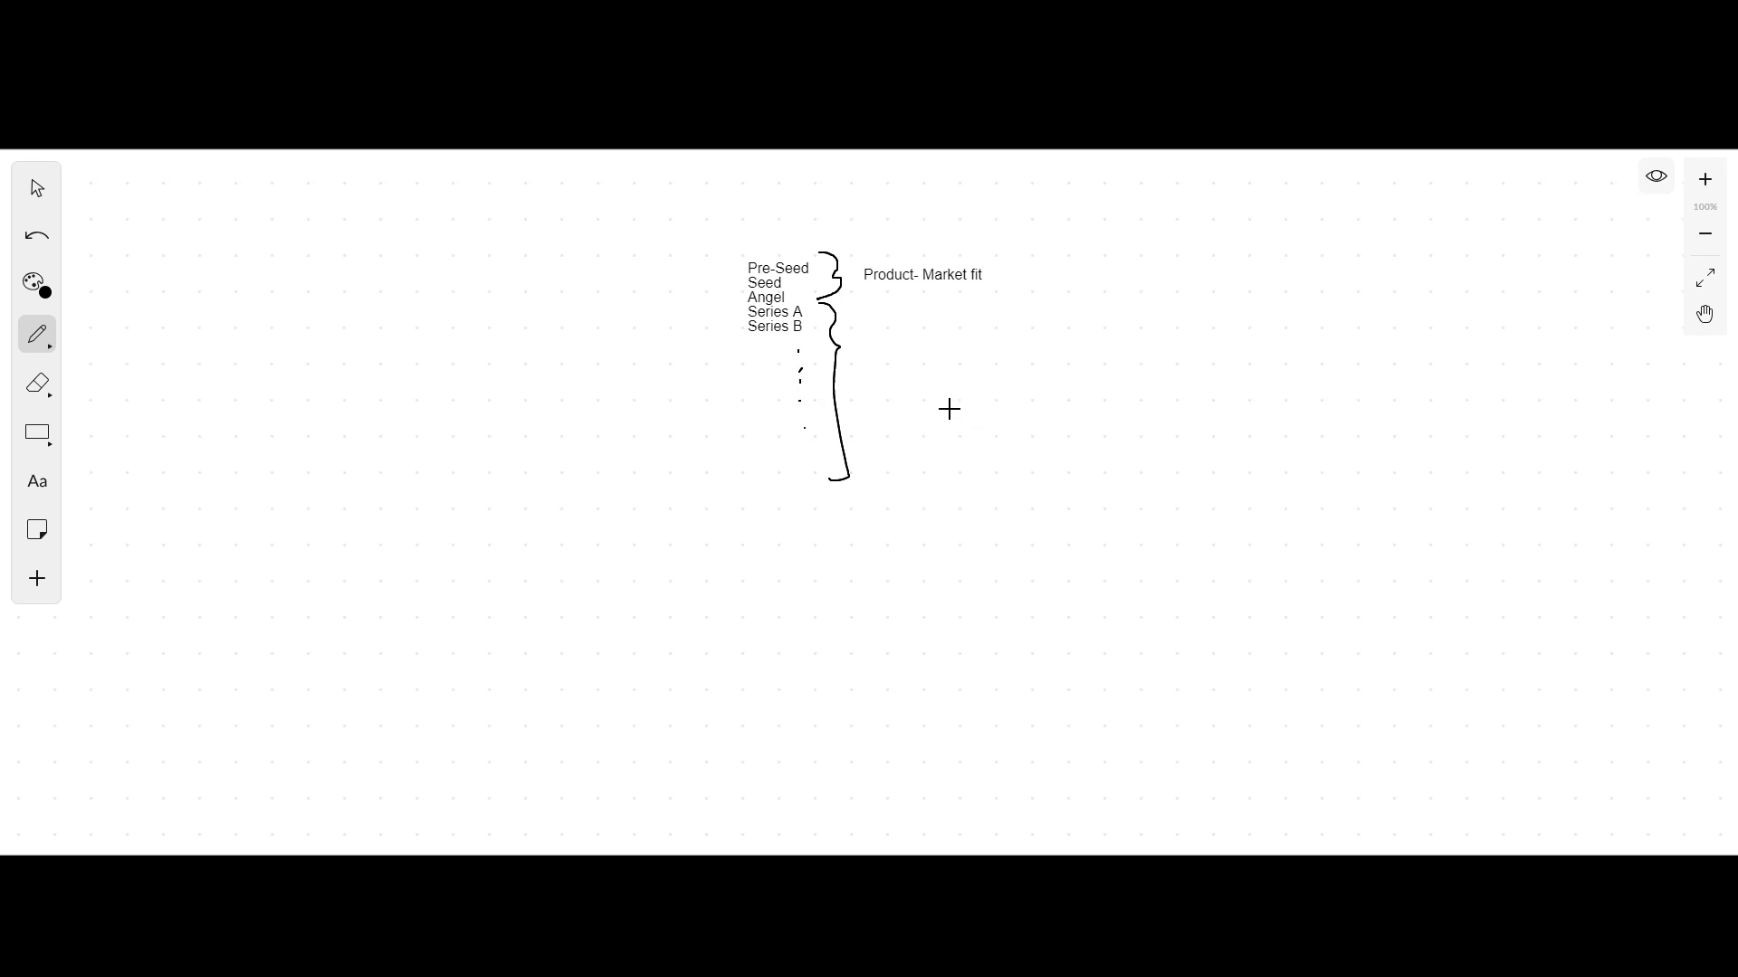
{"action": "mouse_move", "coordinate": [946, 411]}
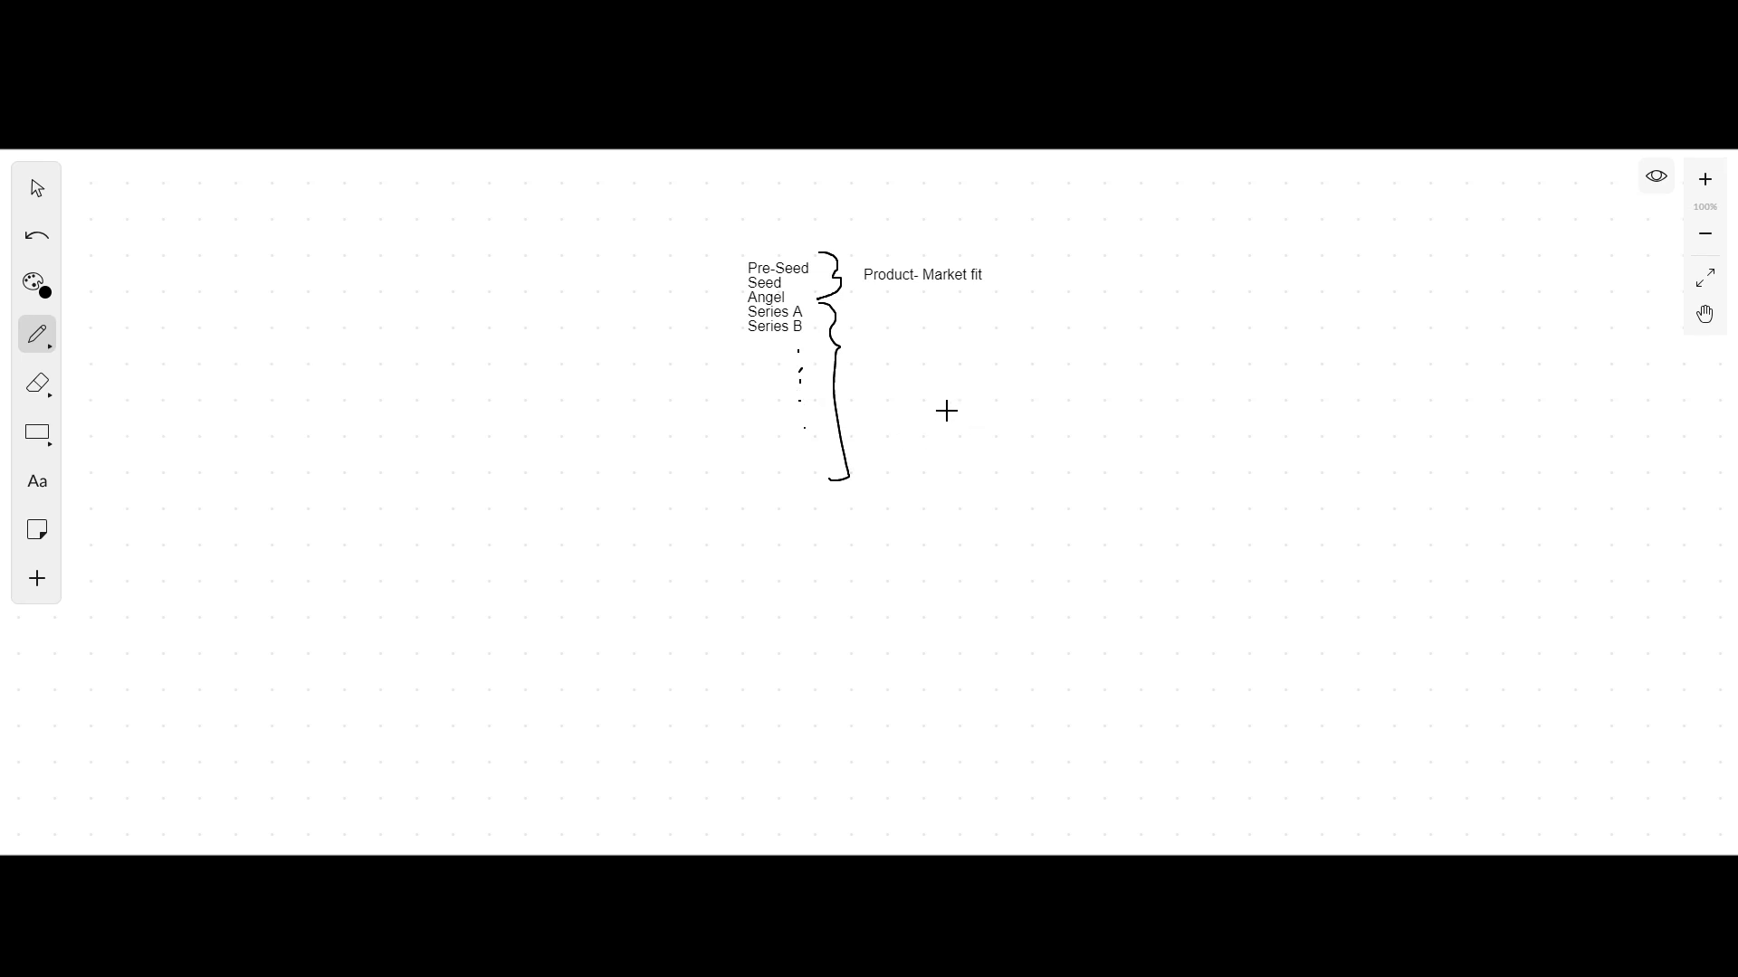
{"action": "left_click", "coordinate": [36, 481]}
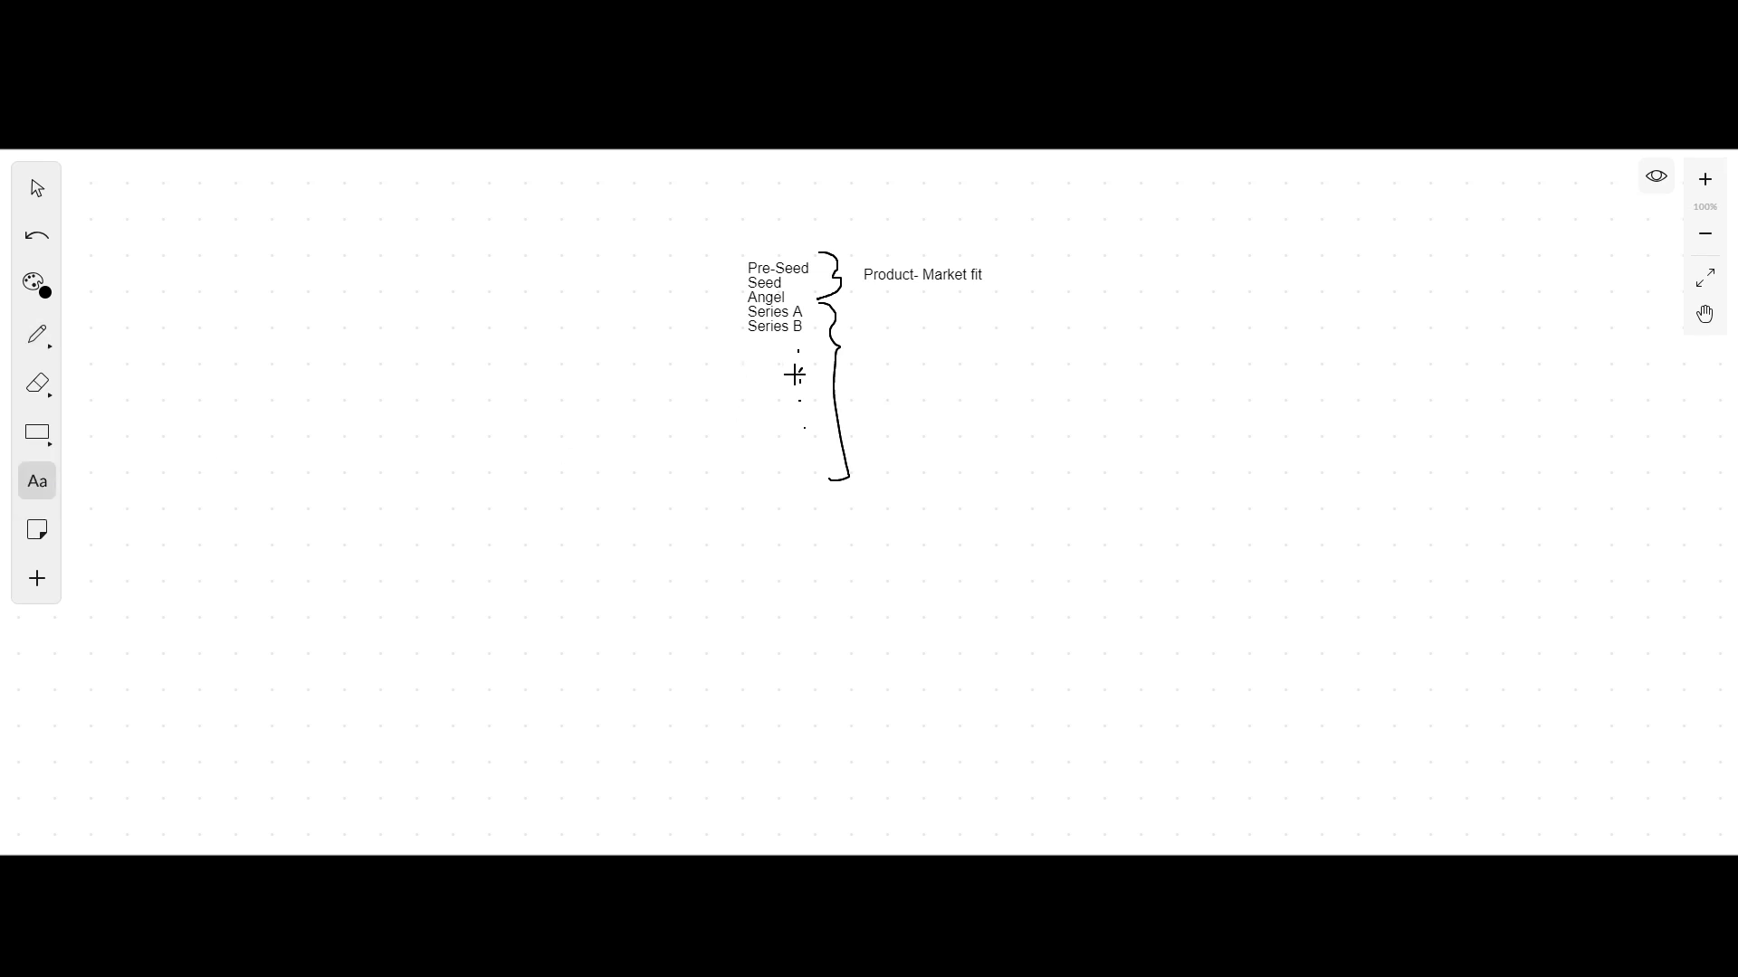
{"action": "type", "text": "Expand"}
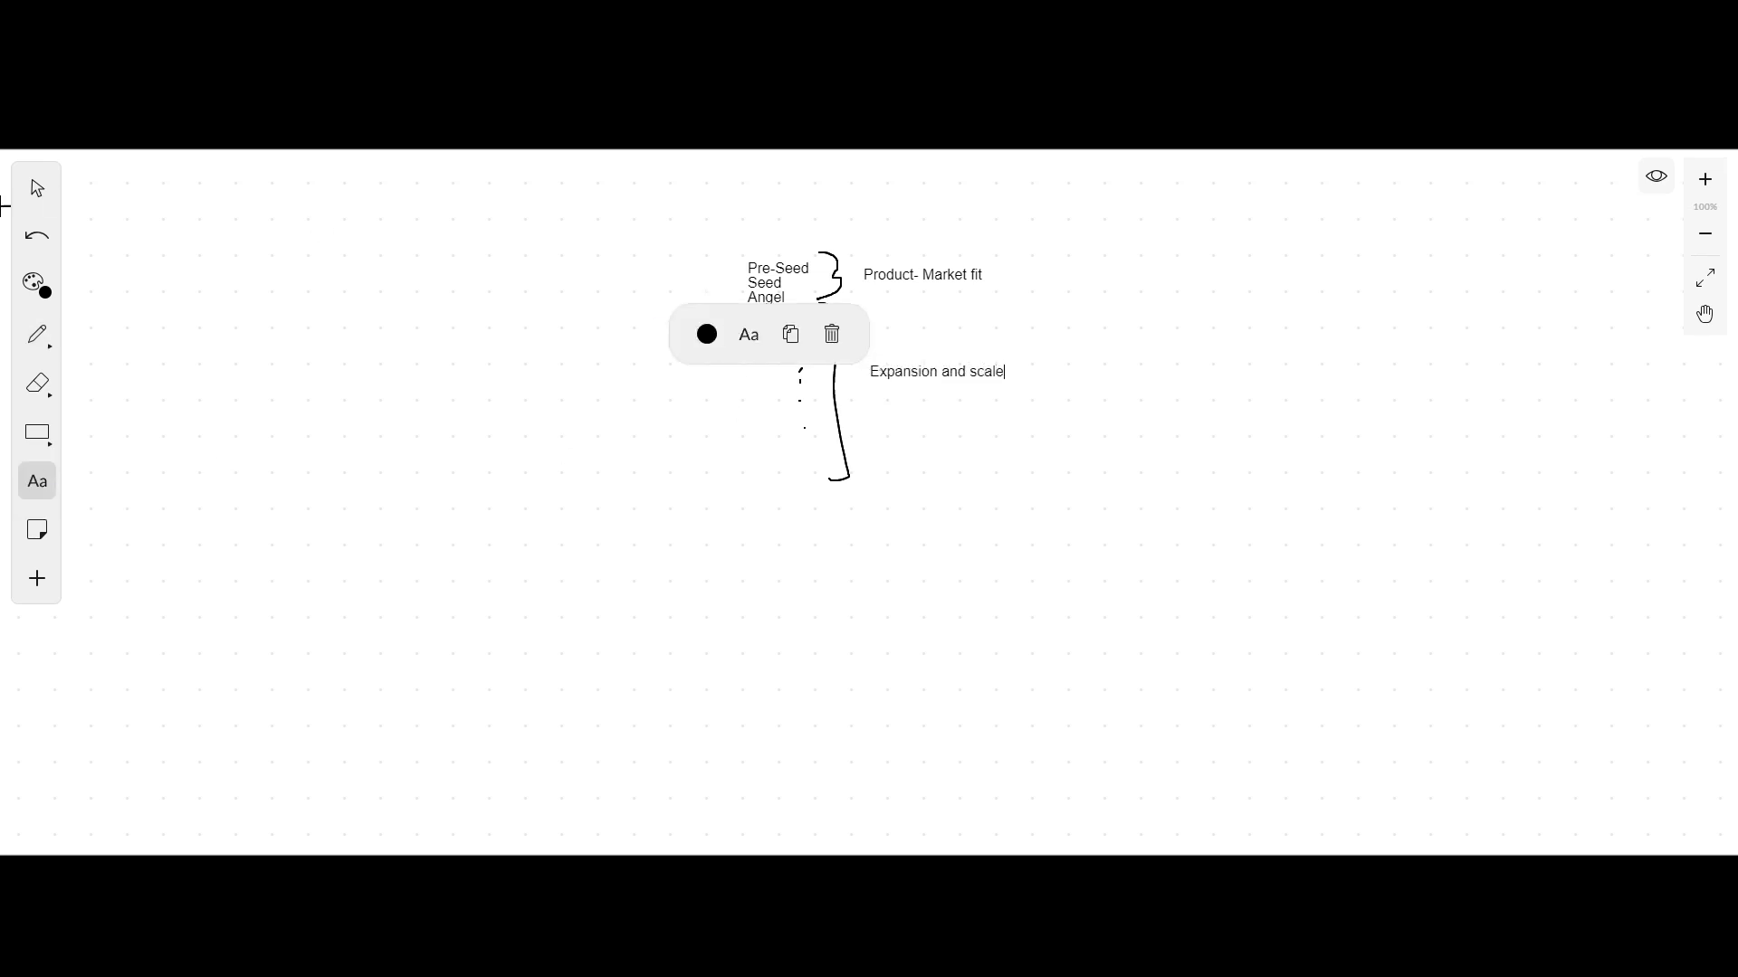
{"action": "type", "text": "Series A"}
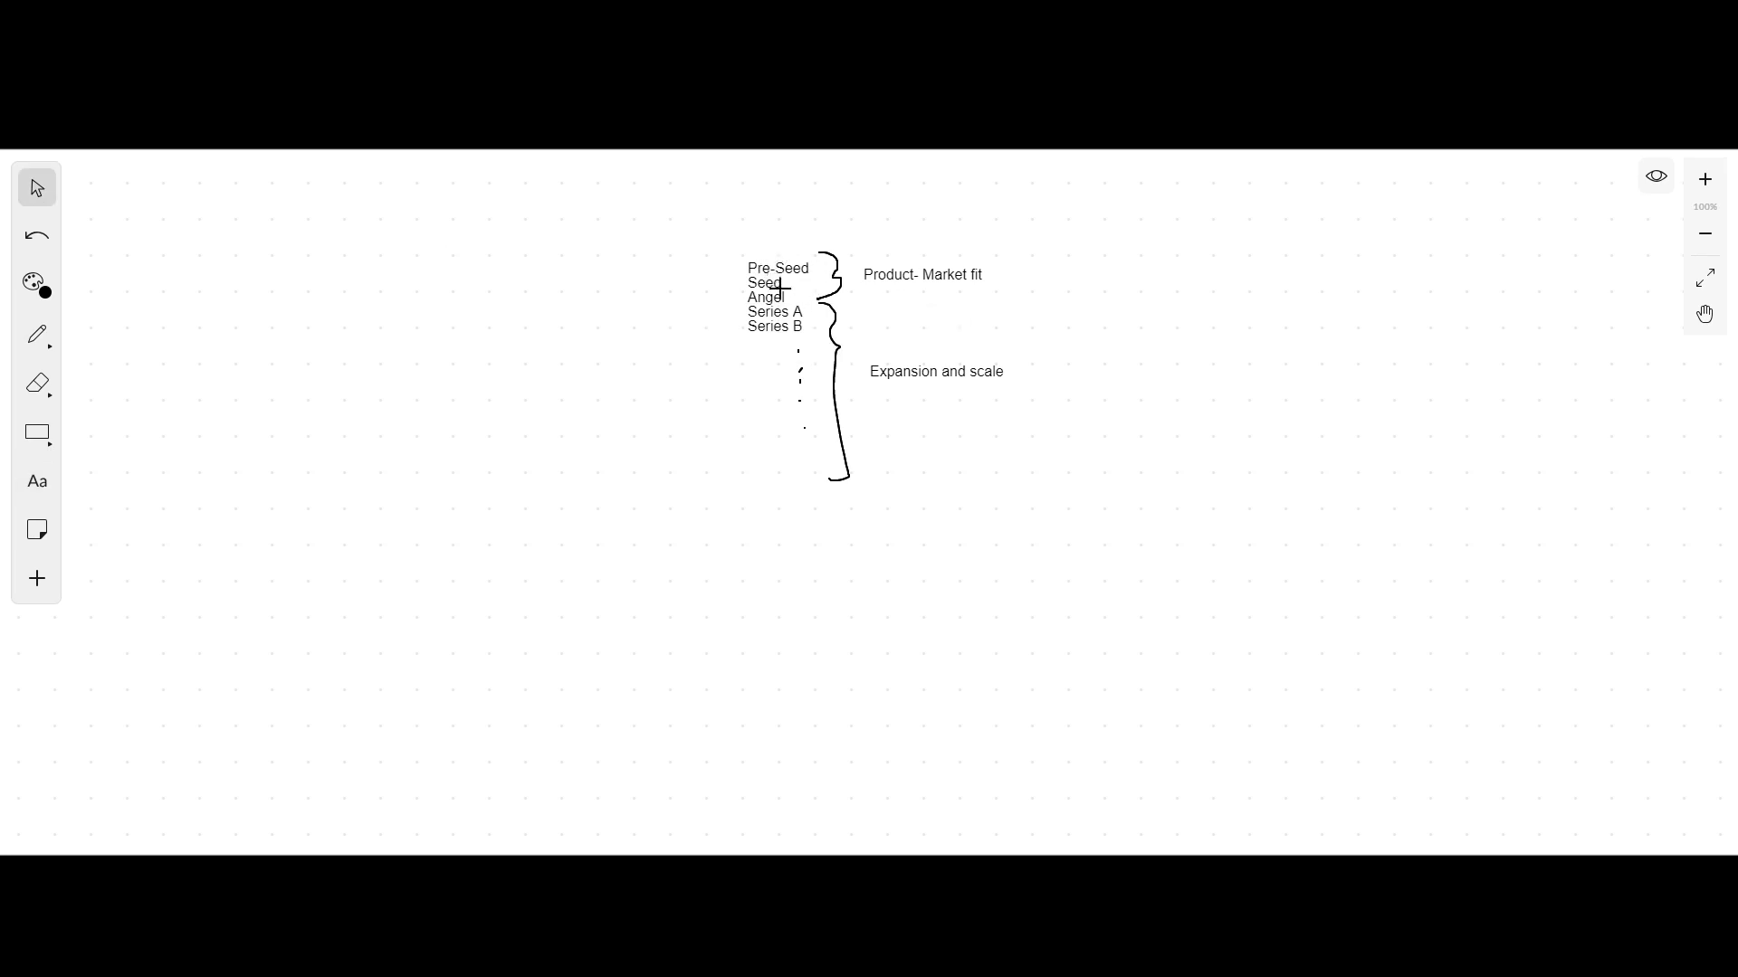
{"action": "mouse_move", "coordinate": [838, 377]}
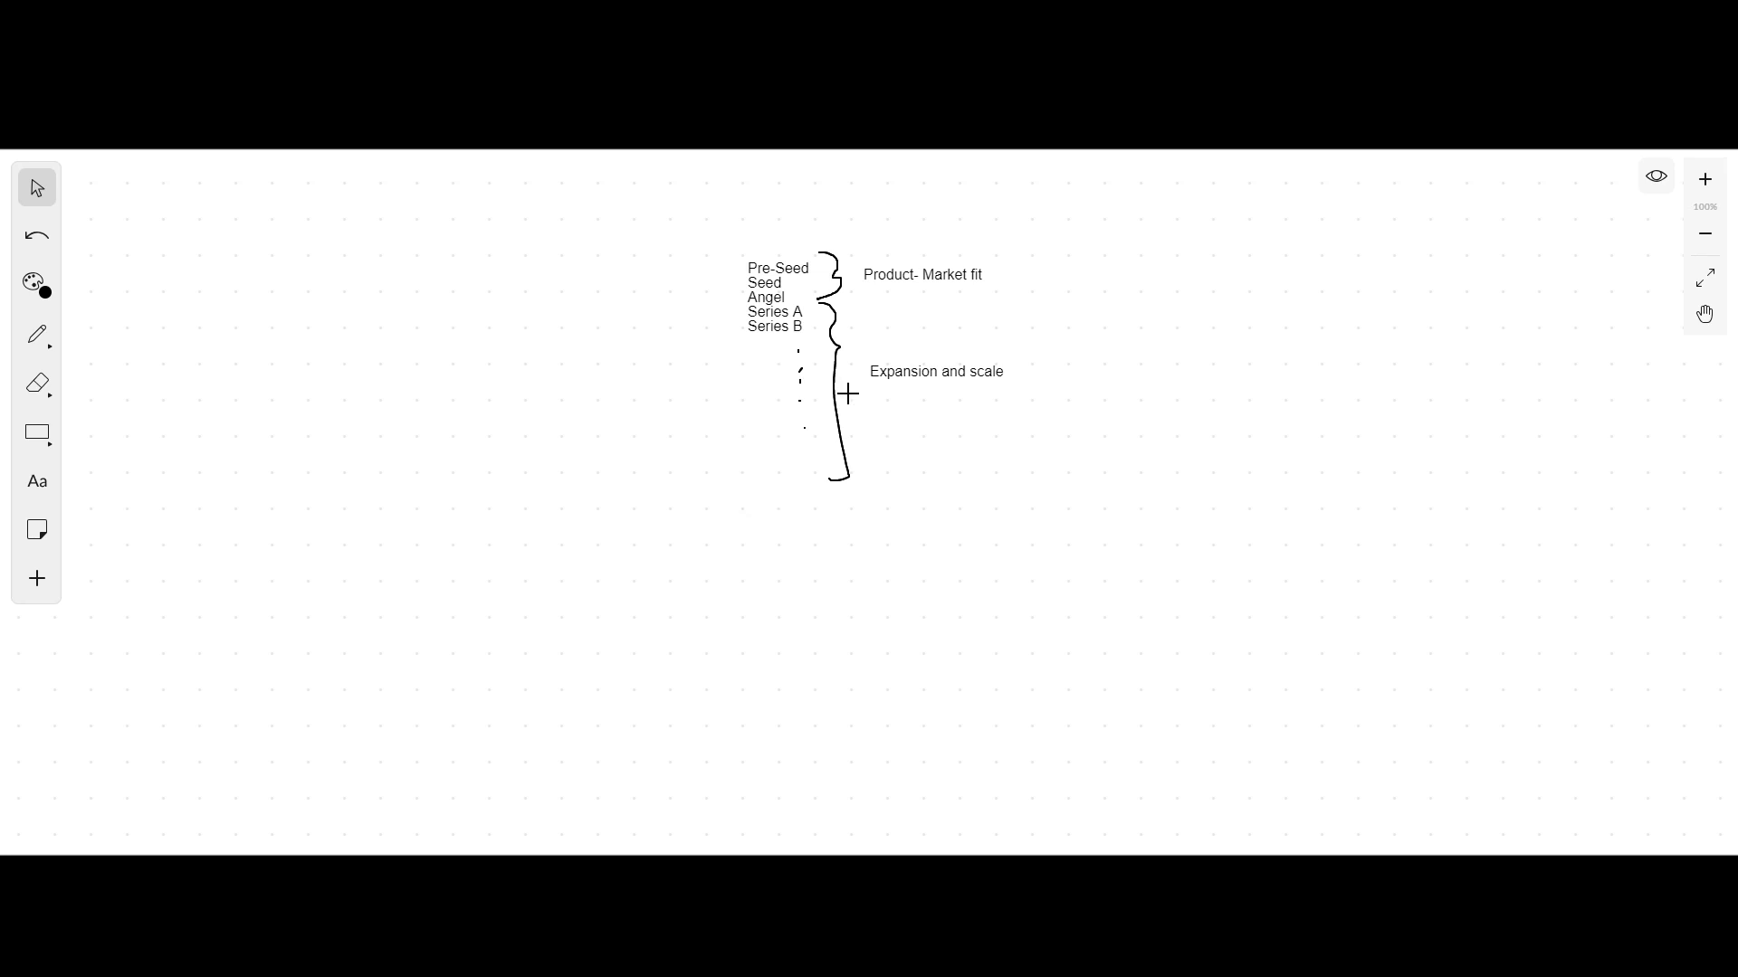
{"action": "mouse_move", "coordinate": [847, 348]}
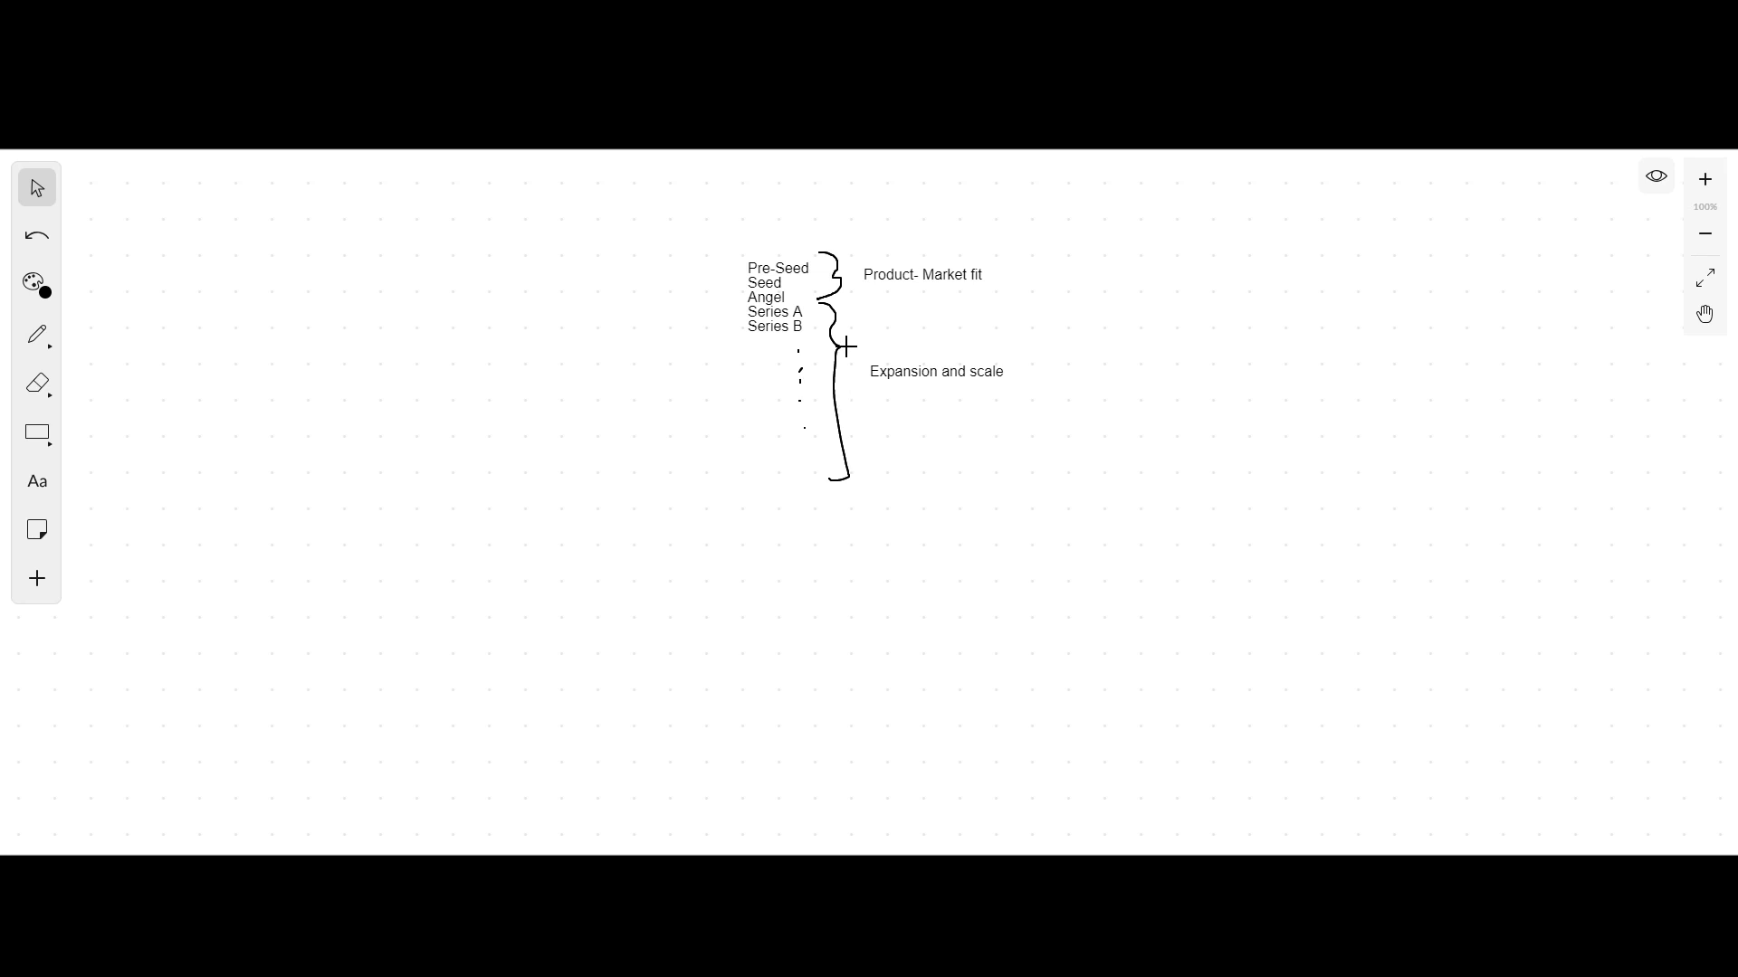
Step: Draw a horizontal dividing line between Angel and Series A
{"action": "left_click", "coordinate": [36, 333]}
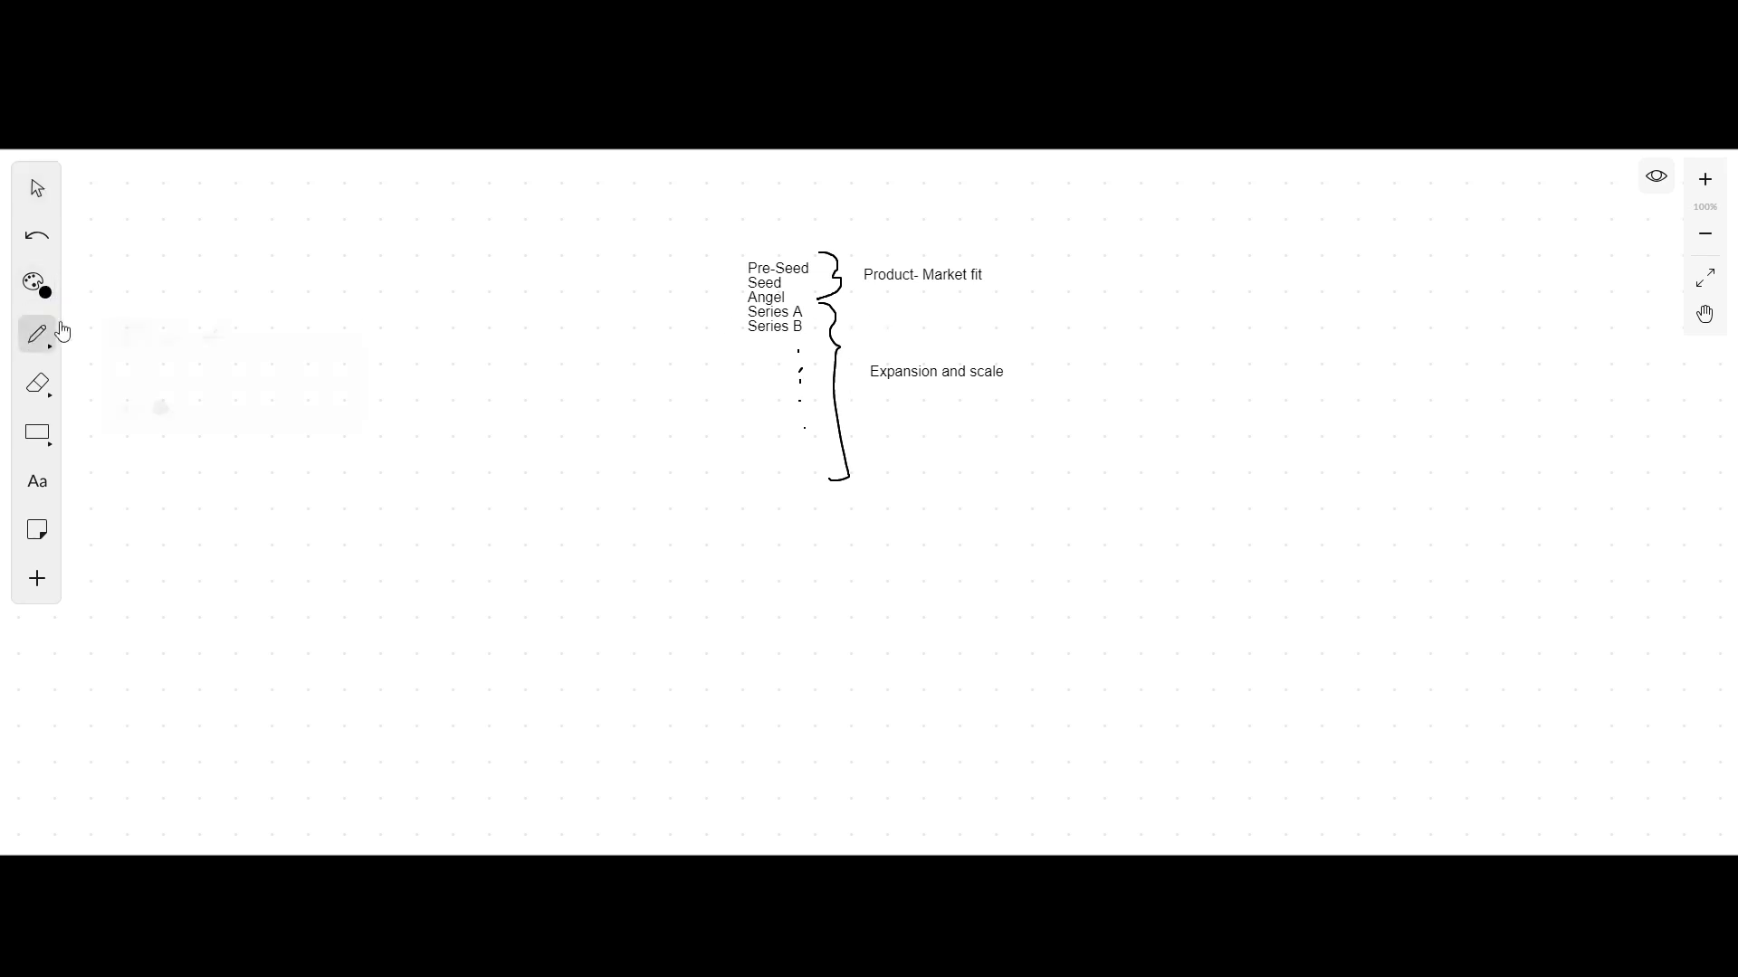
{"action": "left_click_drag", "start_coordinate": [744, 320], "coordinate": [822, 322]}
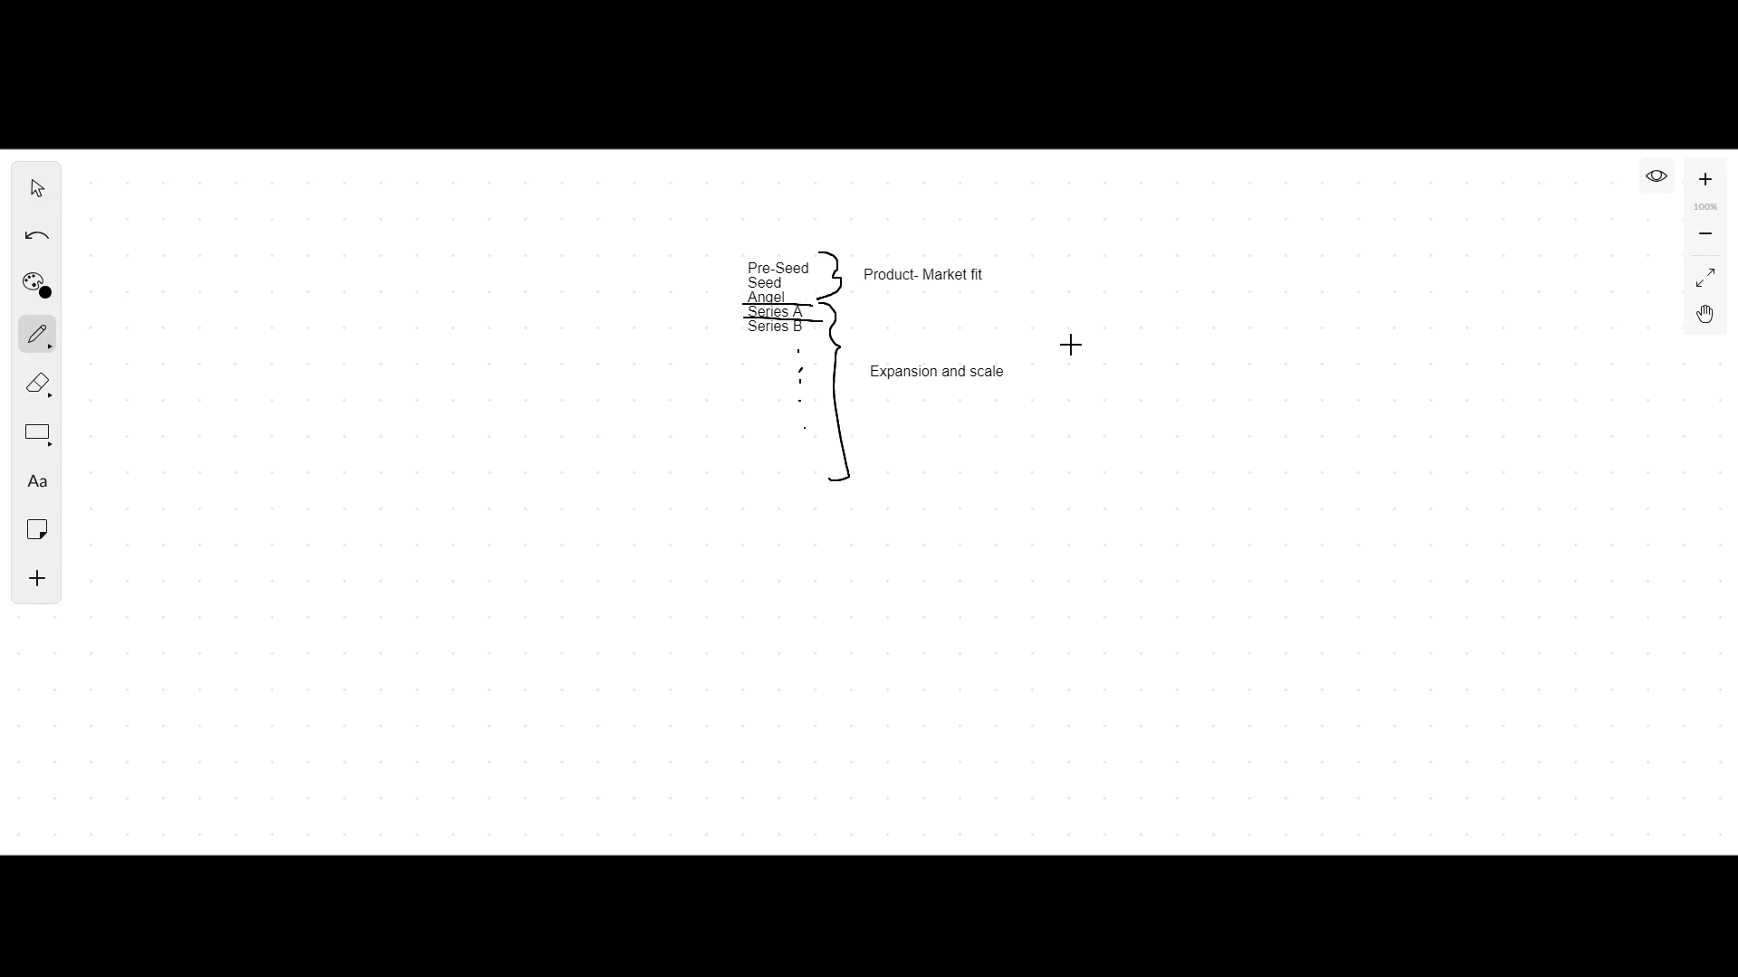
{"action": "mouse_move", "coordinate": [1054, 339]}
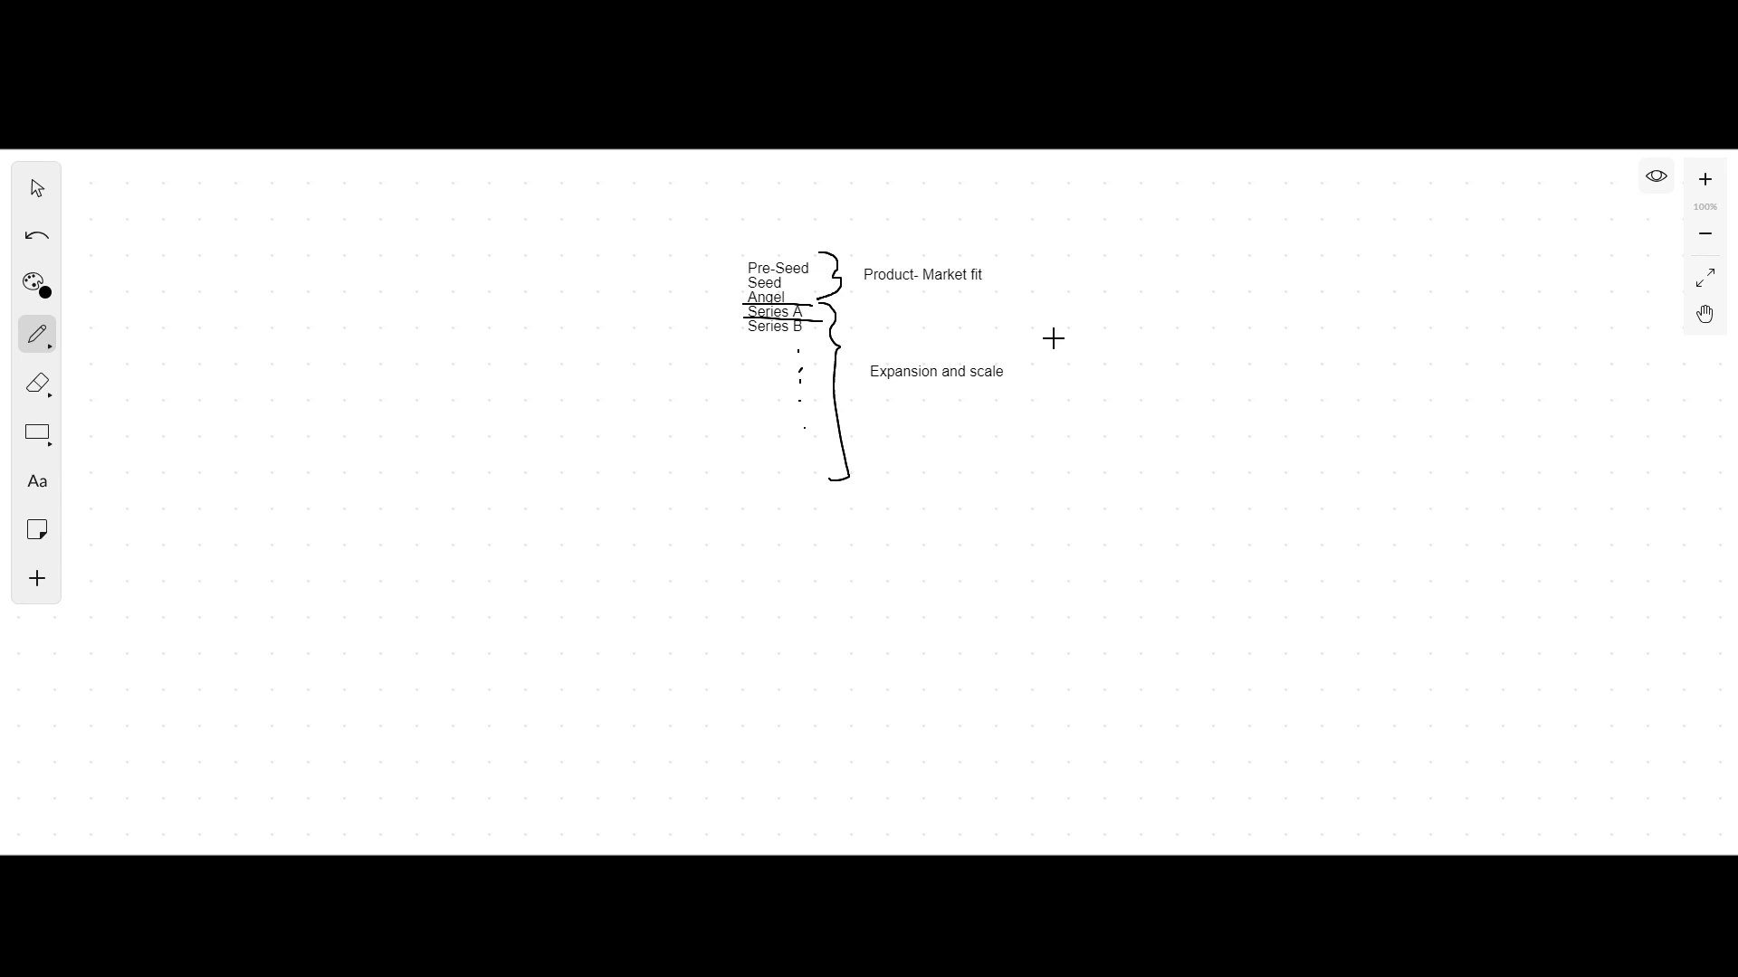
{"action": "left_click", "coordinate": [36, 432]}
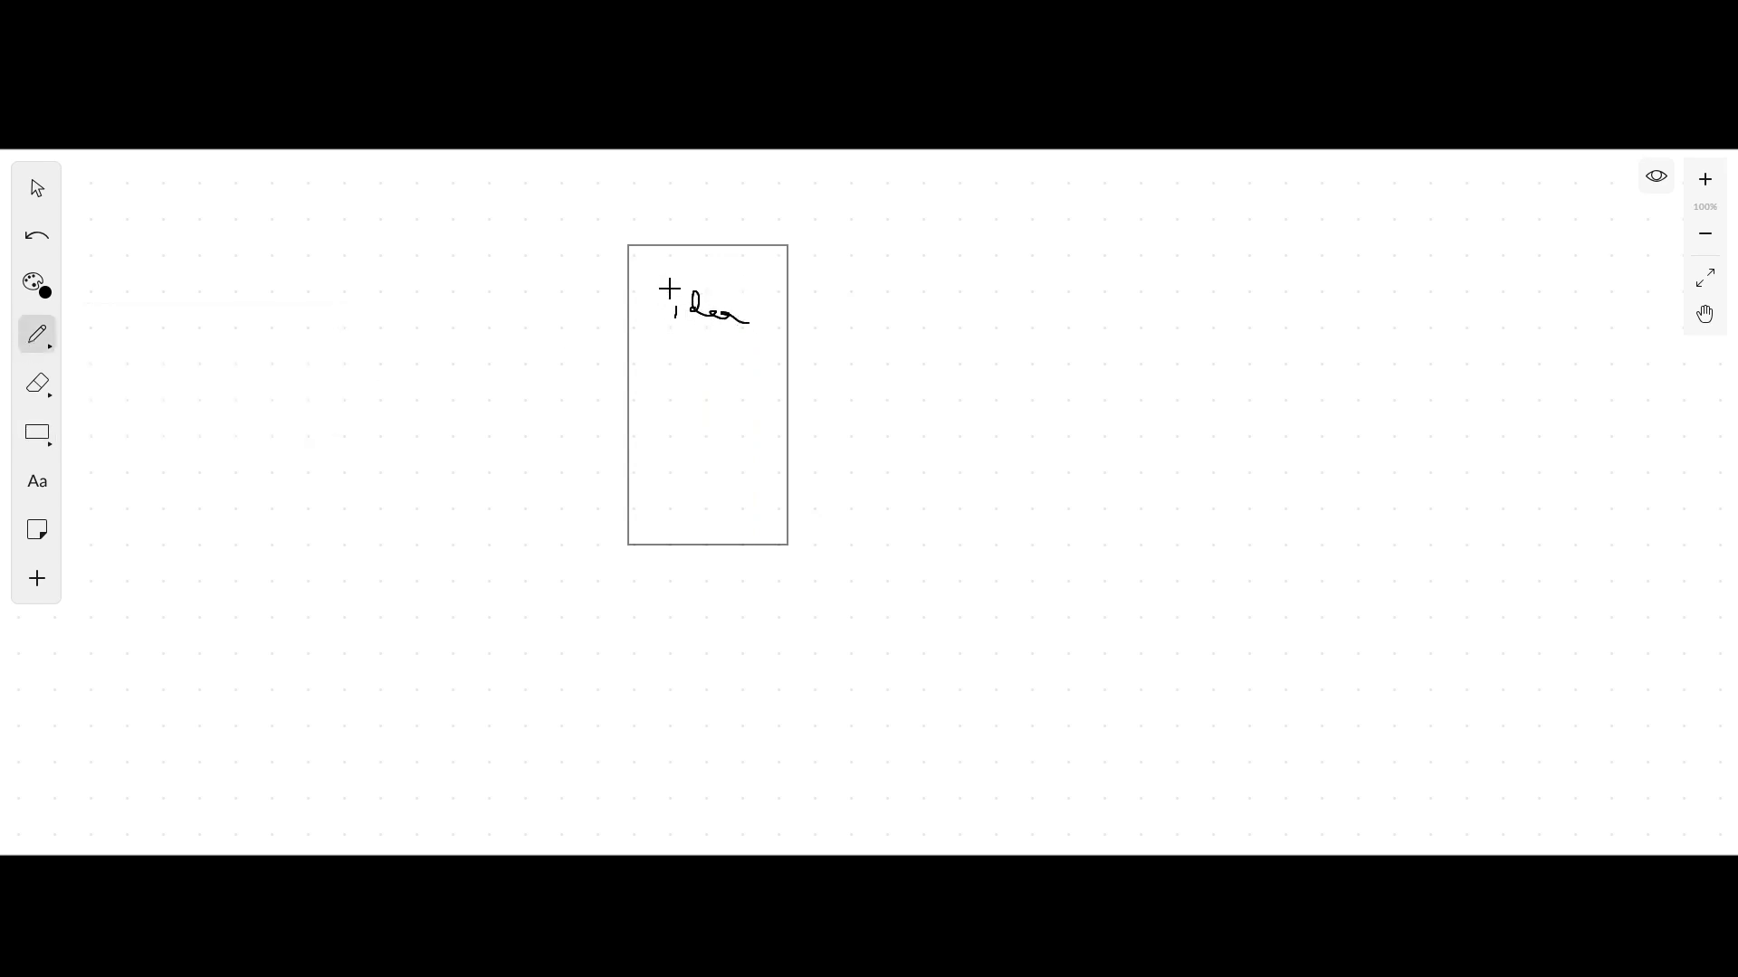
Step: Handwrite skills, customers and revenue below Idea inside the tall box
{"action": "left_click", "coordinate": [36, 433]}
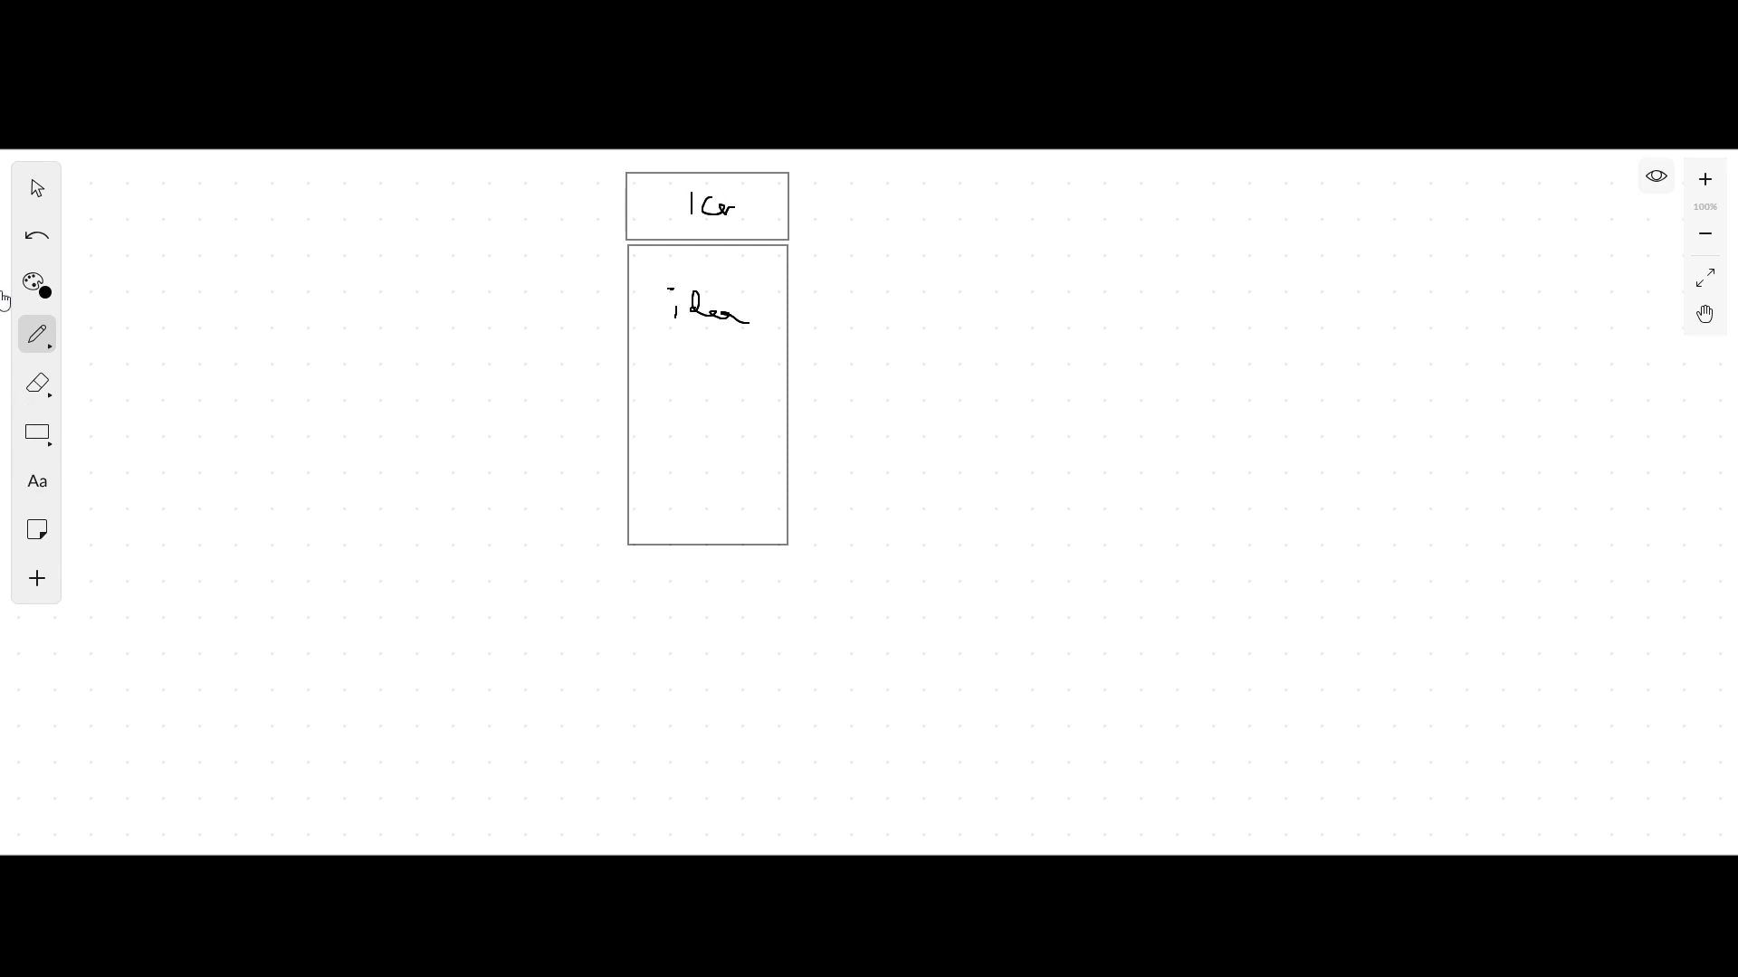
{"action": "left_click_drag", "start_coordinate": [669, 355], "coordinate": [715, 355]}
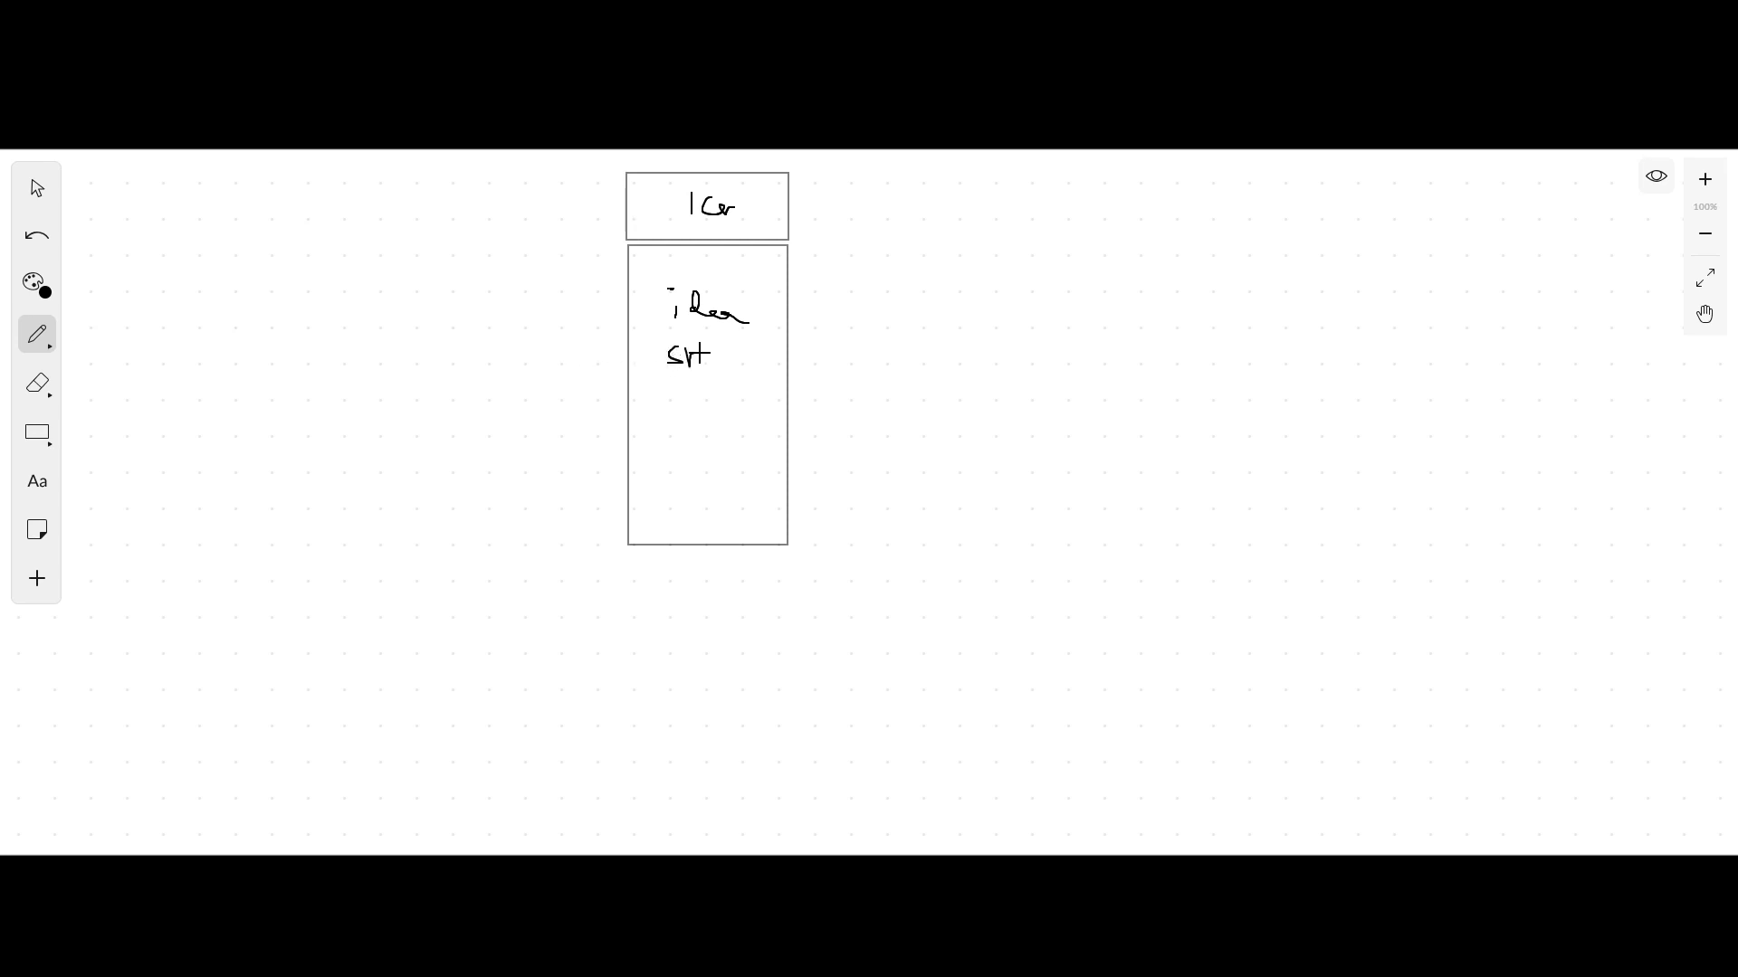
{"action": "left_click_drag", "start_coordinate": [694, 355], "coordinate": [742, 371]}
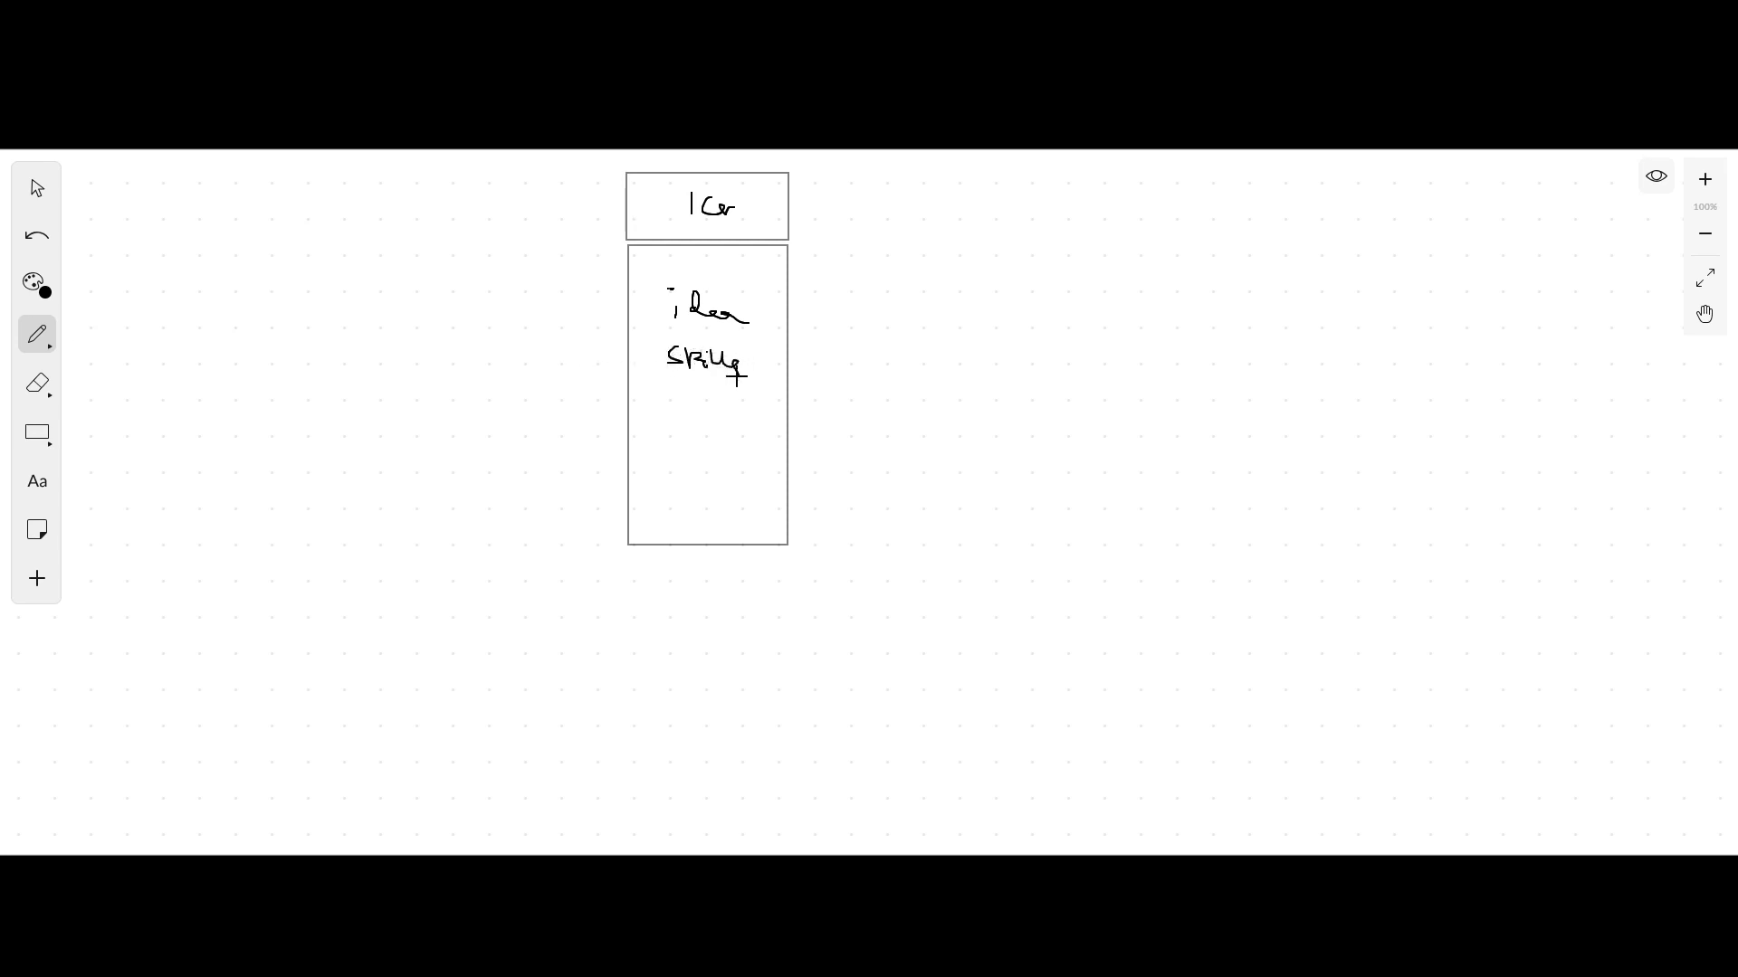
{"action": "left_click_drag", "start_coordinate": [670, 417], "coordinate": [682, 411]}
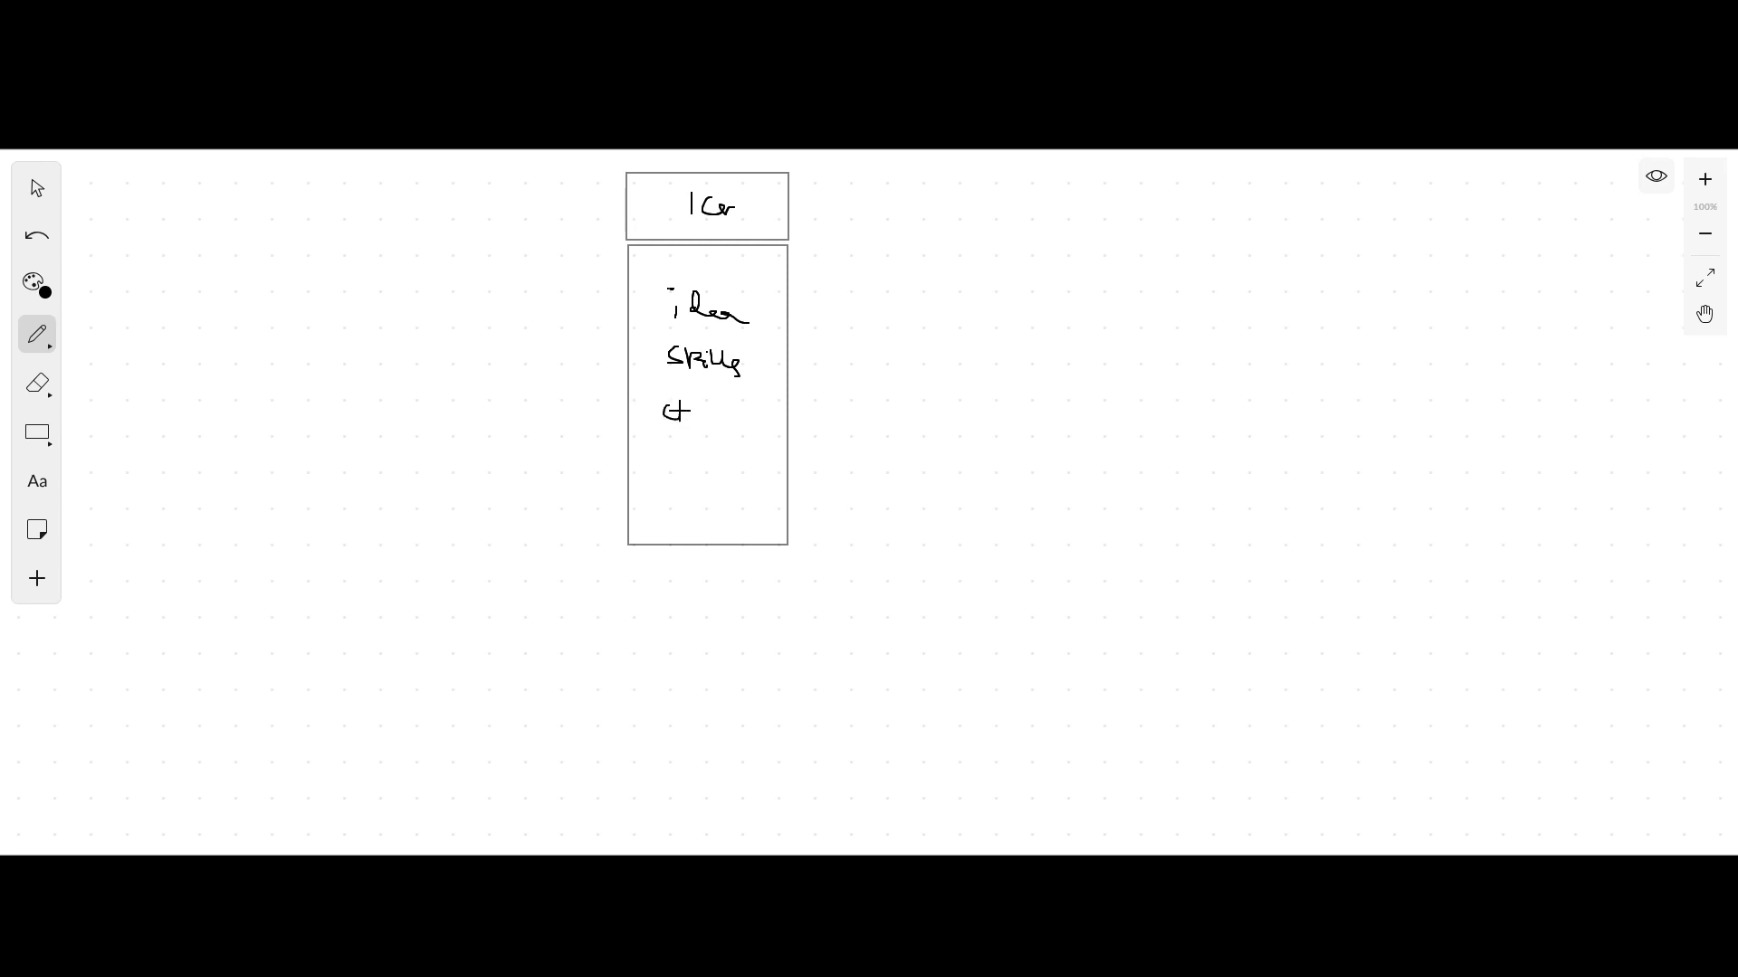
{"action": "left_click_drag", "start_coordinate": [663, 412], "coordinate": [759, 416]}
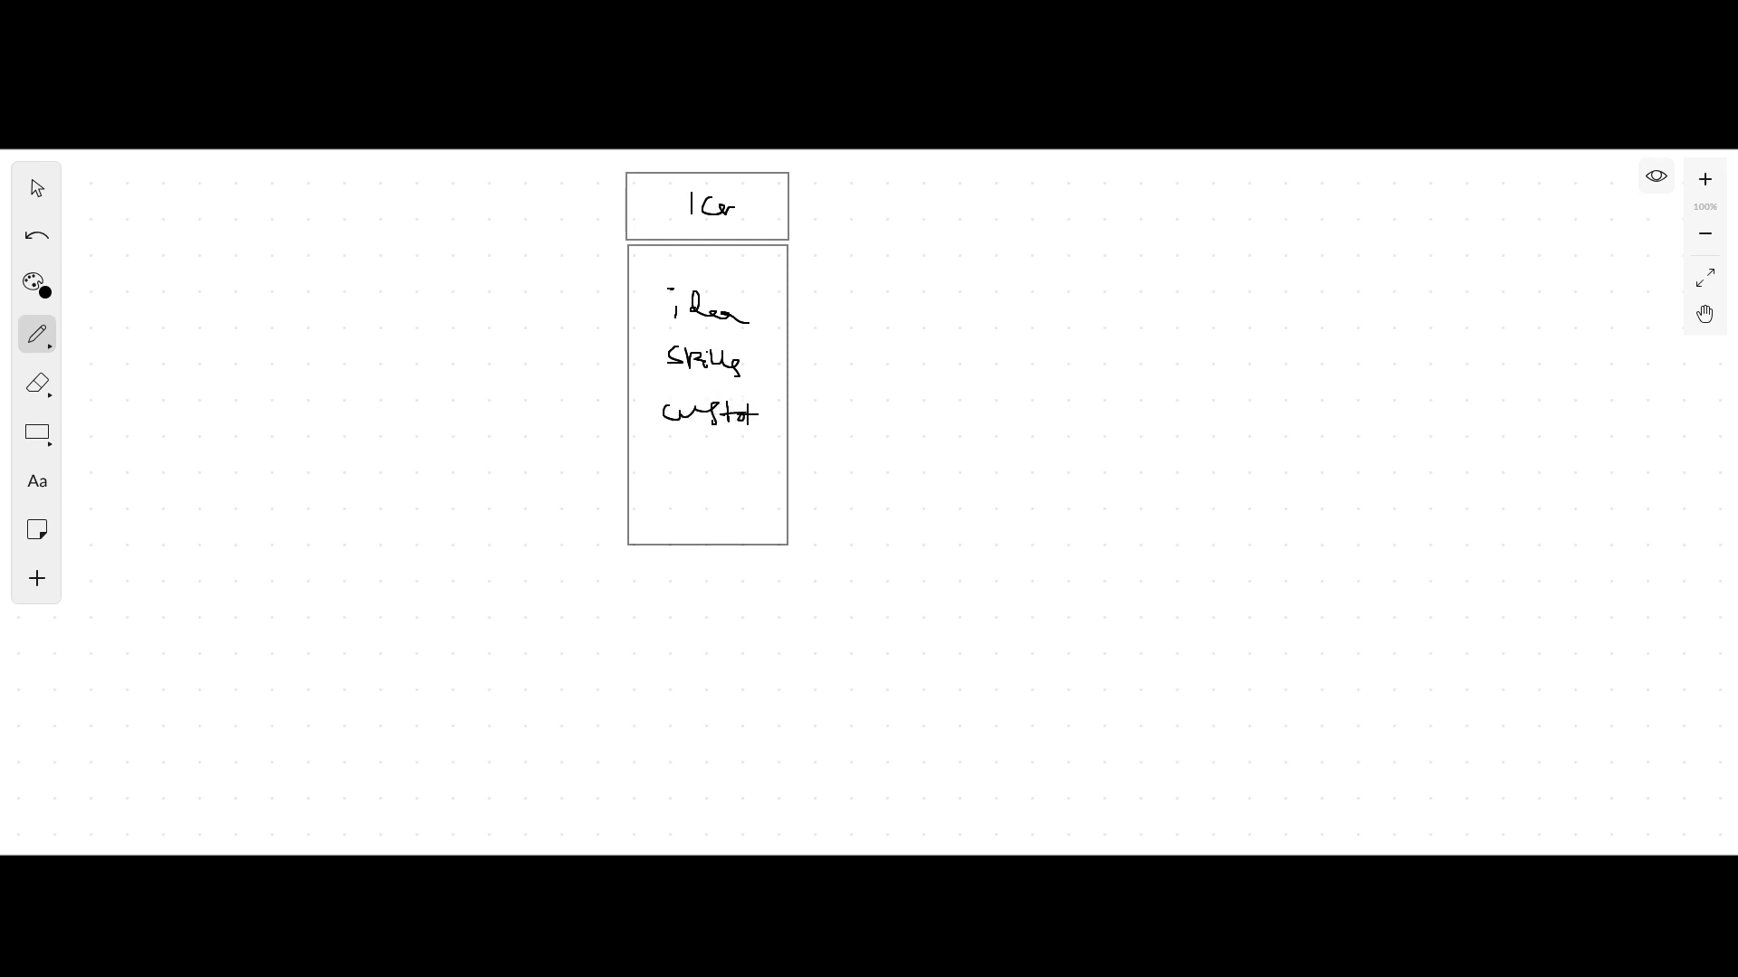
{"action": "left_click_drag", "start_coordinate": [731, 416], "coordinate": [664, 465]}
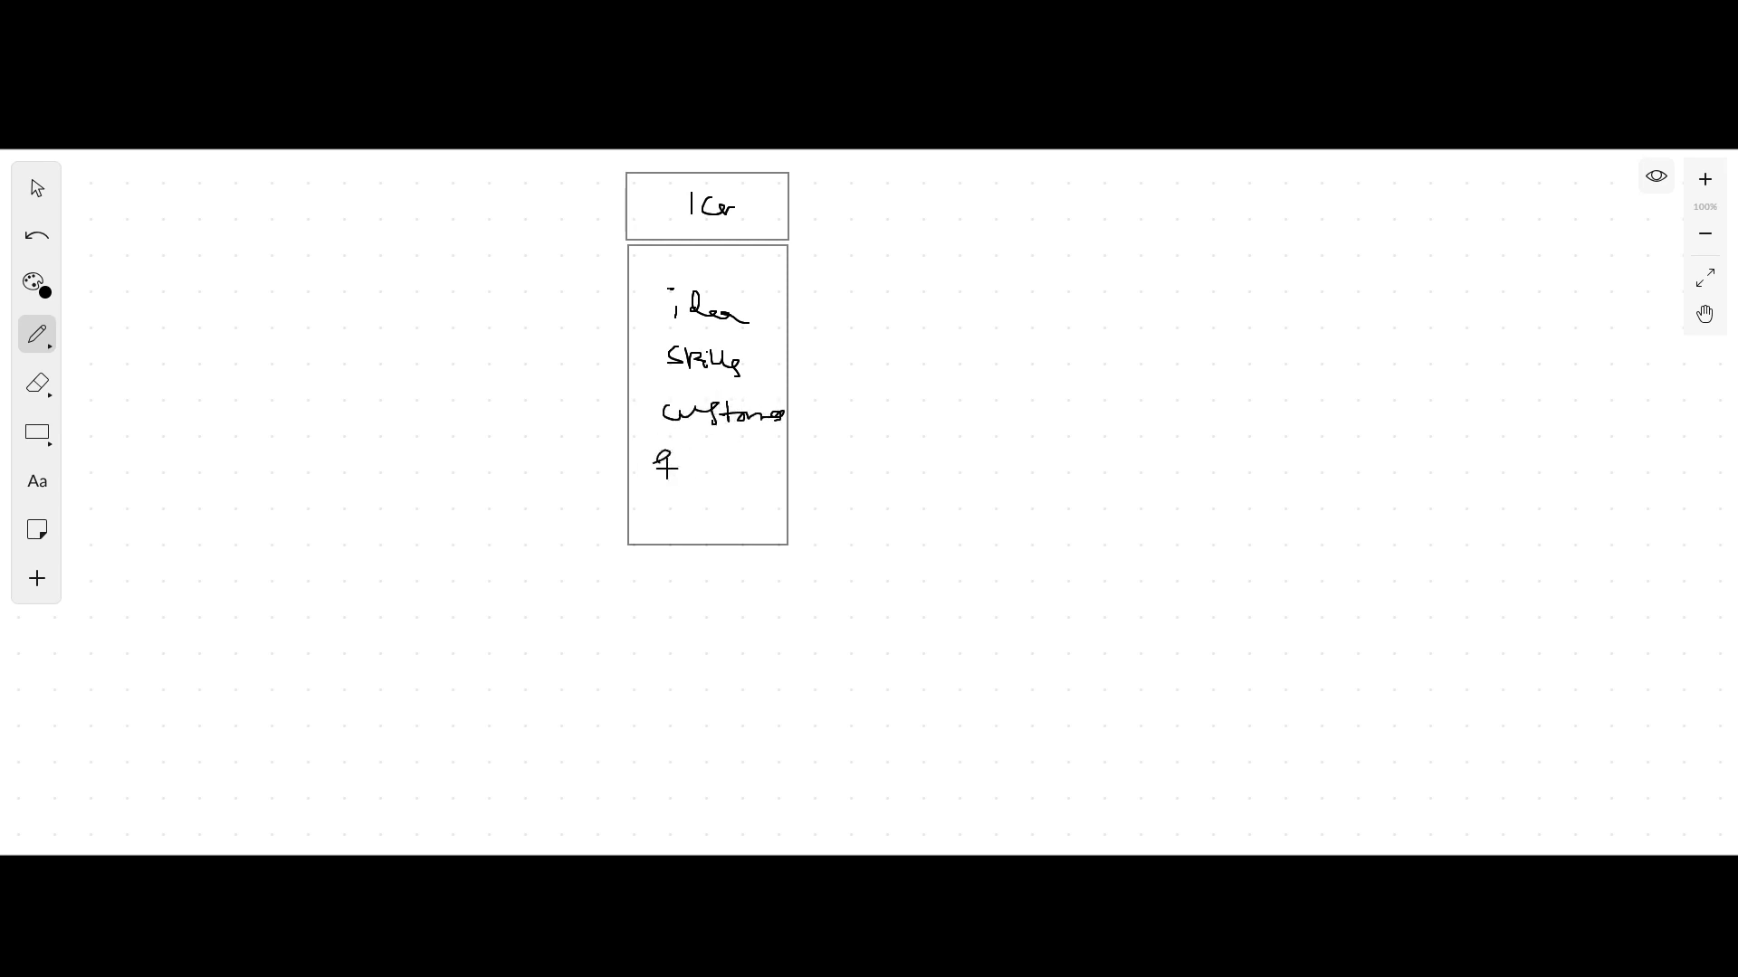
{"action": "left_click_drag", "start_coordinate": [659, 460], "coordinate": [720, 471]}
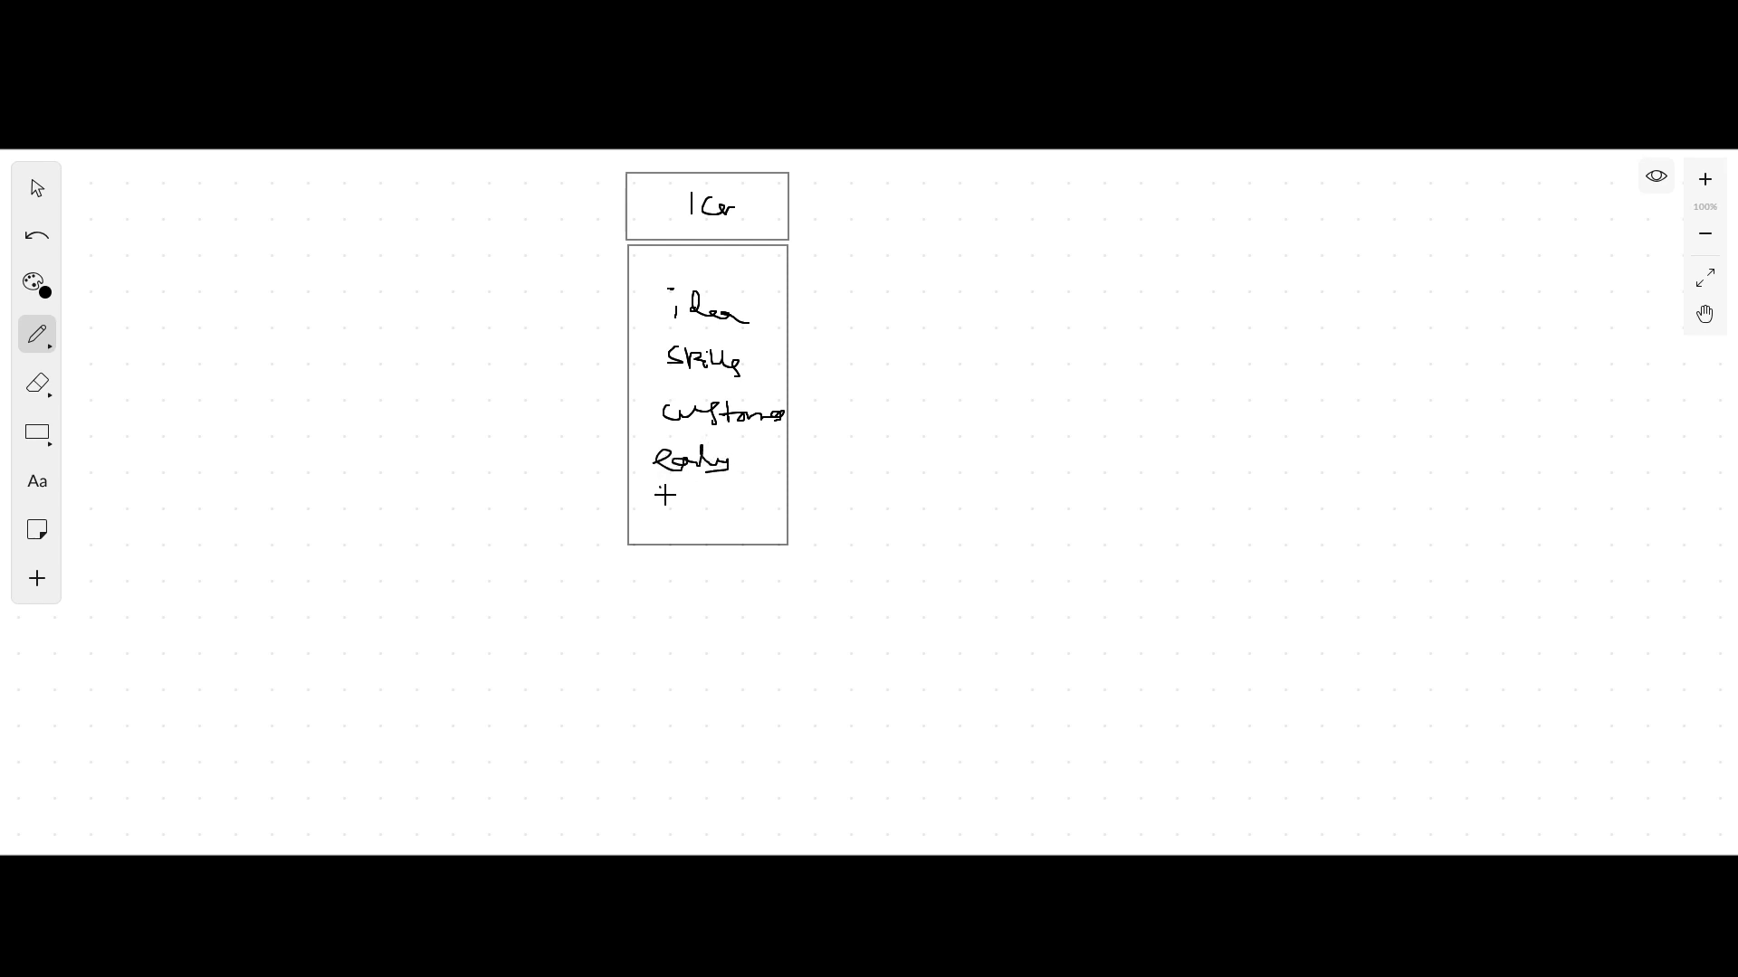
{"action": "left_click_drag", "start_coordinate": [653, 501], "coordinate": [737, 502]}
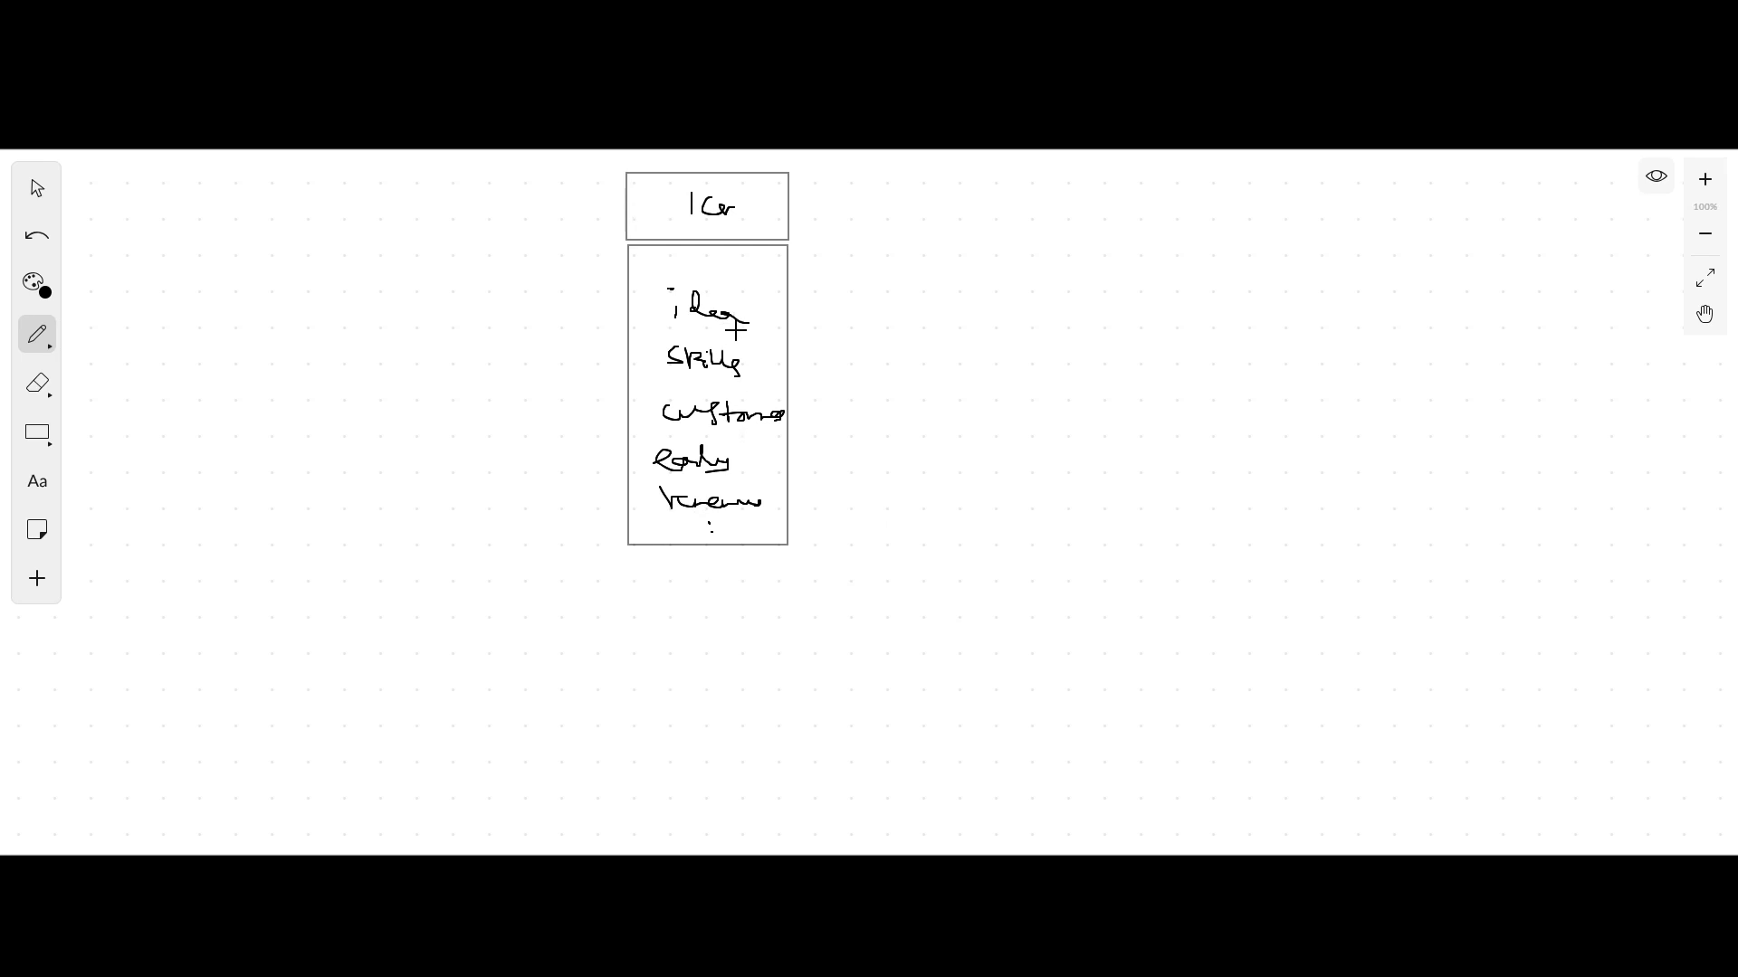
Step: Draw a tall box beside the list with A1, CF1 and CF2 sections and a brace beside them
{"action": "left_click", "coordinate": [36, 432]}
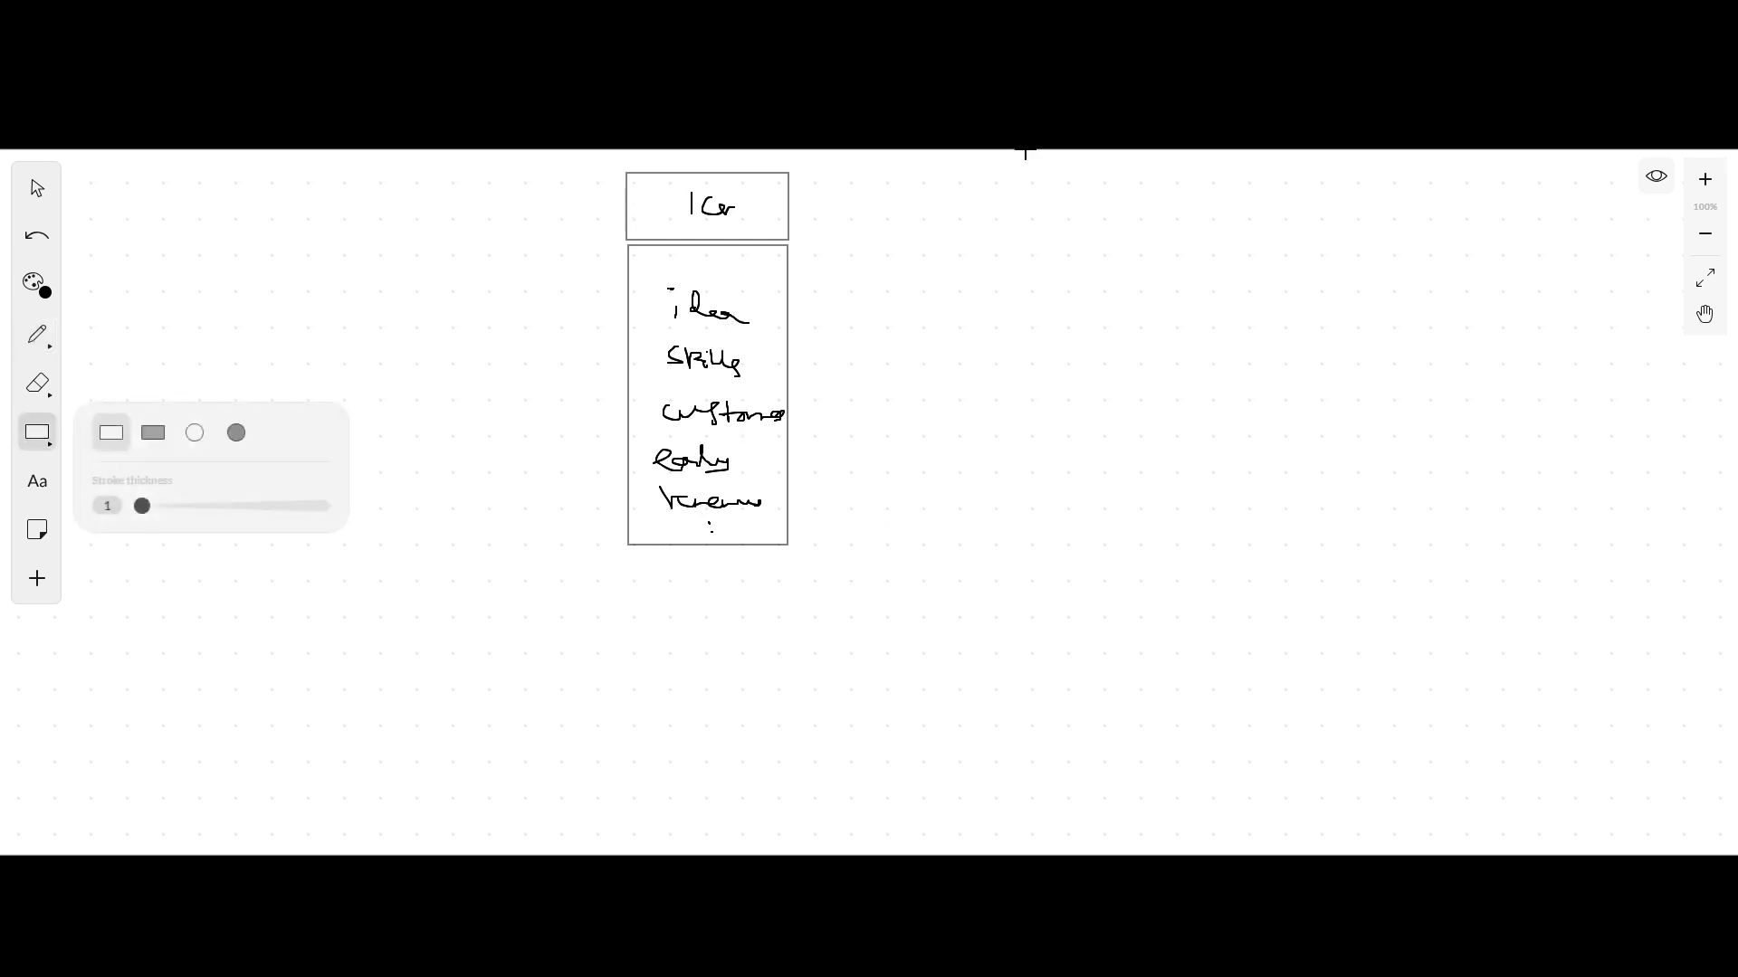
{"action": "left_click_drag", "start_coordinate": [800, 172], "coordinate": [936, 545]}
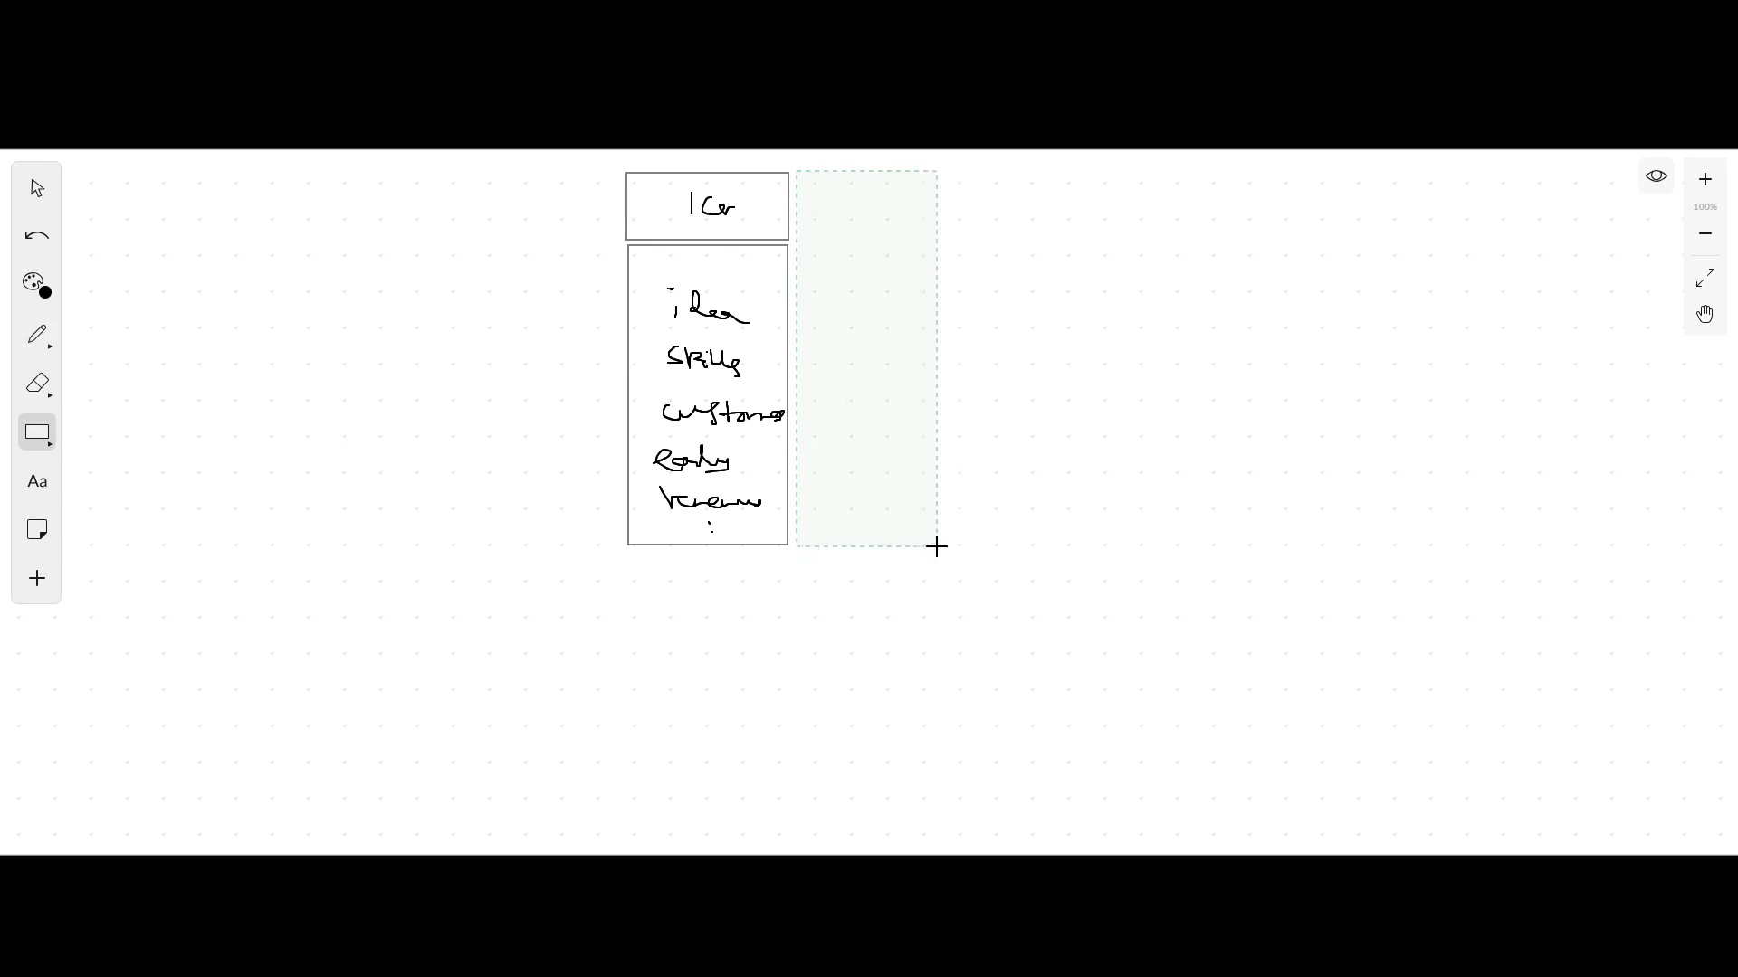
{"action": "left_click", "coordinate": [36, 333]}
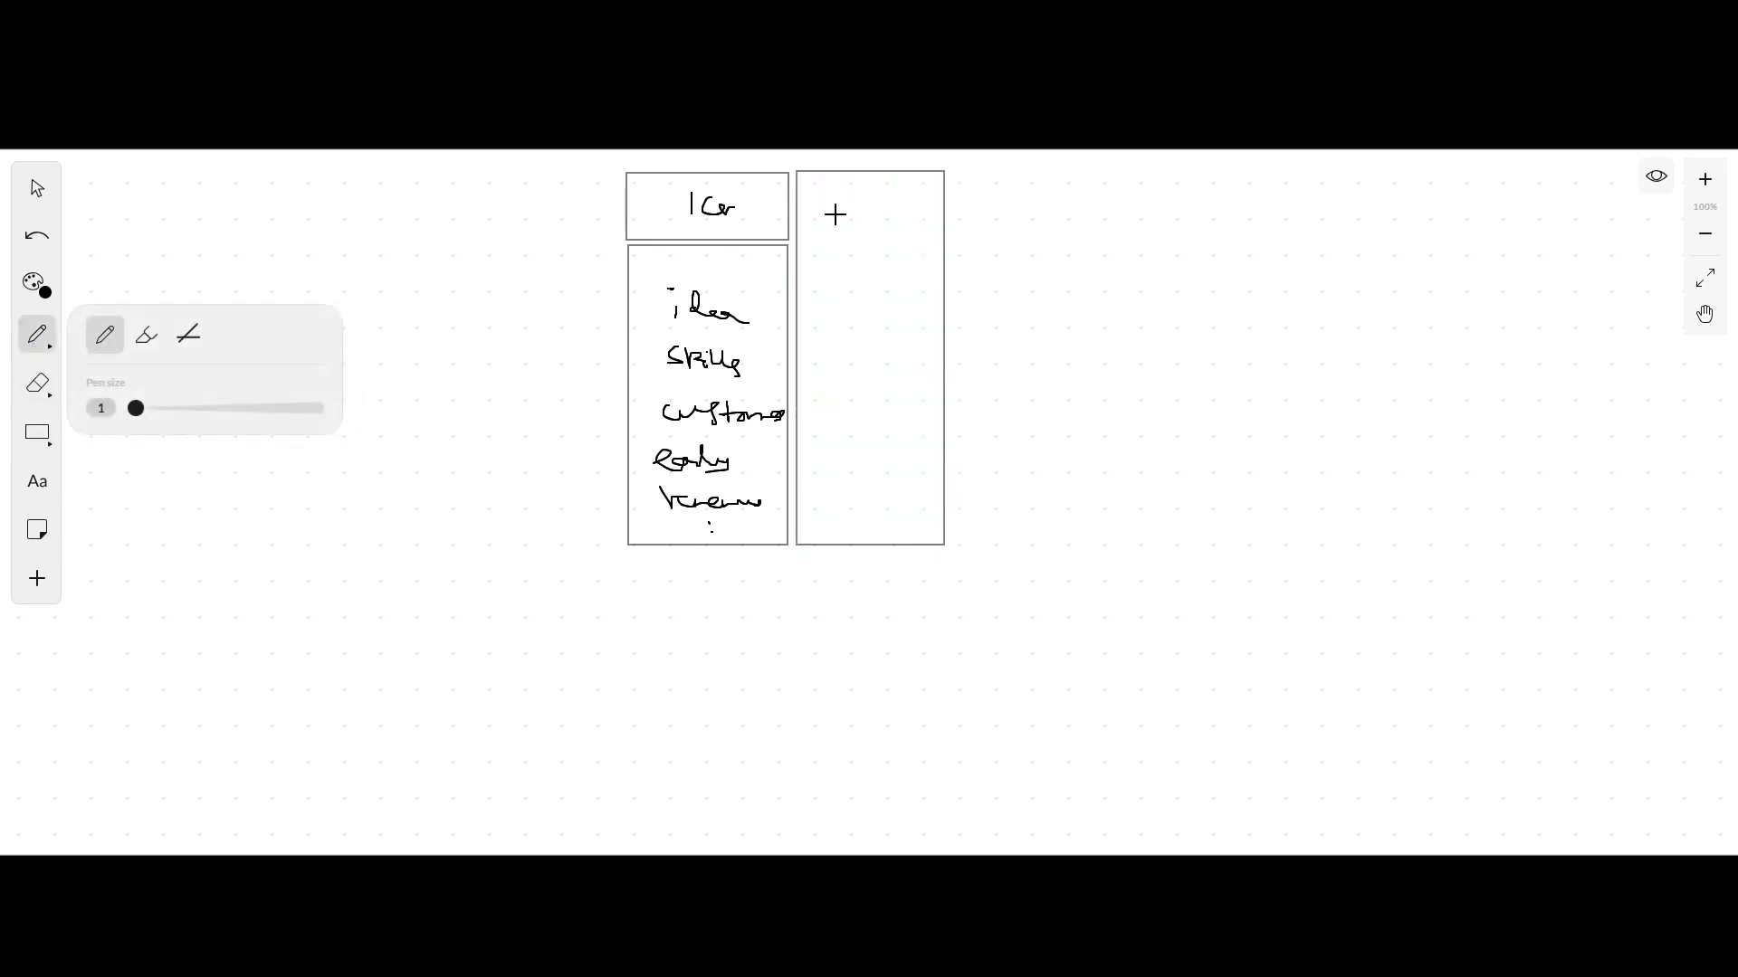
{"action": "left_click_drag", "start_coordinate": [803, 257], "coordinate": [923, 270]}
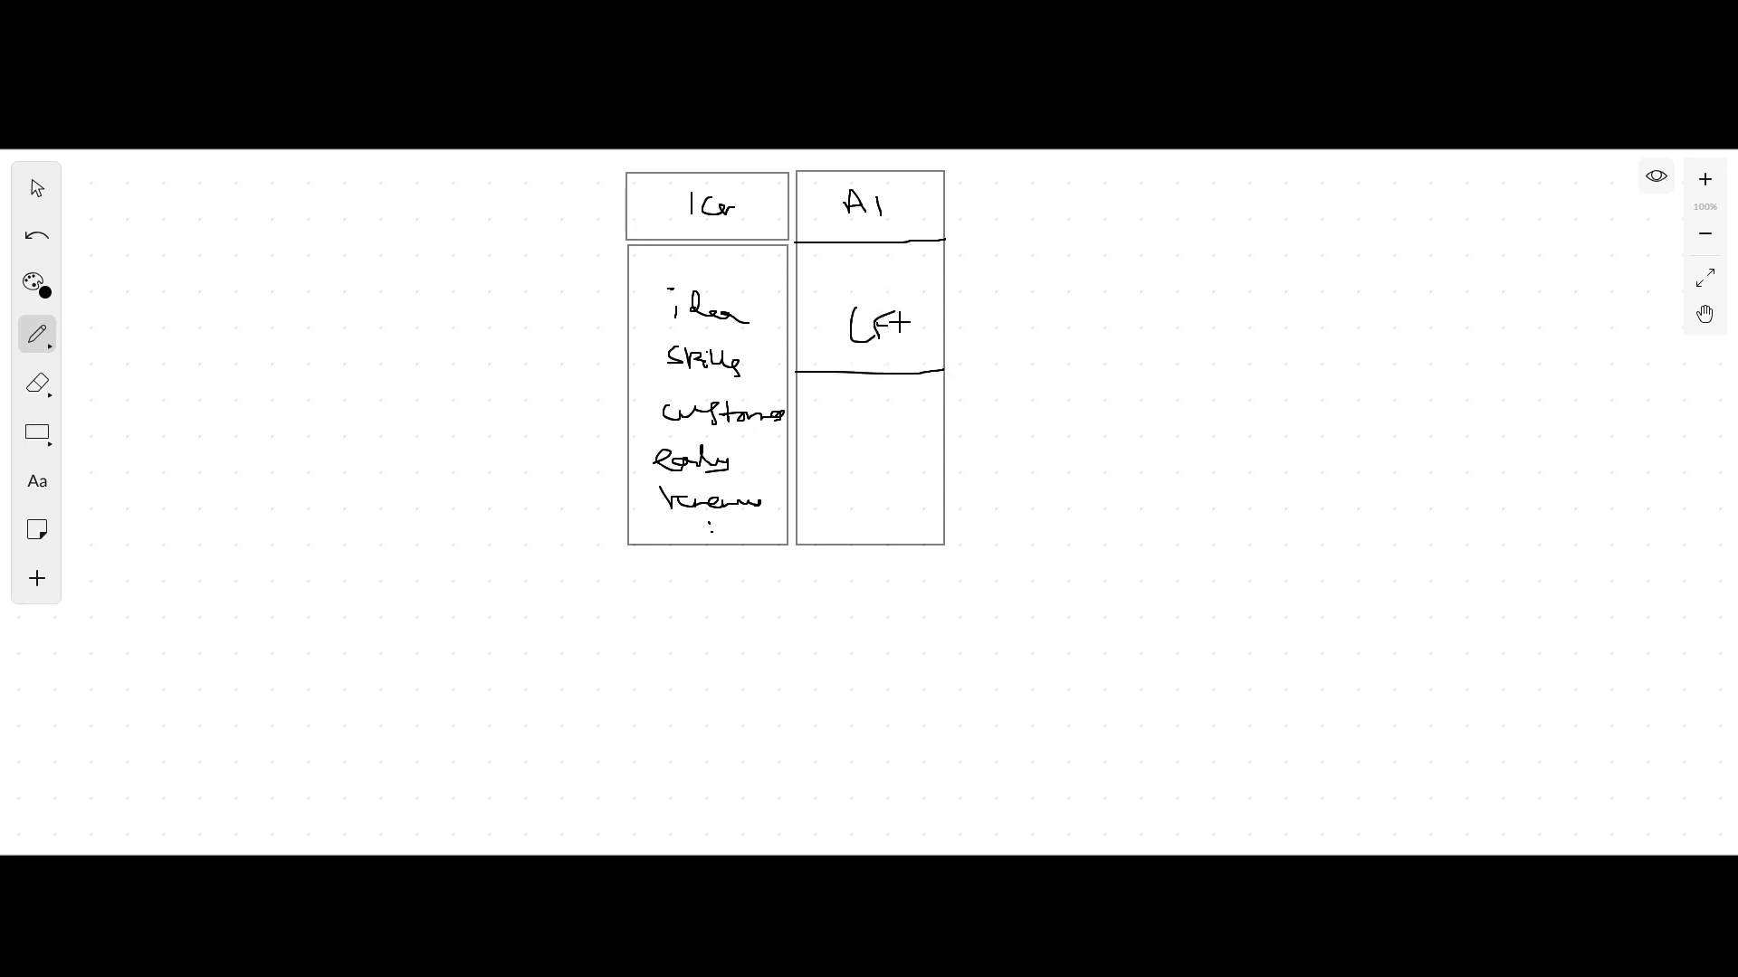
{"action": "left_click_drag", "start_coordinate": [858, 459], "coordinate": [930, 463]}
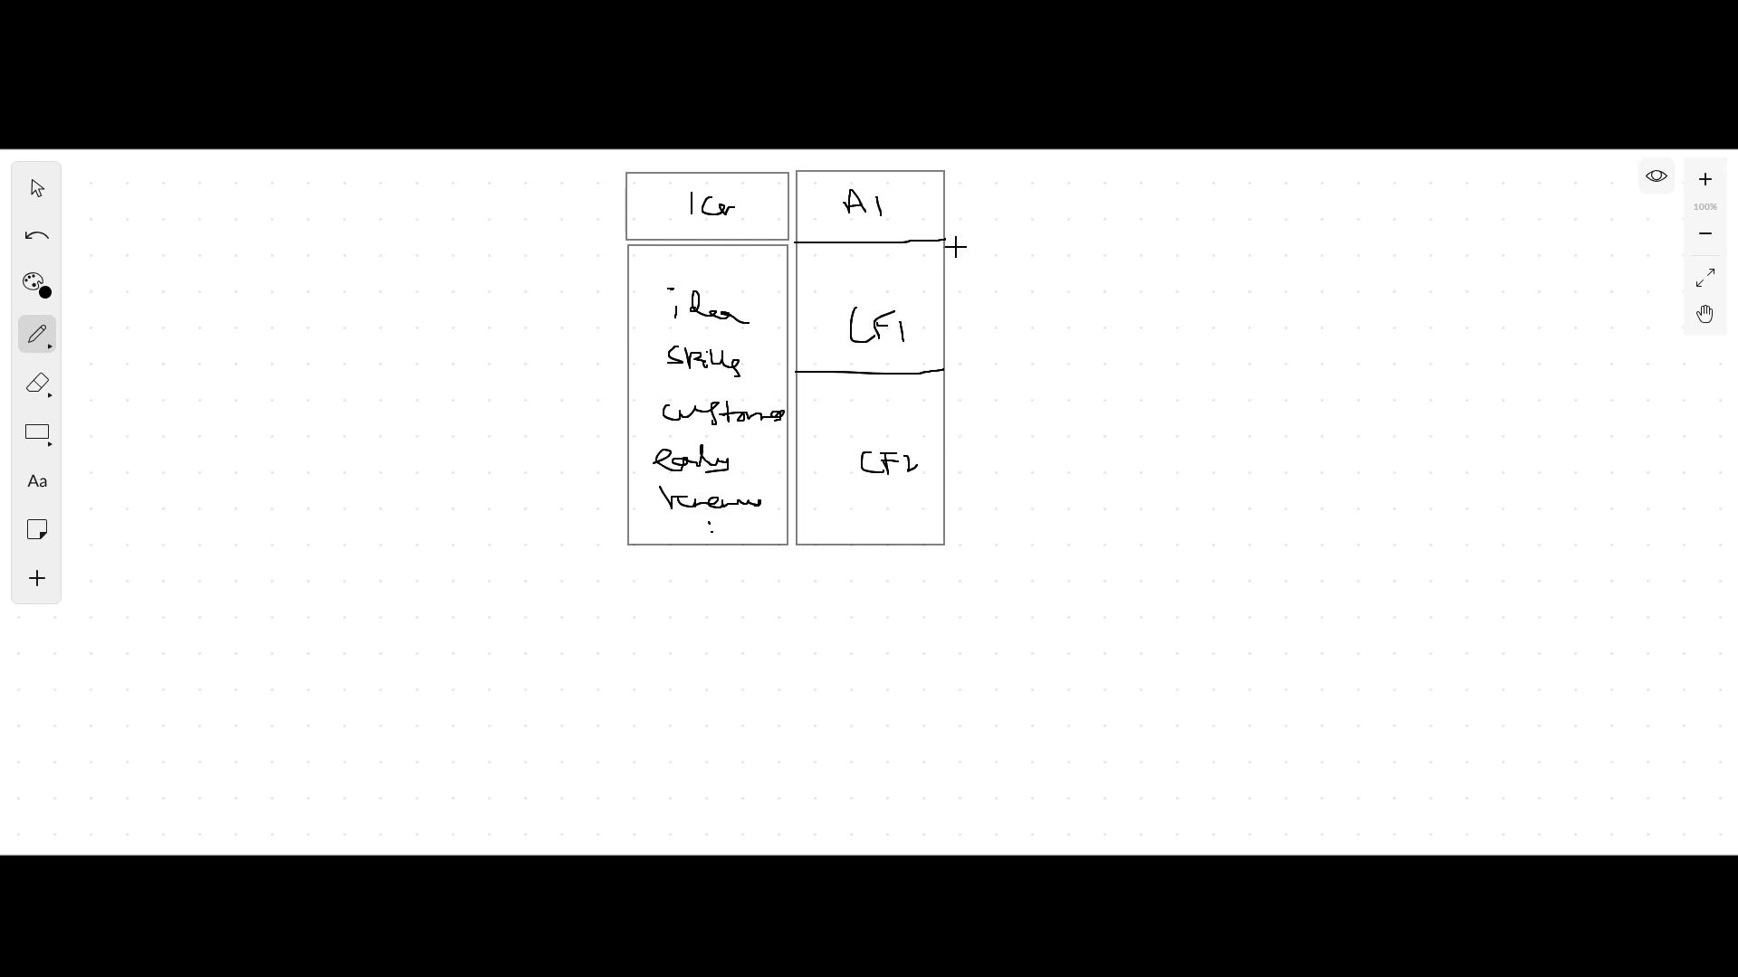
{"action": "left_click_drag", "start_coordinate": [970, 255], "coordinate": [1002, 543]}
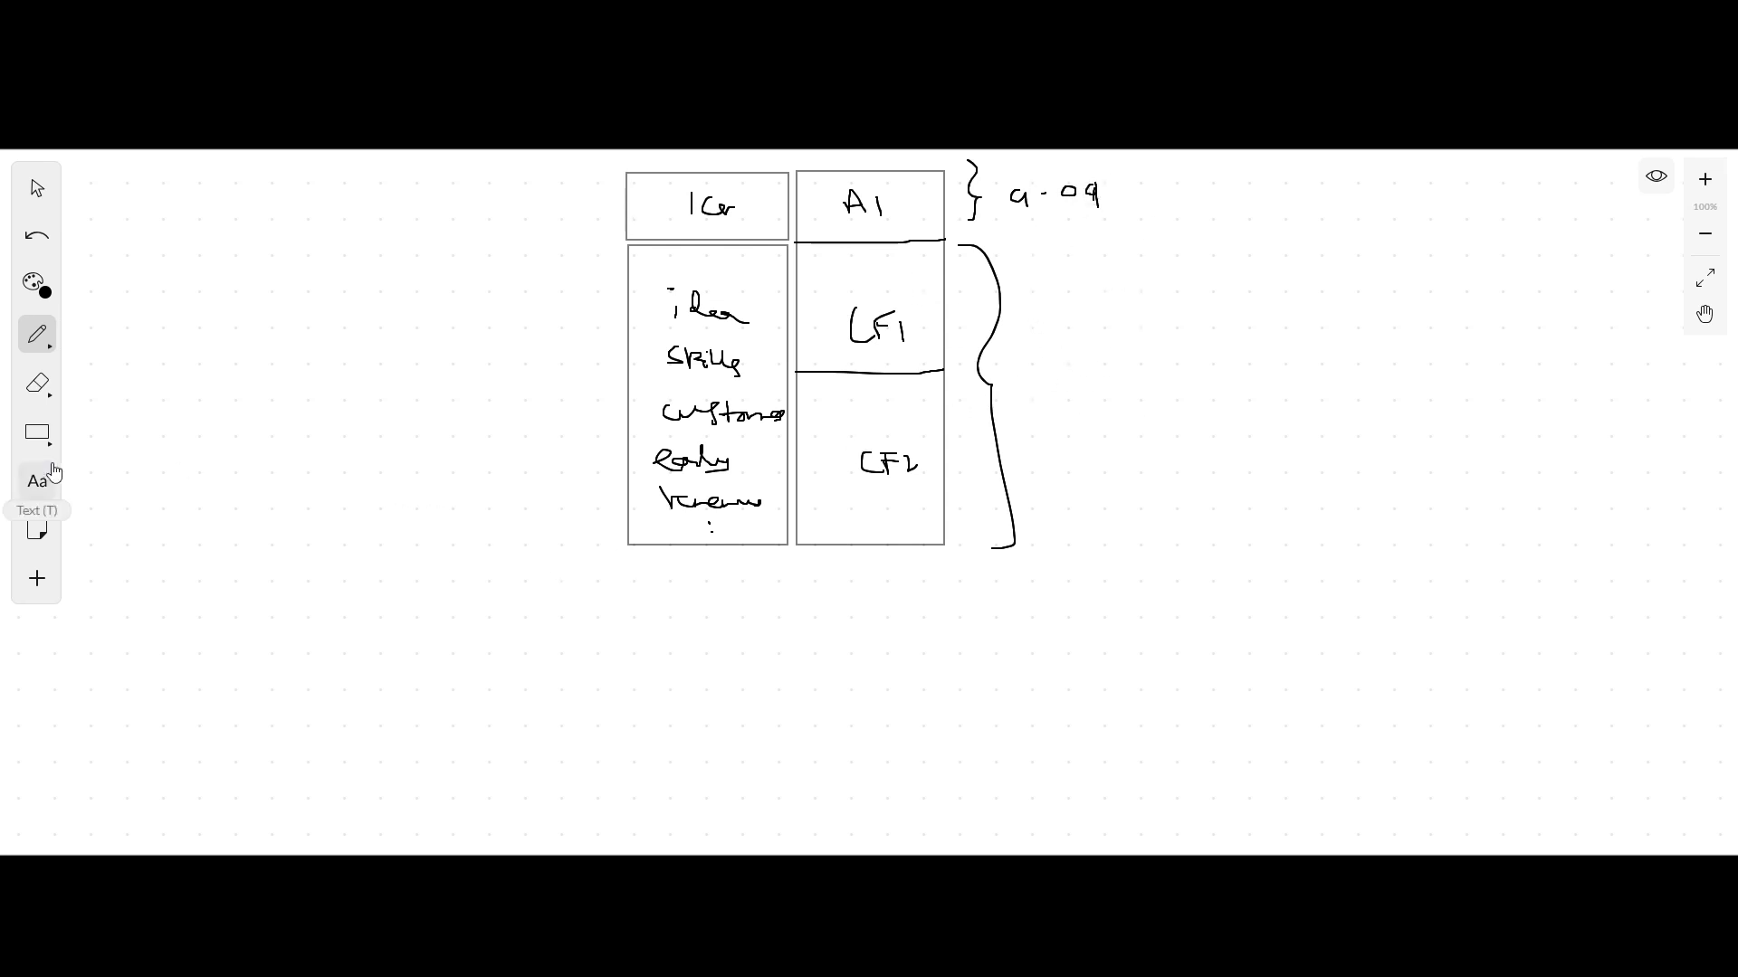
Step: Handwrite LP in the upper right area beside the braced column
{"action": "left_click", "coordinate": [36, 433]}
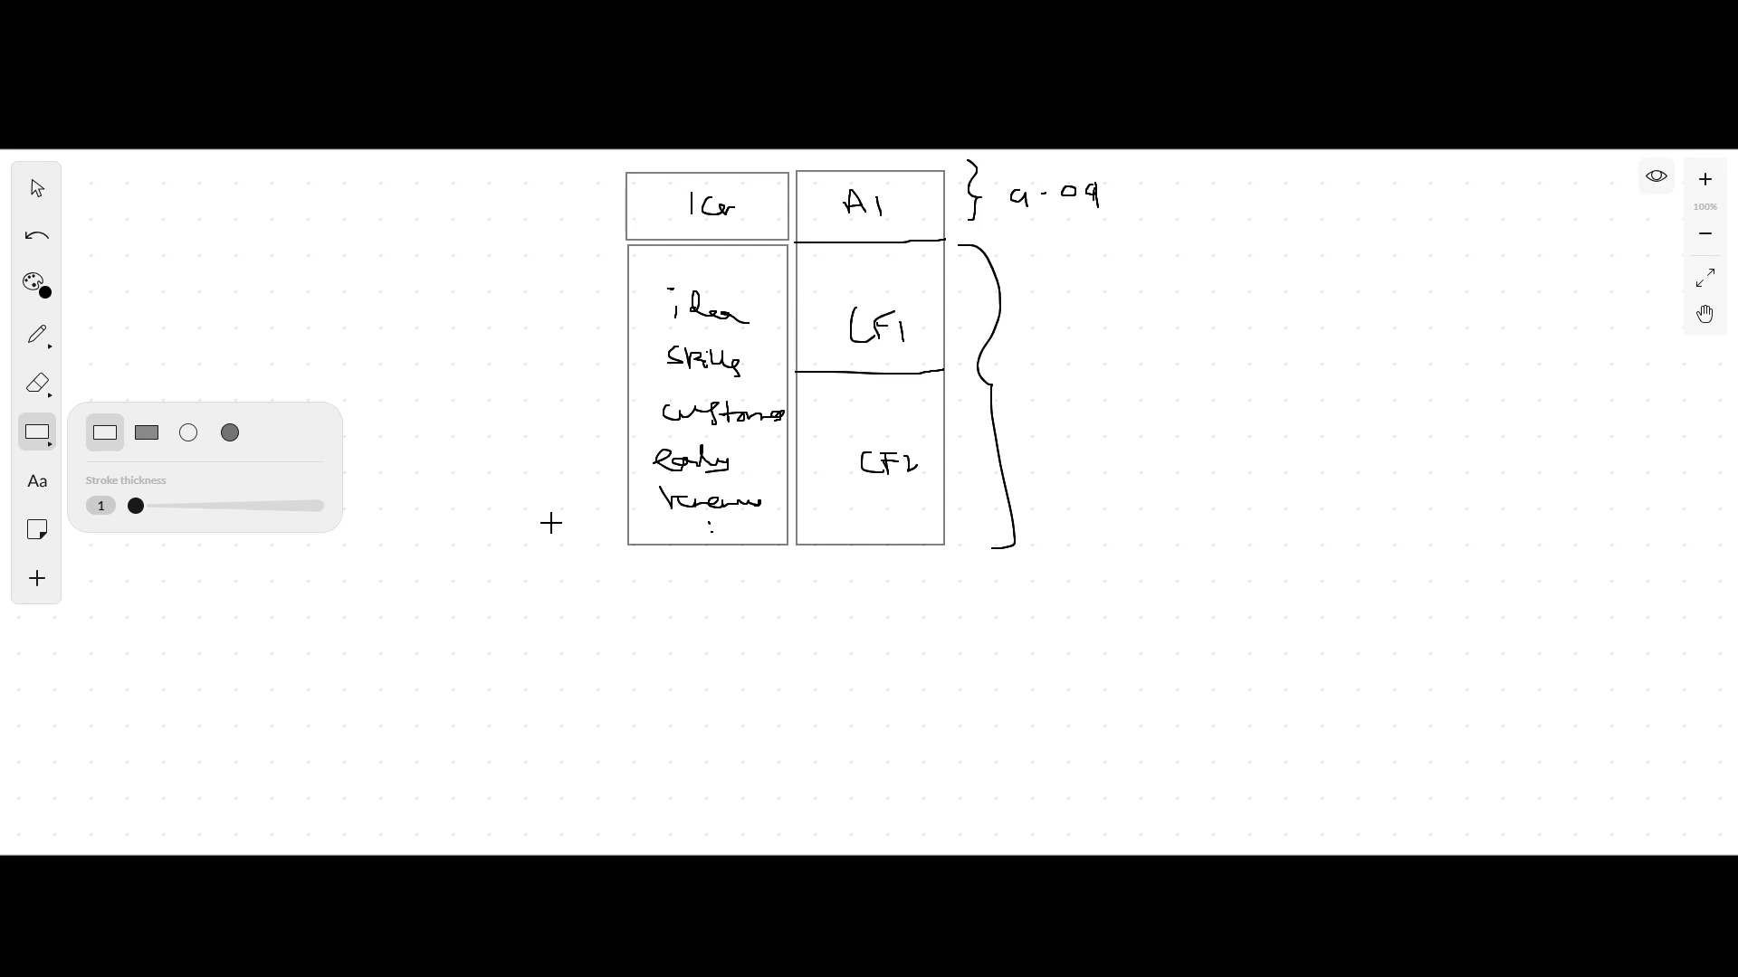
{"action": "left_click", "coordinate": [36, 333]}
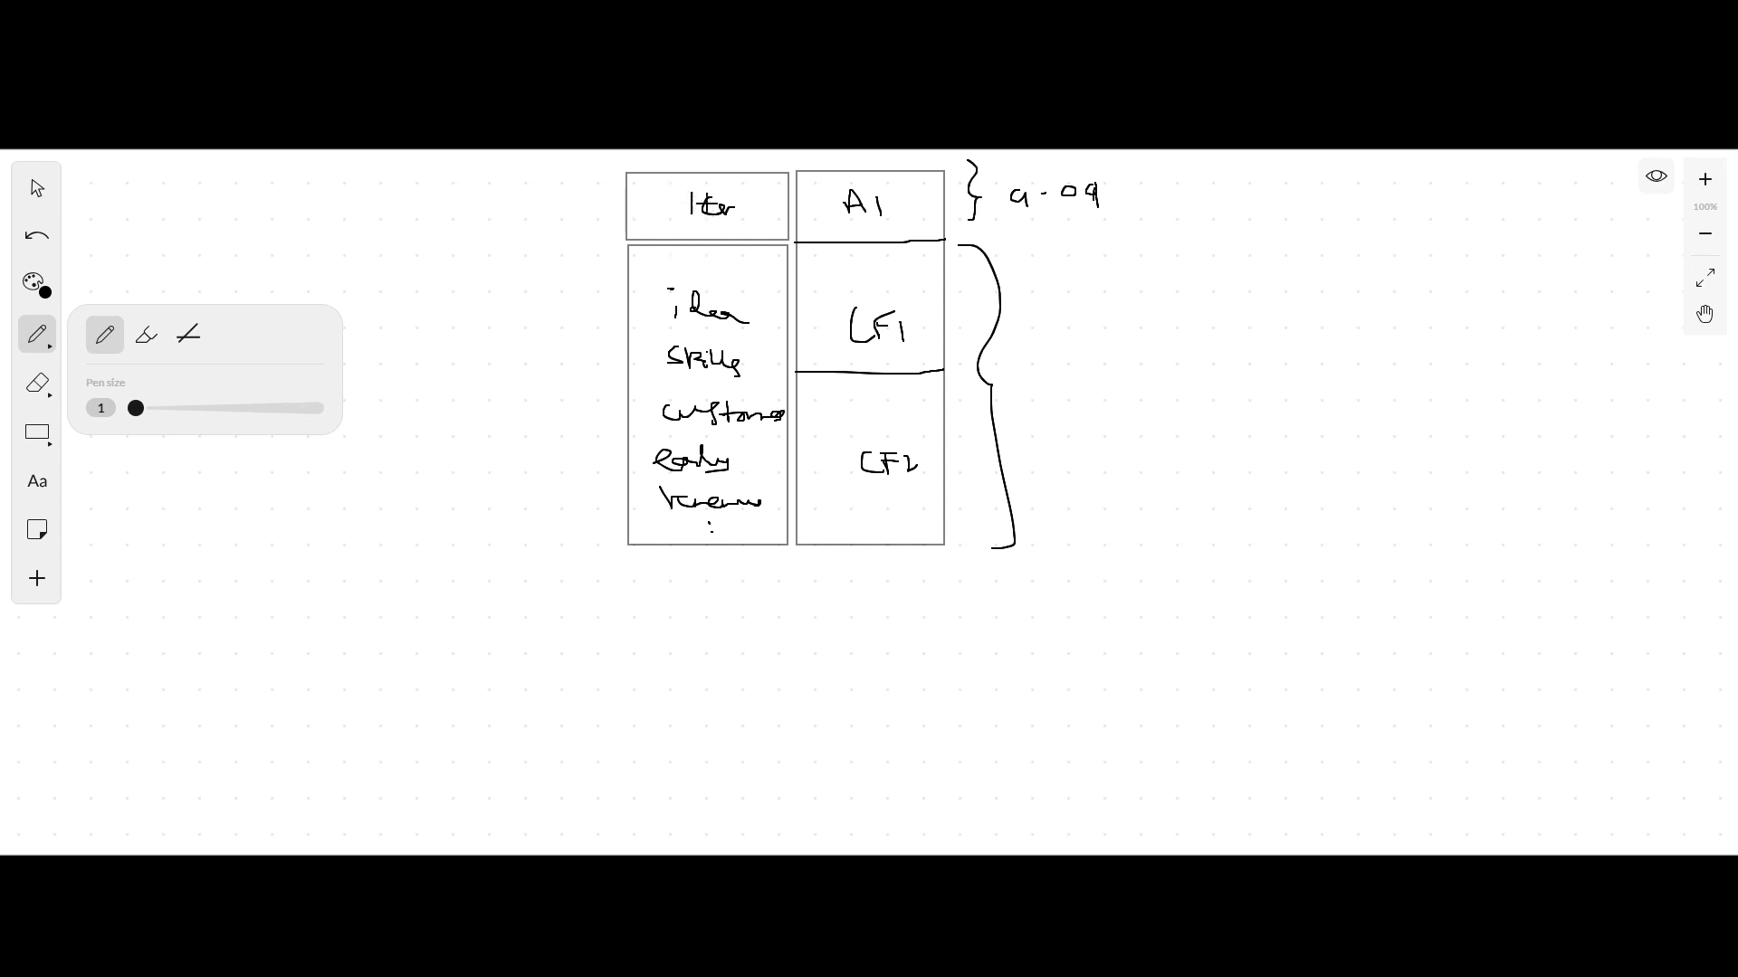
{"action": "left_click", "coordinate": [719, 193]}
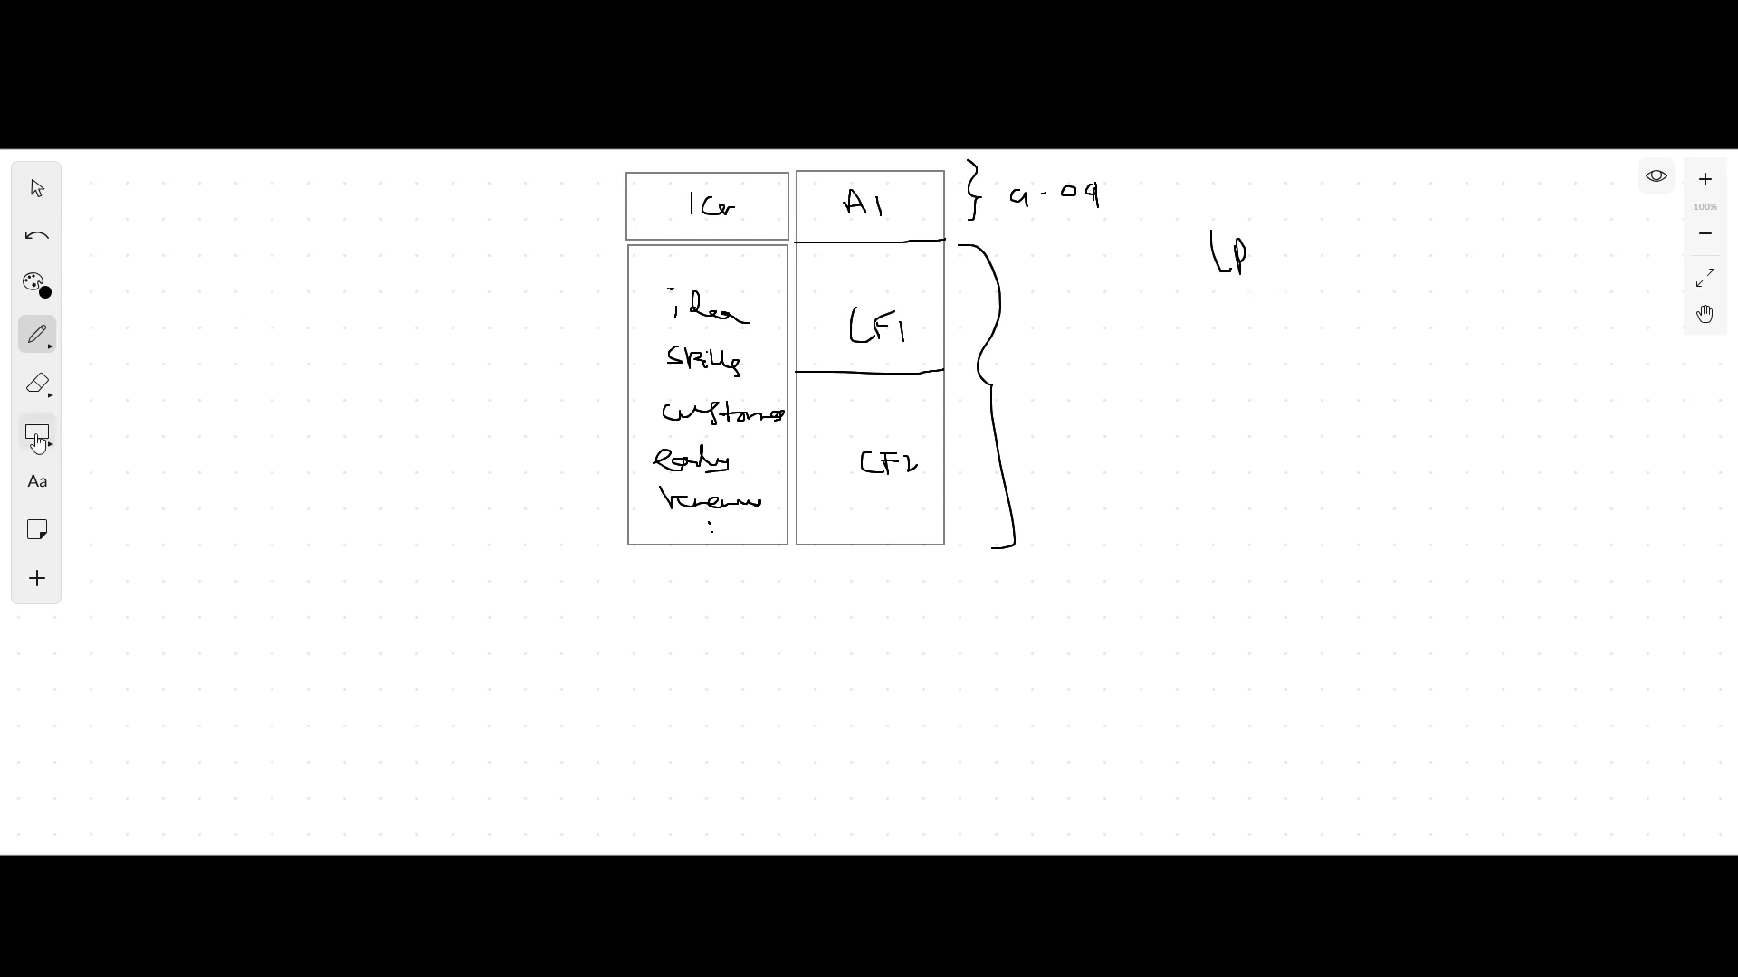
Step: Type pre-money valuation, funding amount, post-money valuation, price per share and % stake of the VC
{"action": "left_click", "coordinate": [36, 432]}
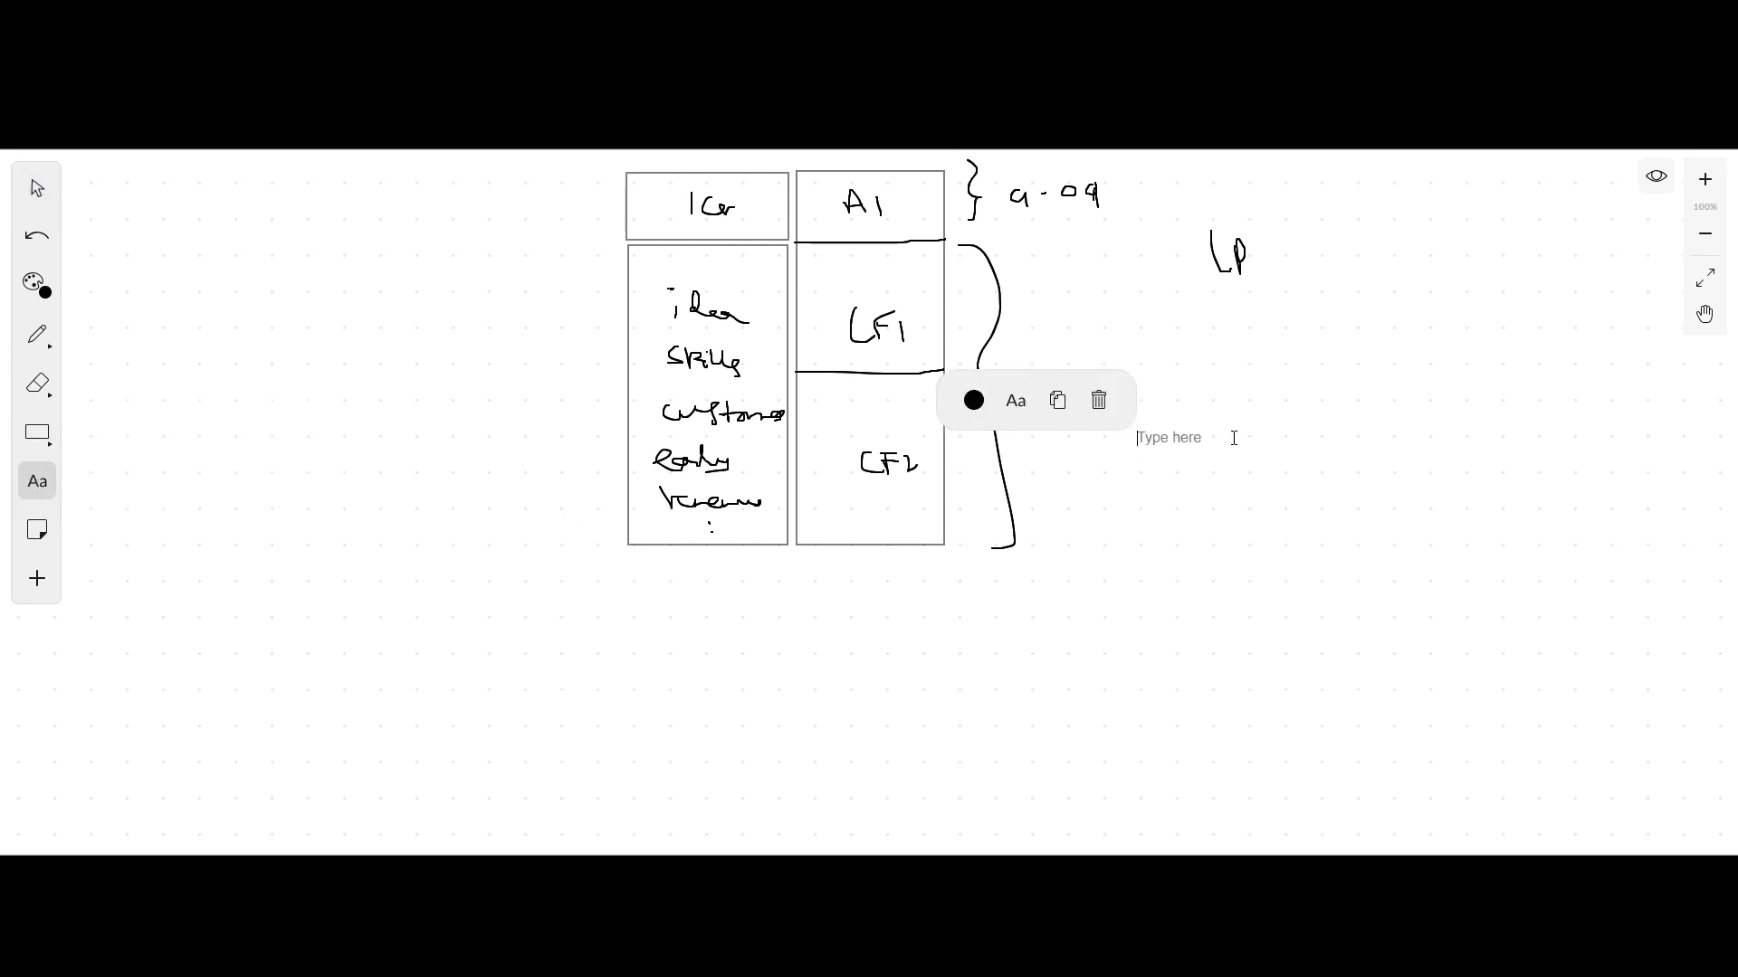
{"action": "type", "text": "pre-money valuation"}
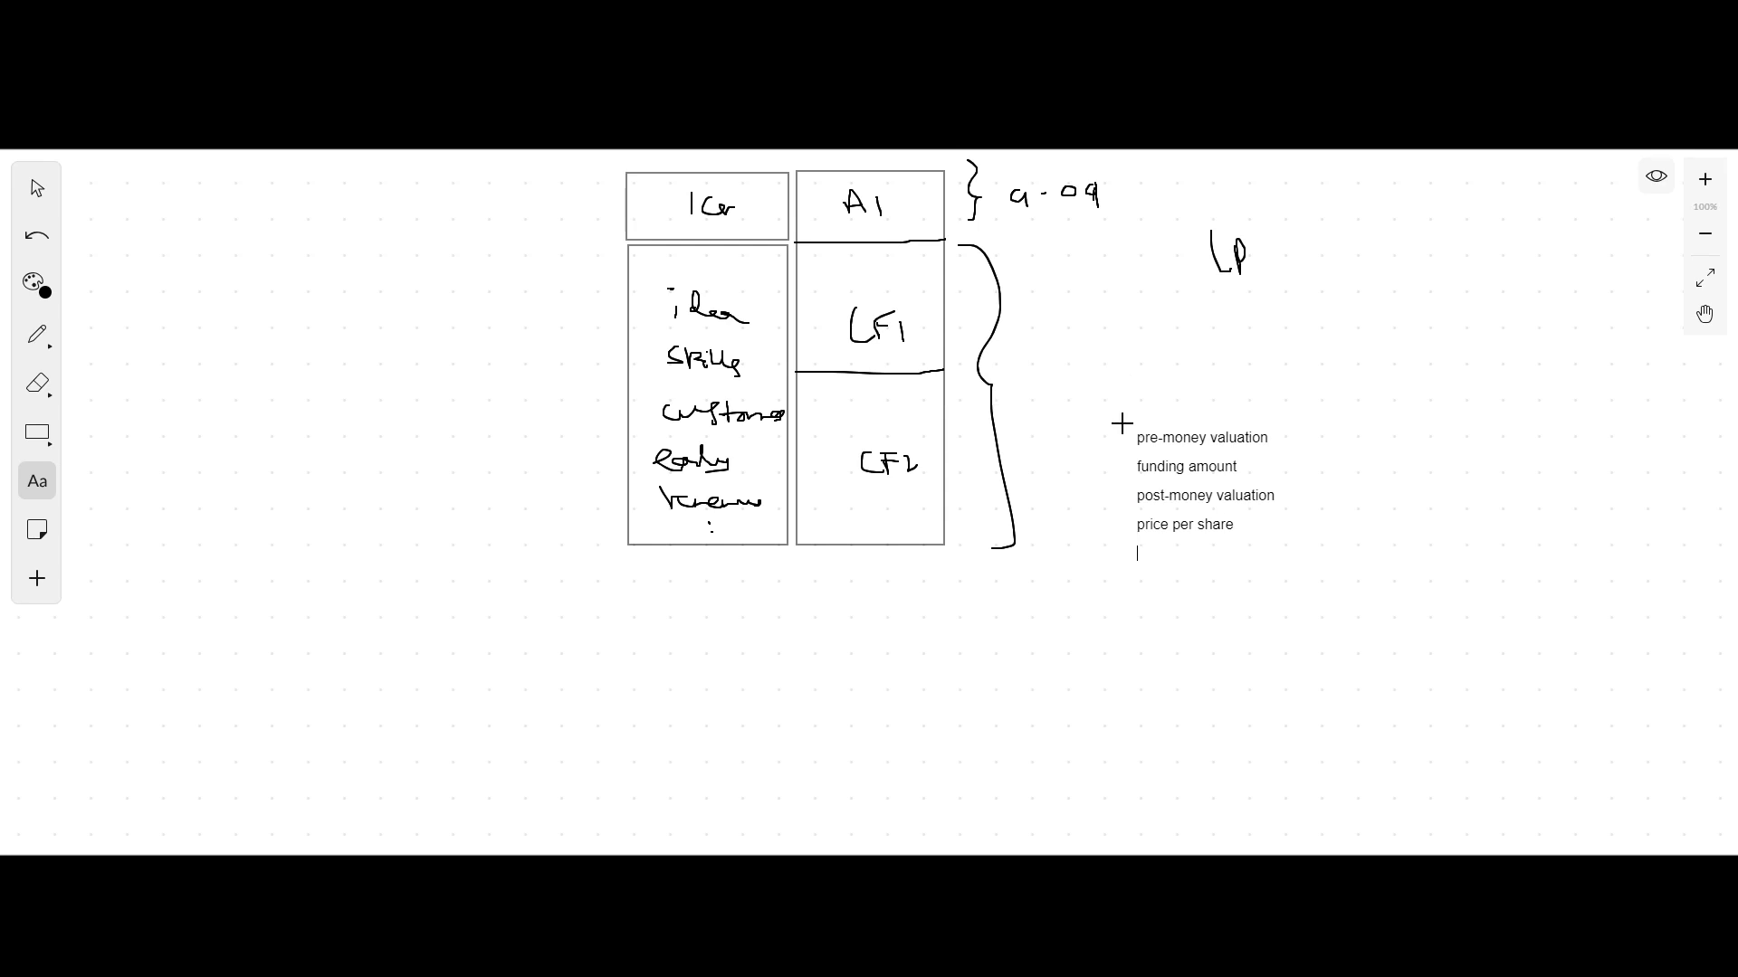
{"action": "type", "text": "% stake of the VC ="}
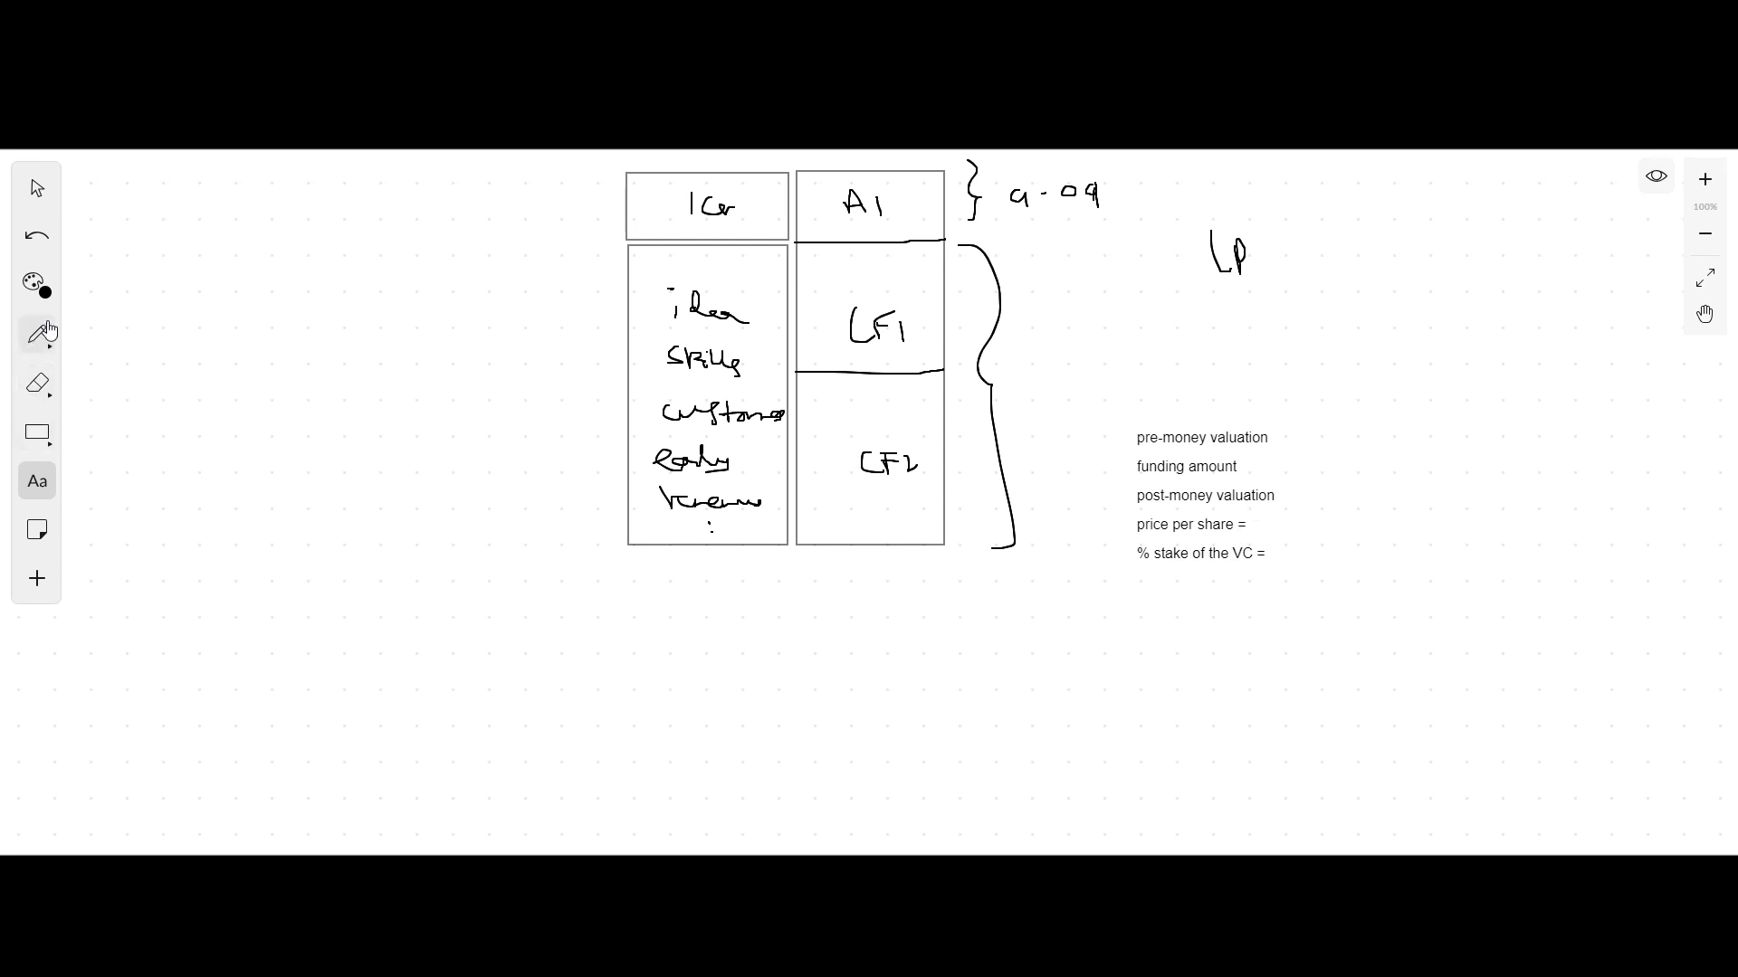
Step: Draw a large brace around the left column and jot 11Cr and 10Cr under LP
{"action": "left_click_drag", "start_coordinate": [599, 172], "coordinate": [576, 510]}
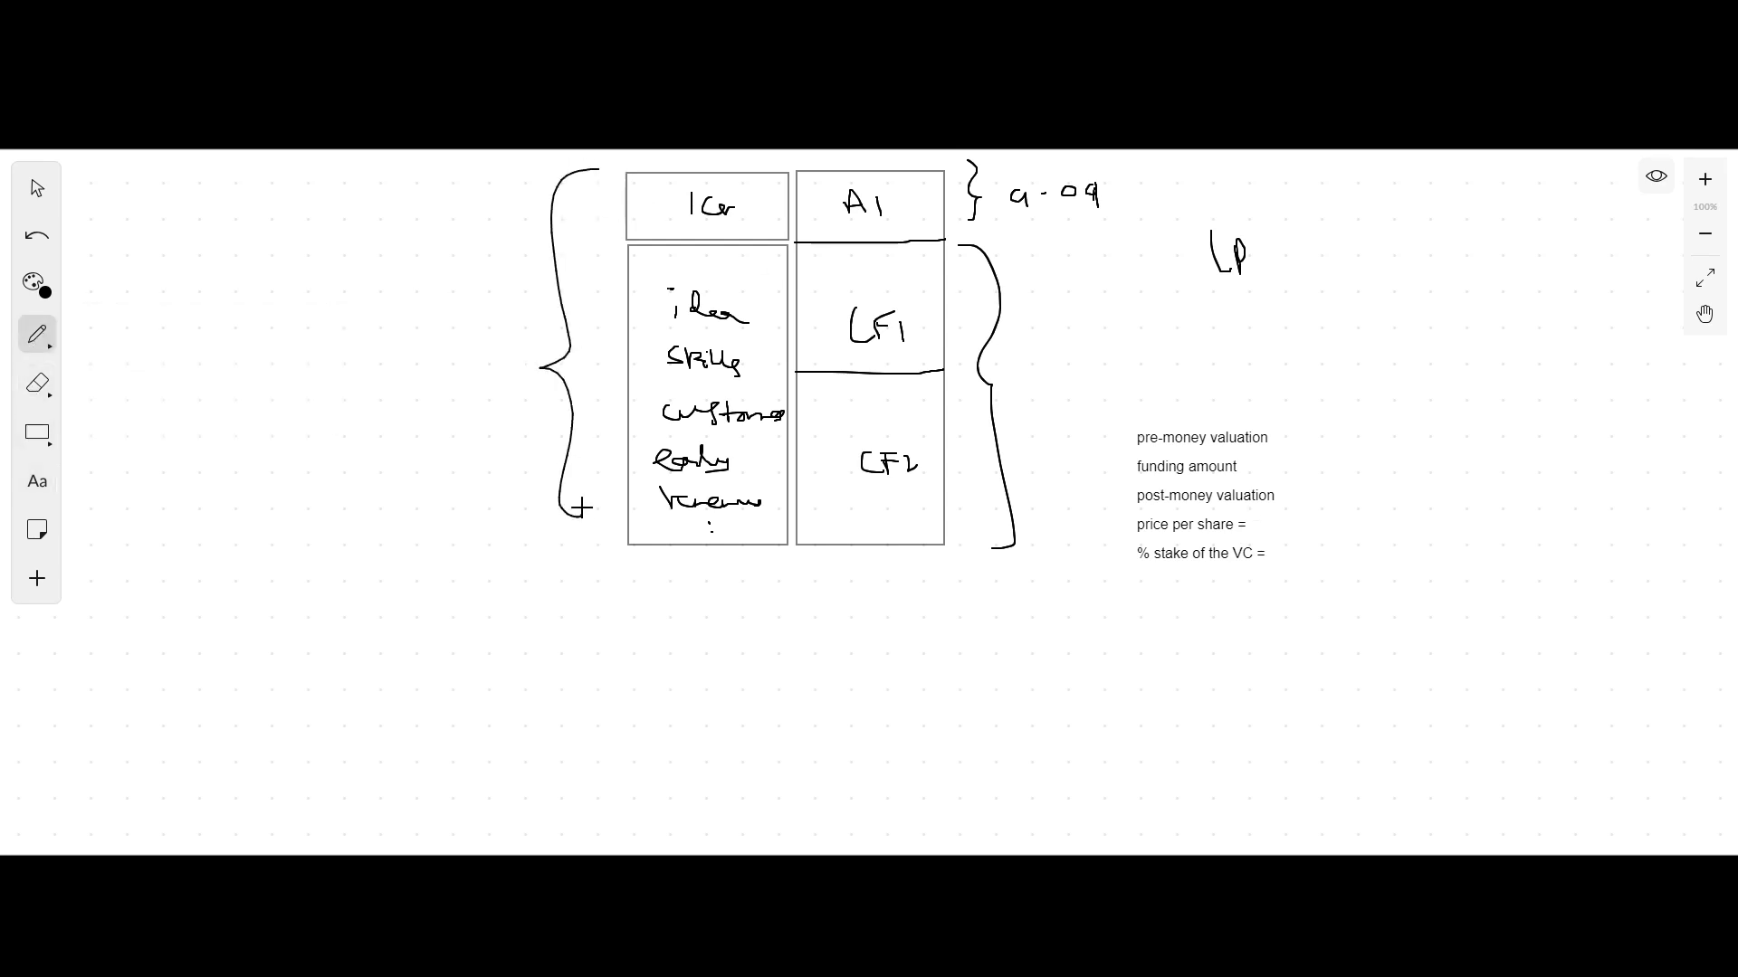
{"action": "type", "text": "1Cr +"}
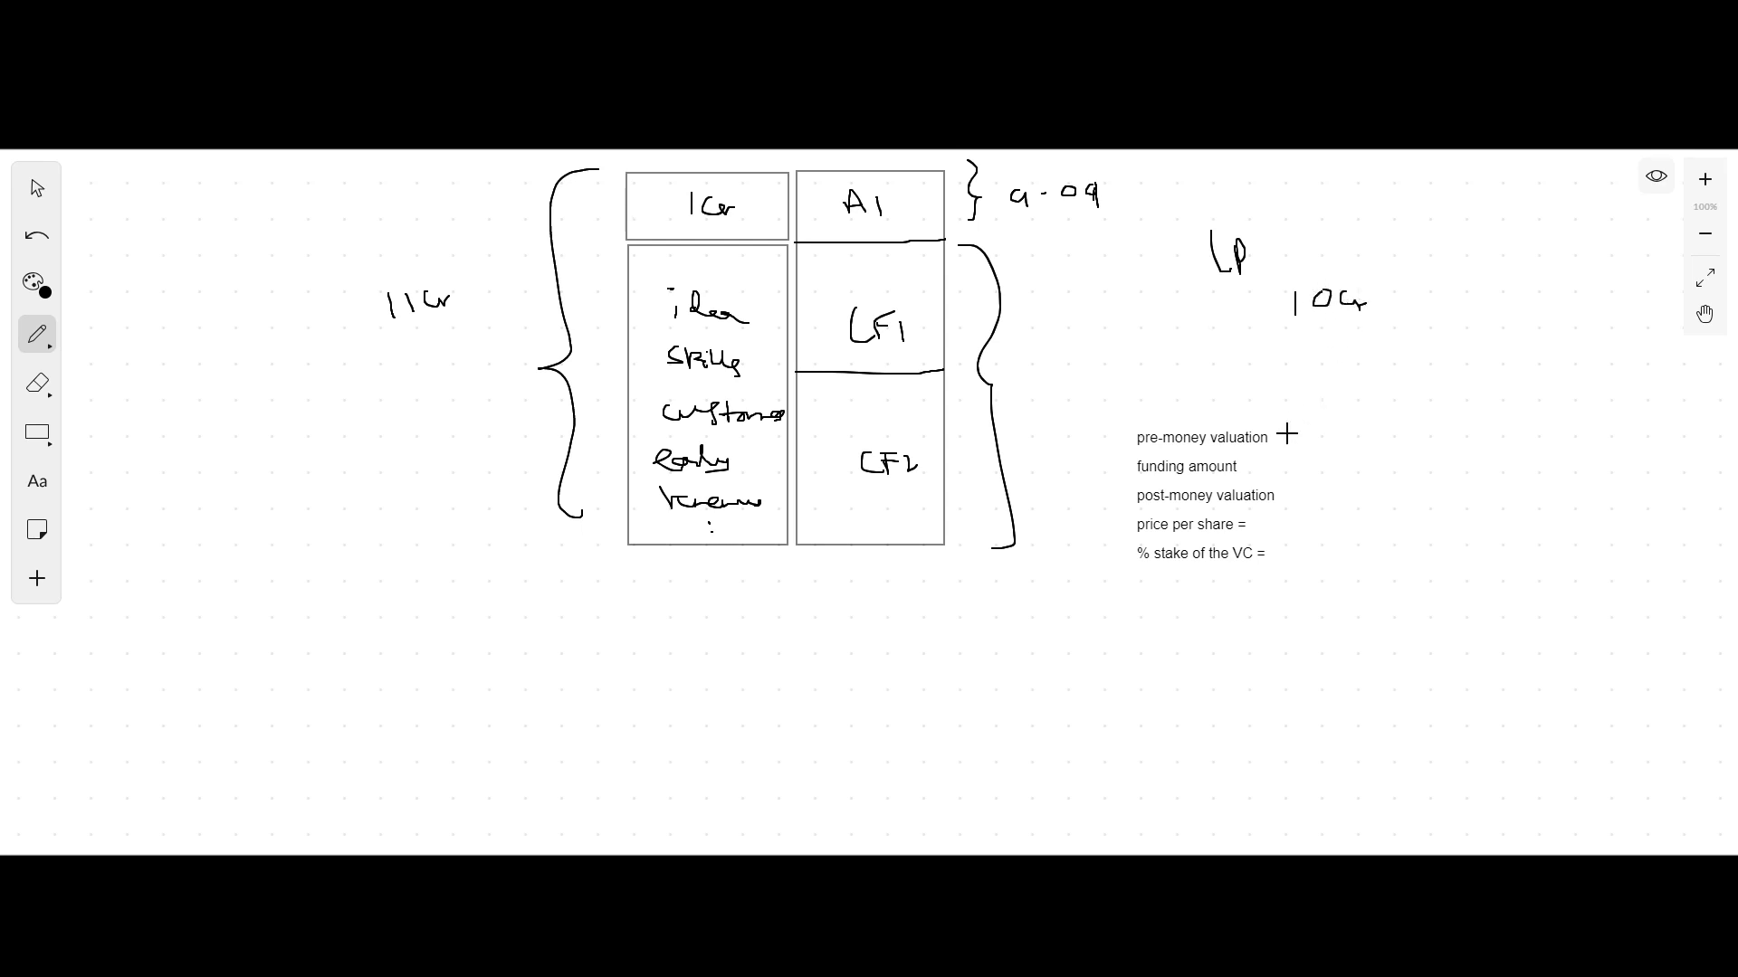
{"action": "type", "text": "10t"}
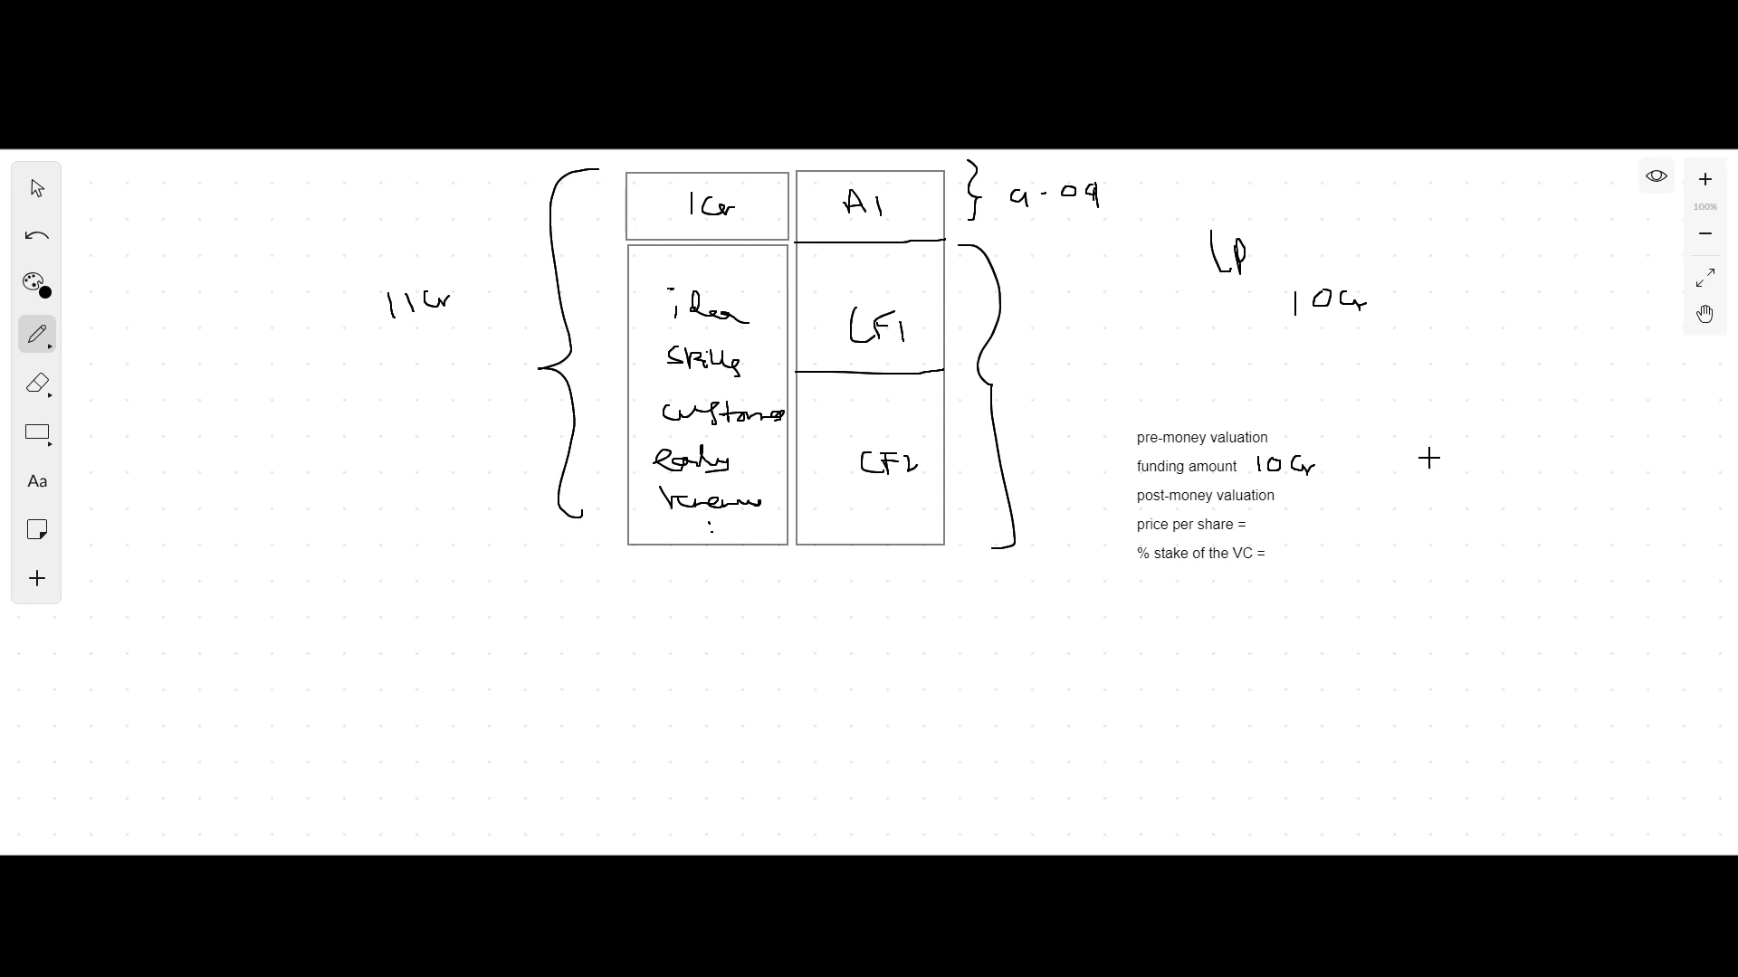
{"action": "left_click", "coordinate": [747, 453]}
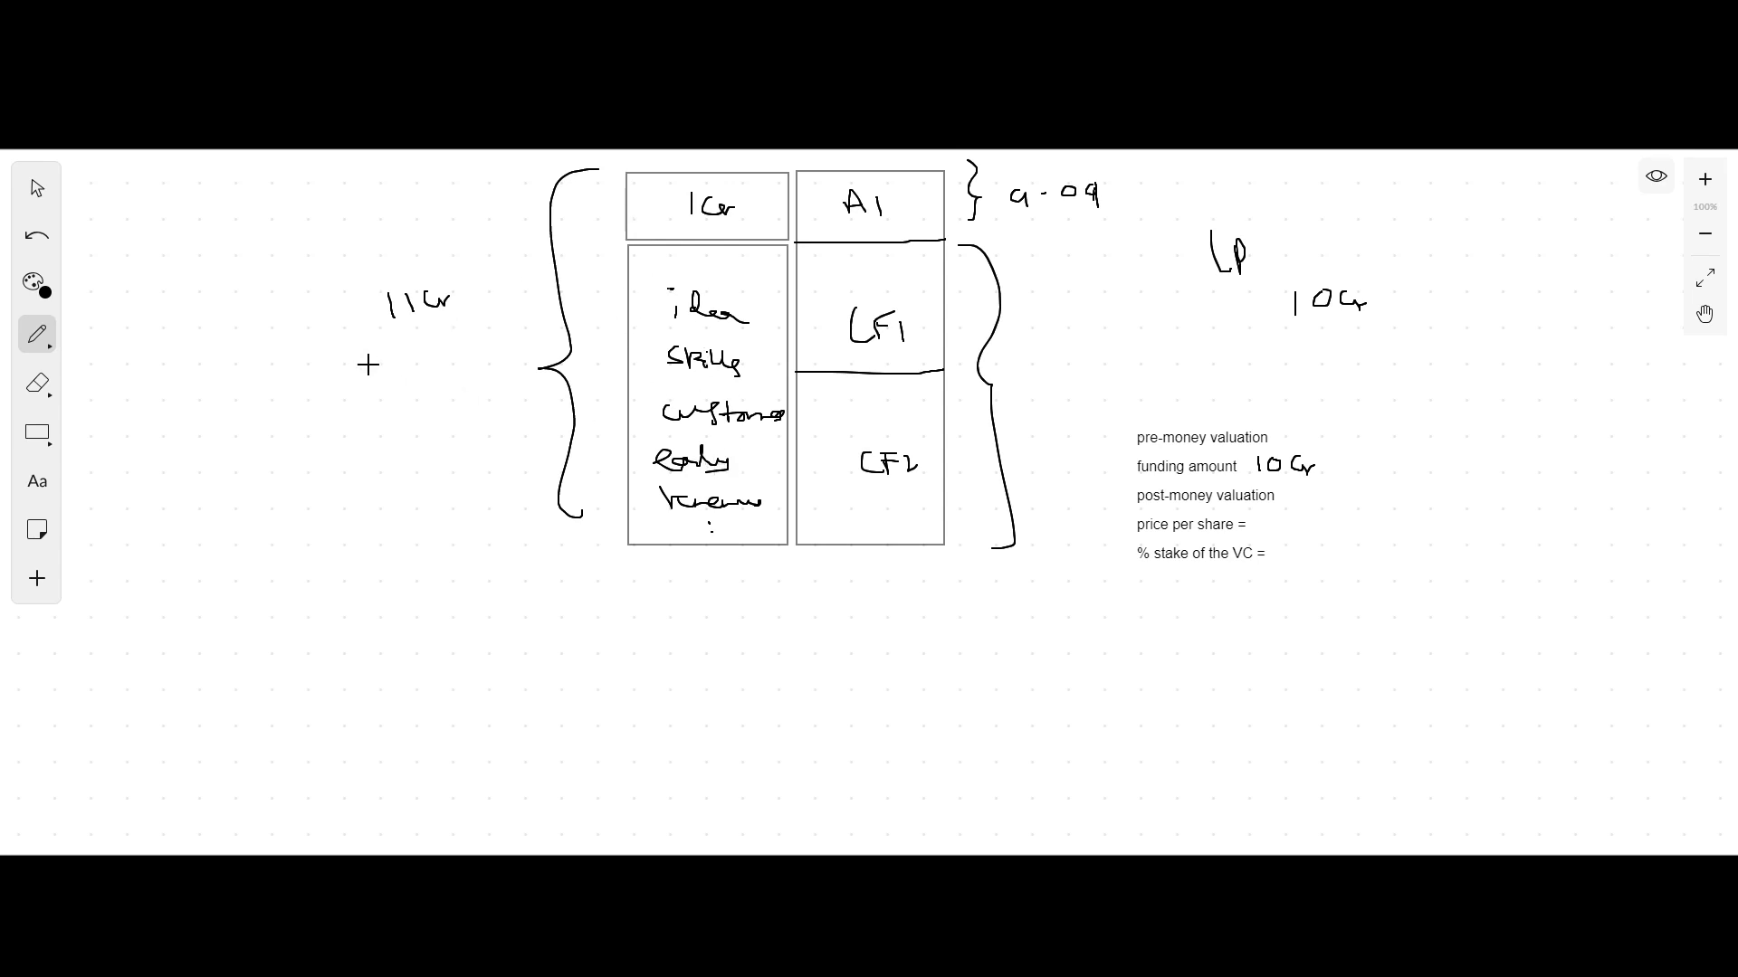
Step: Write 20 Cr below 11Cr and underline it, with 10 Cr as funding amount
{"action": "left_click_drag", "start_coordinate": [371, 364], "coordinate": [416, 365]}
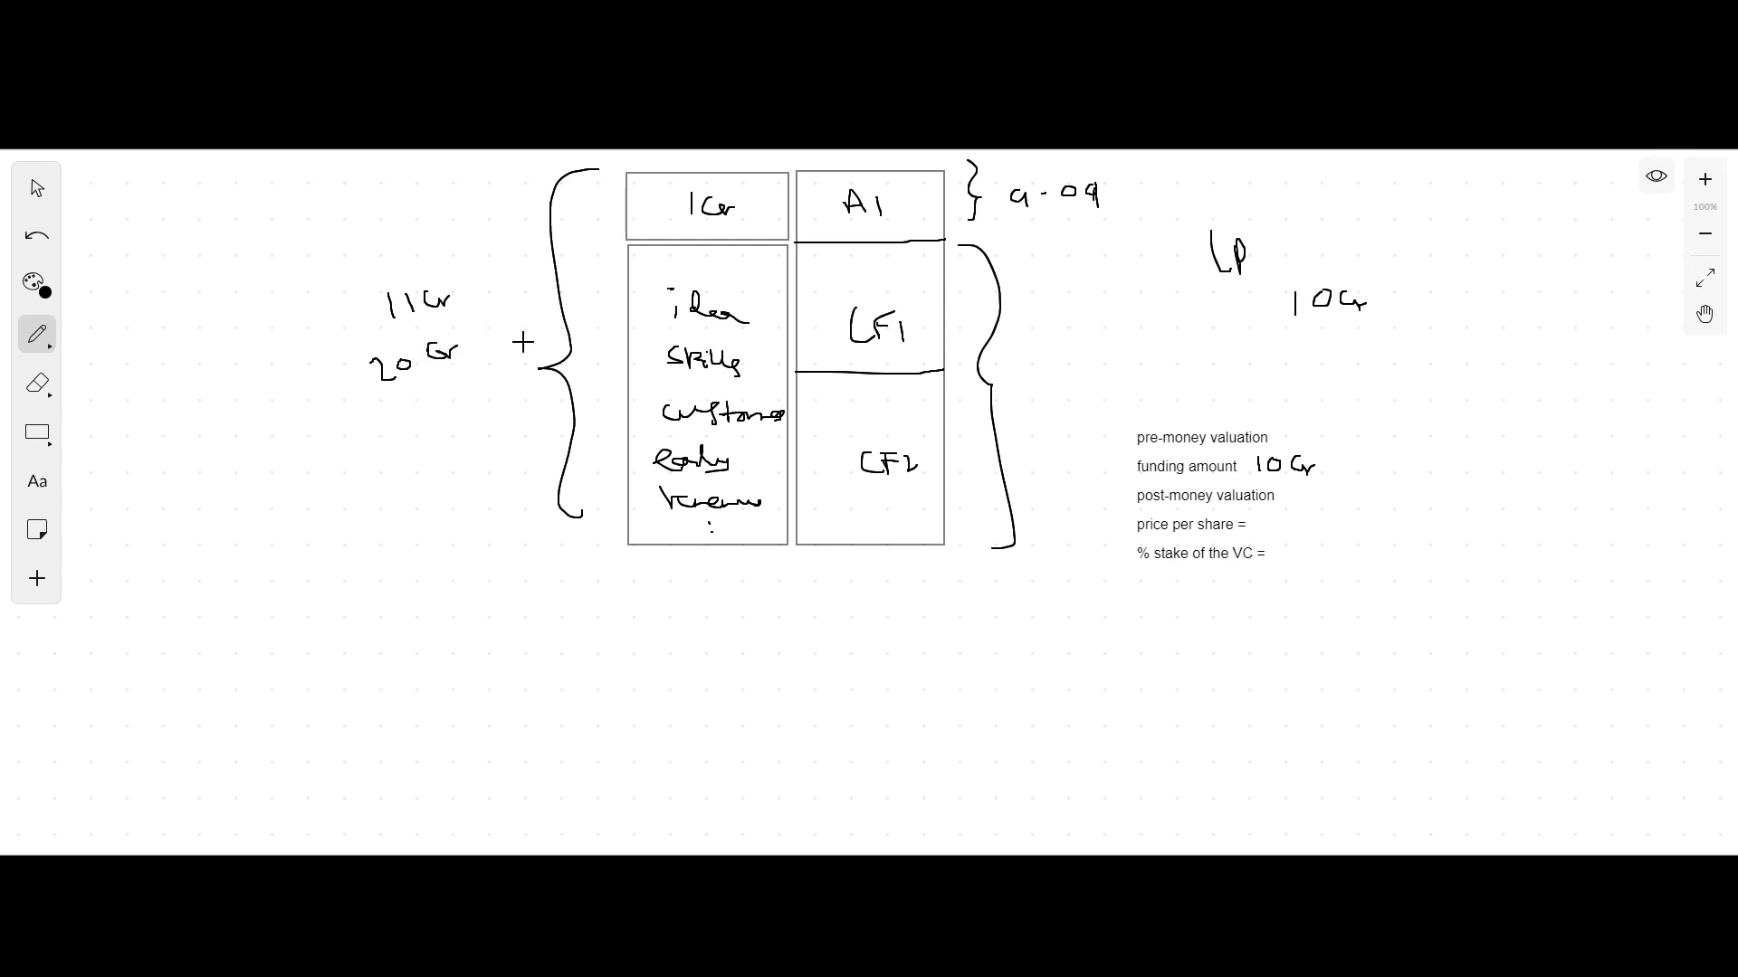
{"action": "left_click_drag", "start_coordinate": [382, 398], "coordinate": [460, 366]}
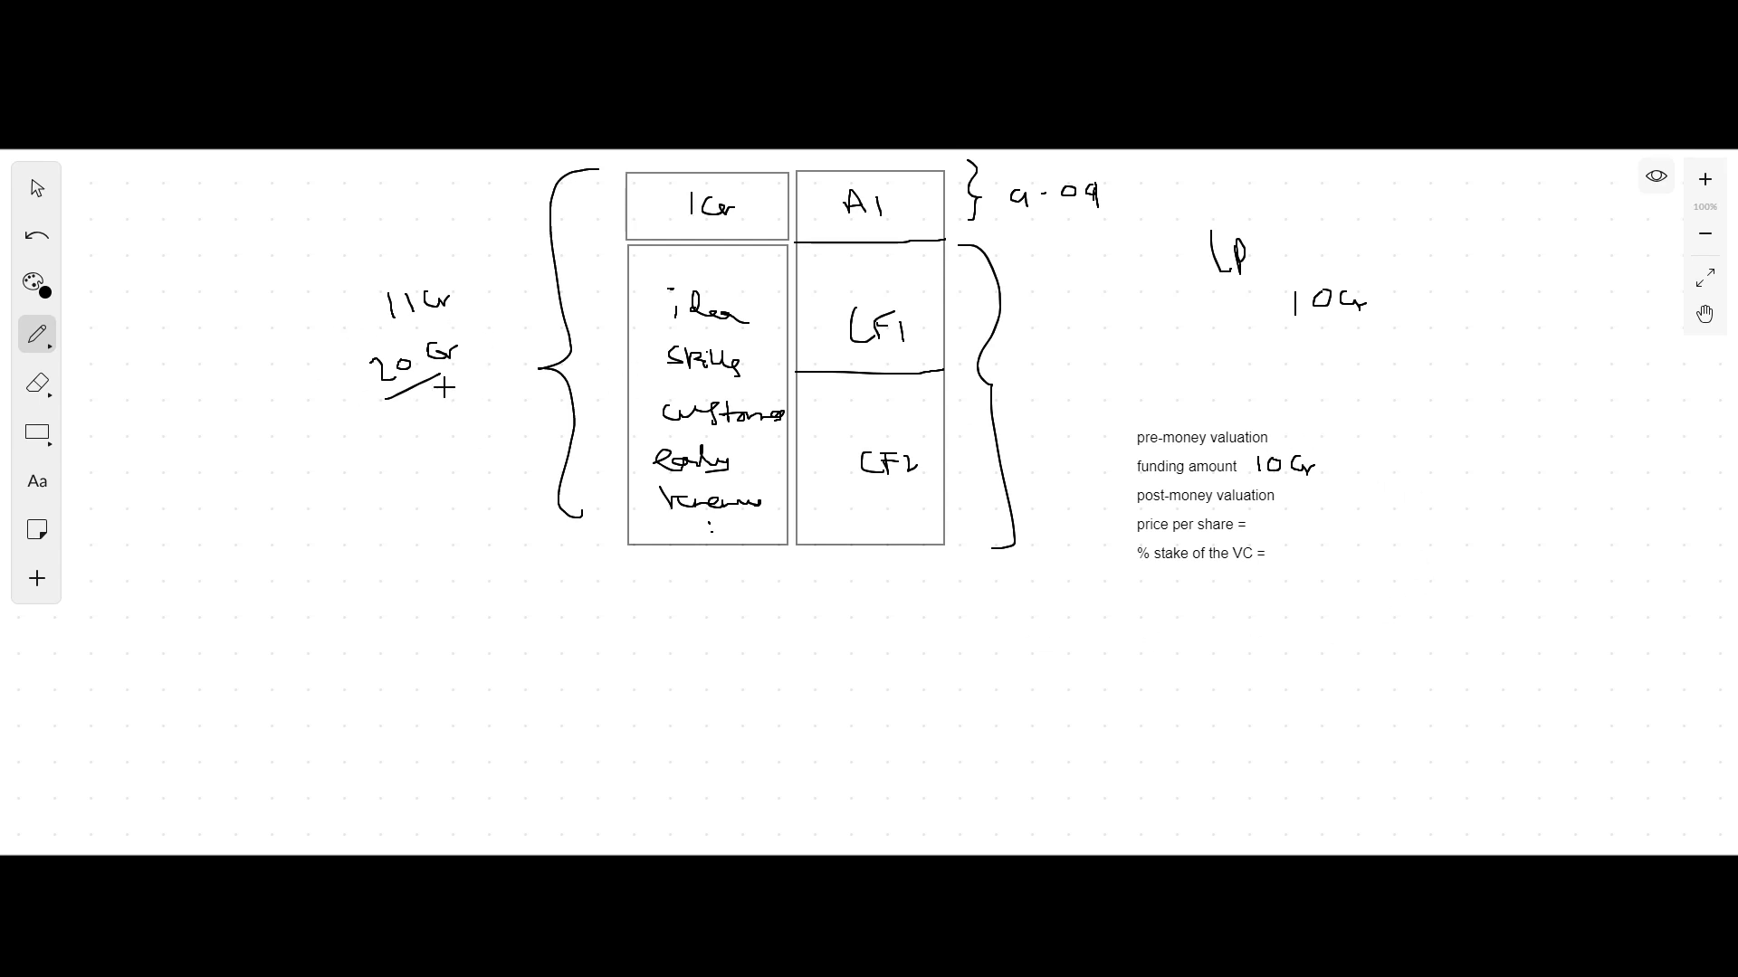
{"action": "left_click", "coordinate": [36, 432]}
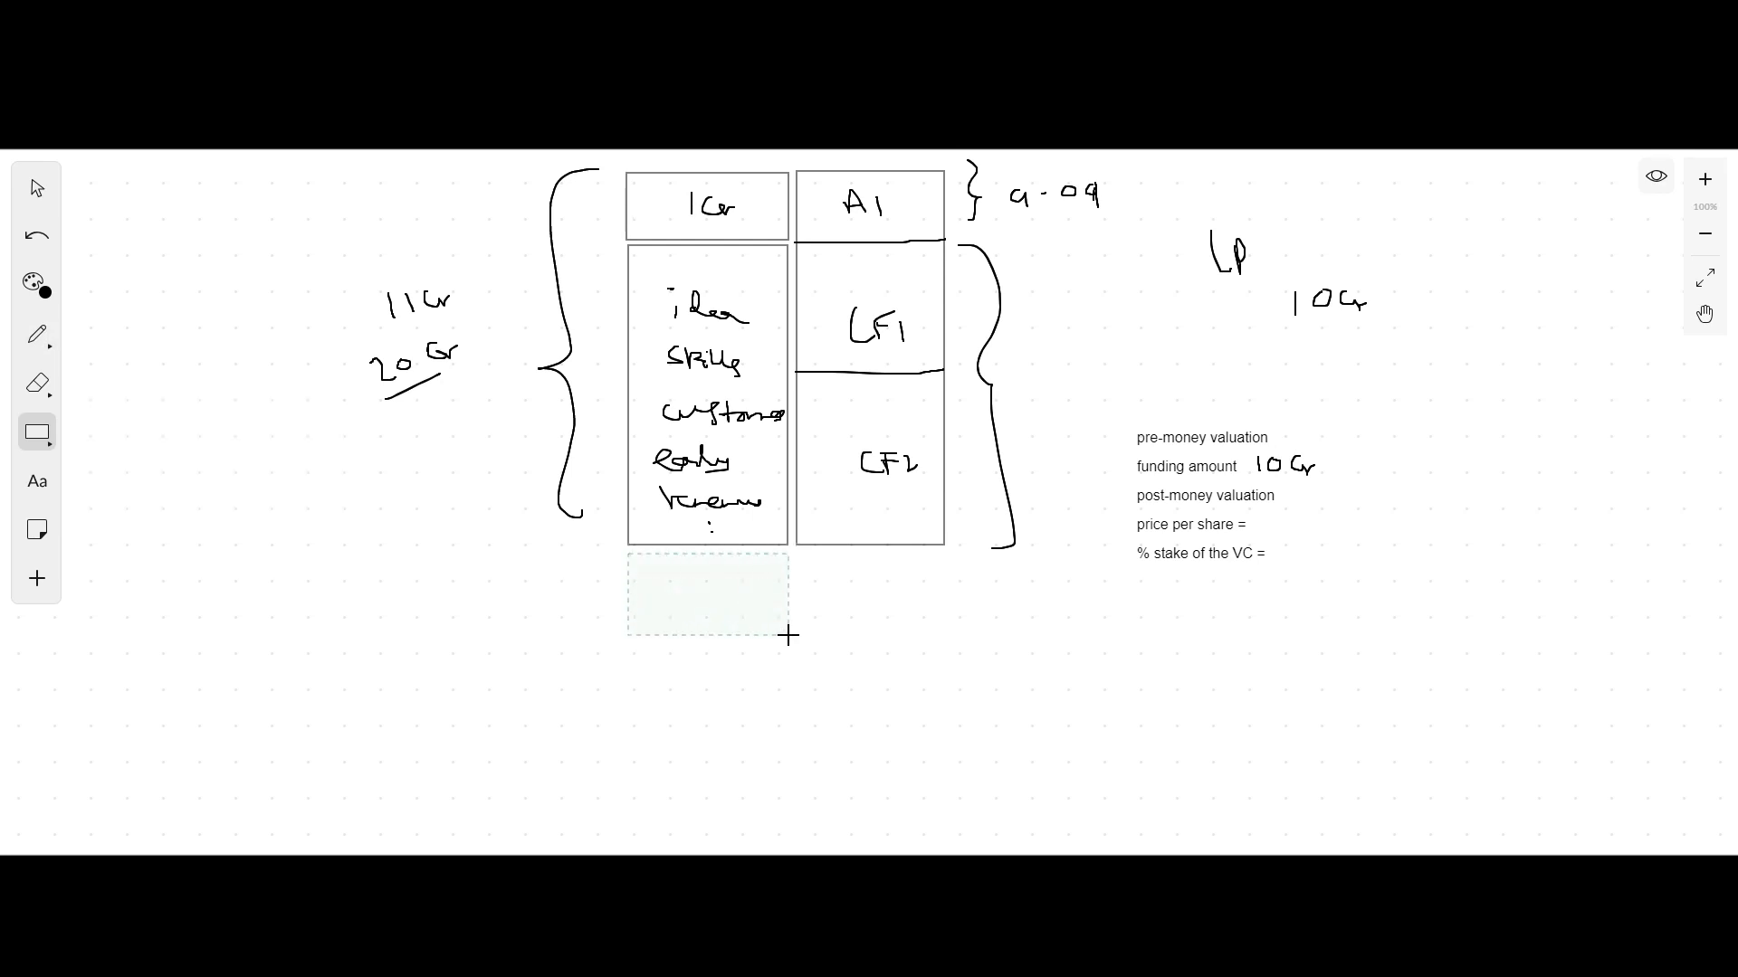
Step: Add two boxes below the columns labelled 10Cr and VC1
{"action": "left_click", "coordinate": [36, 335]}
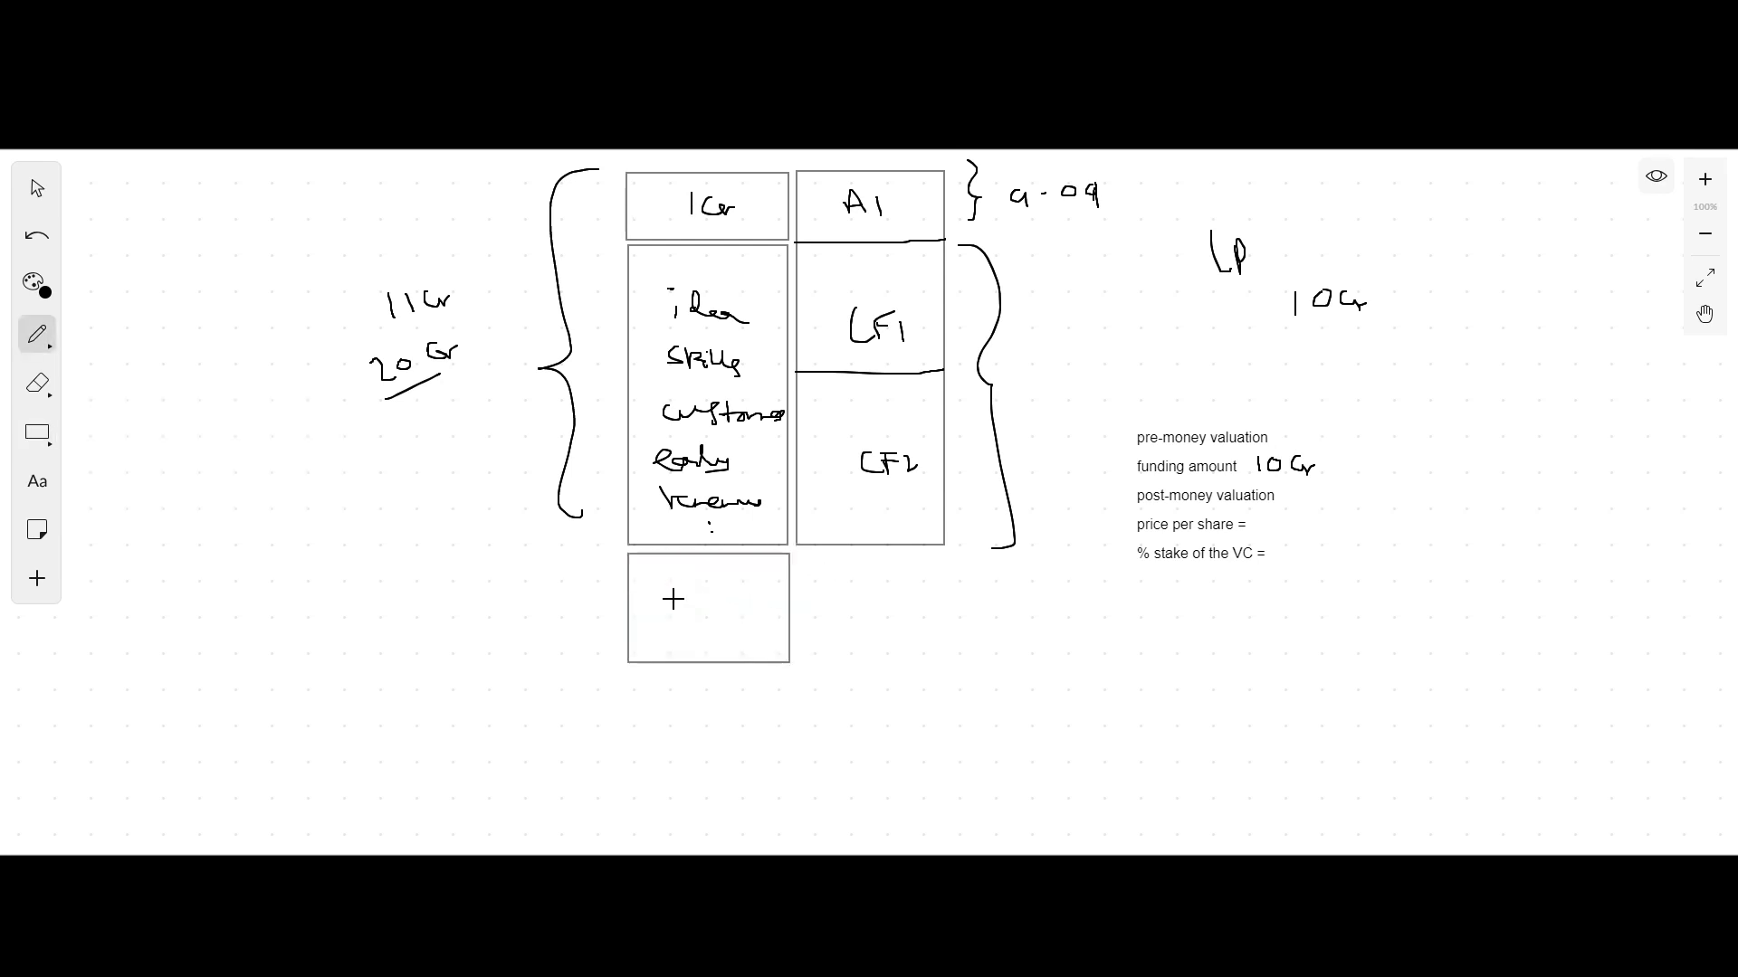
{"action": "type", "text": "10Cr"}
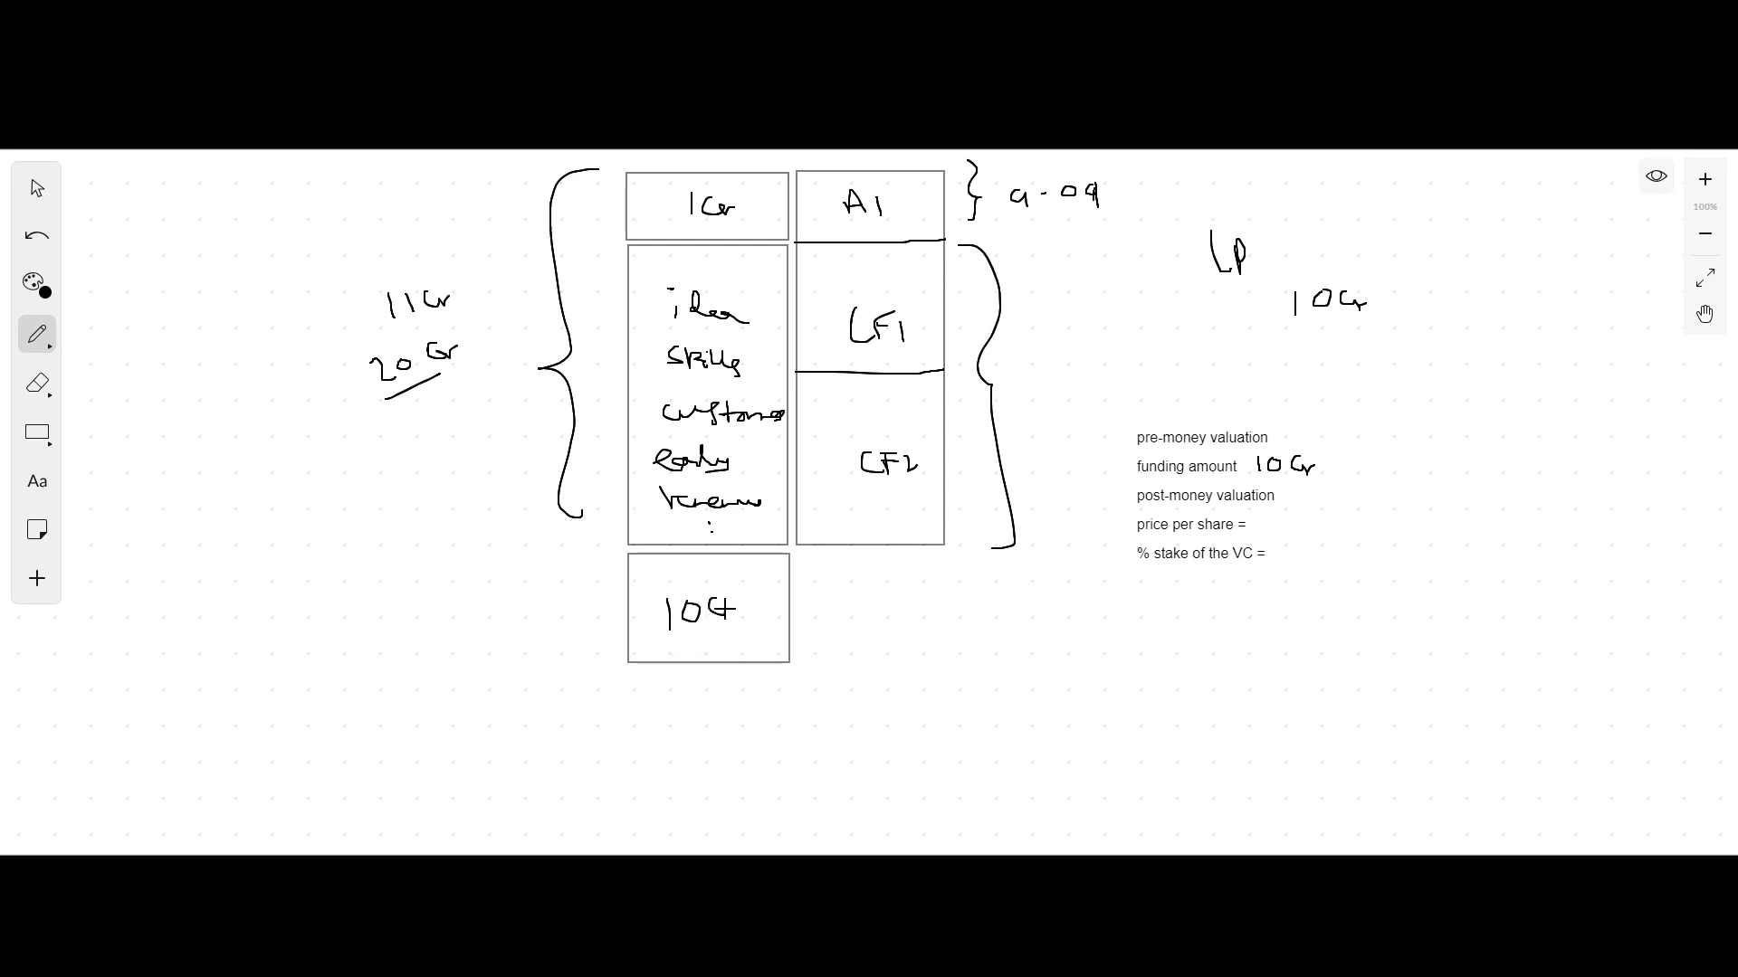
{"action": "left_click", "coordinate": [36, 432]}
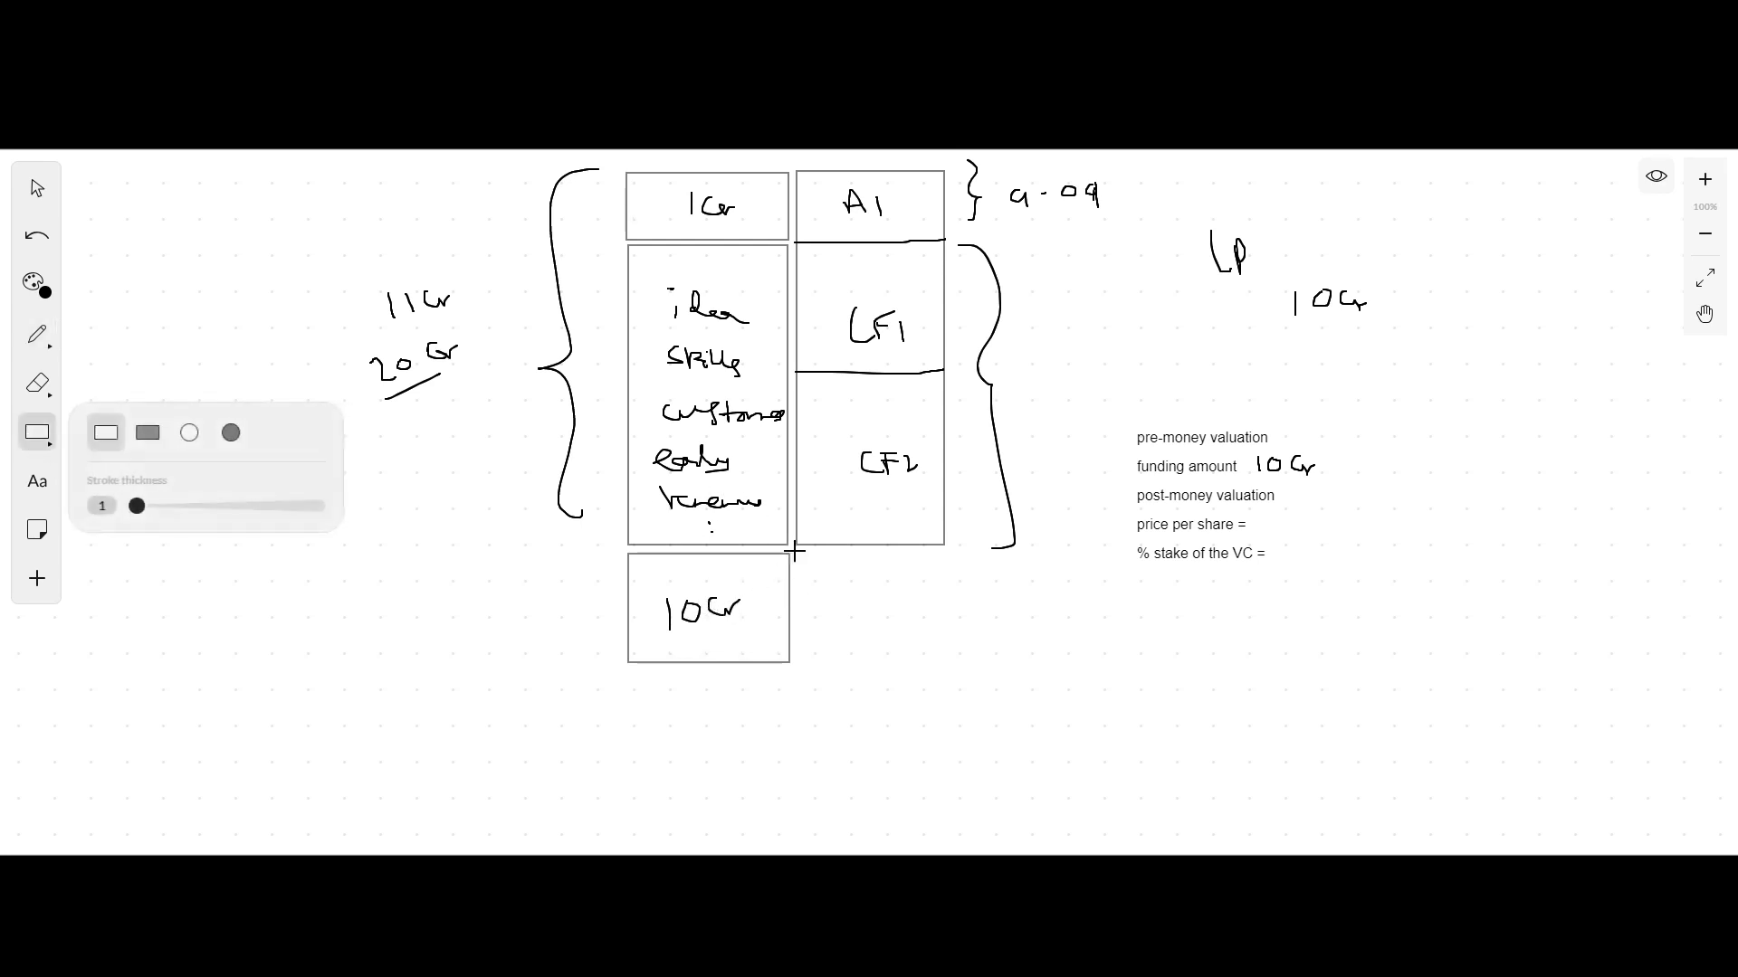
{"action": "left_click_drag", "start_coordinate": [793, 550], "coordinate": [945, 668]}
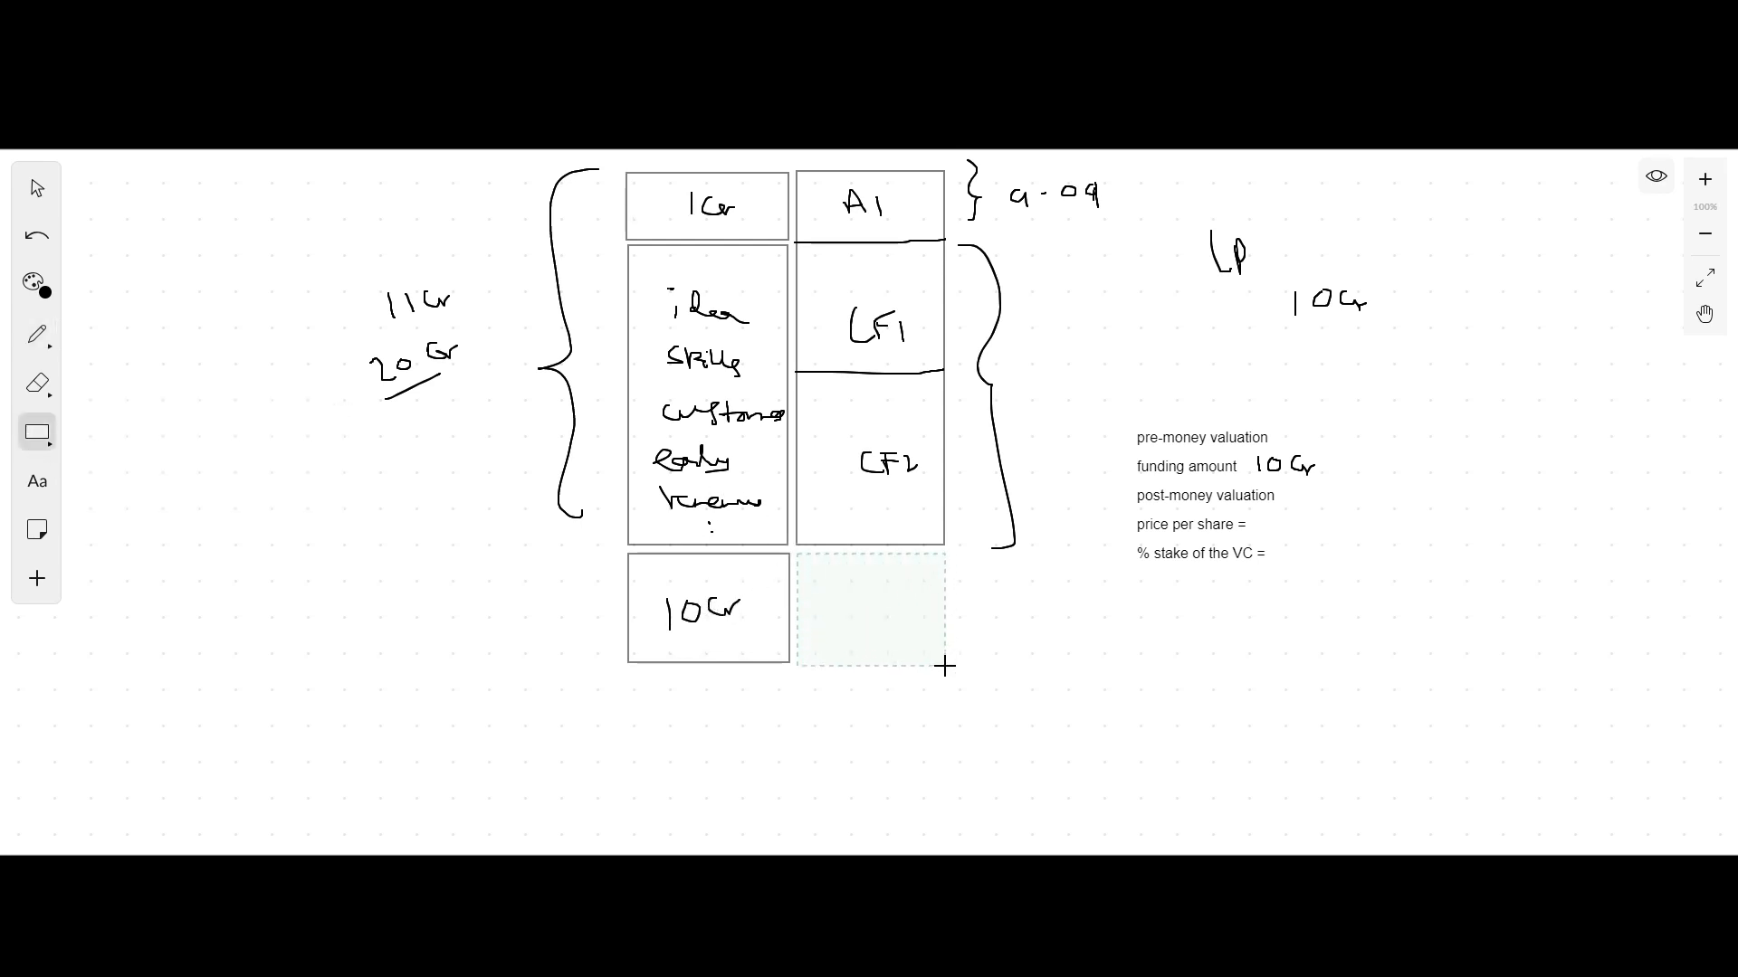
{"action": "left_click", "coordinate": [37, 335]}
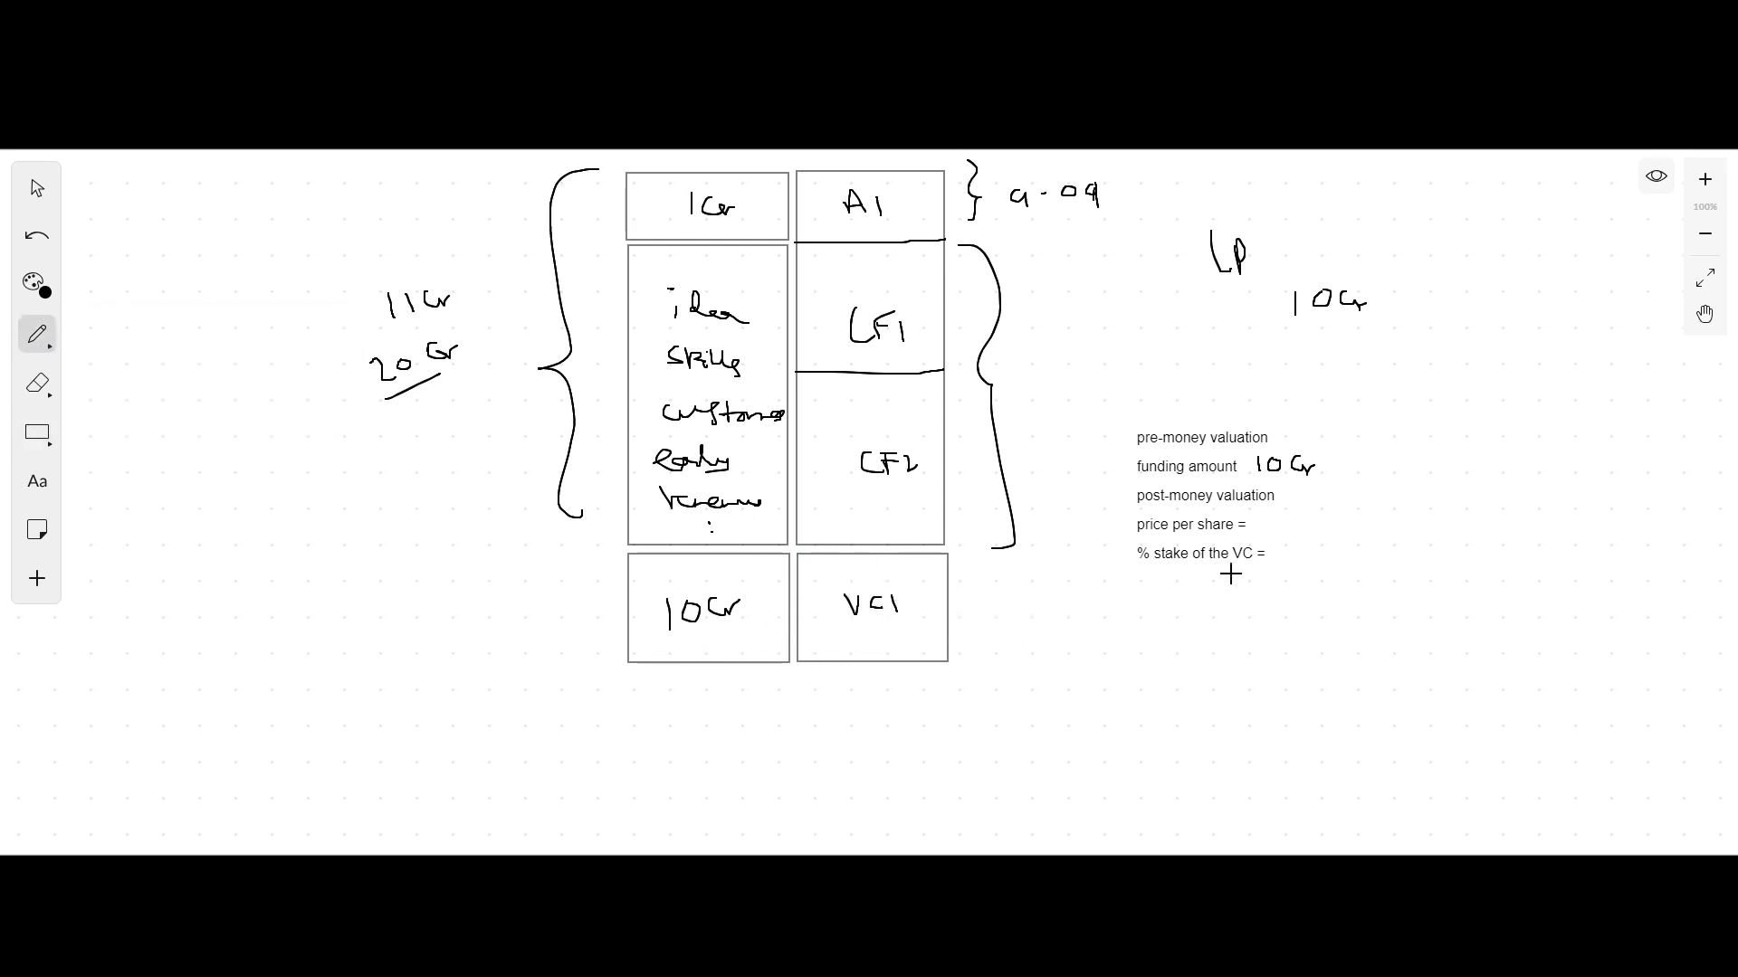
{"action": "left_click", "coordinate": [36, 333]}
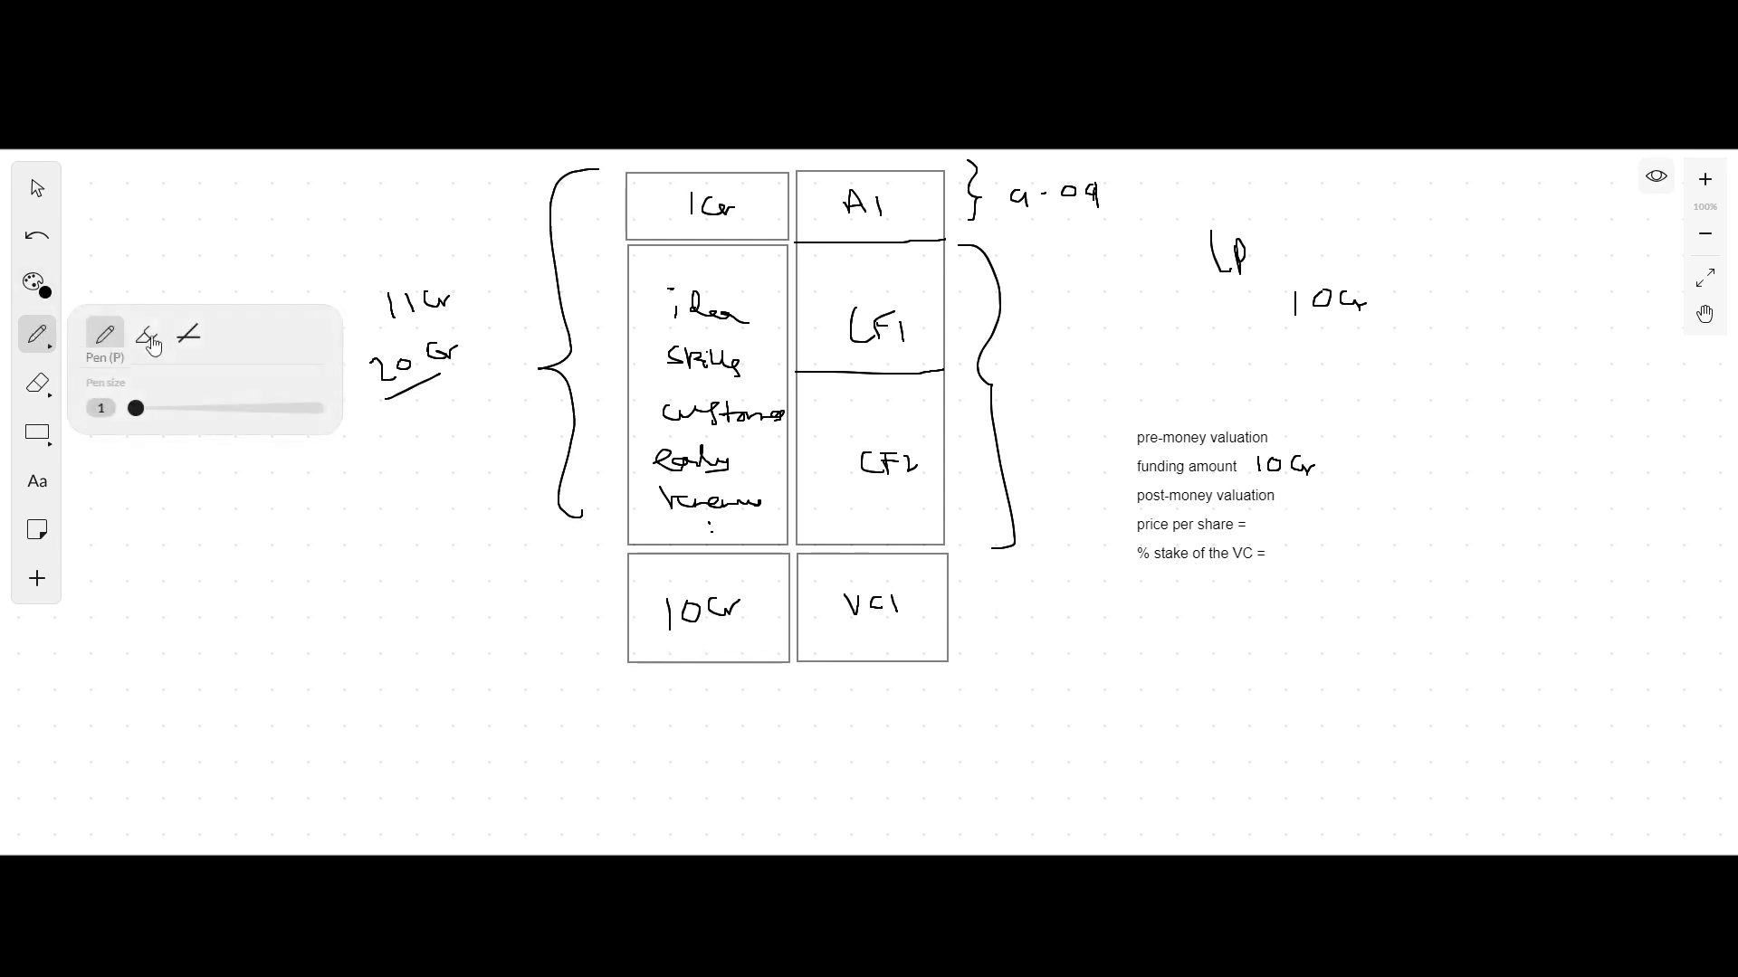
Step: Handwrite 20Cr as pre-money valuation and 30Cr as post-money valuation
{"action": "type", "text": "2+"}
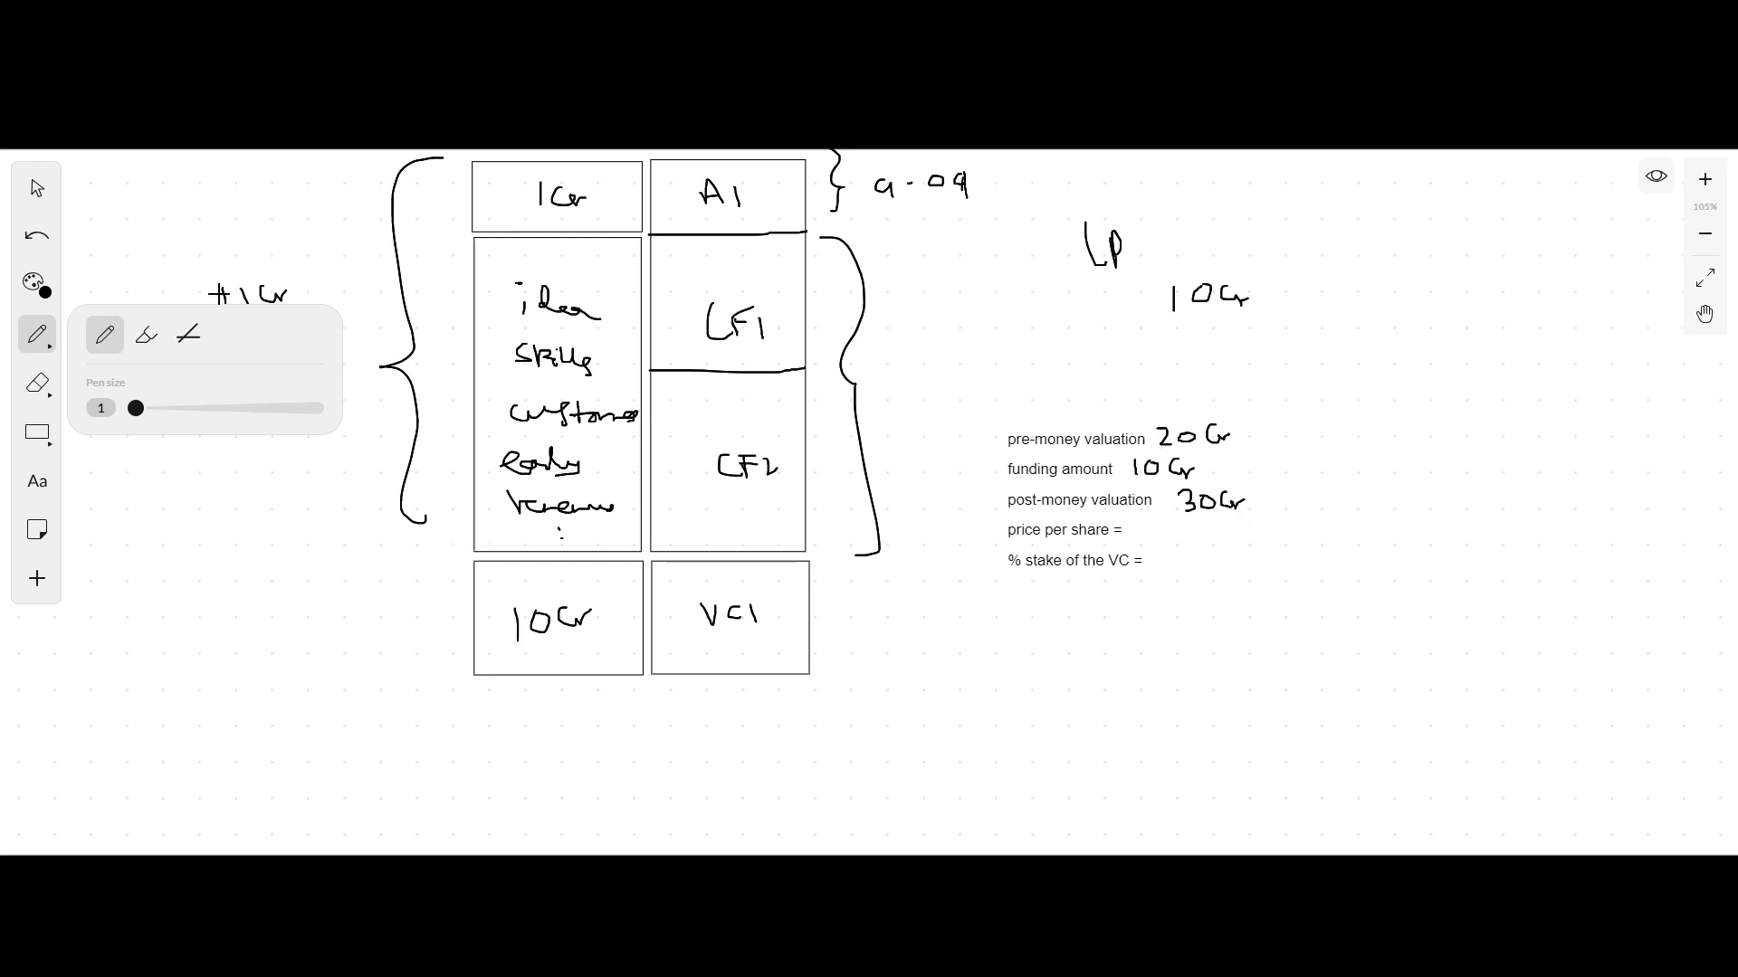
{"action": "left_click", "coordinate": [36, 382]}
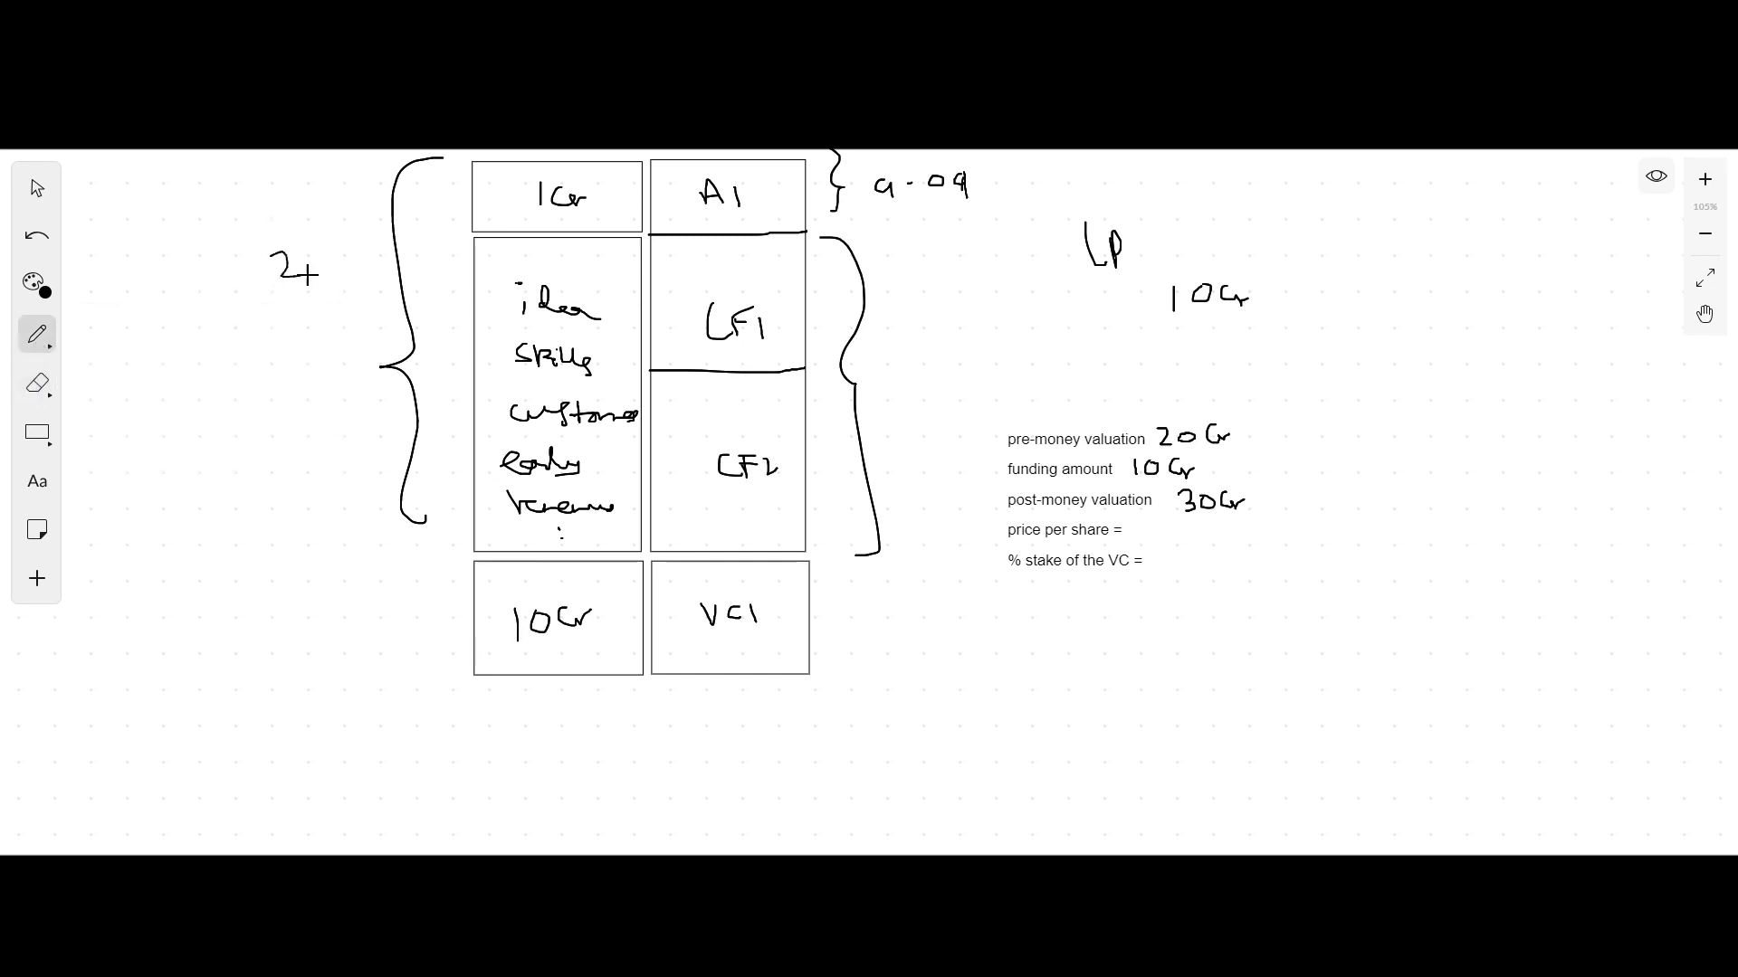
Step: Write 20Cr beside the founders' boxes, 10Cr beside VC1, and brace the whole table as 30Cr
{"action": "type", "text": "20cr"}
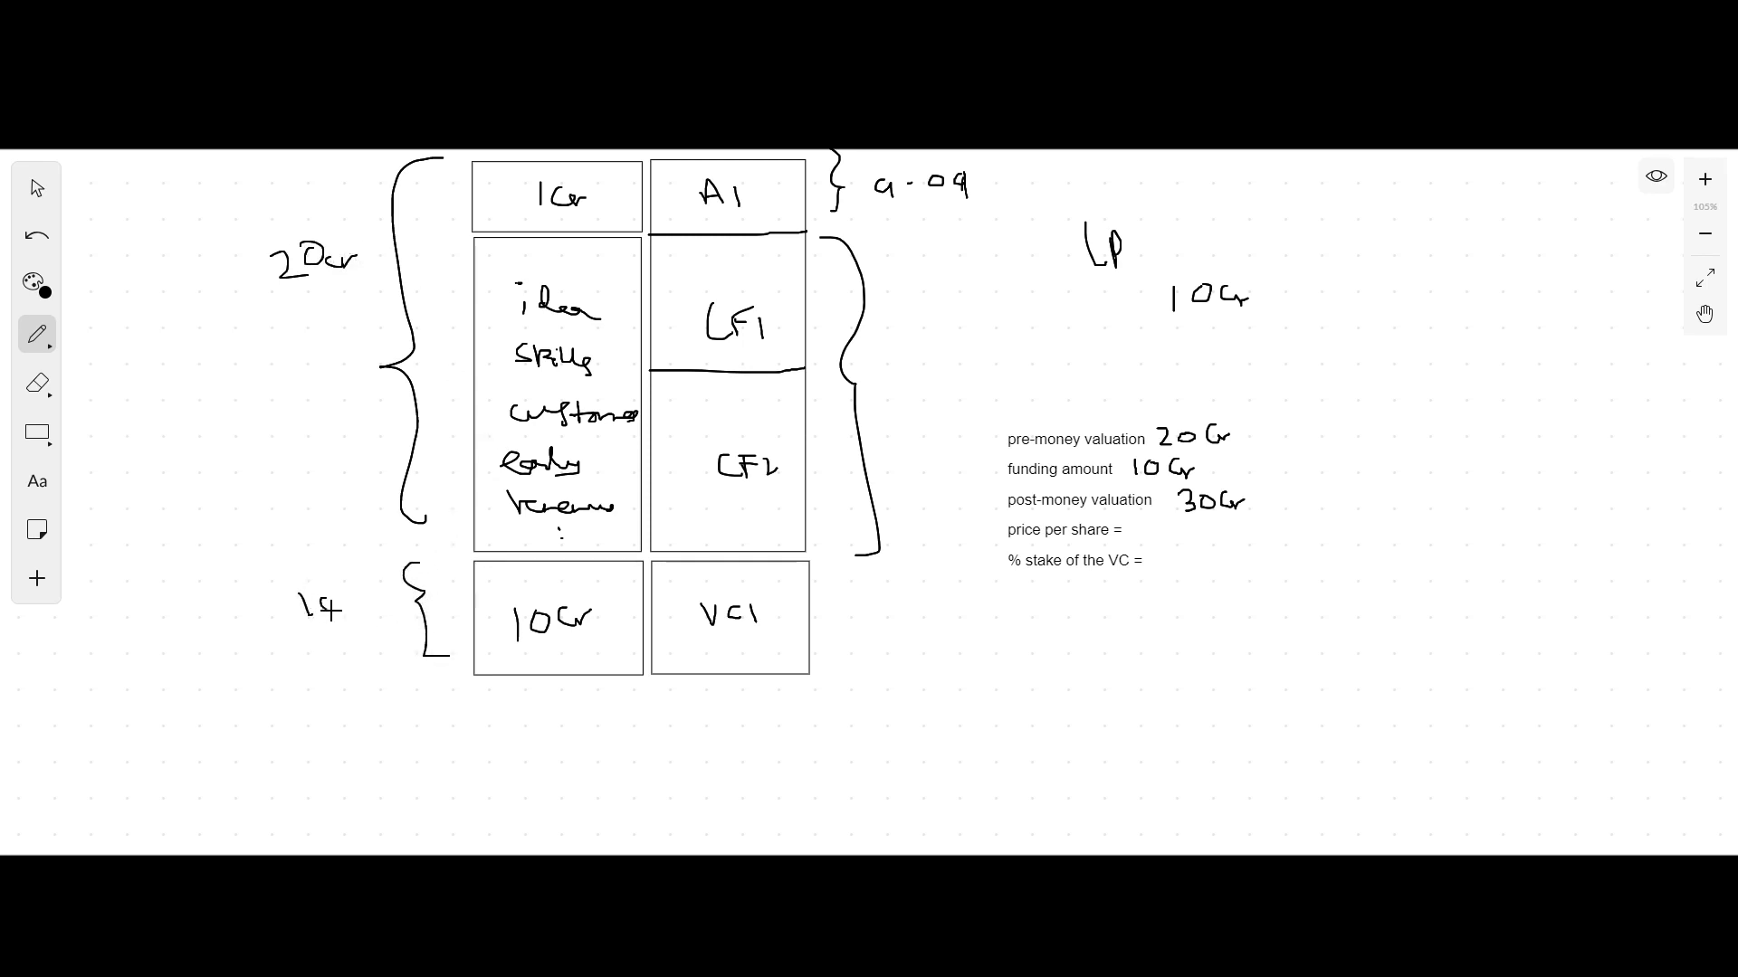
{"action": "left_click_drag", "start_coordinate": [239, 197], "coordinate": [219, 398]}
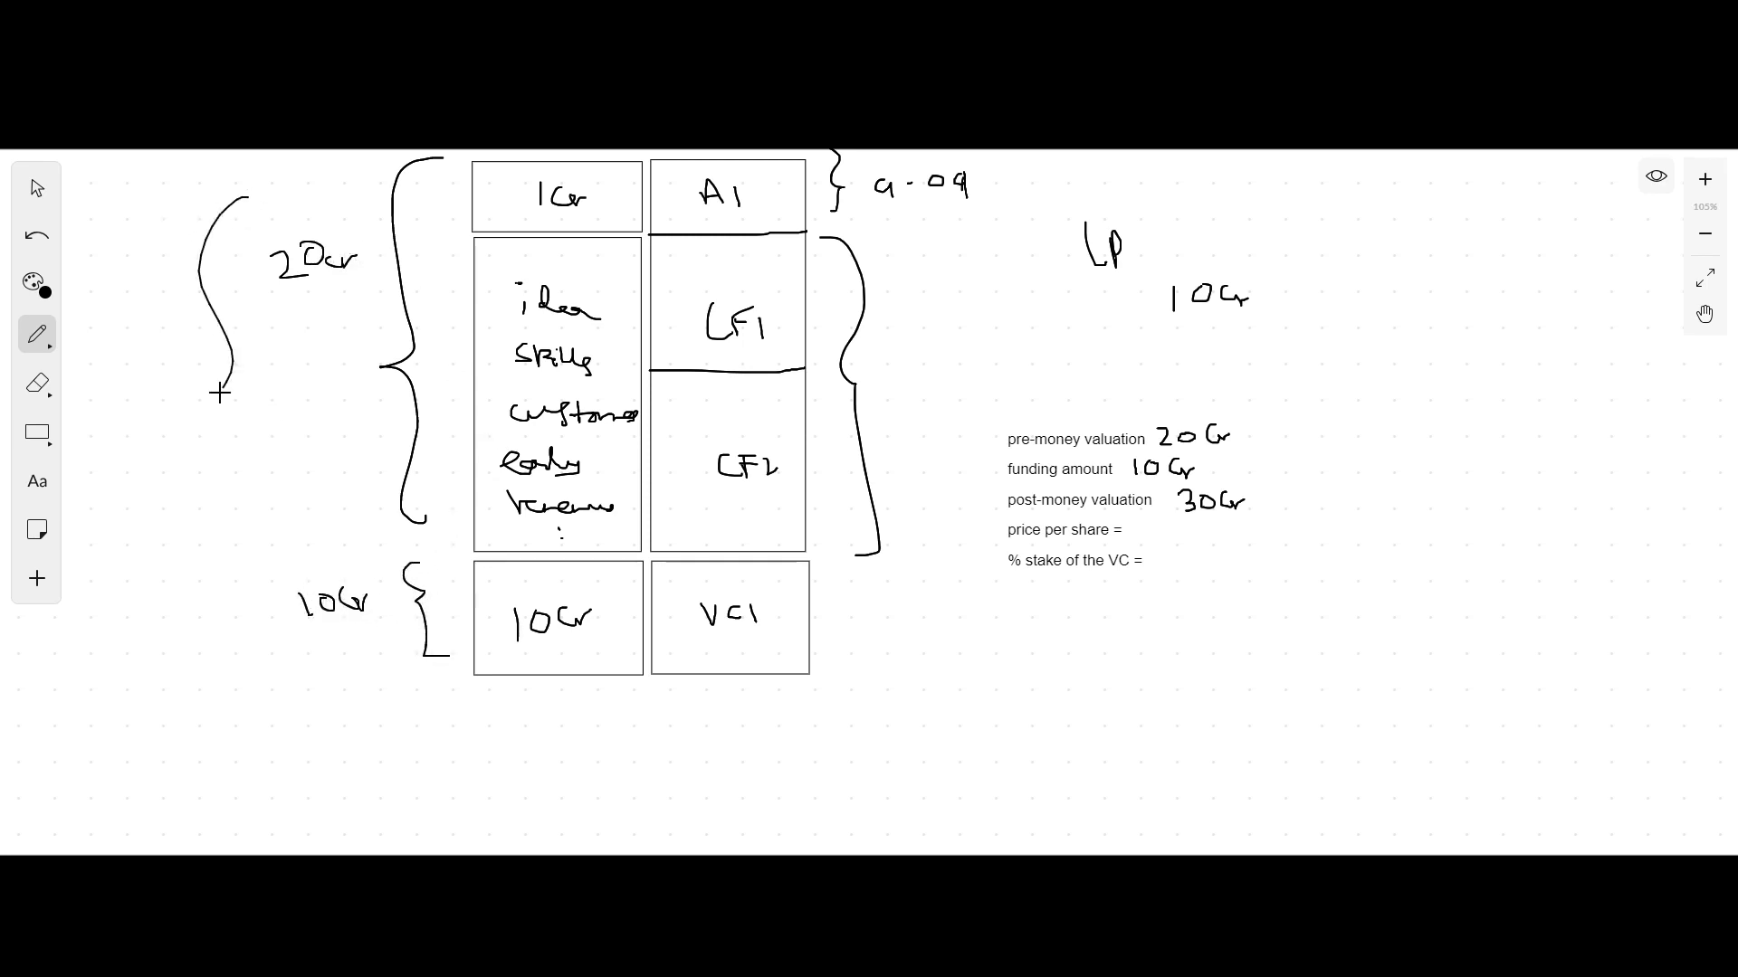
{"action": "left_click_drag", "start_coordinate": [234, 197], "coordinate": [233, 652]}
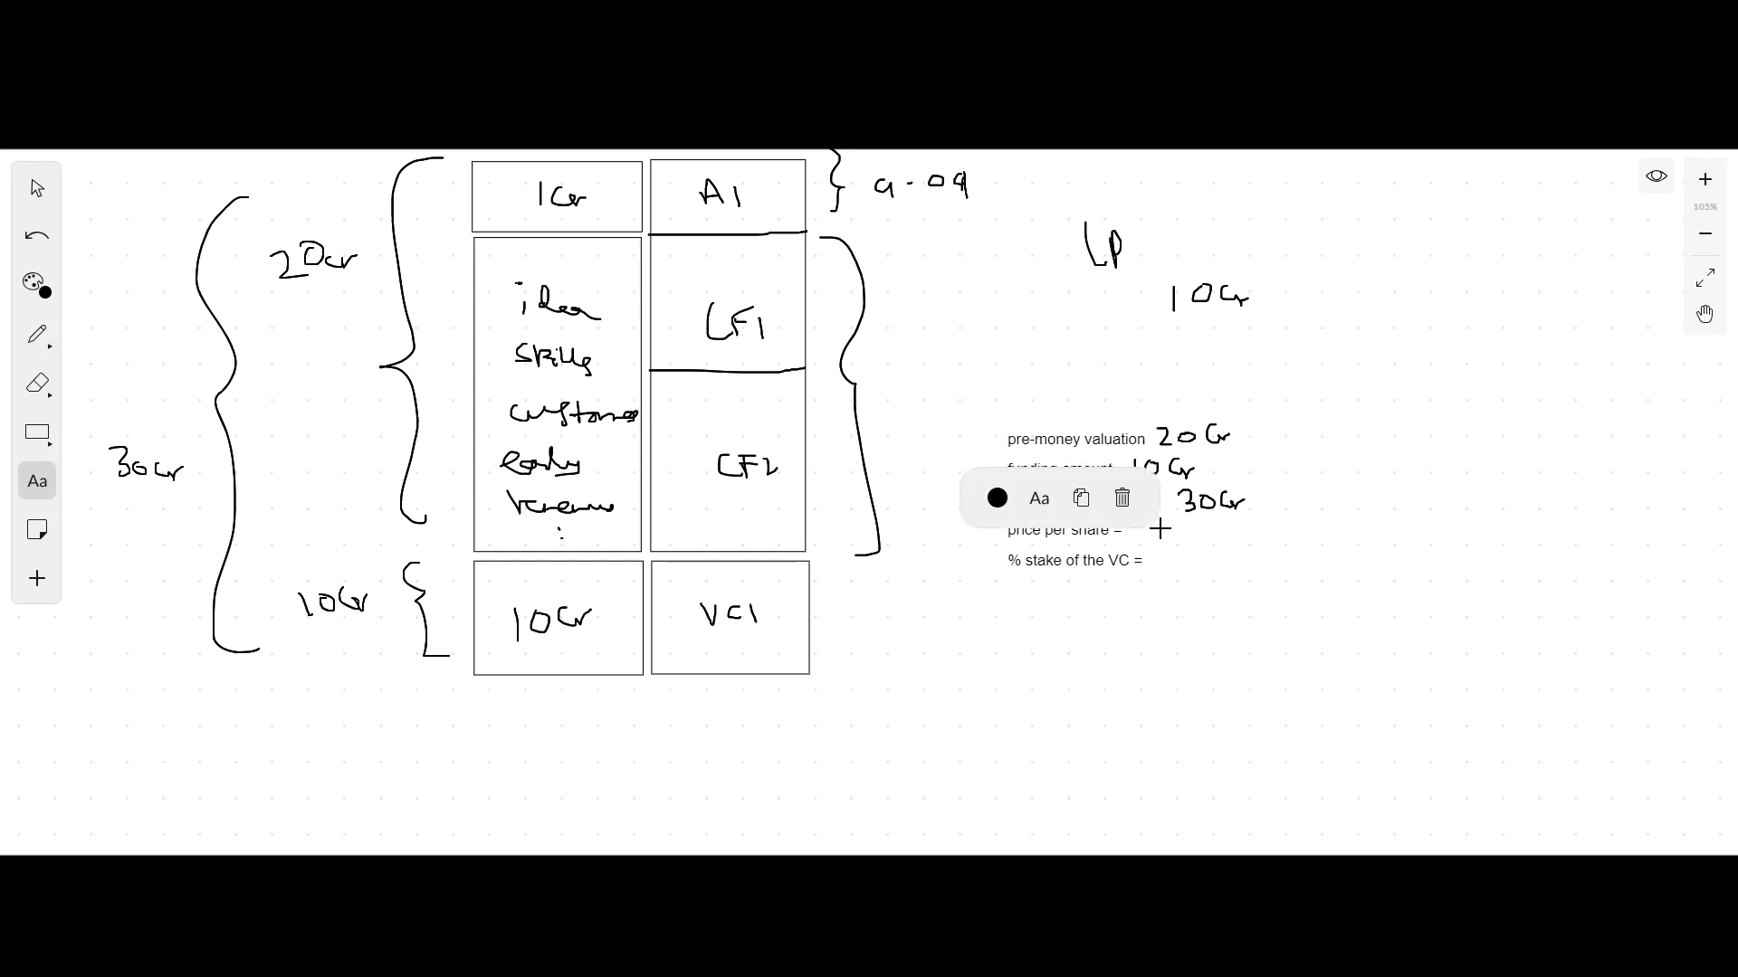
Step: Note the price-per-share formula: pre-money valuation / total number of shares before the round
{"action": "type", "text": "pre-money valuation /"}
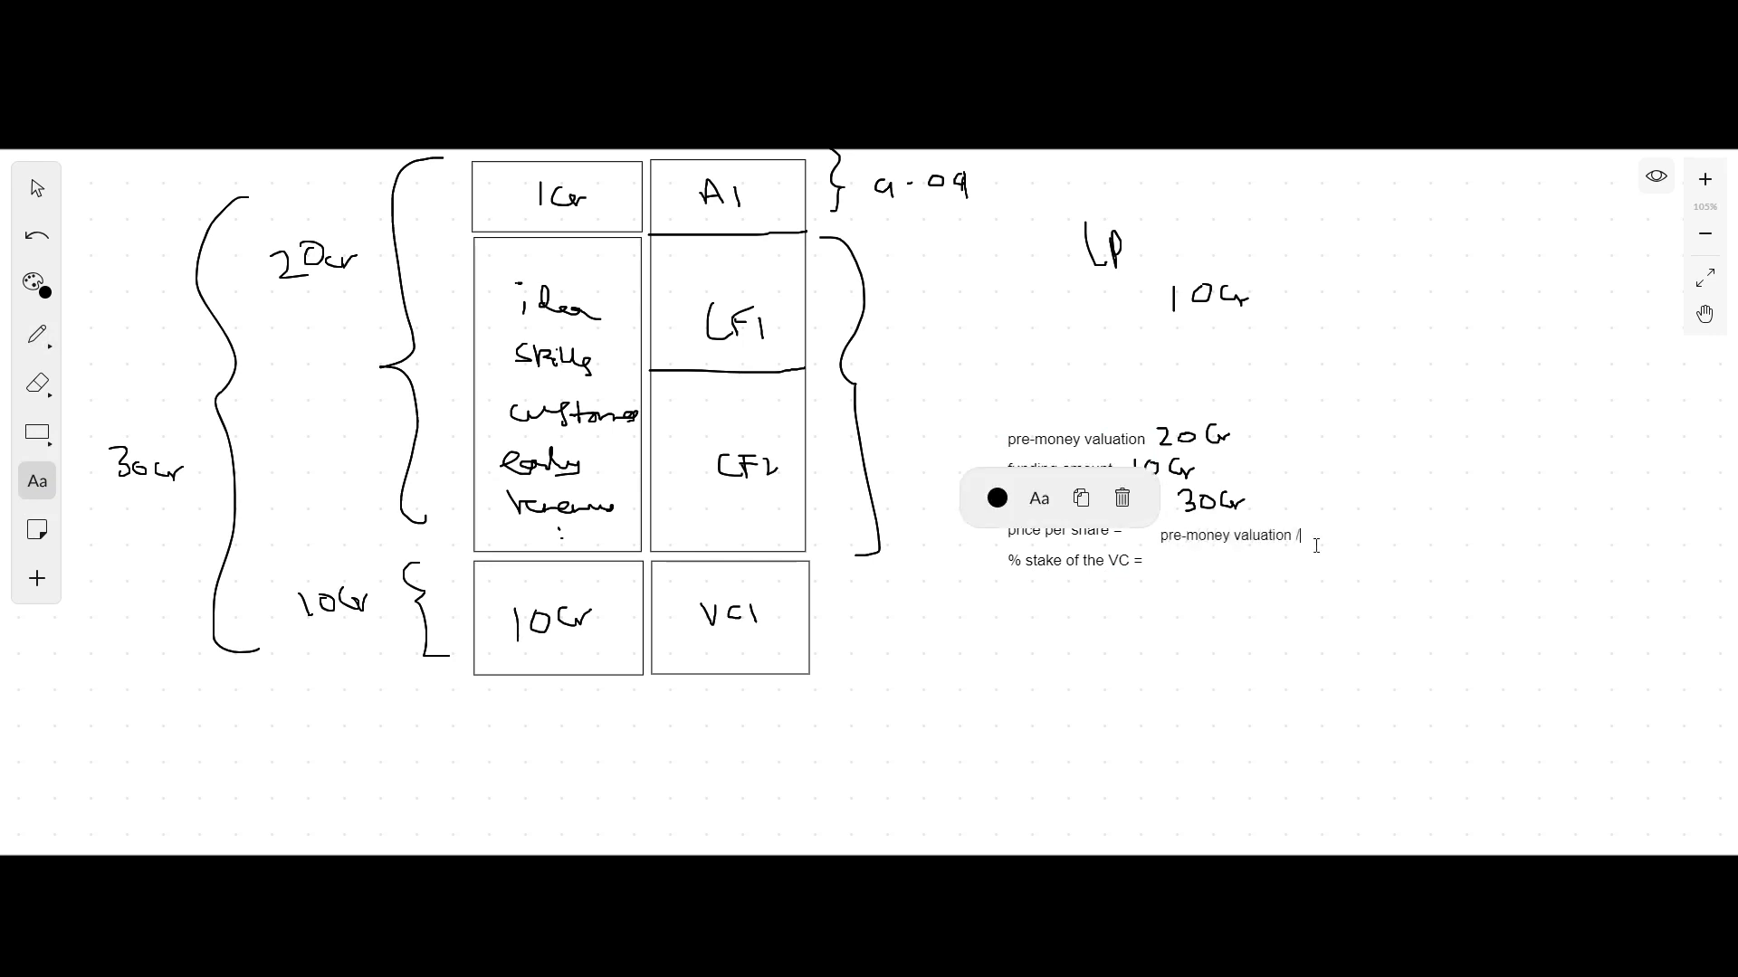
{"action": "type", "text": "total number of shares before the round"}
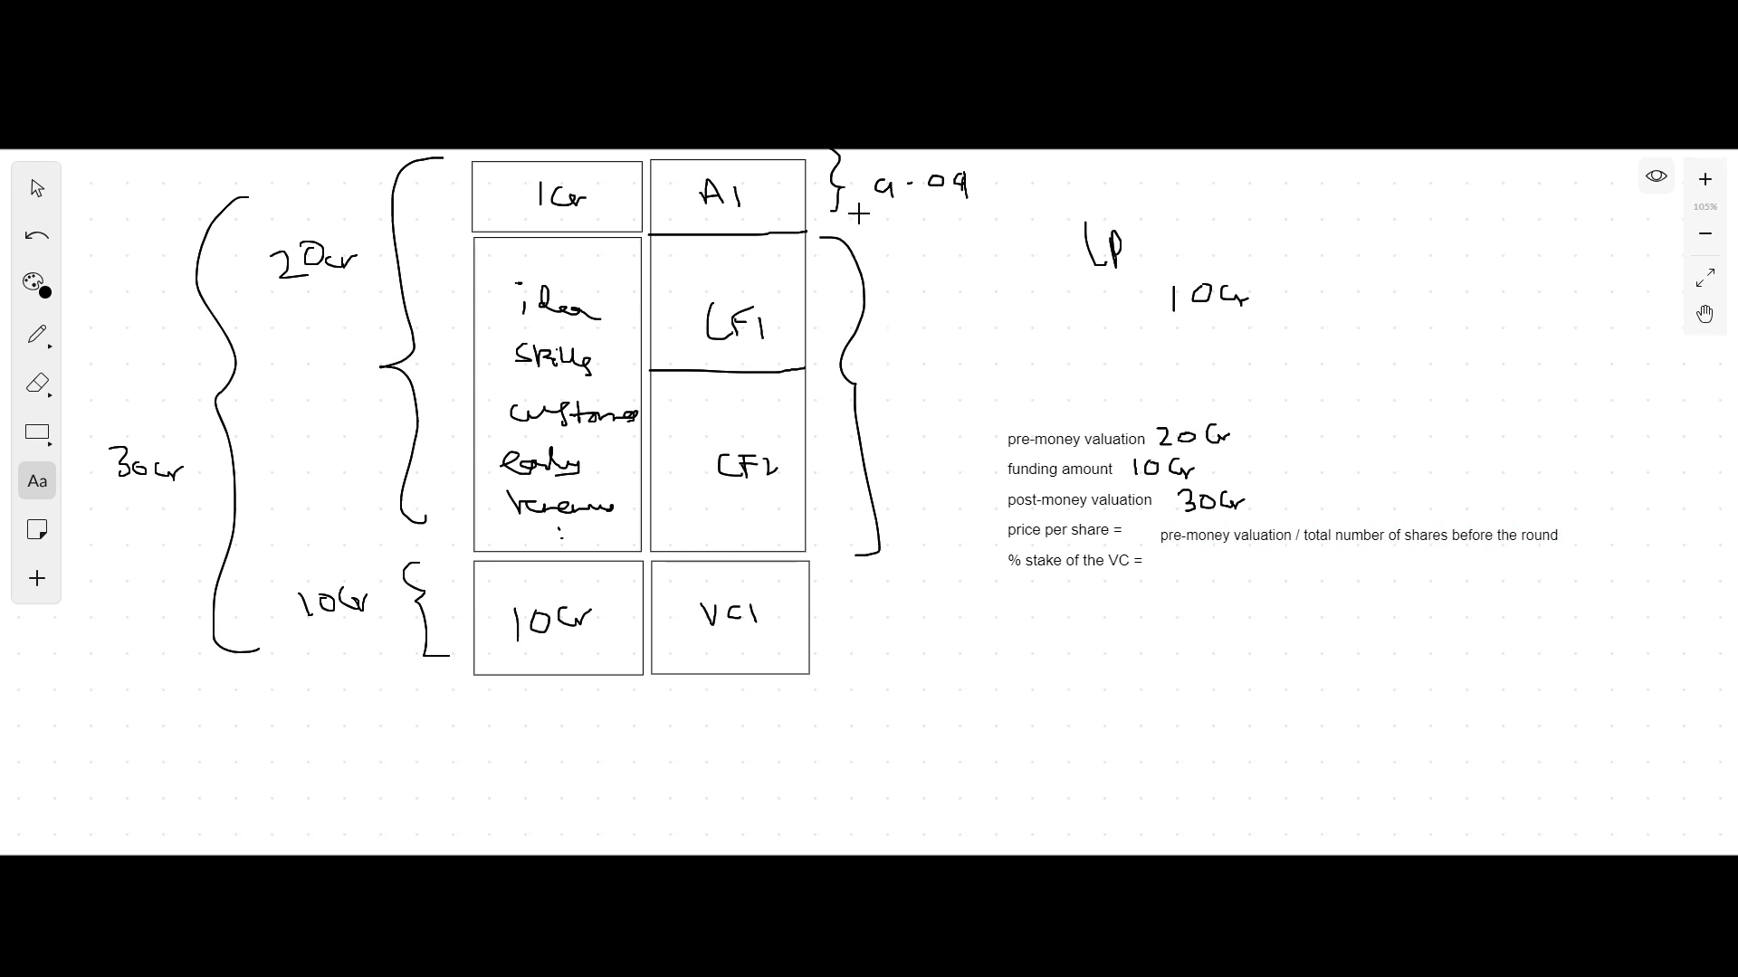
{"action": "mouse_move", "coordinate": [1536, 519]}
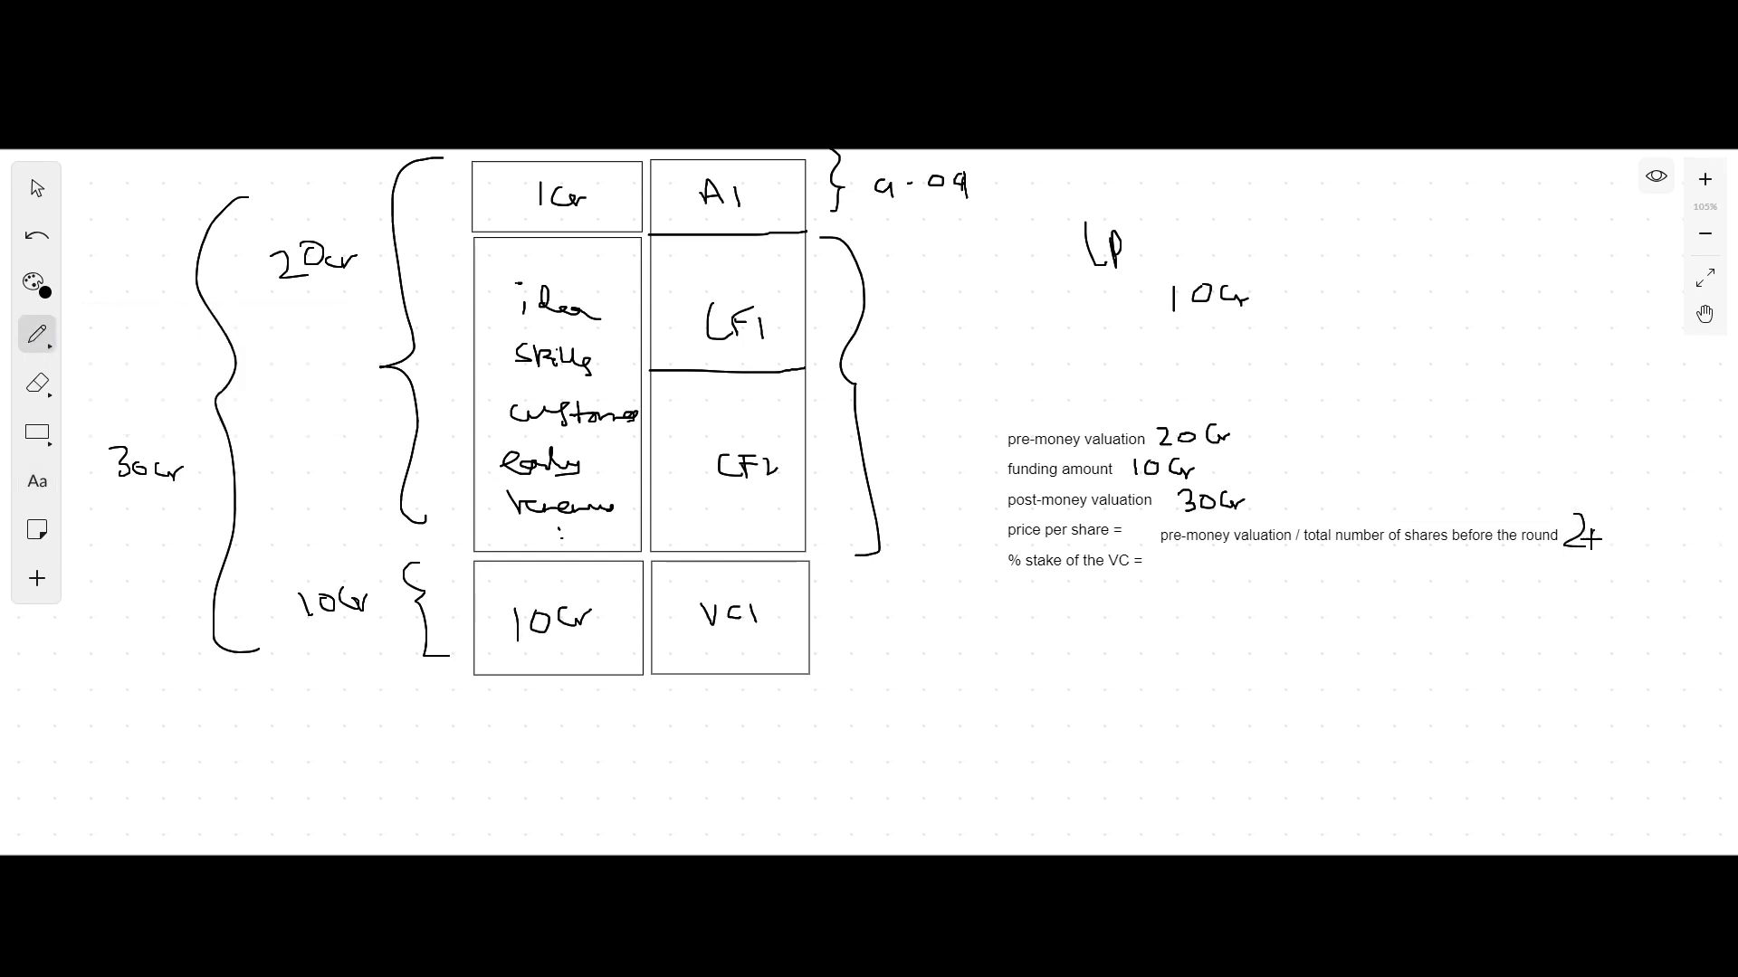
Step: Handwrite the worked example 20cr / 11,000 = 18,181.81
{"action": "type", "text": "20cr"}
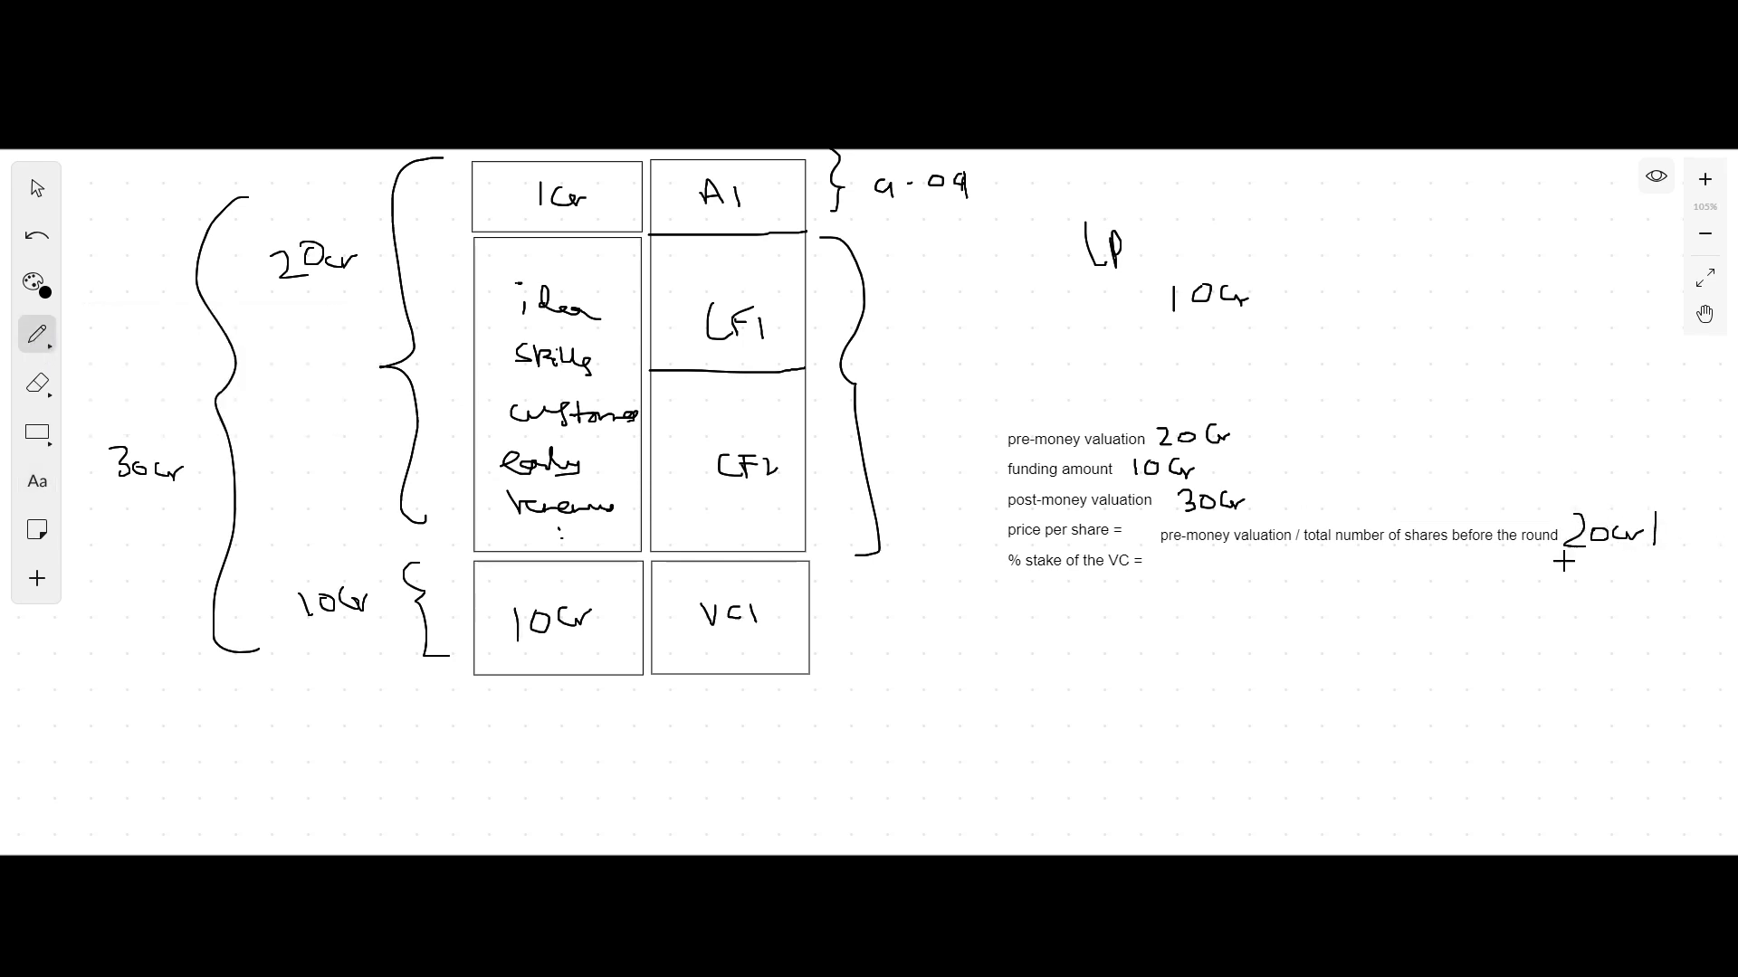
{"action": "type", "text": "11,000"}
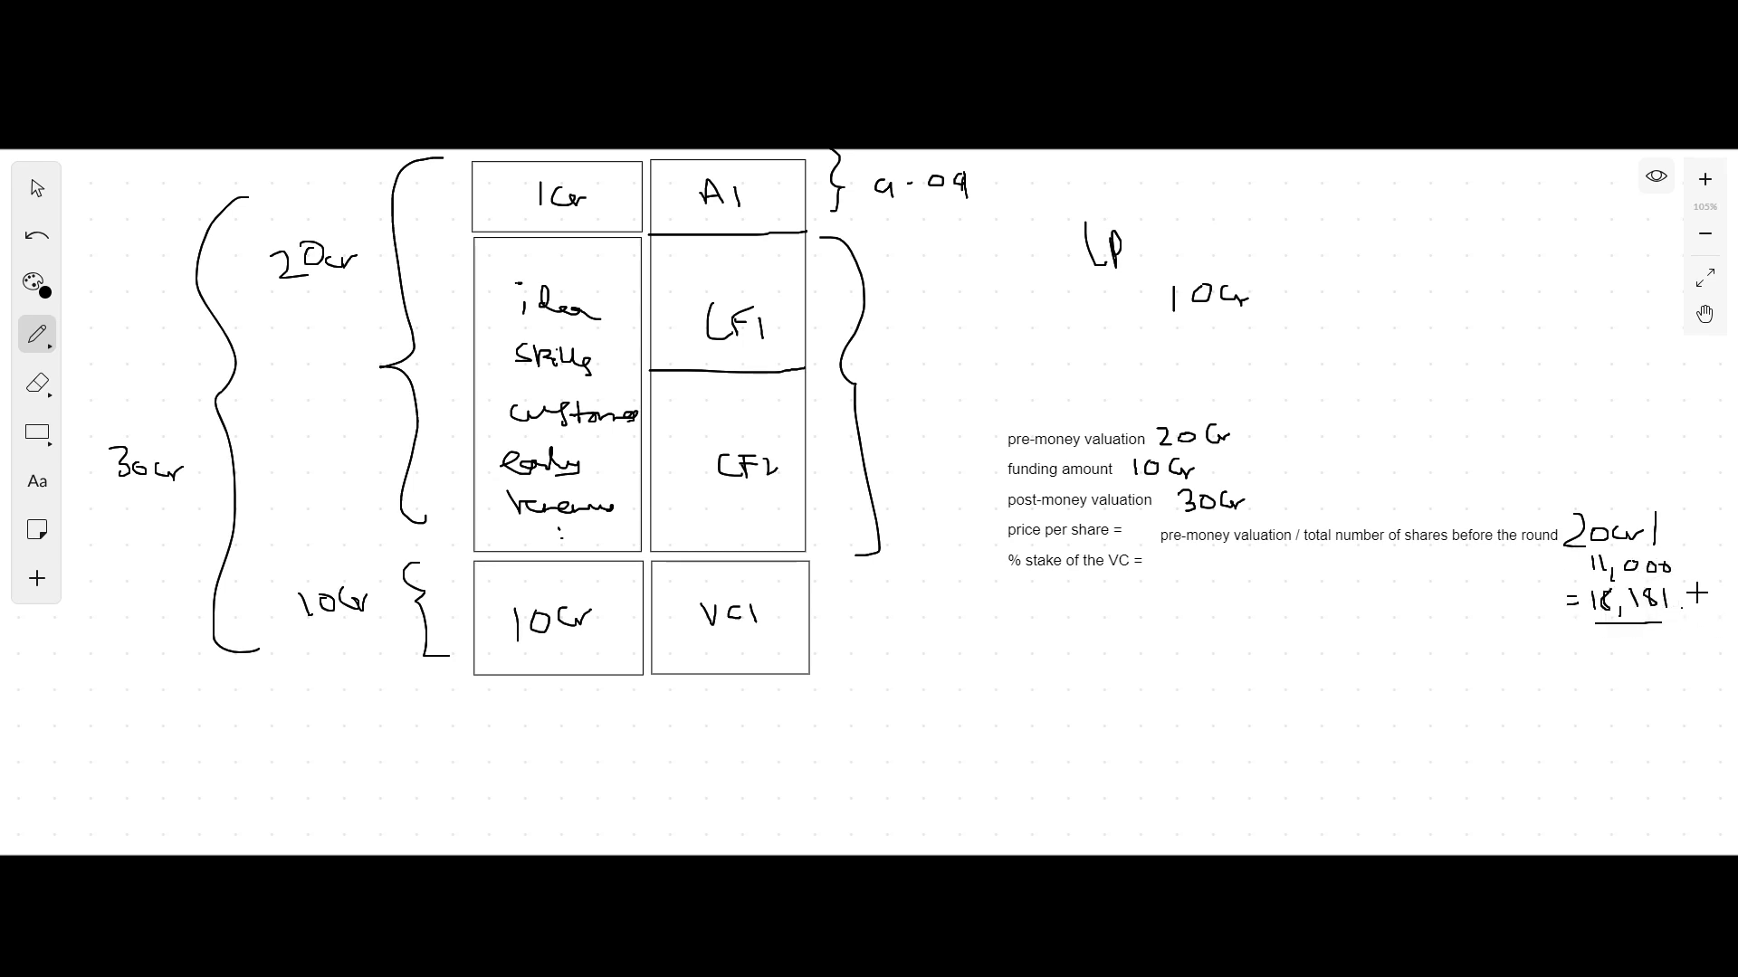
{"action": "type", "text": ".81"}
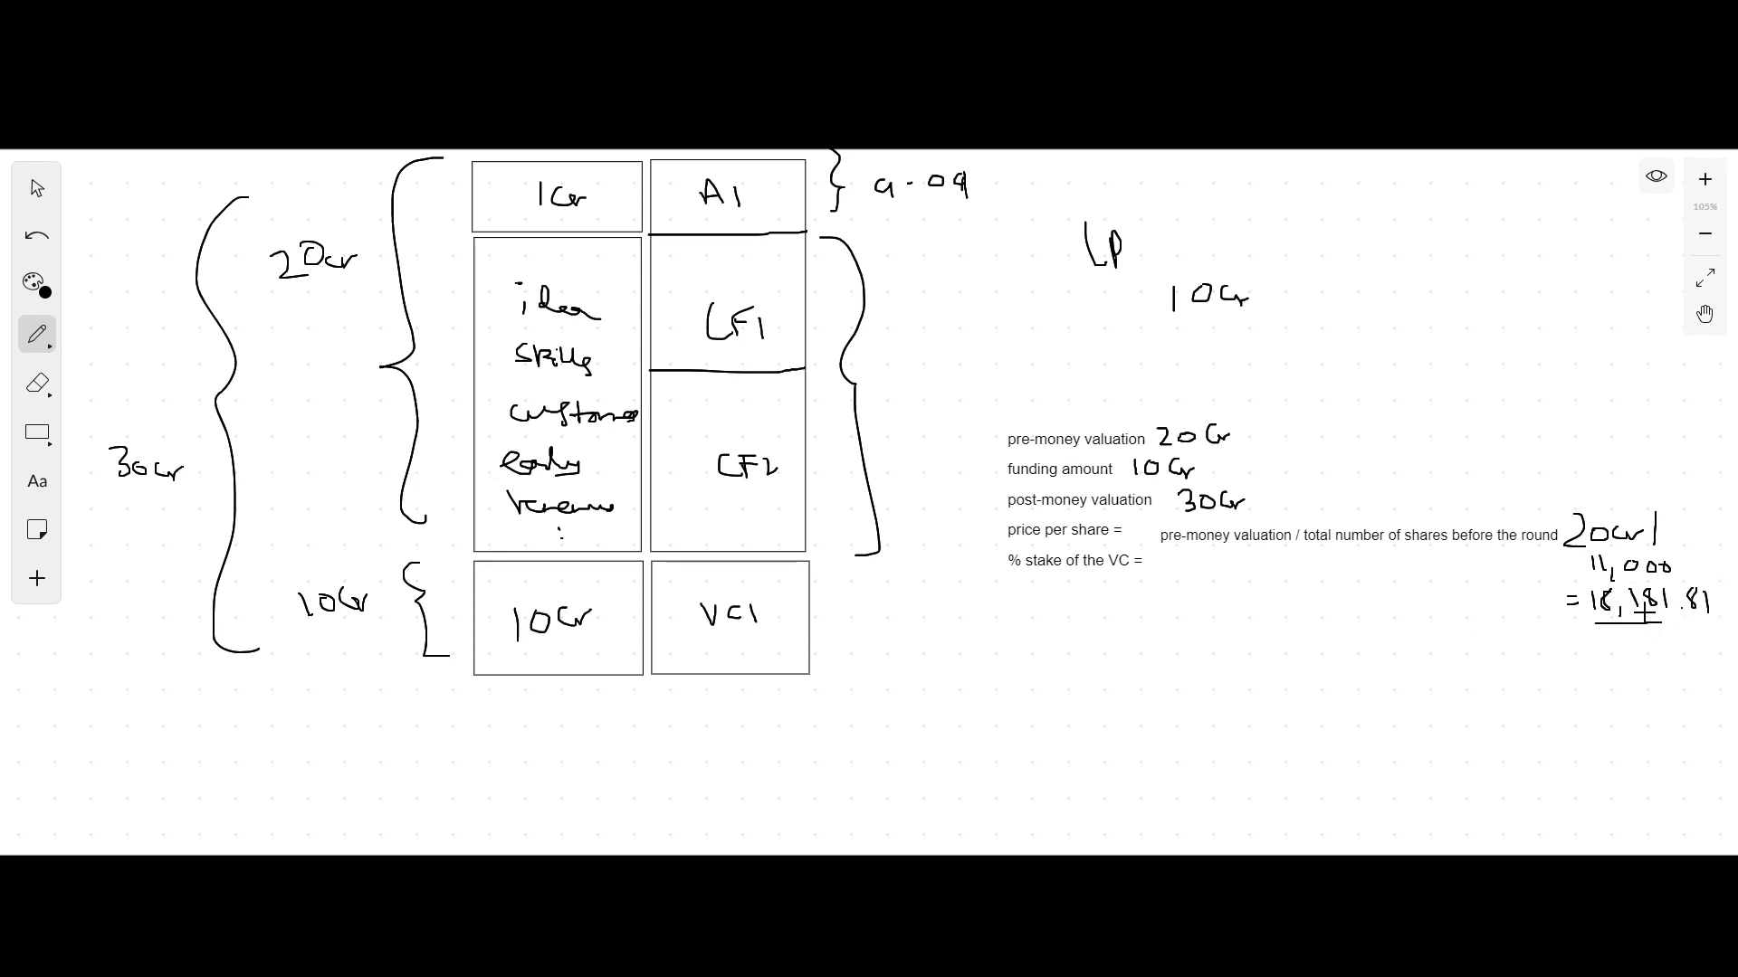
{"action": "left_click", "coordinate": [762, 418]}
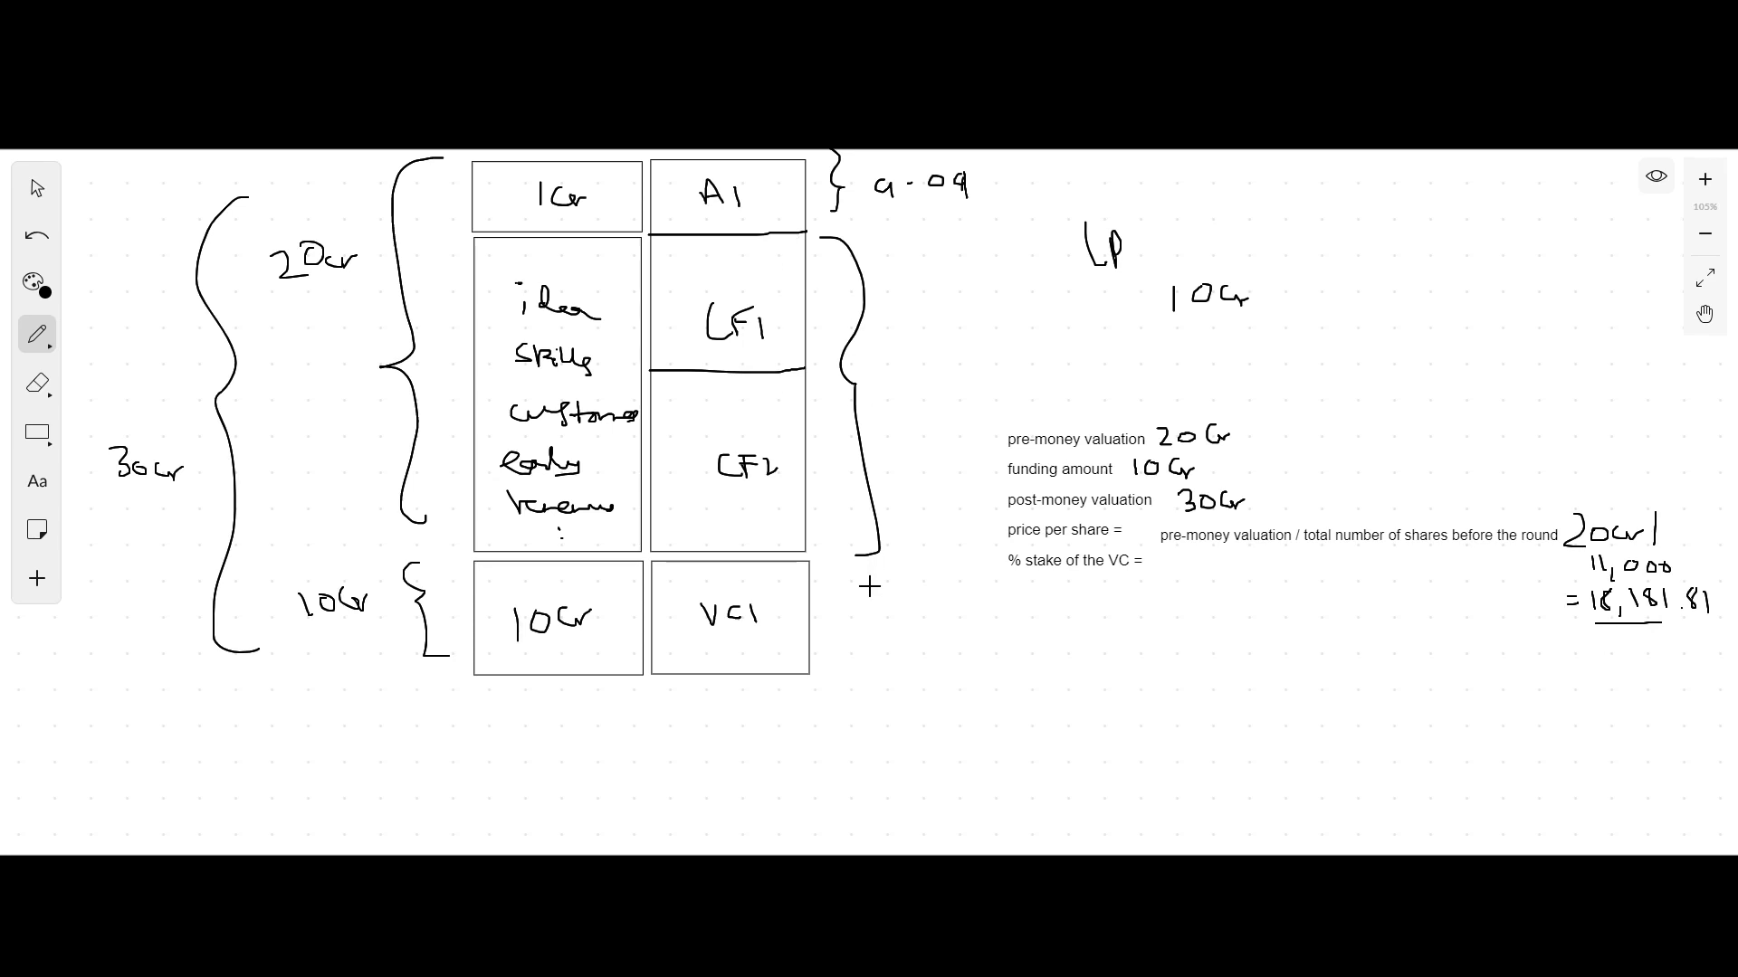
Step: Note the VC stake formula: investment amount / post money valuation
{"action": "left_click", "coordinate": [1196, 568]}
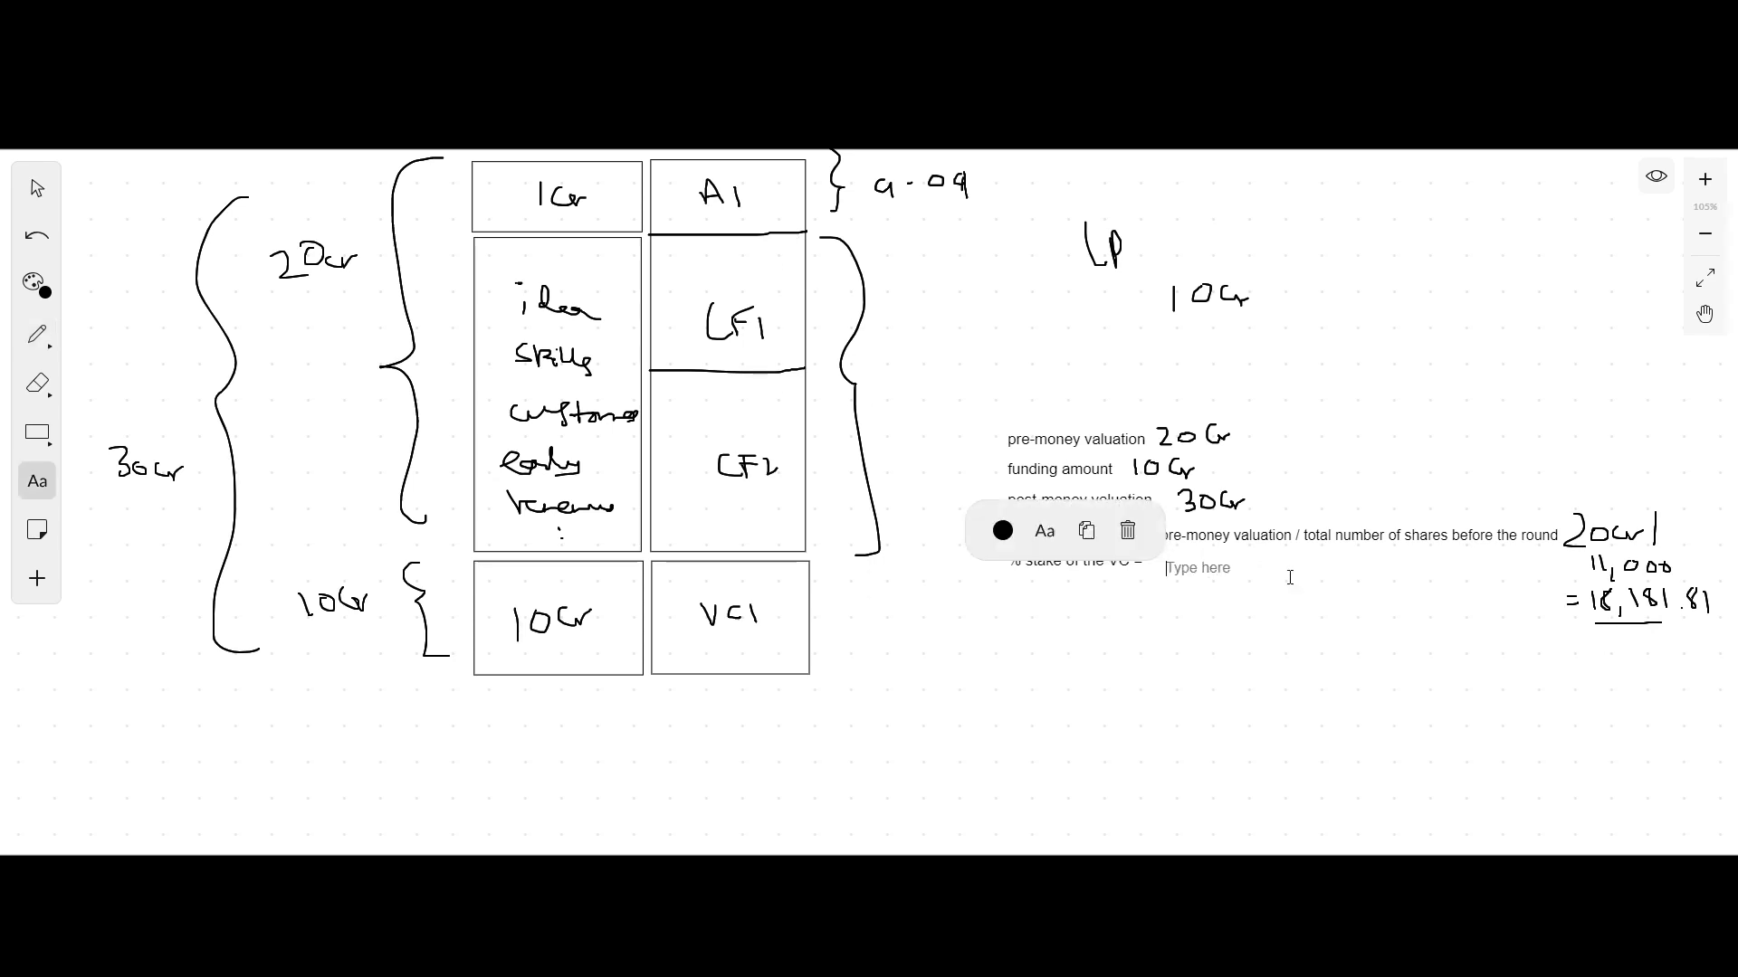
{"action": "type", "text": "investment"}
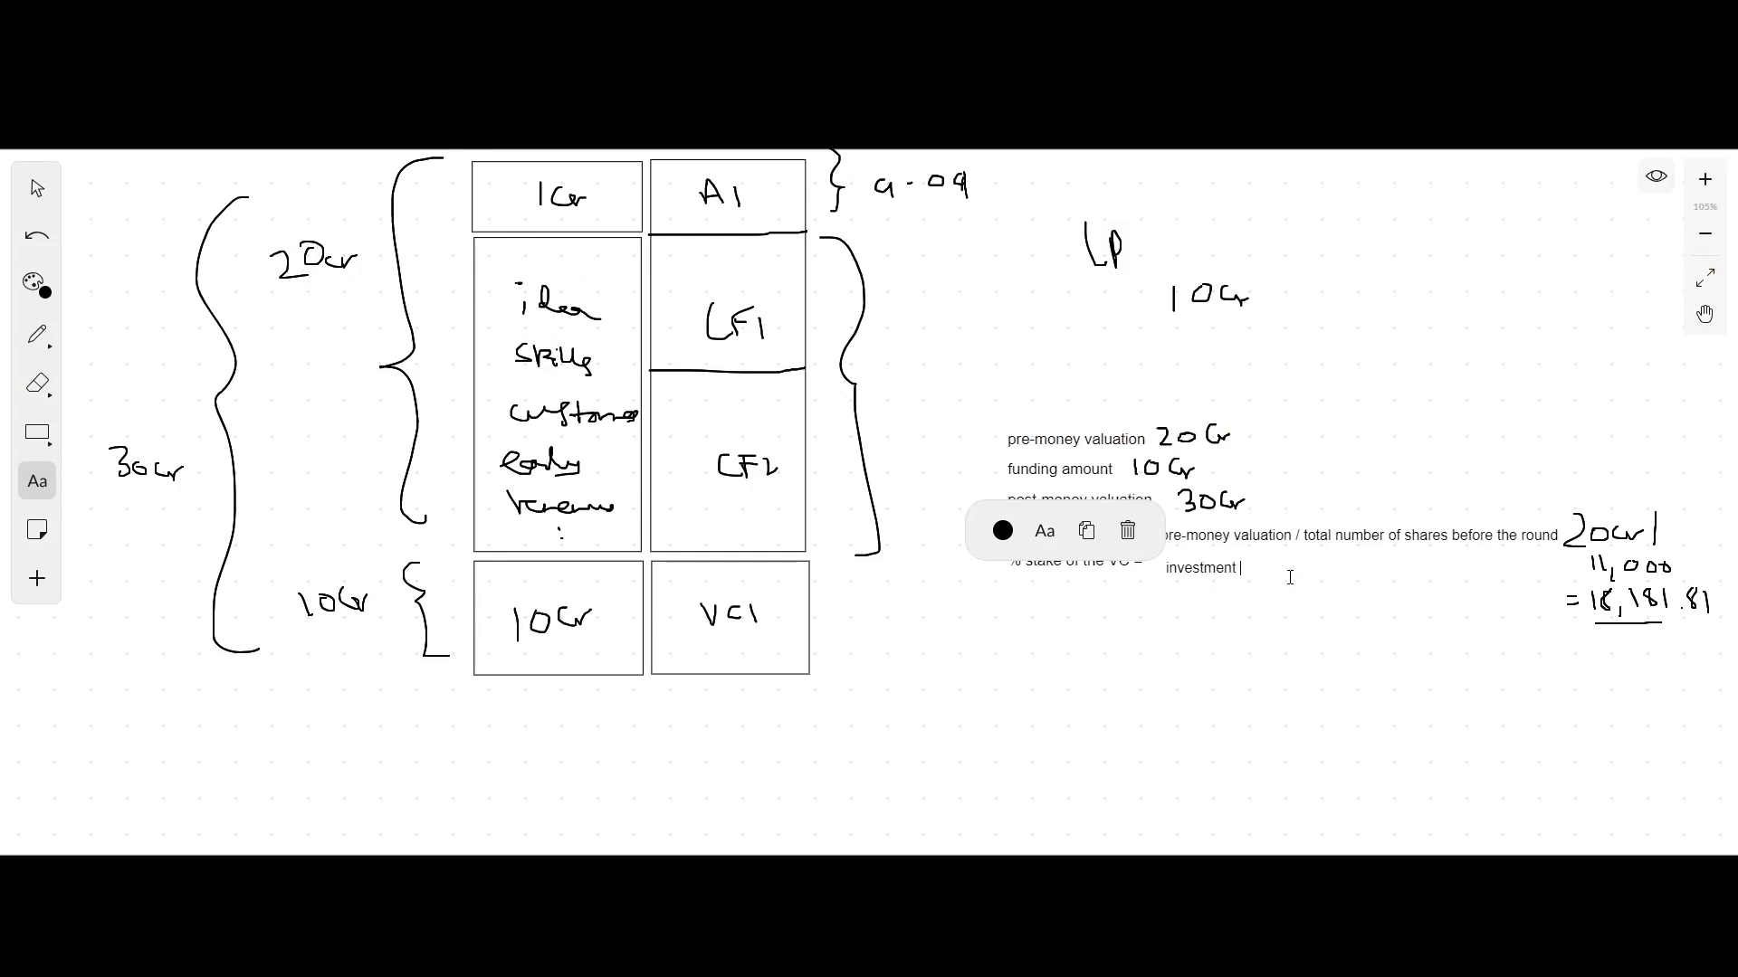
{"action": "type", "text": "amount /"}
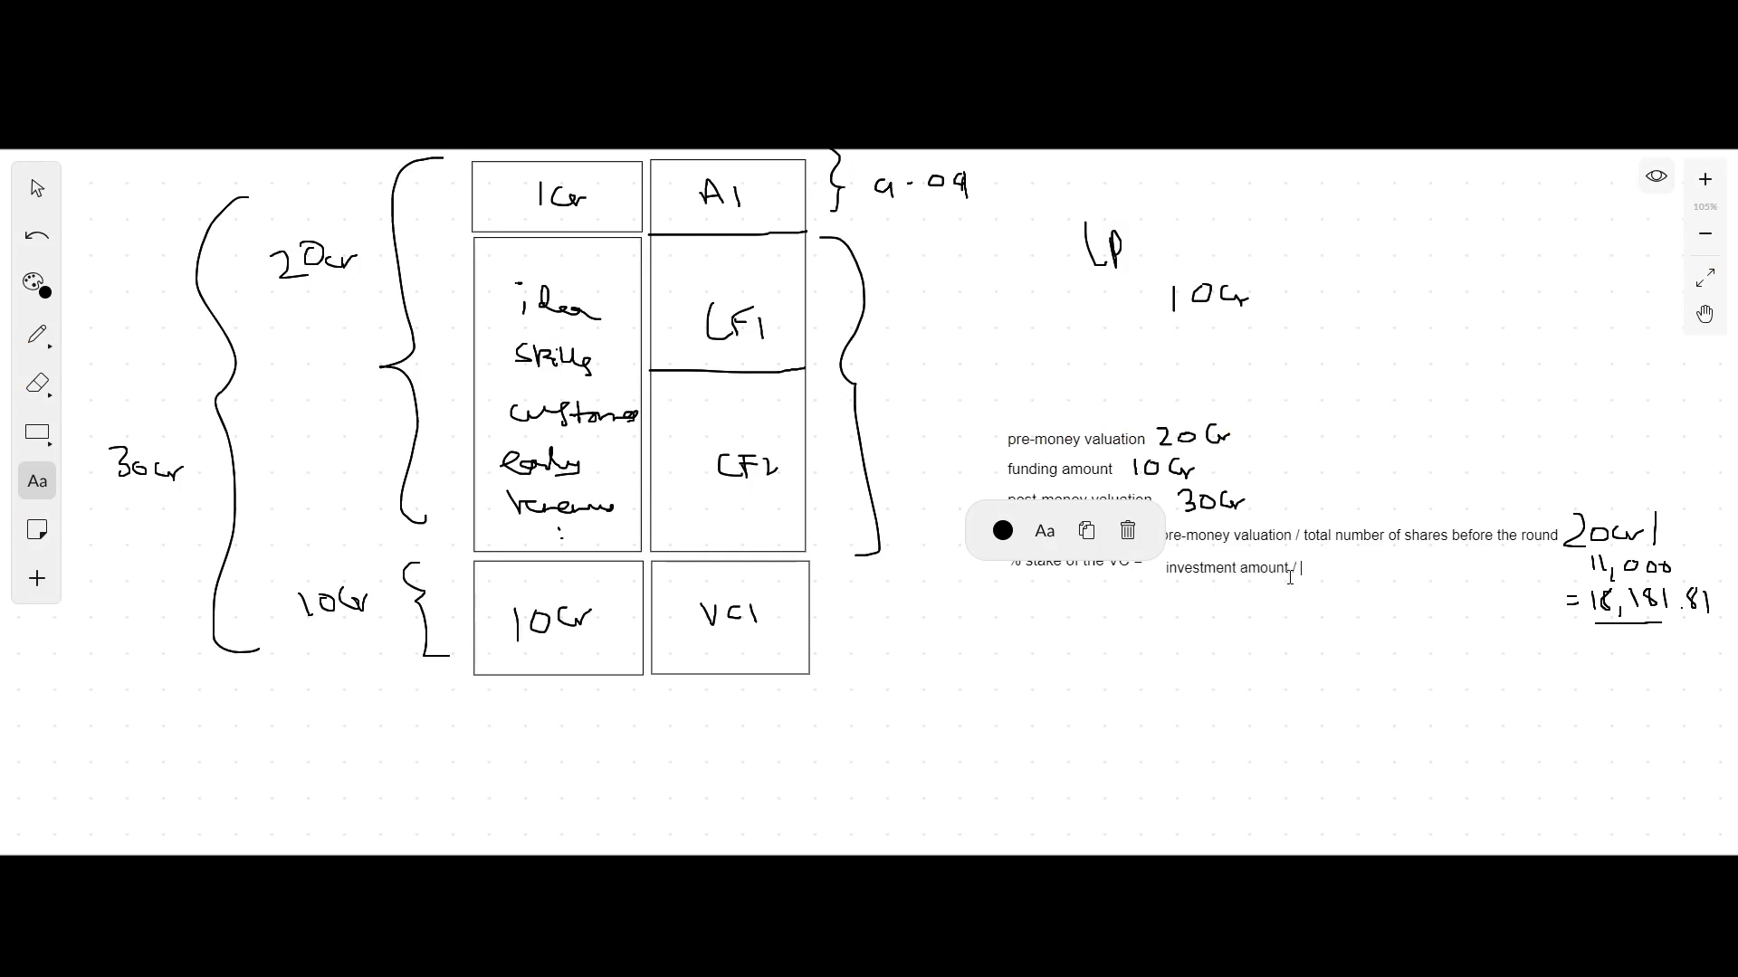
{"action": "type", "text": "post money valuation"}
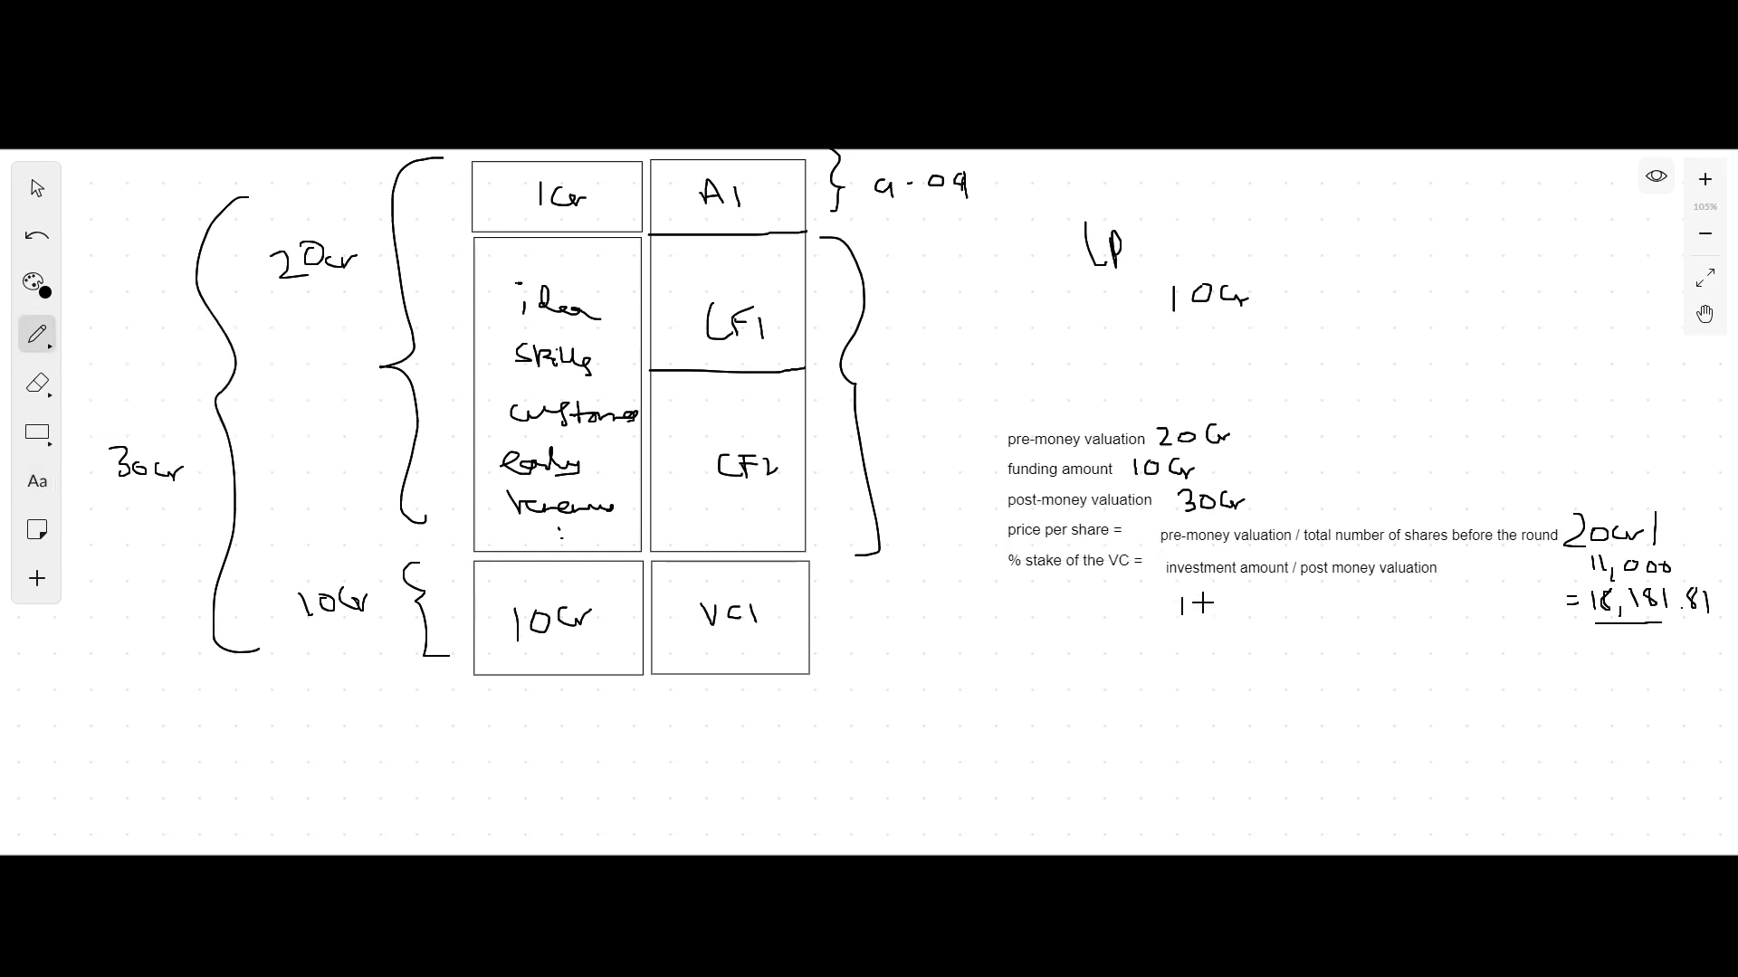
Step: Handwrite 10Cr/30Cr = 33.33%, double-underlined, marking 33.3 beside VC1
{"action": "type", "text": "10 Cr"}
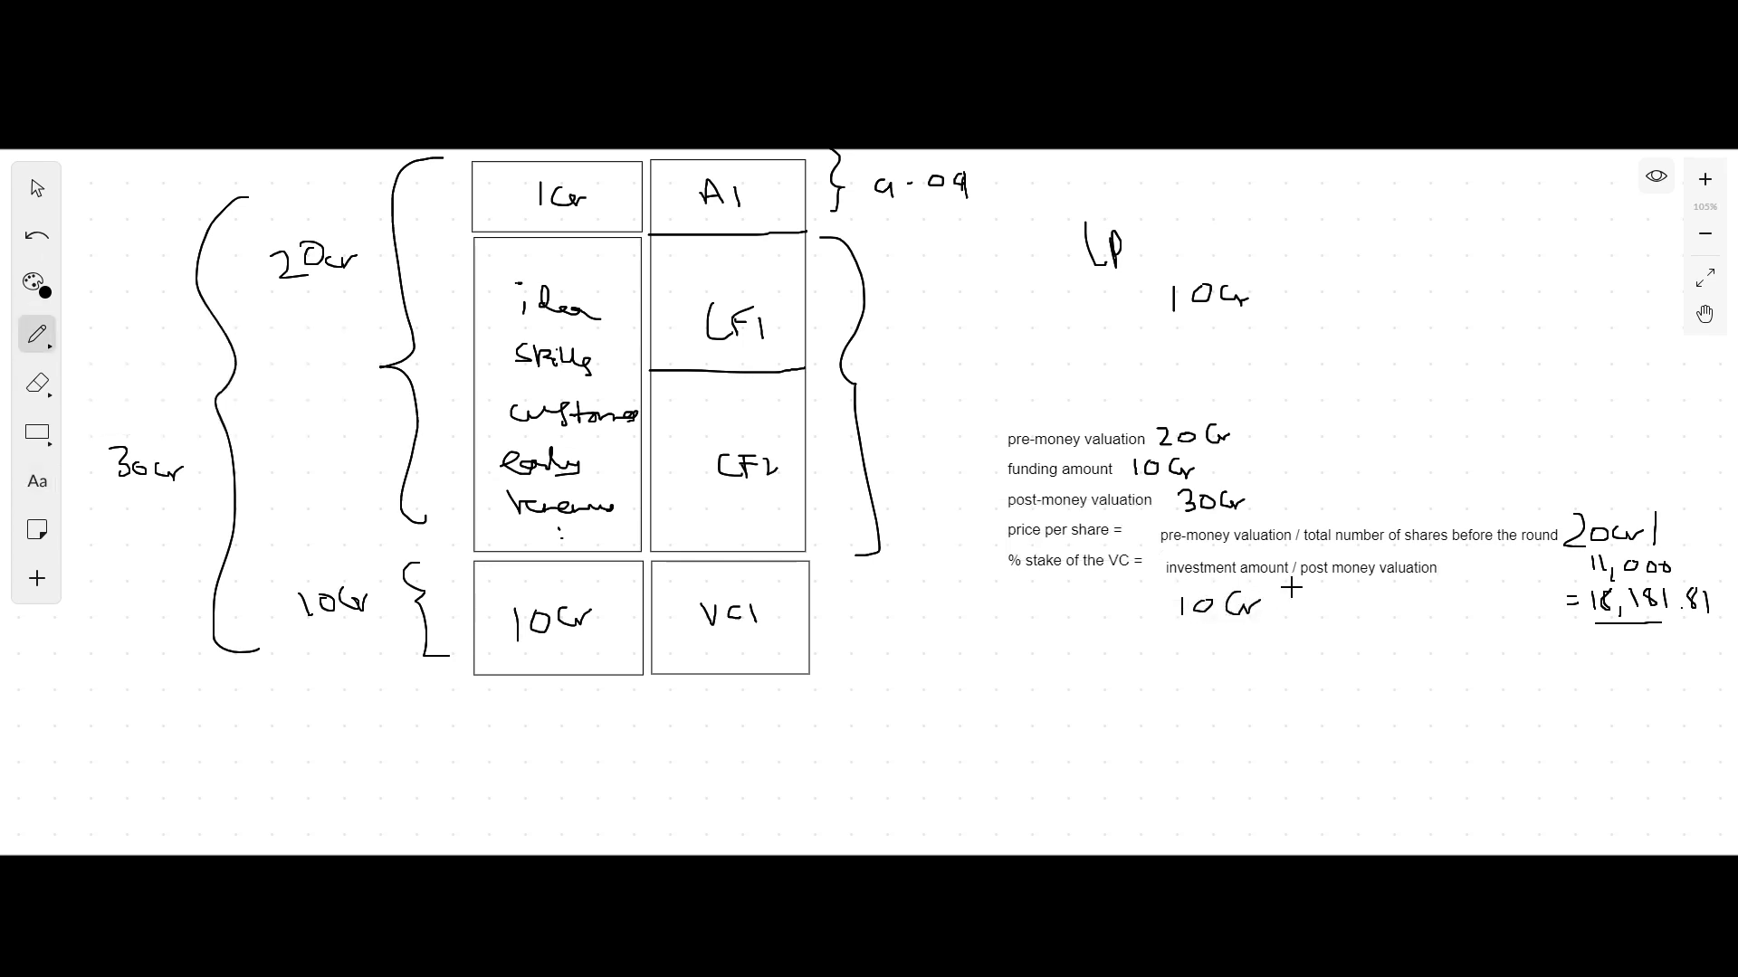
{"action": "type", "text": "3+"}
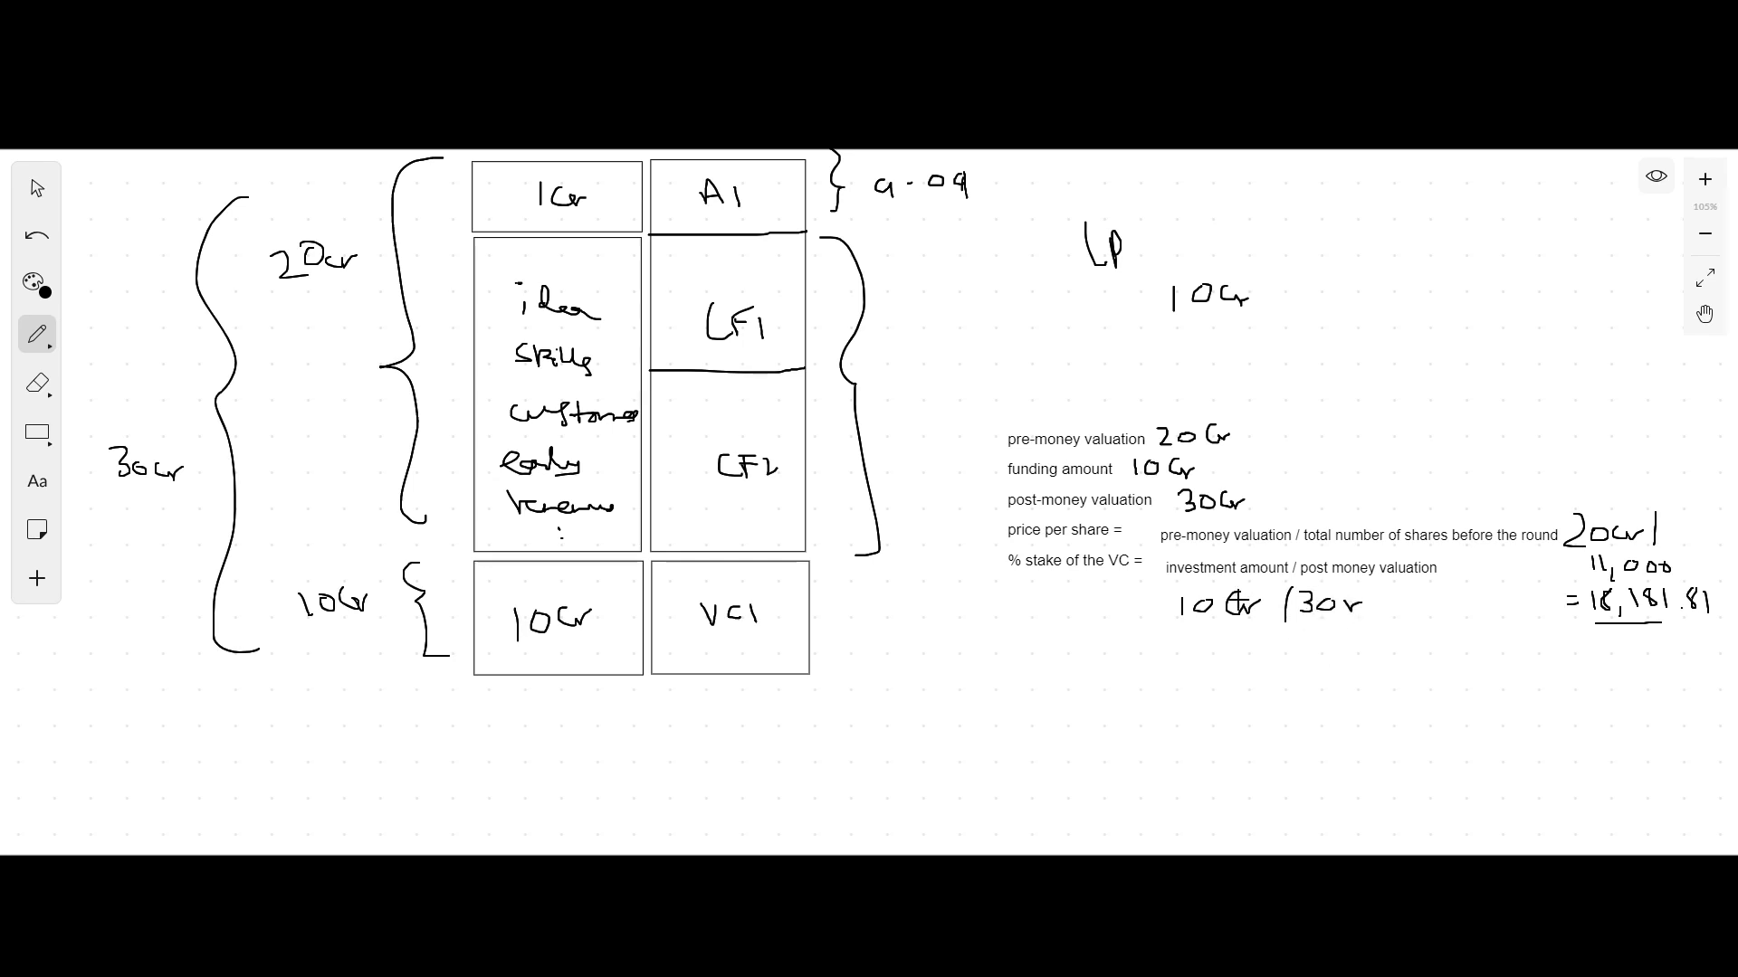
{"action": "type", "text": "+ 3"}
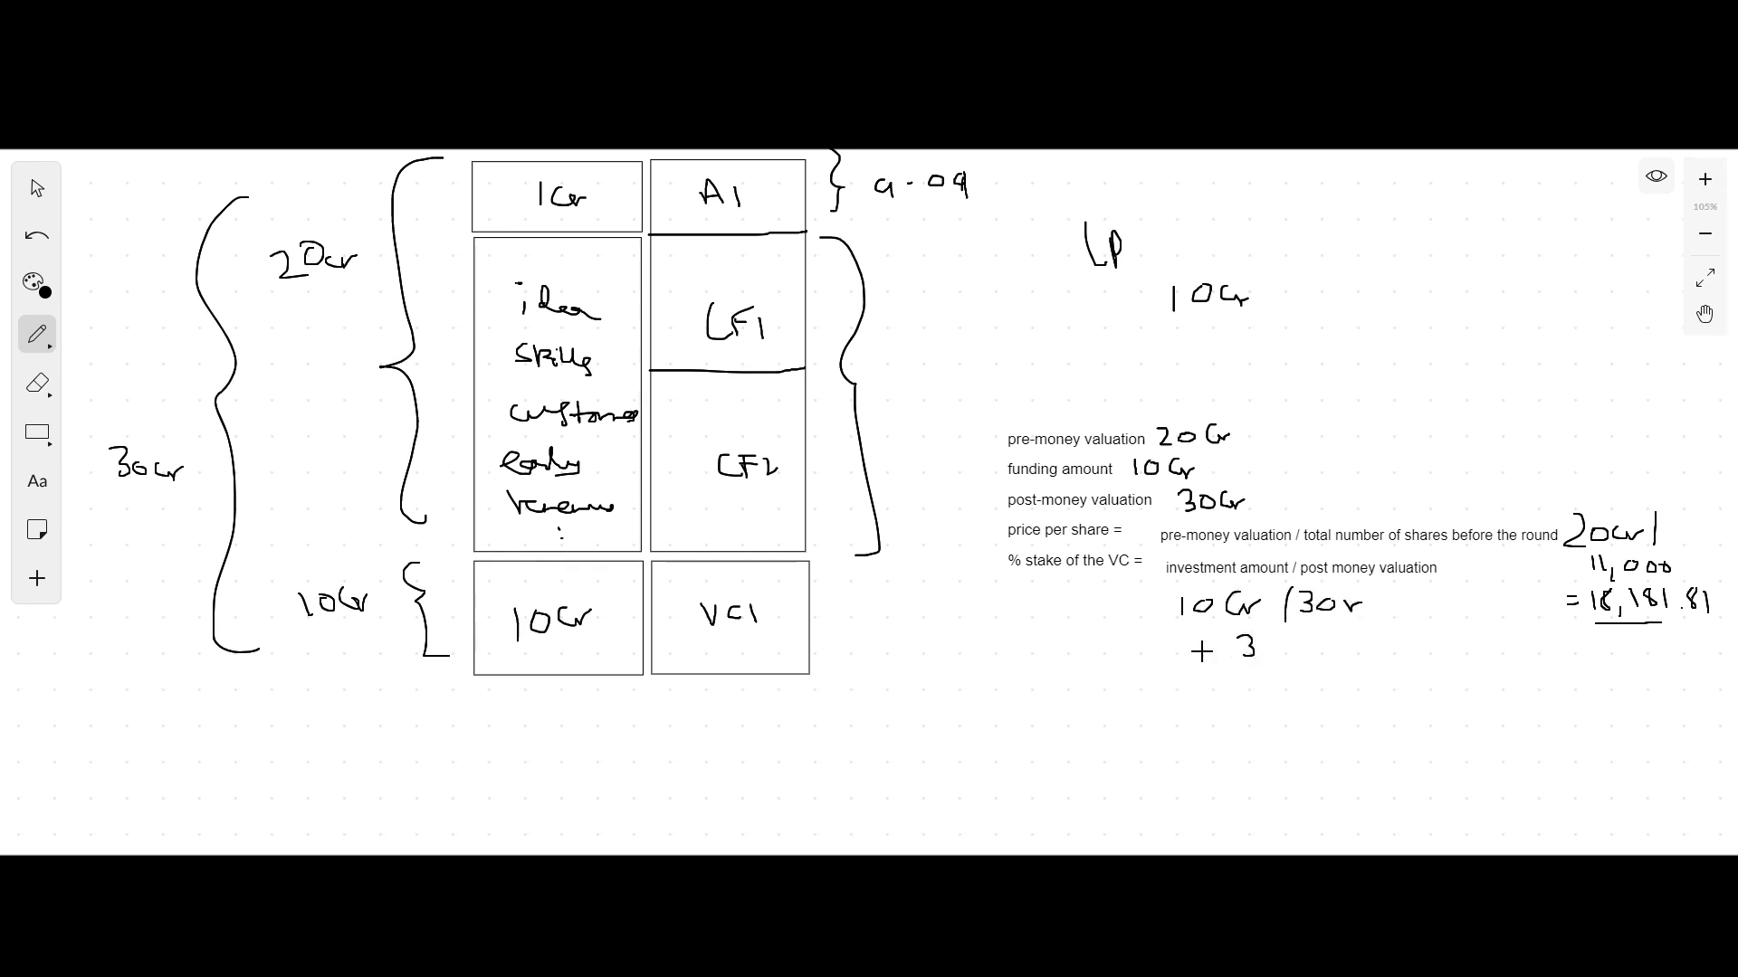
{"action": "left_click_drag", "start_coordinate": [1207, 648], "coordinate": [1285, 642]}
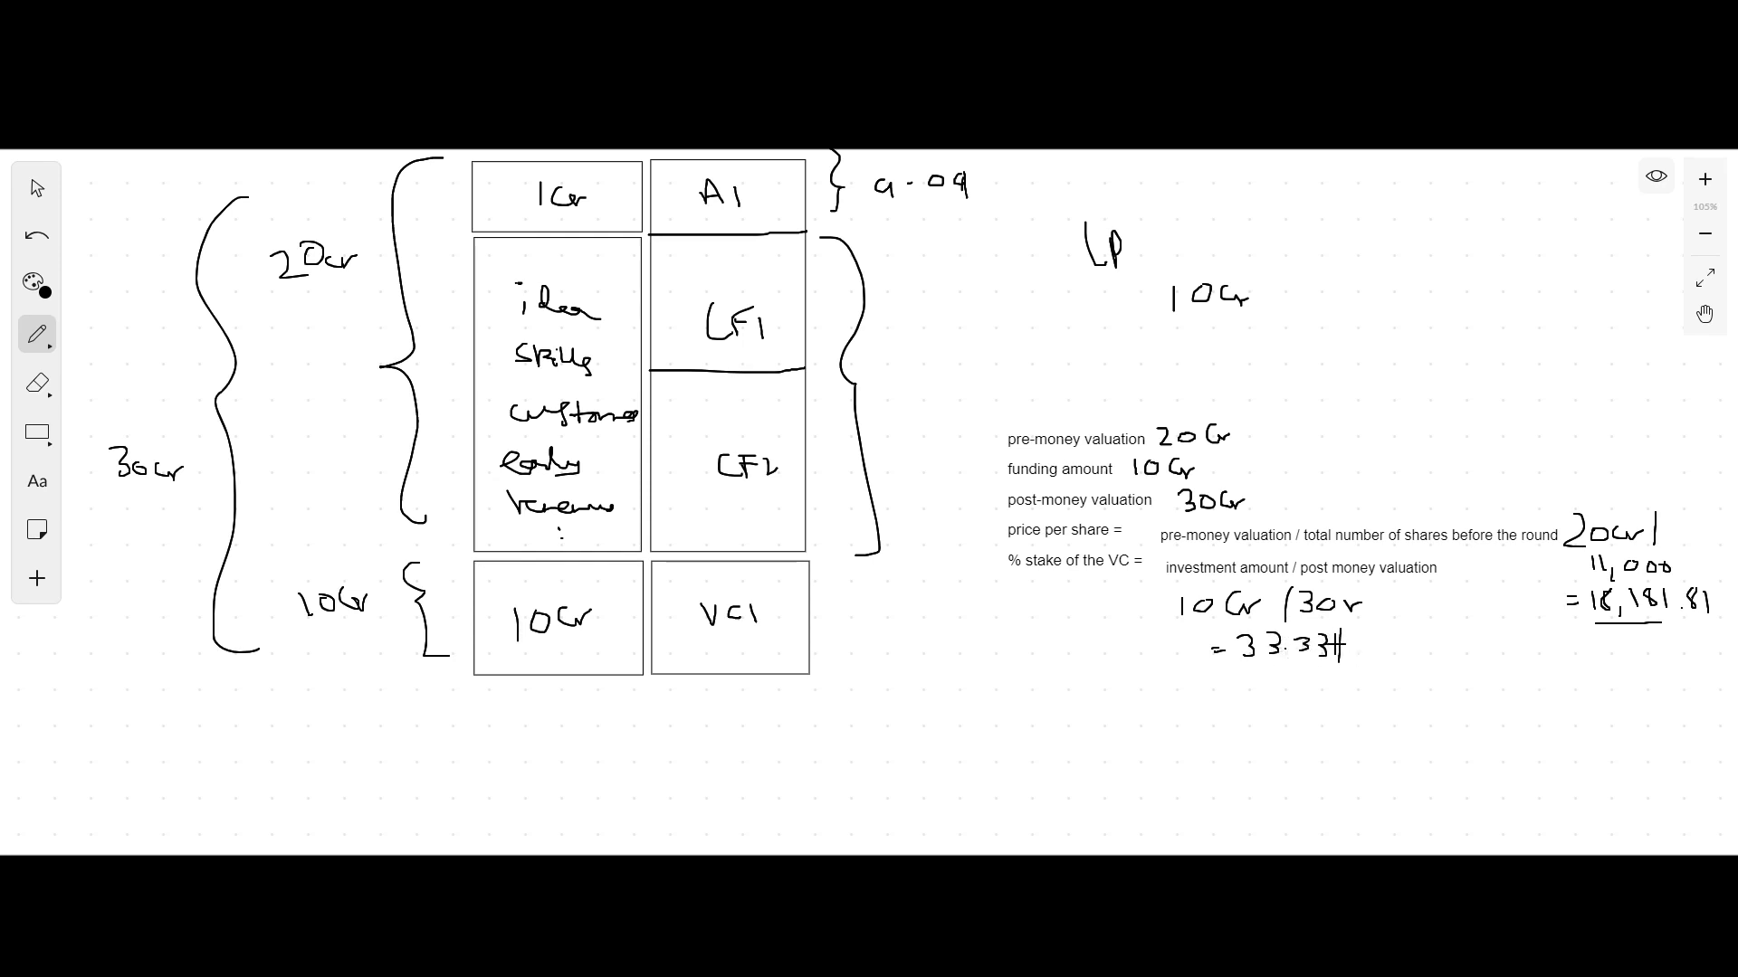
{"action": "left_click_drag", "start_coordinate": [1247, 668], "coordinate": [1352, 675]}
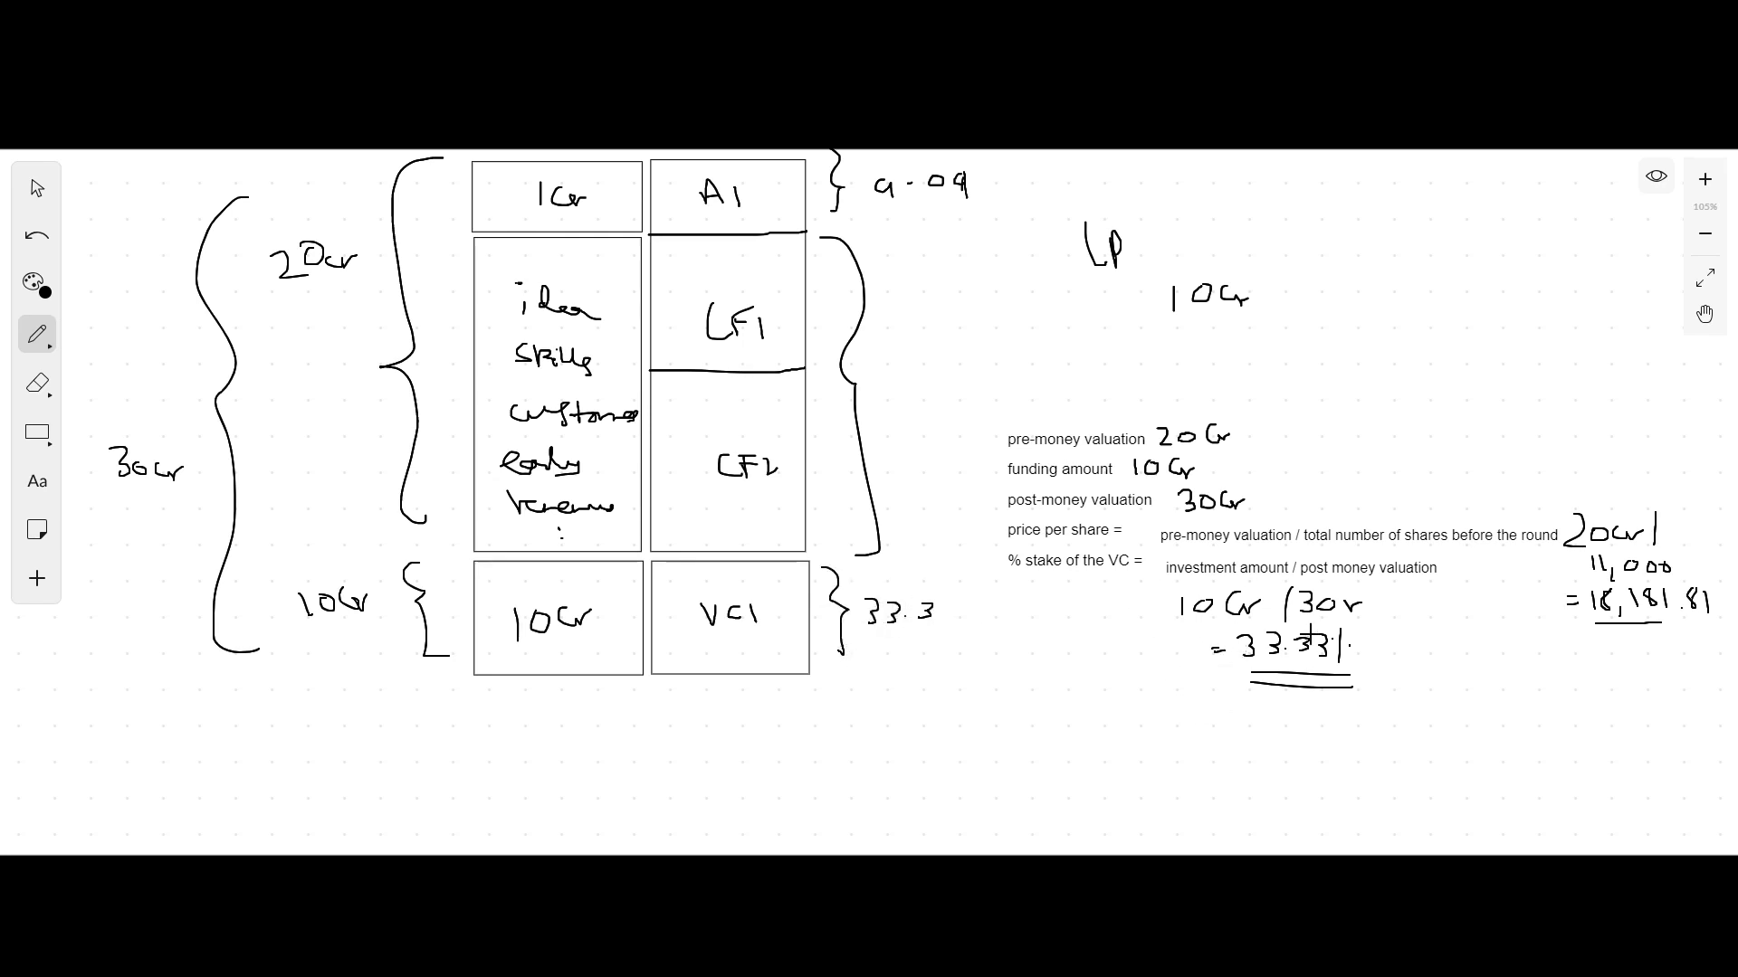
Step: Write 6.06% beside A1, 60.61% beside the CF brace, and sketch a dotted rectangle at top right
{"action": "left_click", "coordinate": [886, 584]}
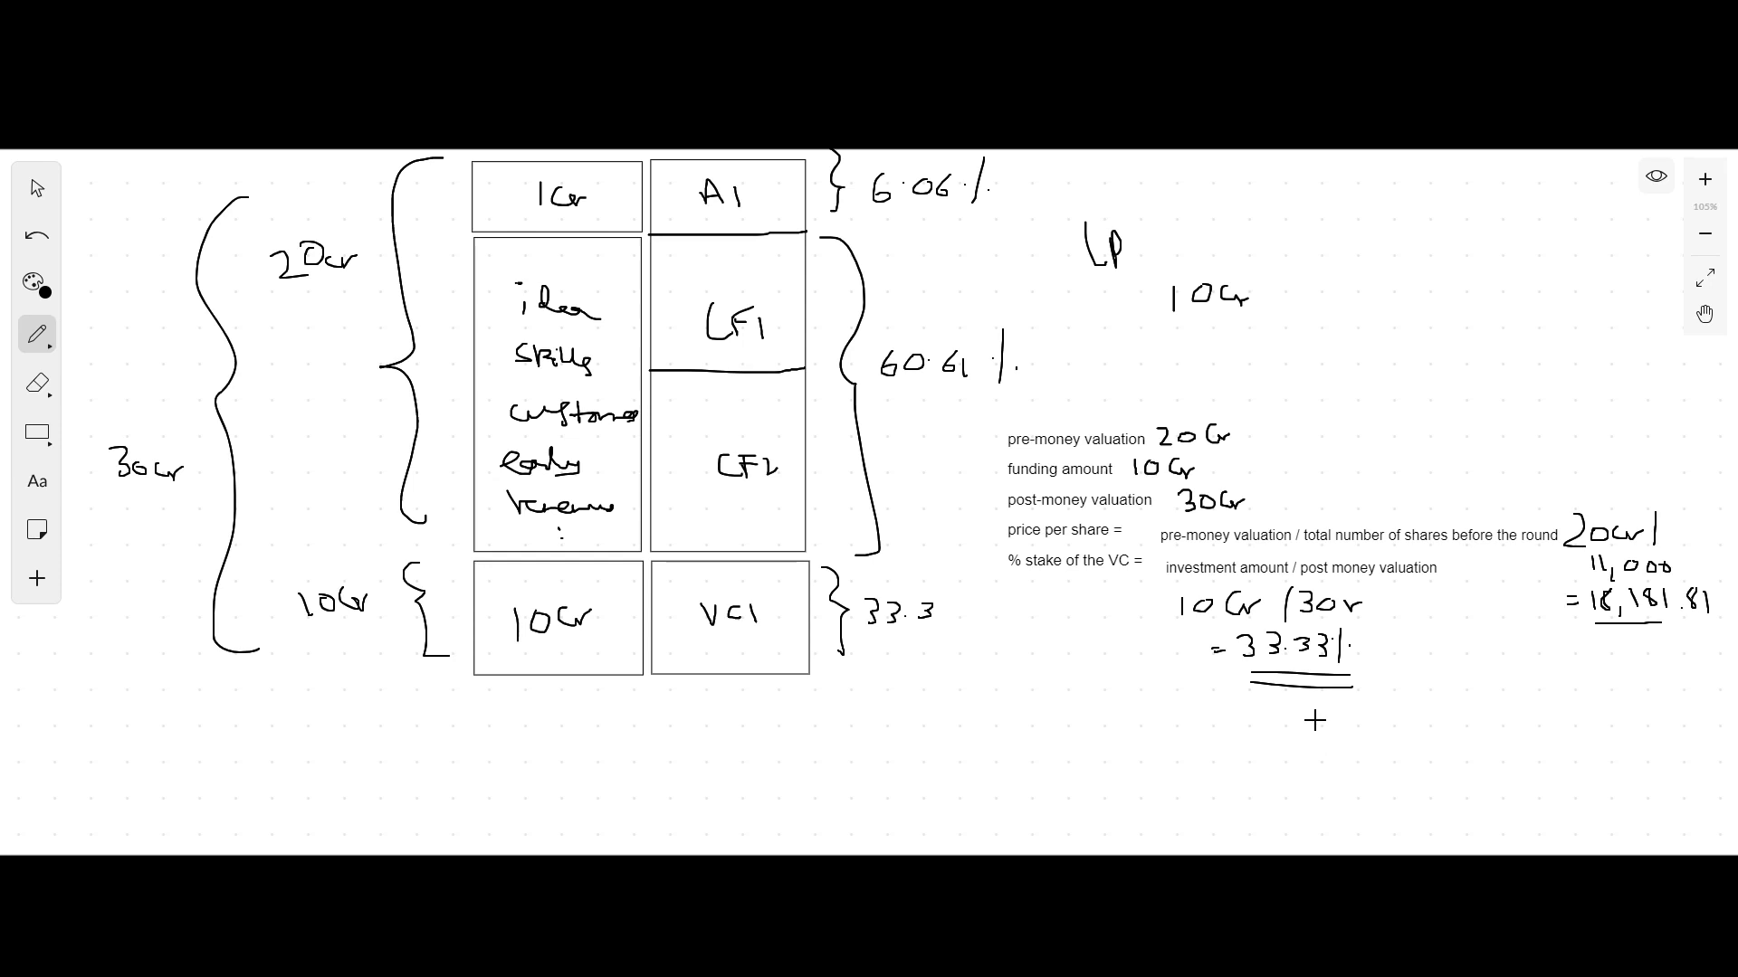
{"action": "mouse_move", "coordinate": [1522, 290]}
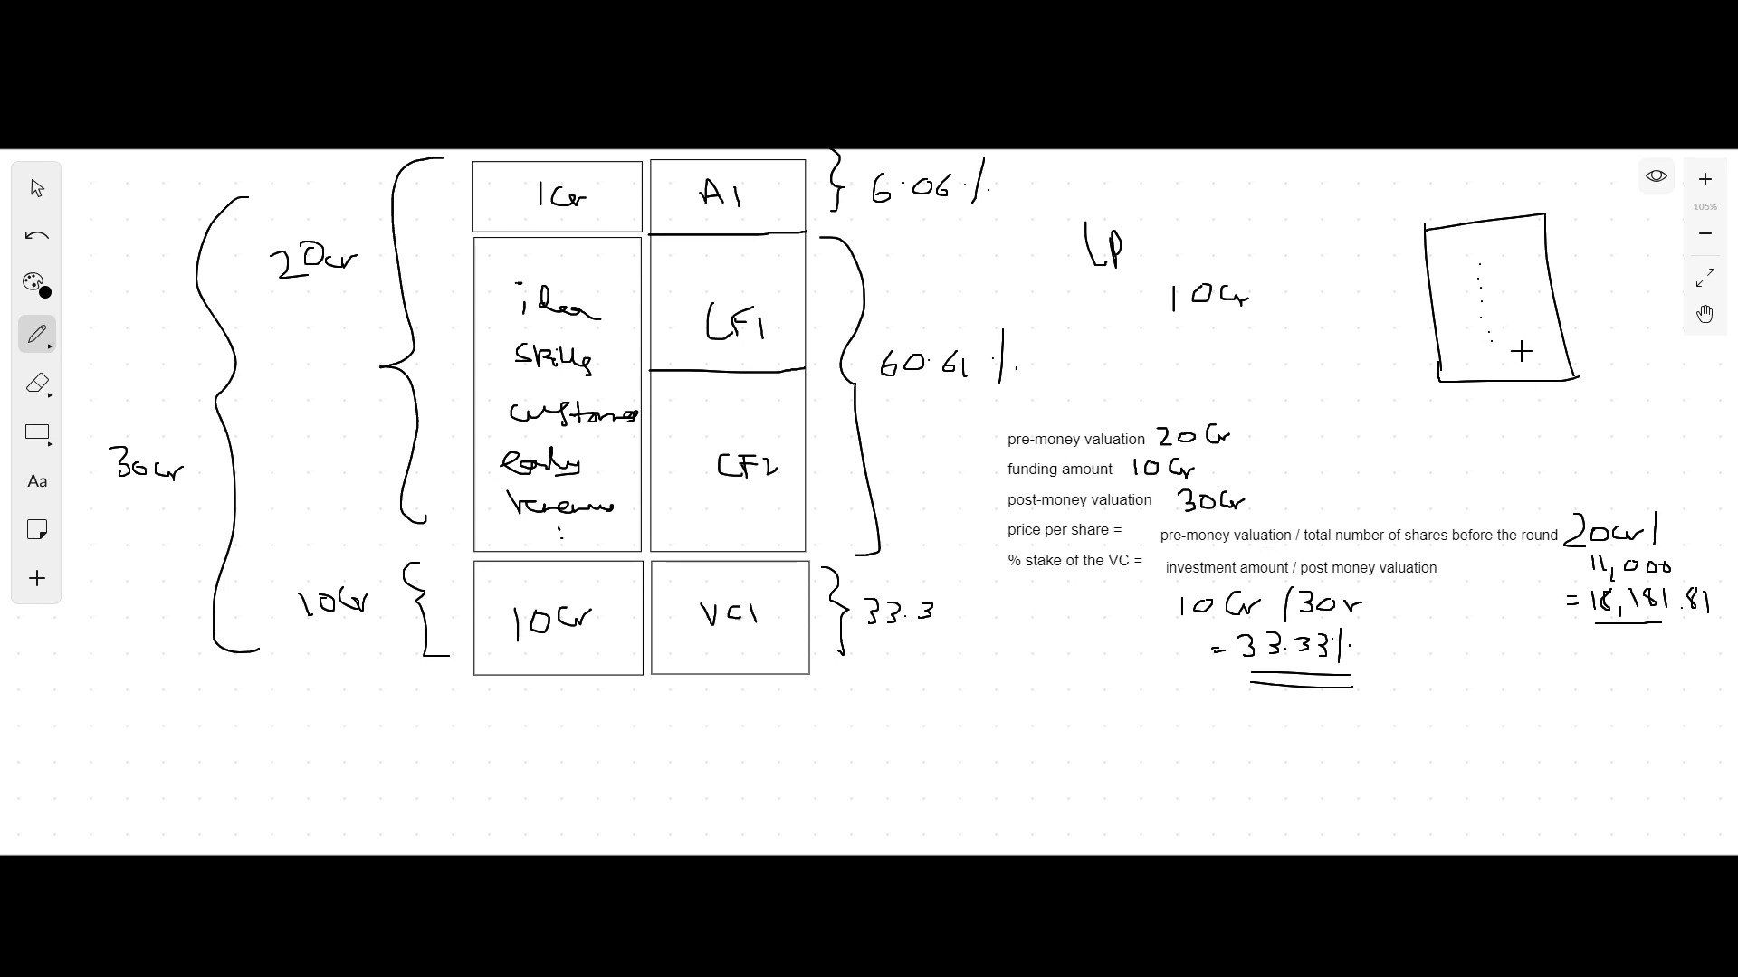
{"action": "mouse_move", "coordinate": [905, 416]}
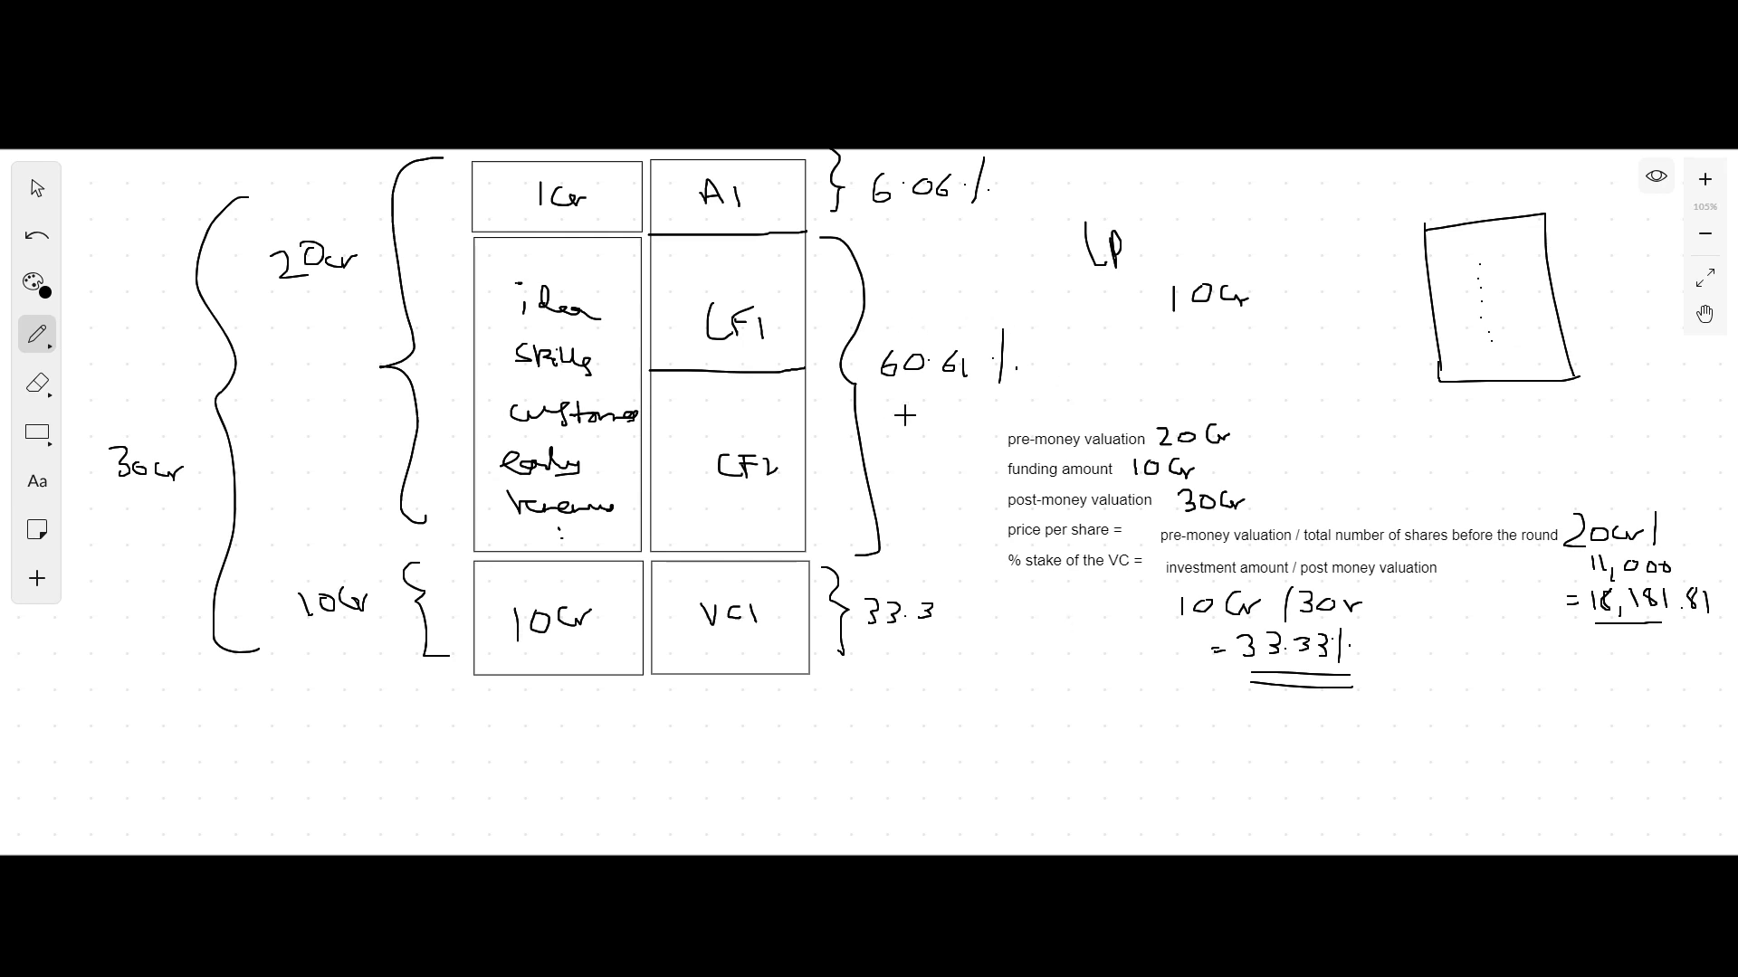
Step: Sketch a boxed row of small circular heads and write 11Cr under the table
{"action": "left_click", "coordinate": [36, 433]}
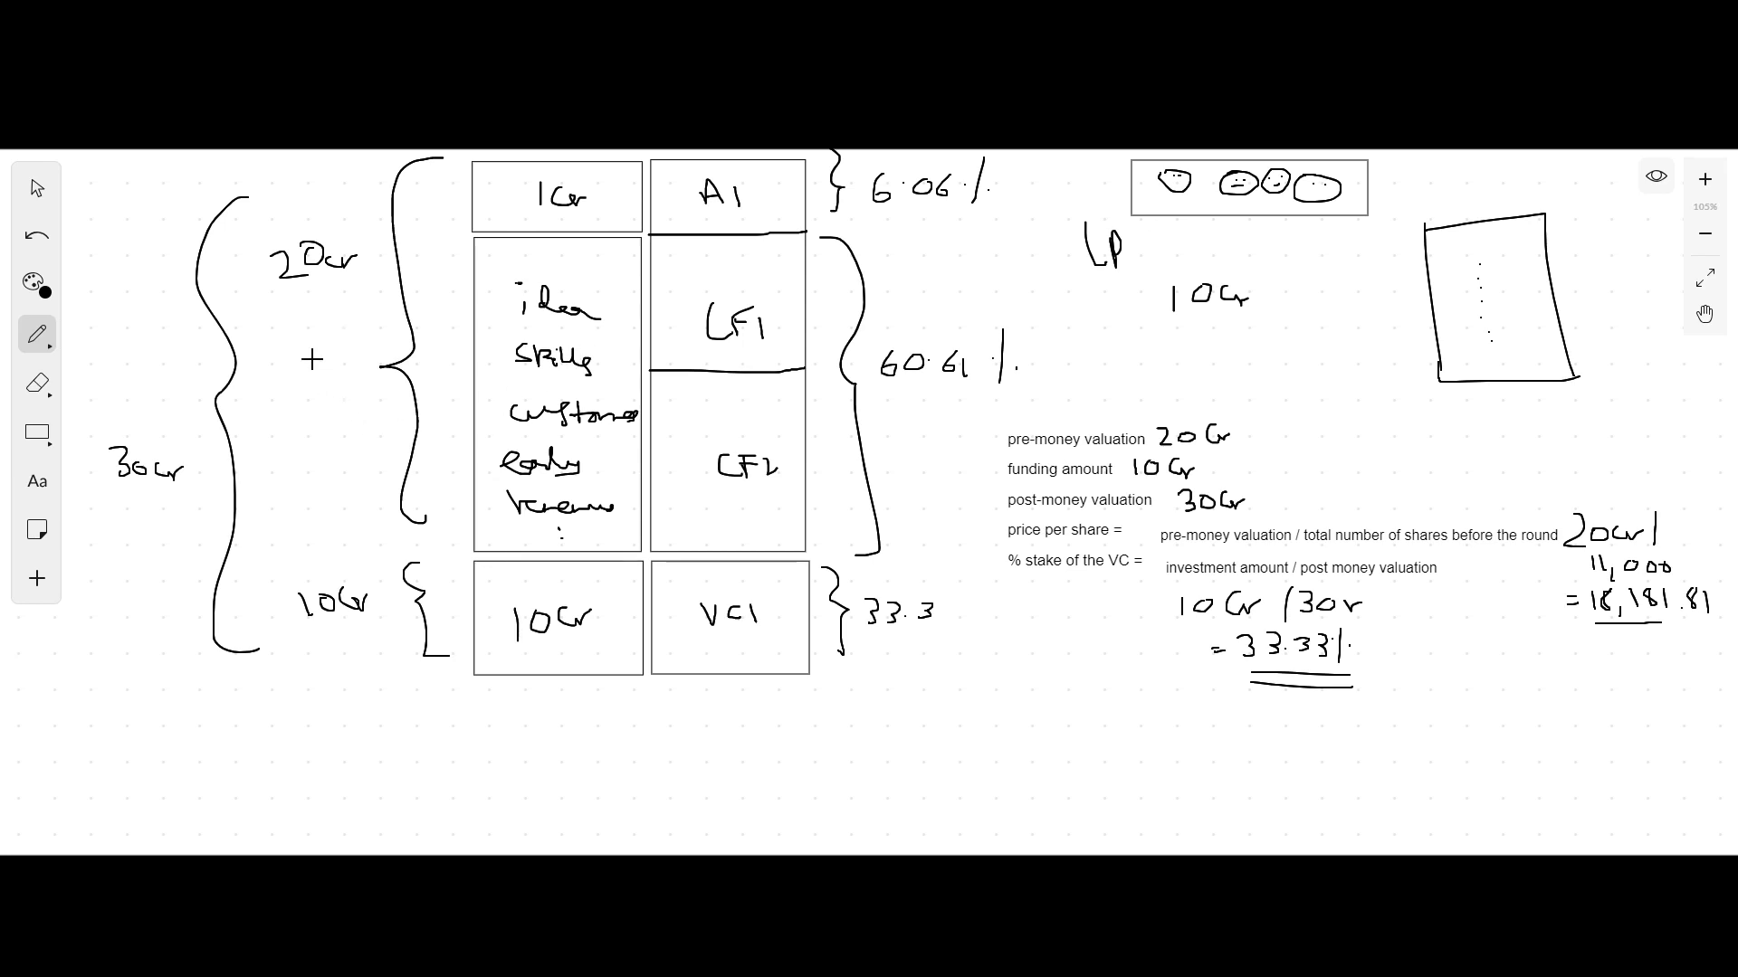
{"action": "left_click", "coordinate": [599, 349]}
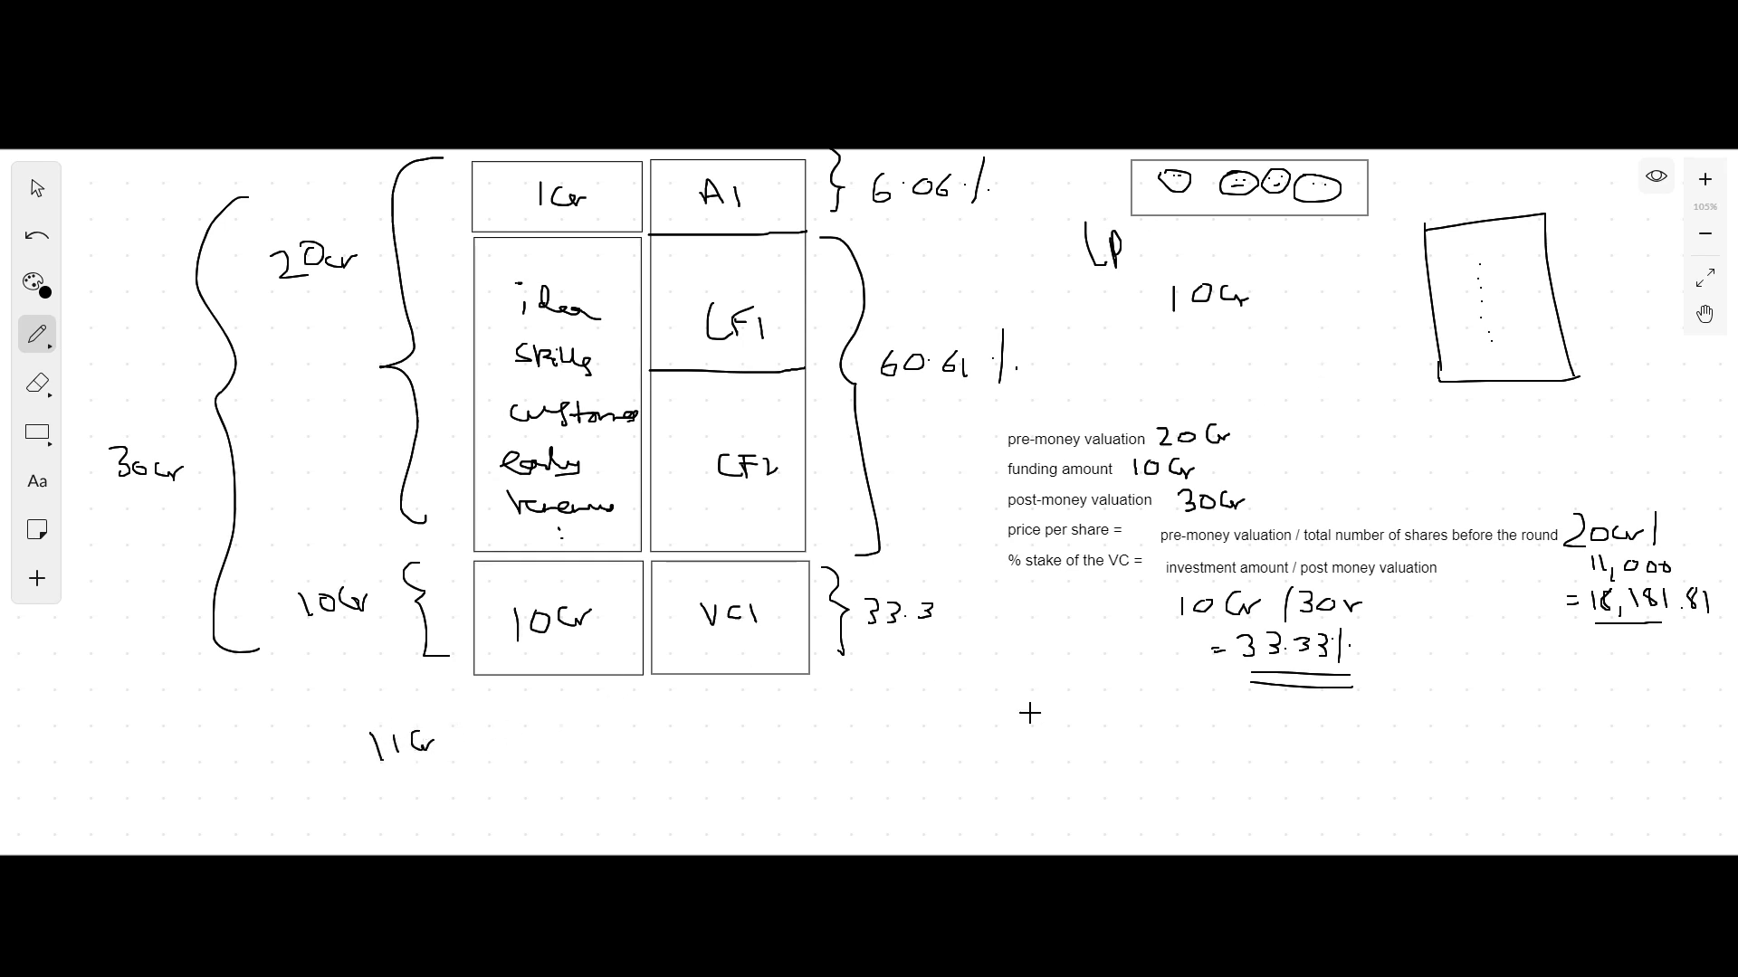
{"action": "mouse_move", "coordinate": [635, 777]}
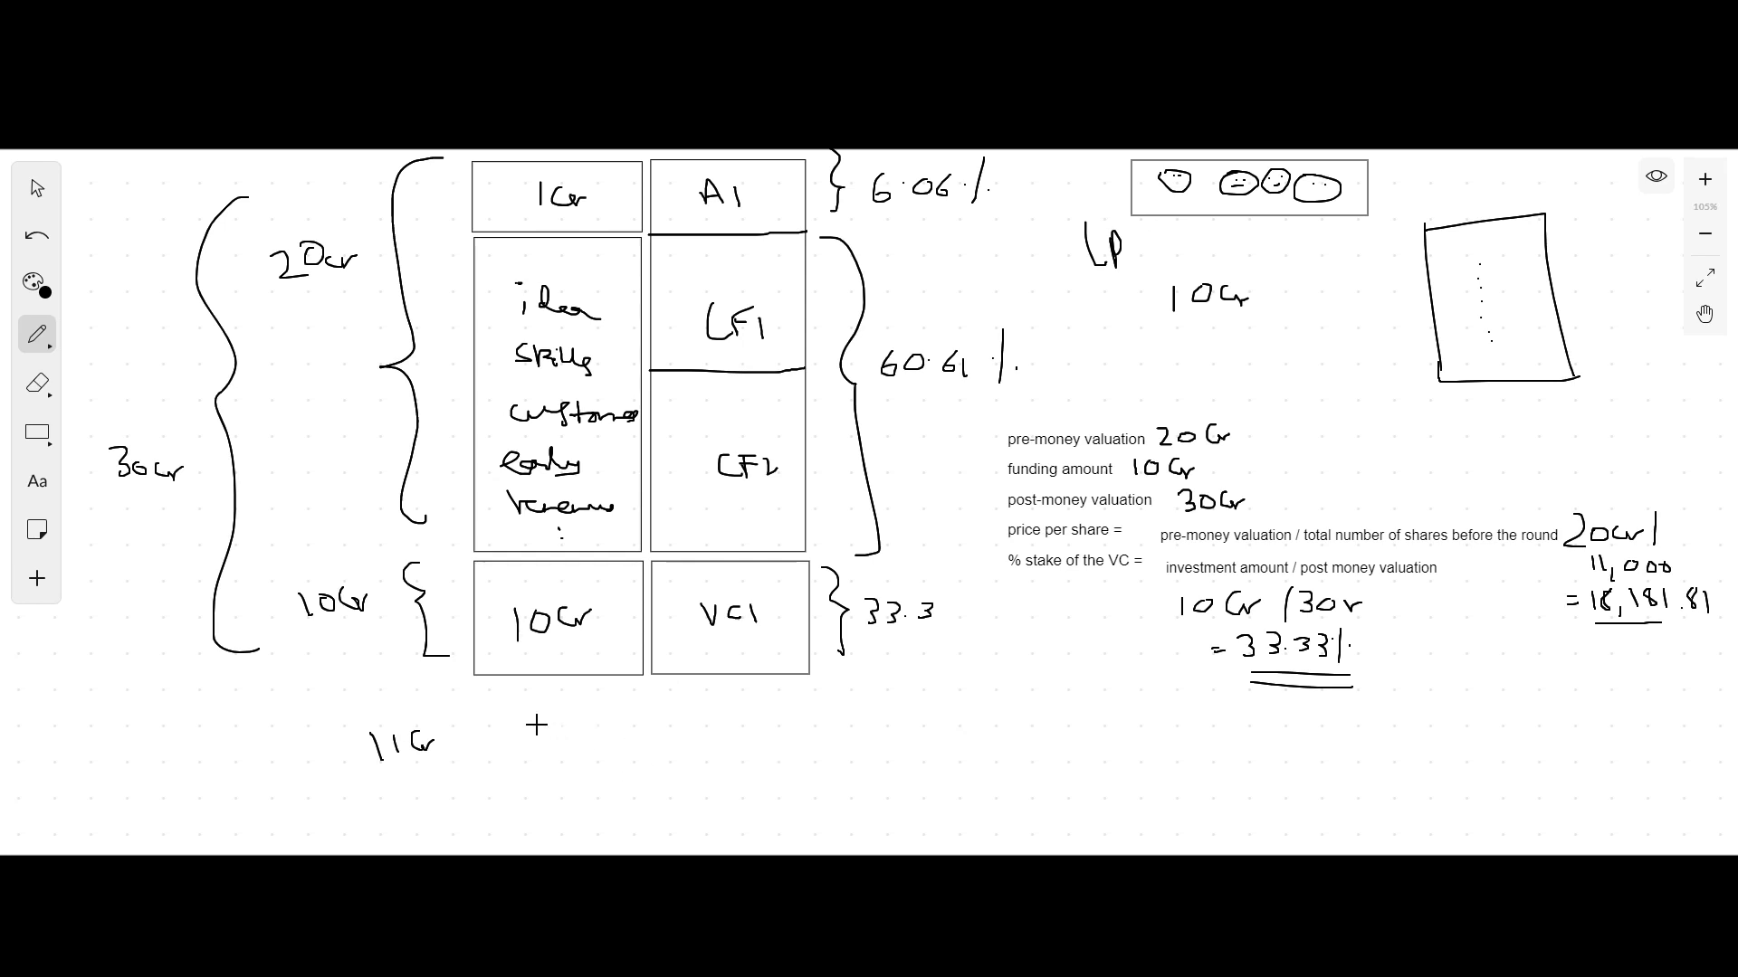
Step: Write 5Cr next to 11Cr below the table and underline both figures
{"action": "type", "text": "5"}
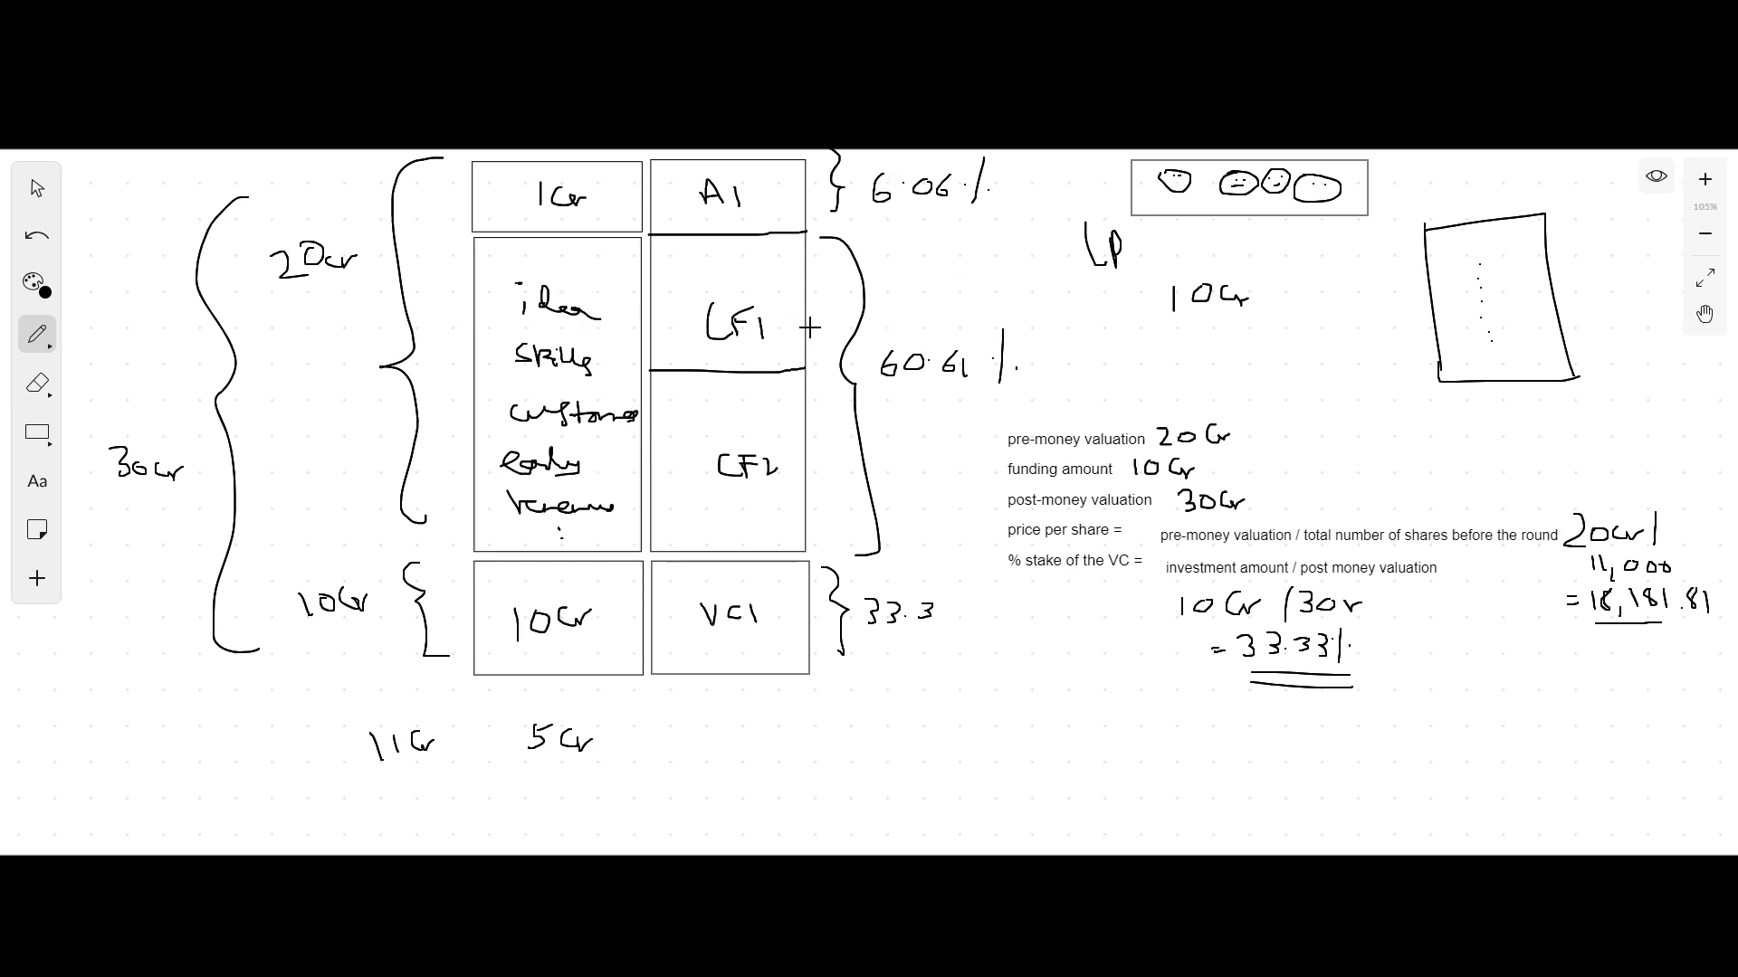
{"action": "mouse_move", "coordinate": [391, 795]}
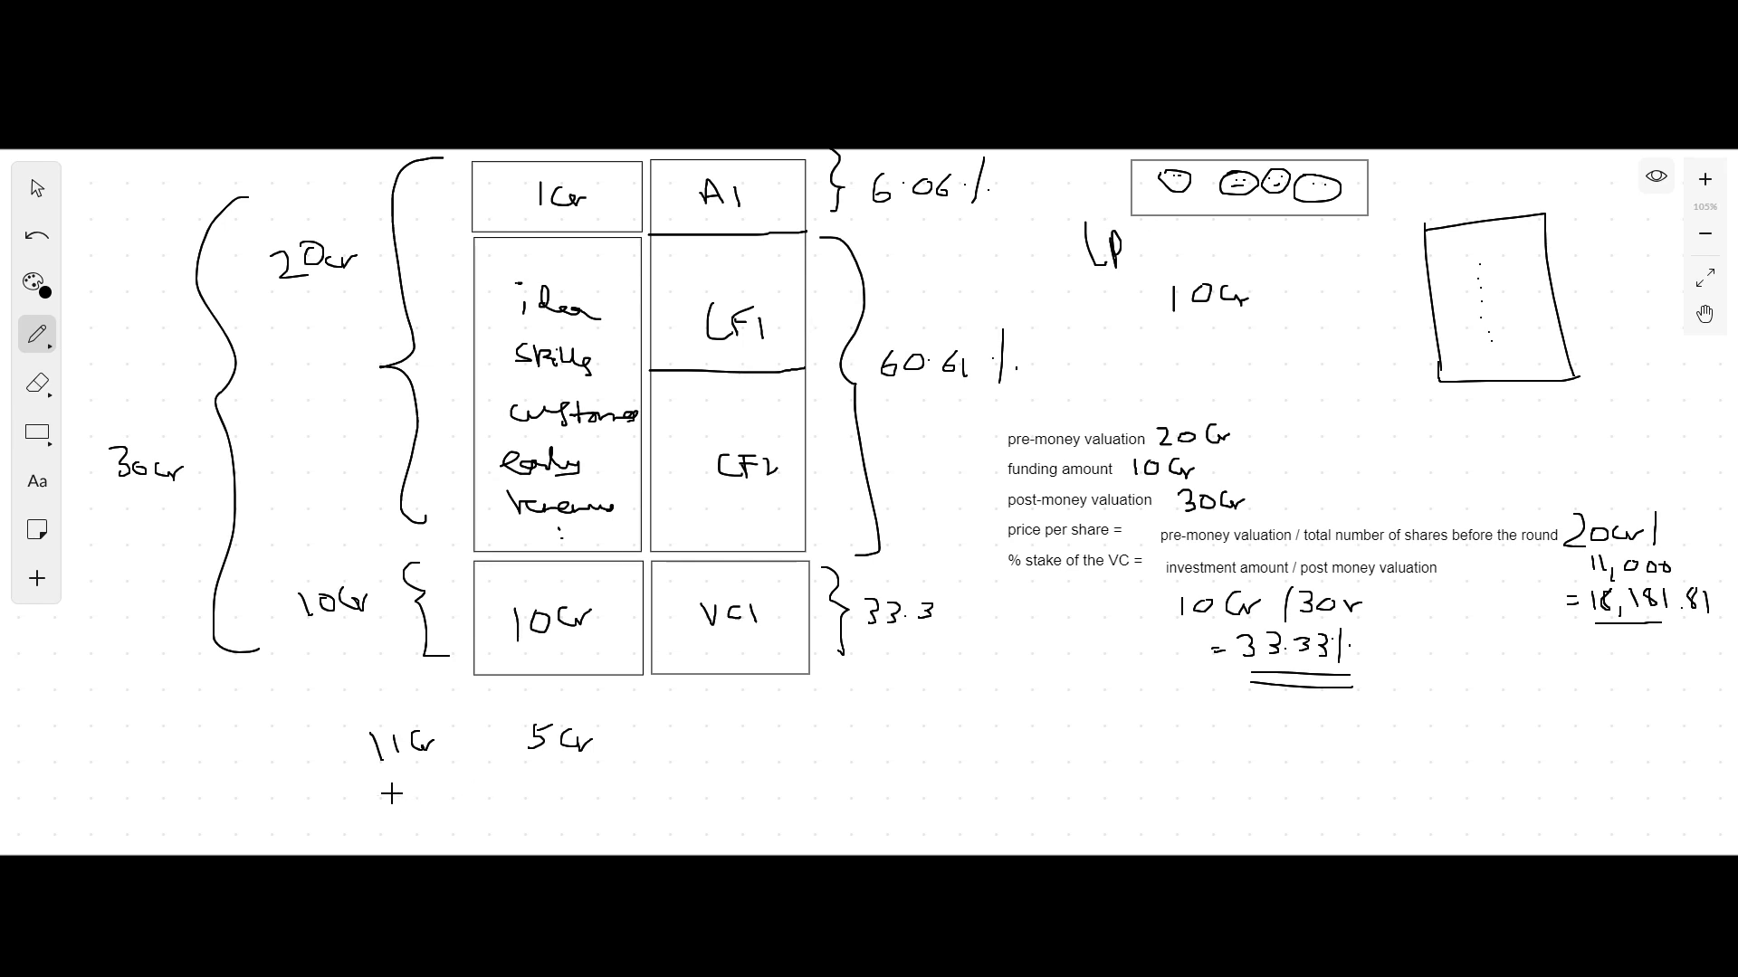
{"action": "left_click_drag", "start_coordinate": [370, 786], "coordinate": [585, 757]}
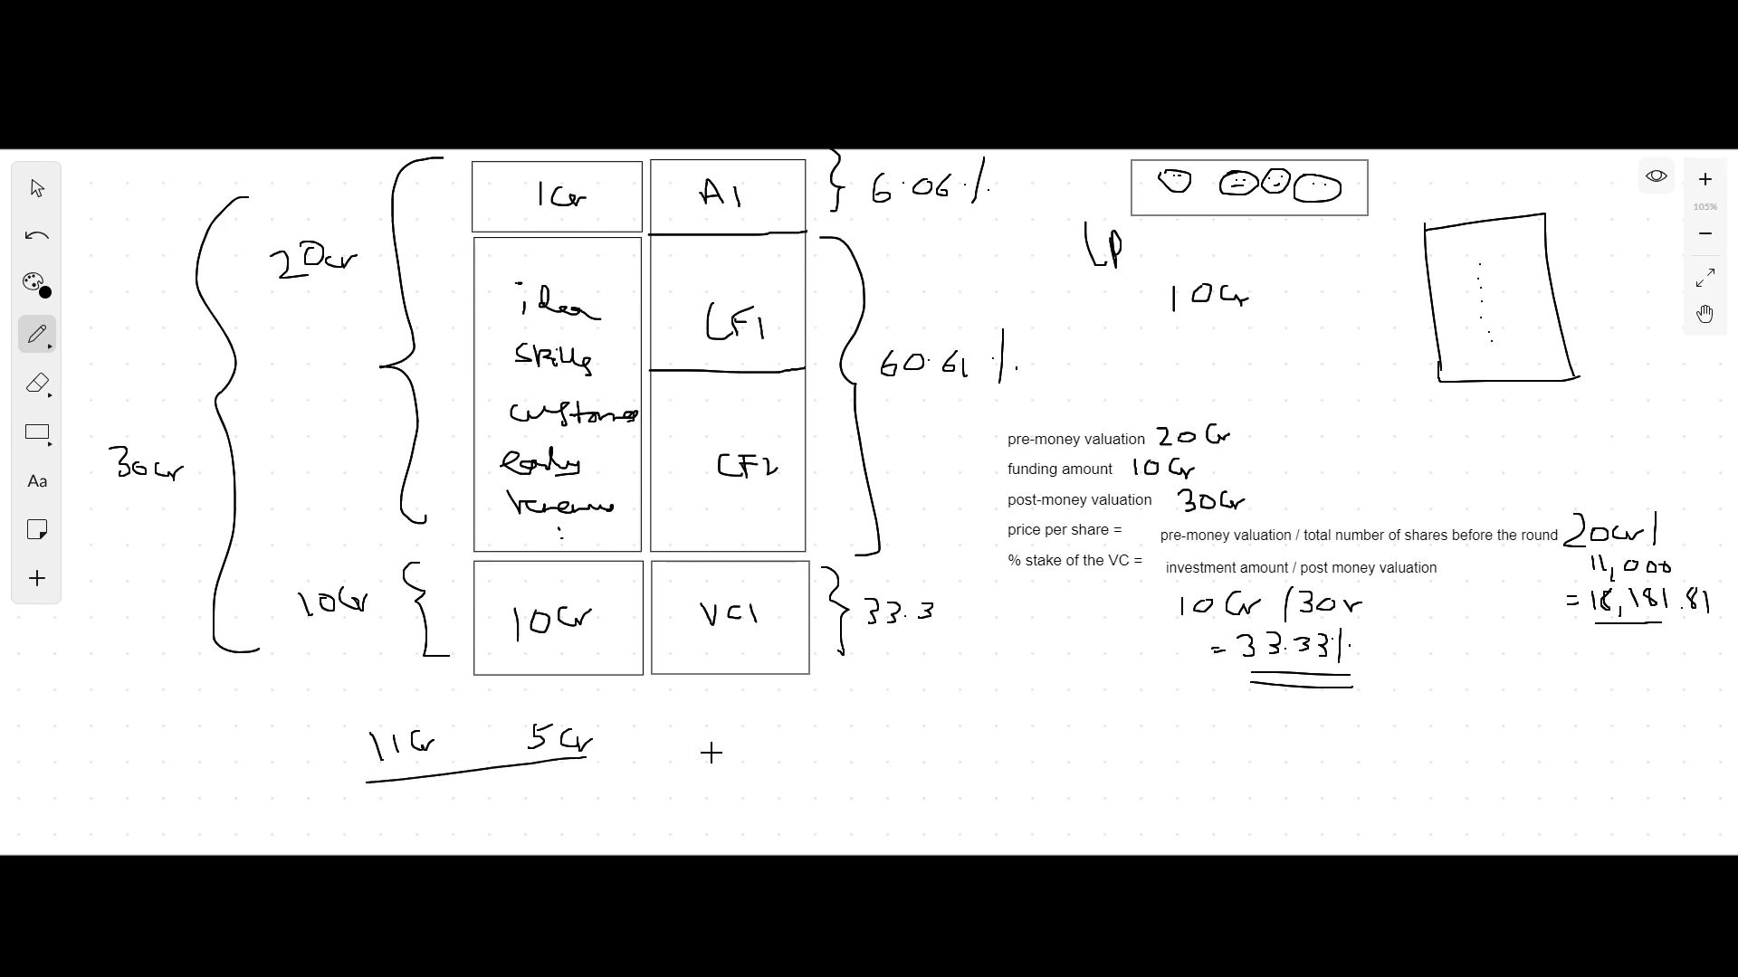